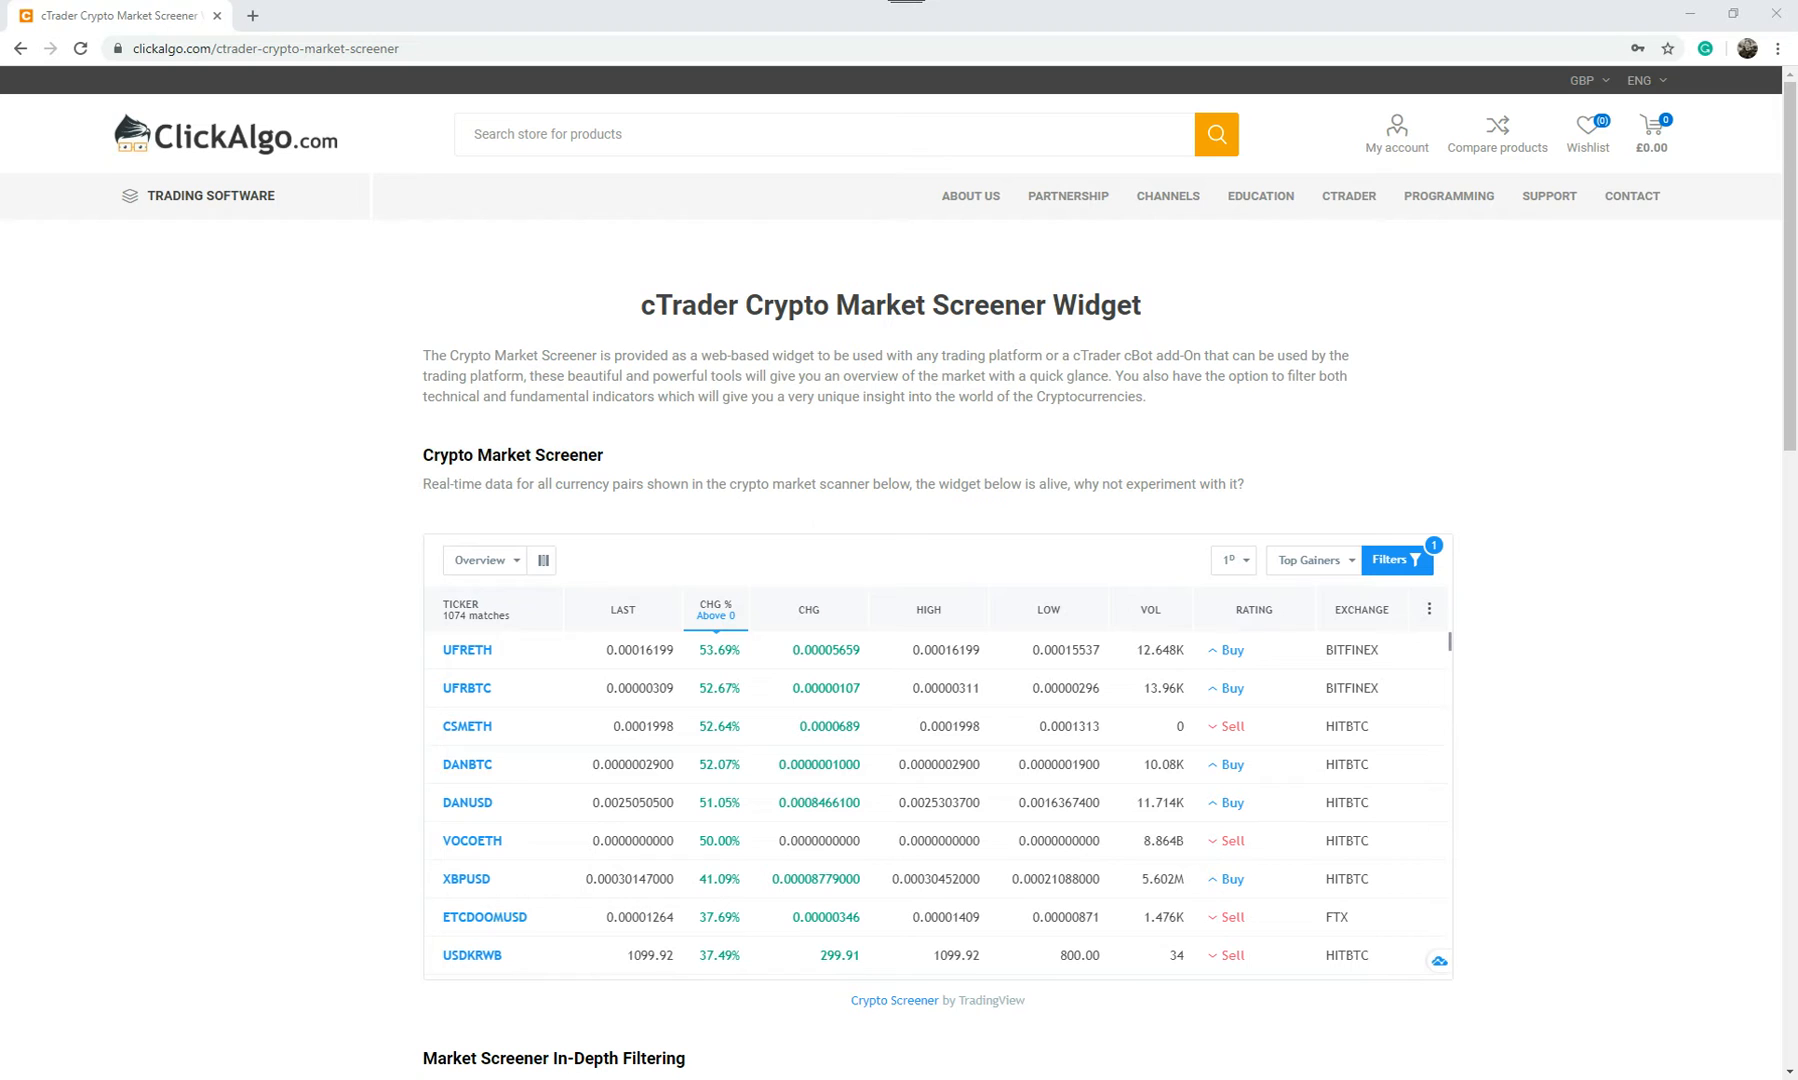
mouse_move(1769, 1062)
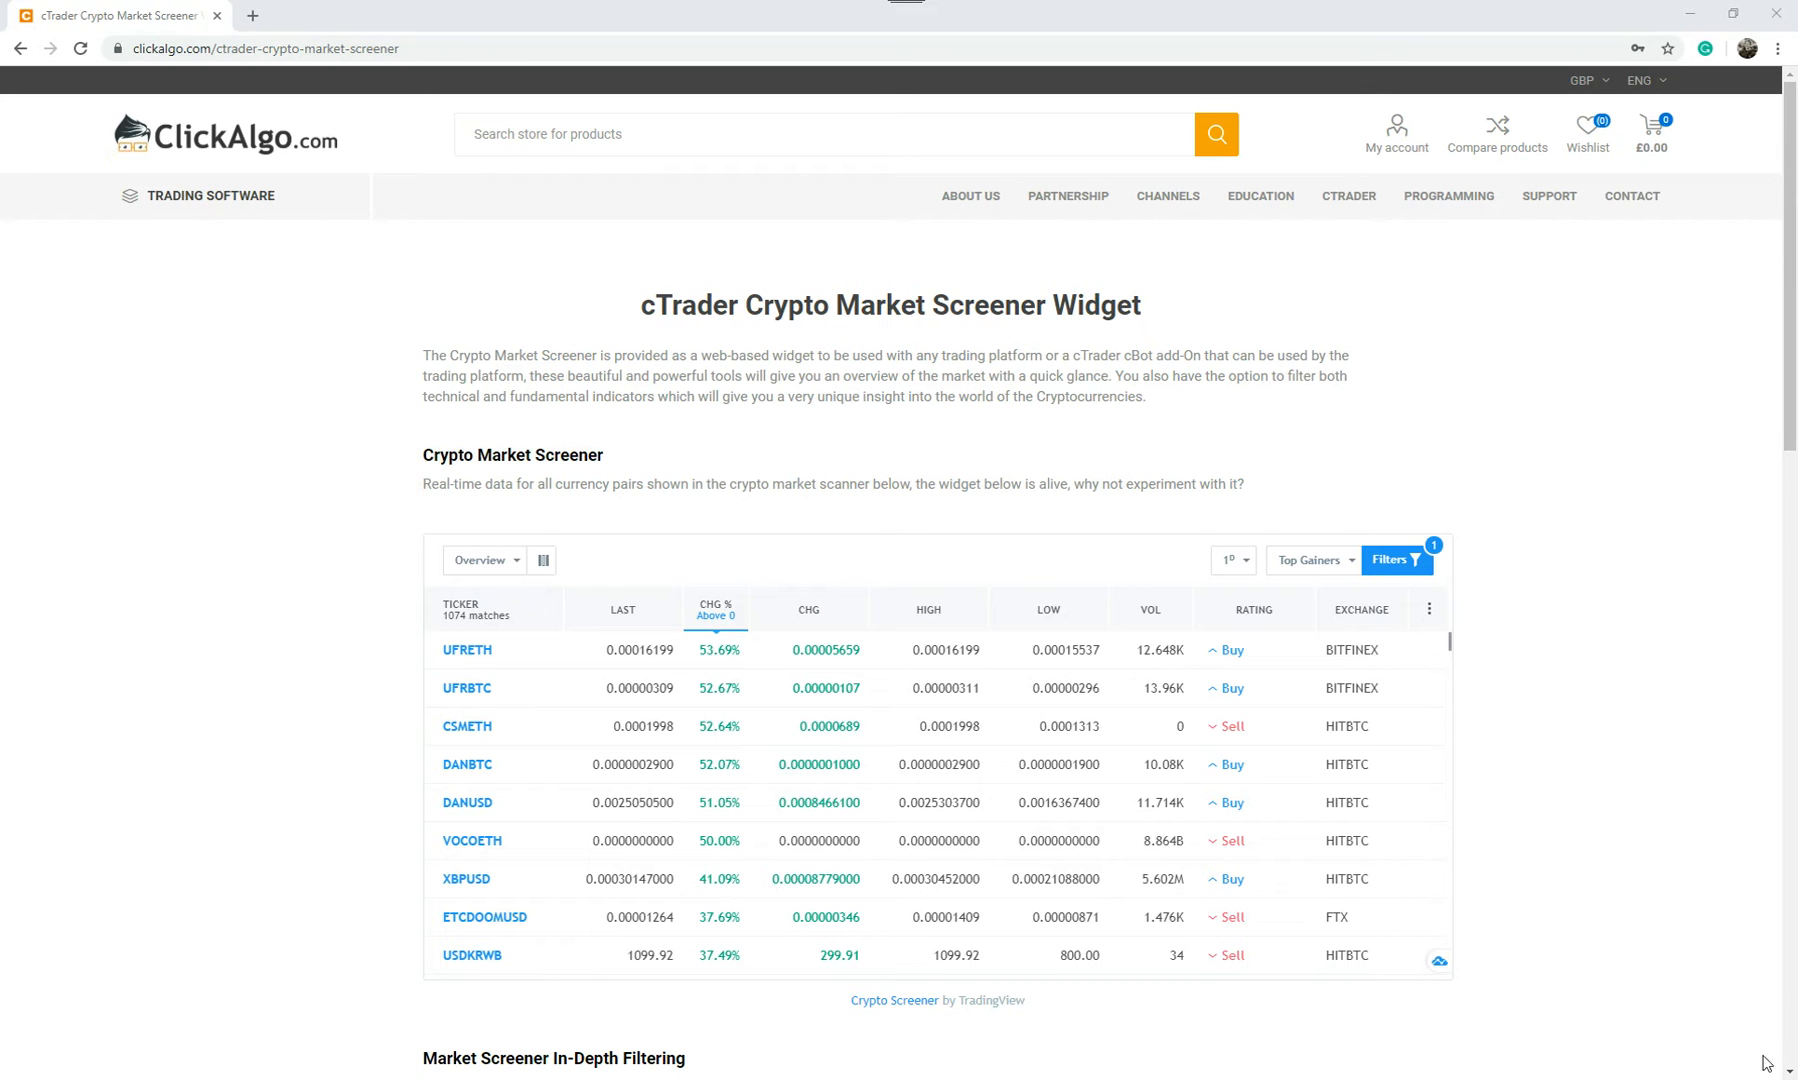
Go to ClickAlgo's cTrader financial widgets page and scroll down to the crypto screener links
click(1348, 195)
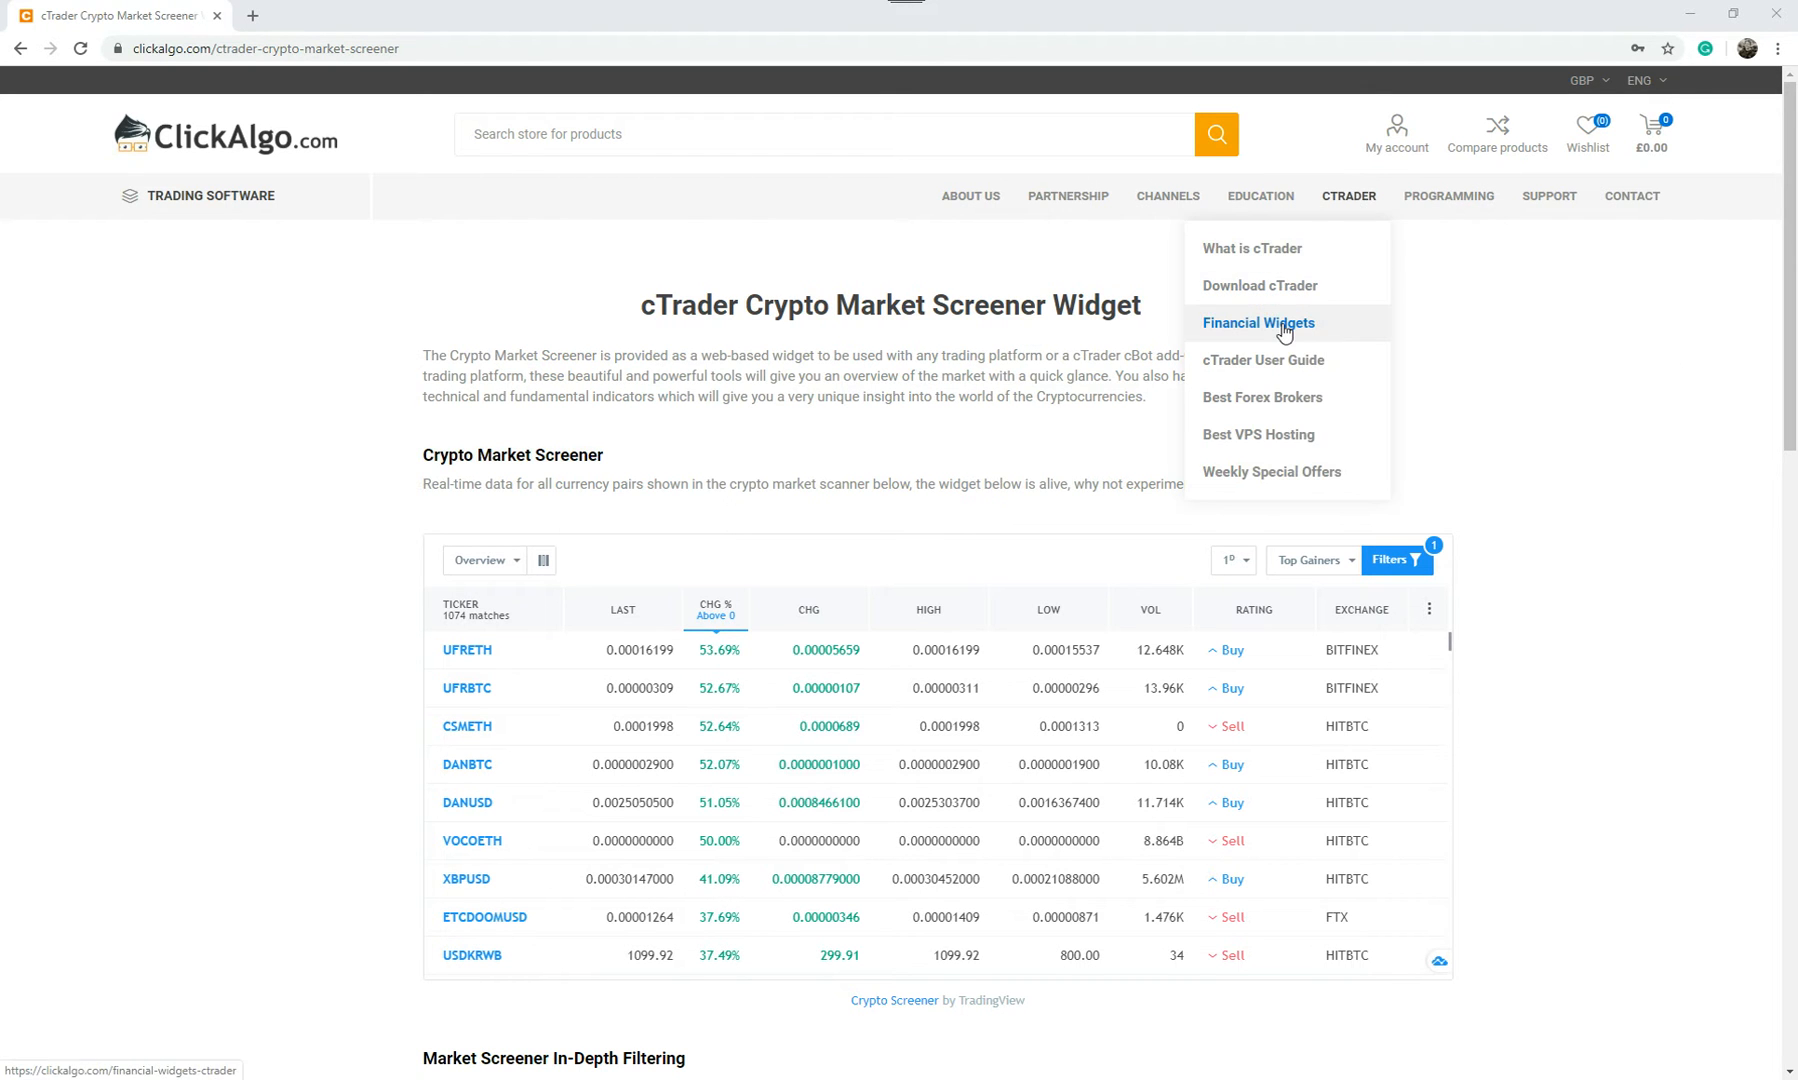
click(1257, 322)
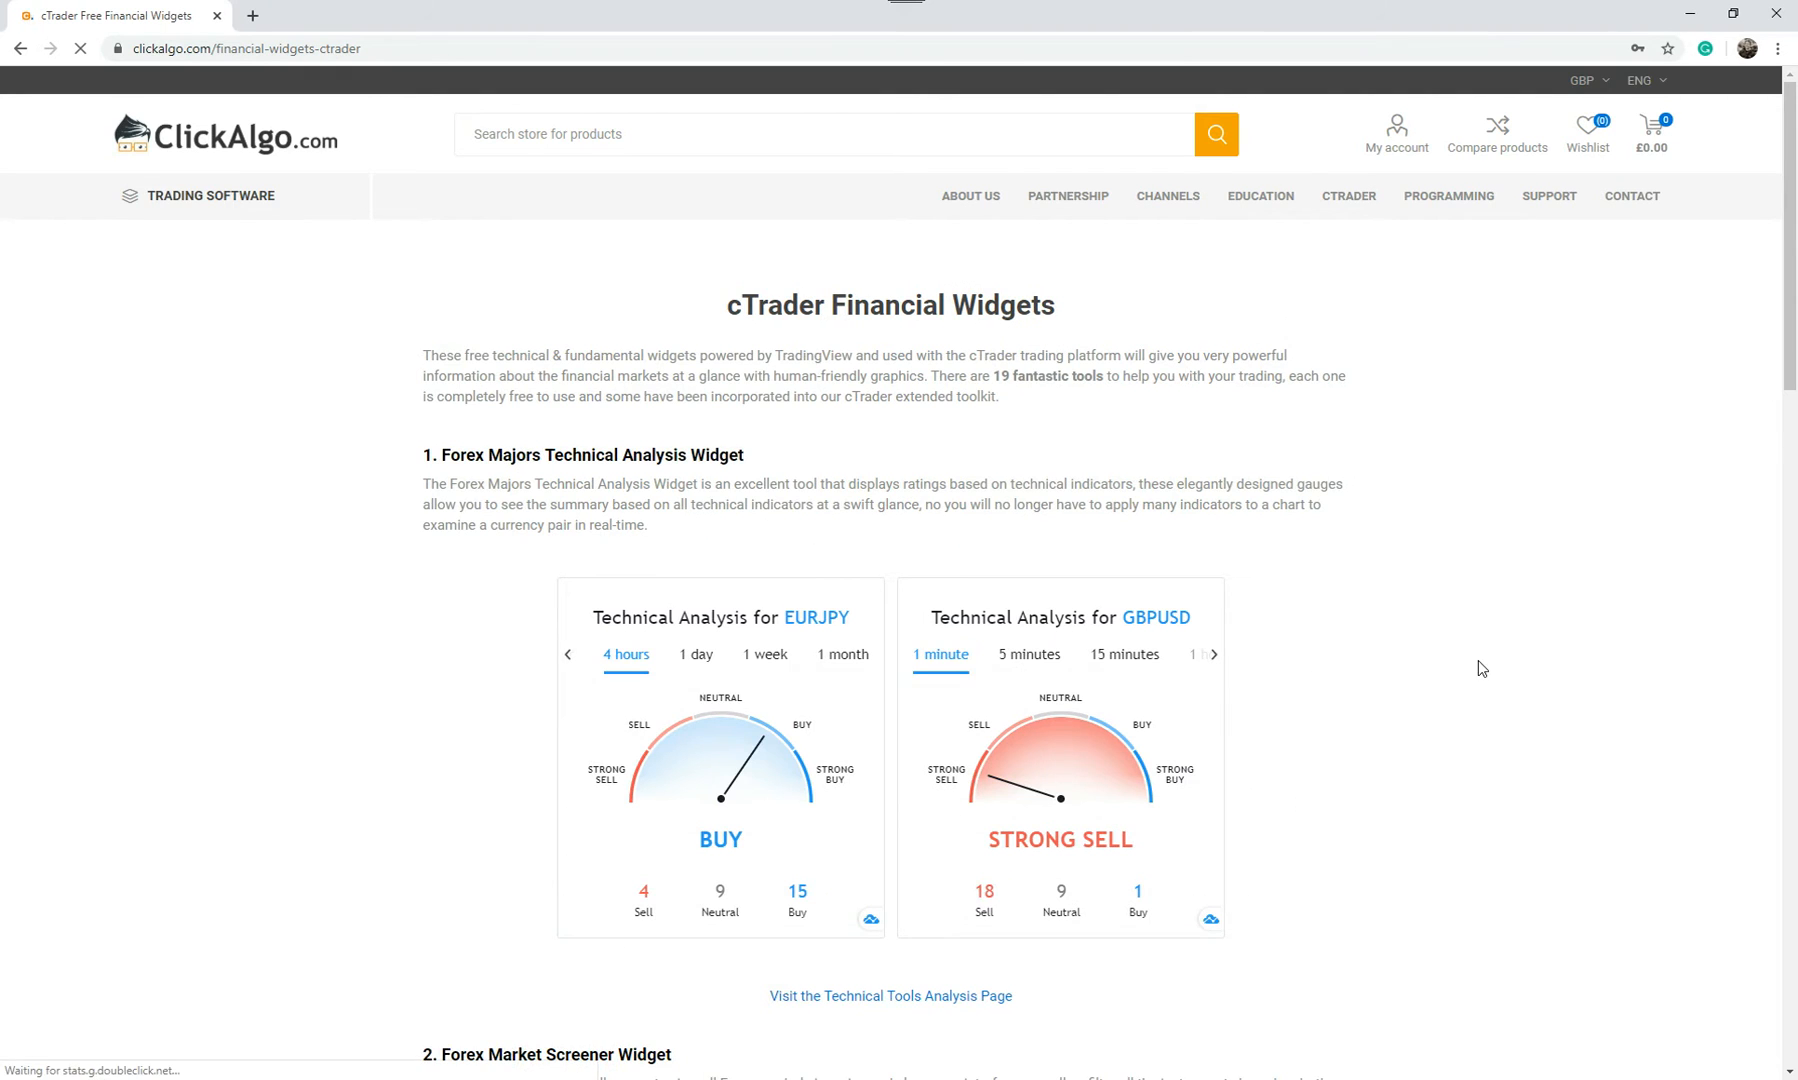
scroll(down, 3)
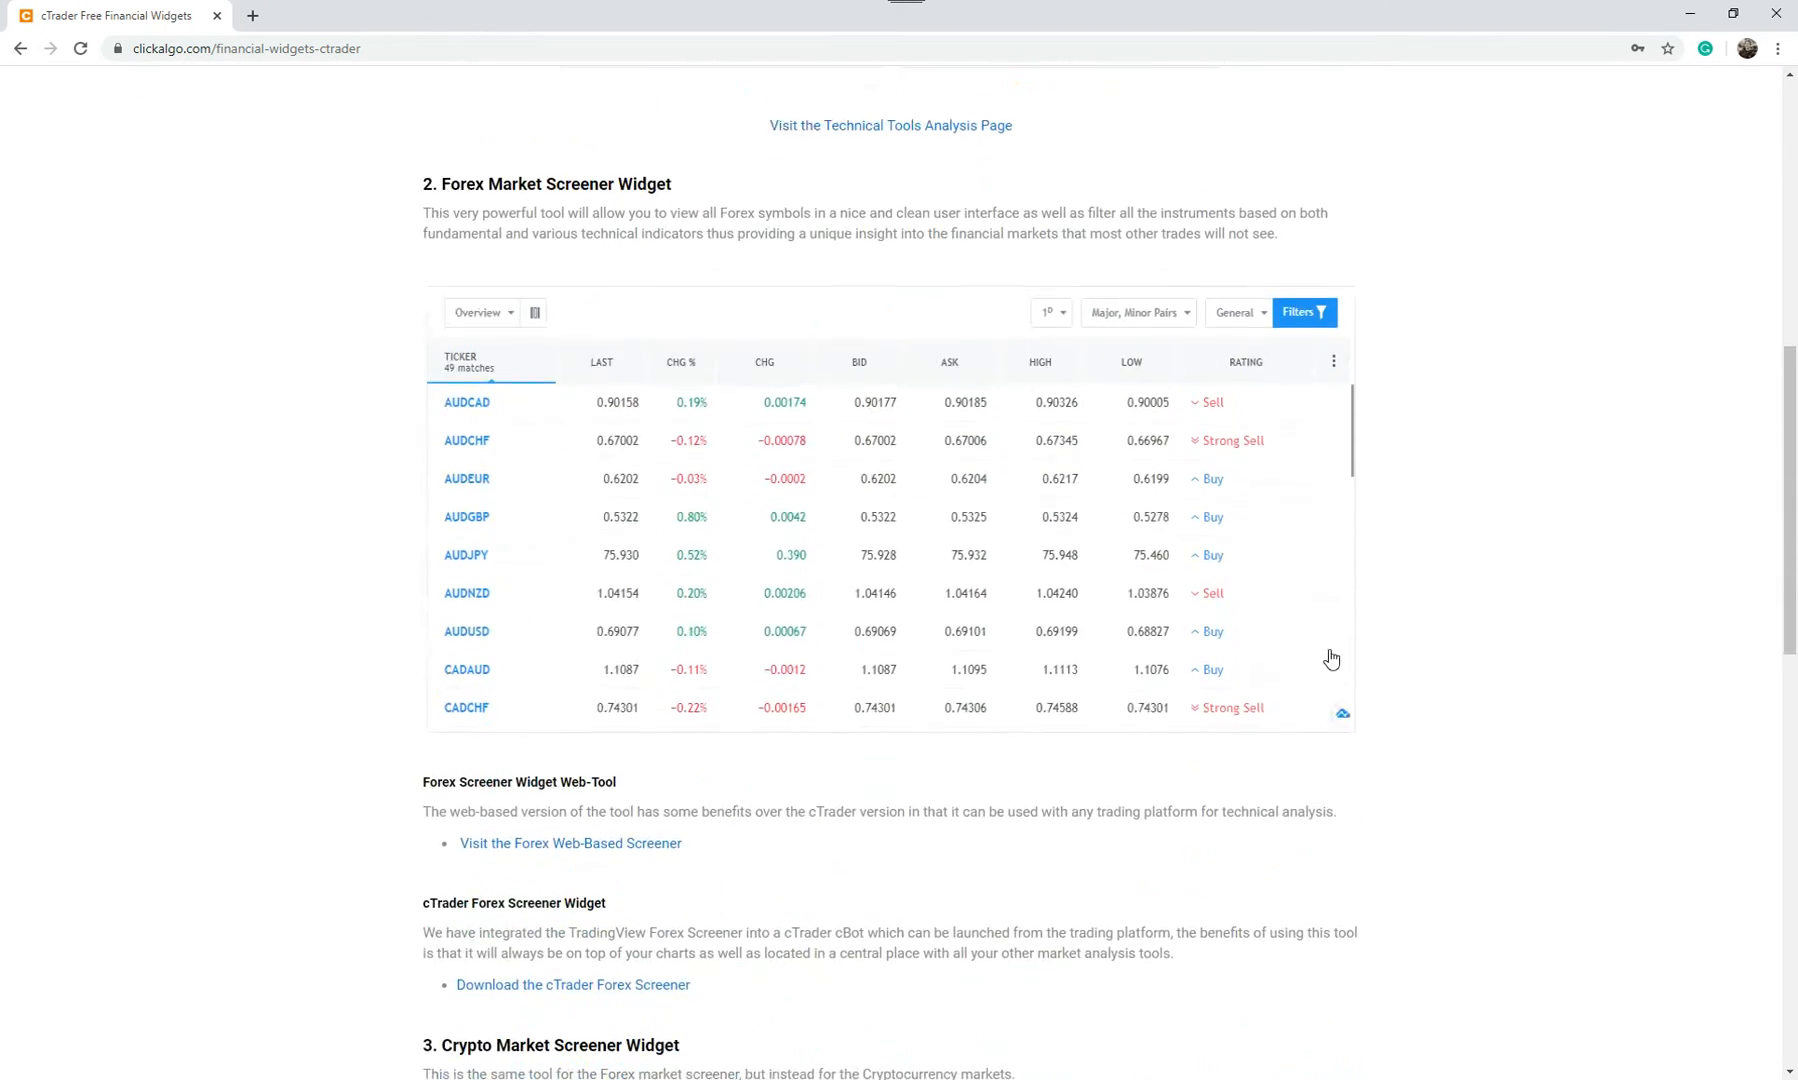
scroll(down, 3)
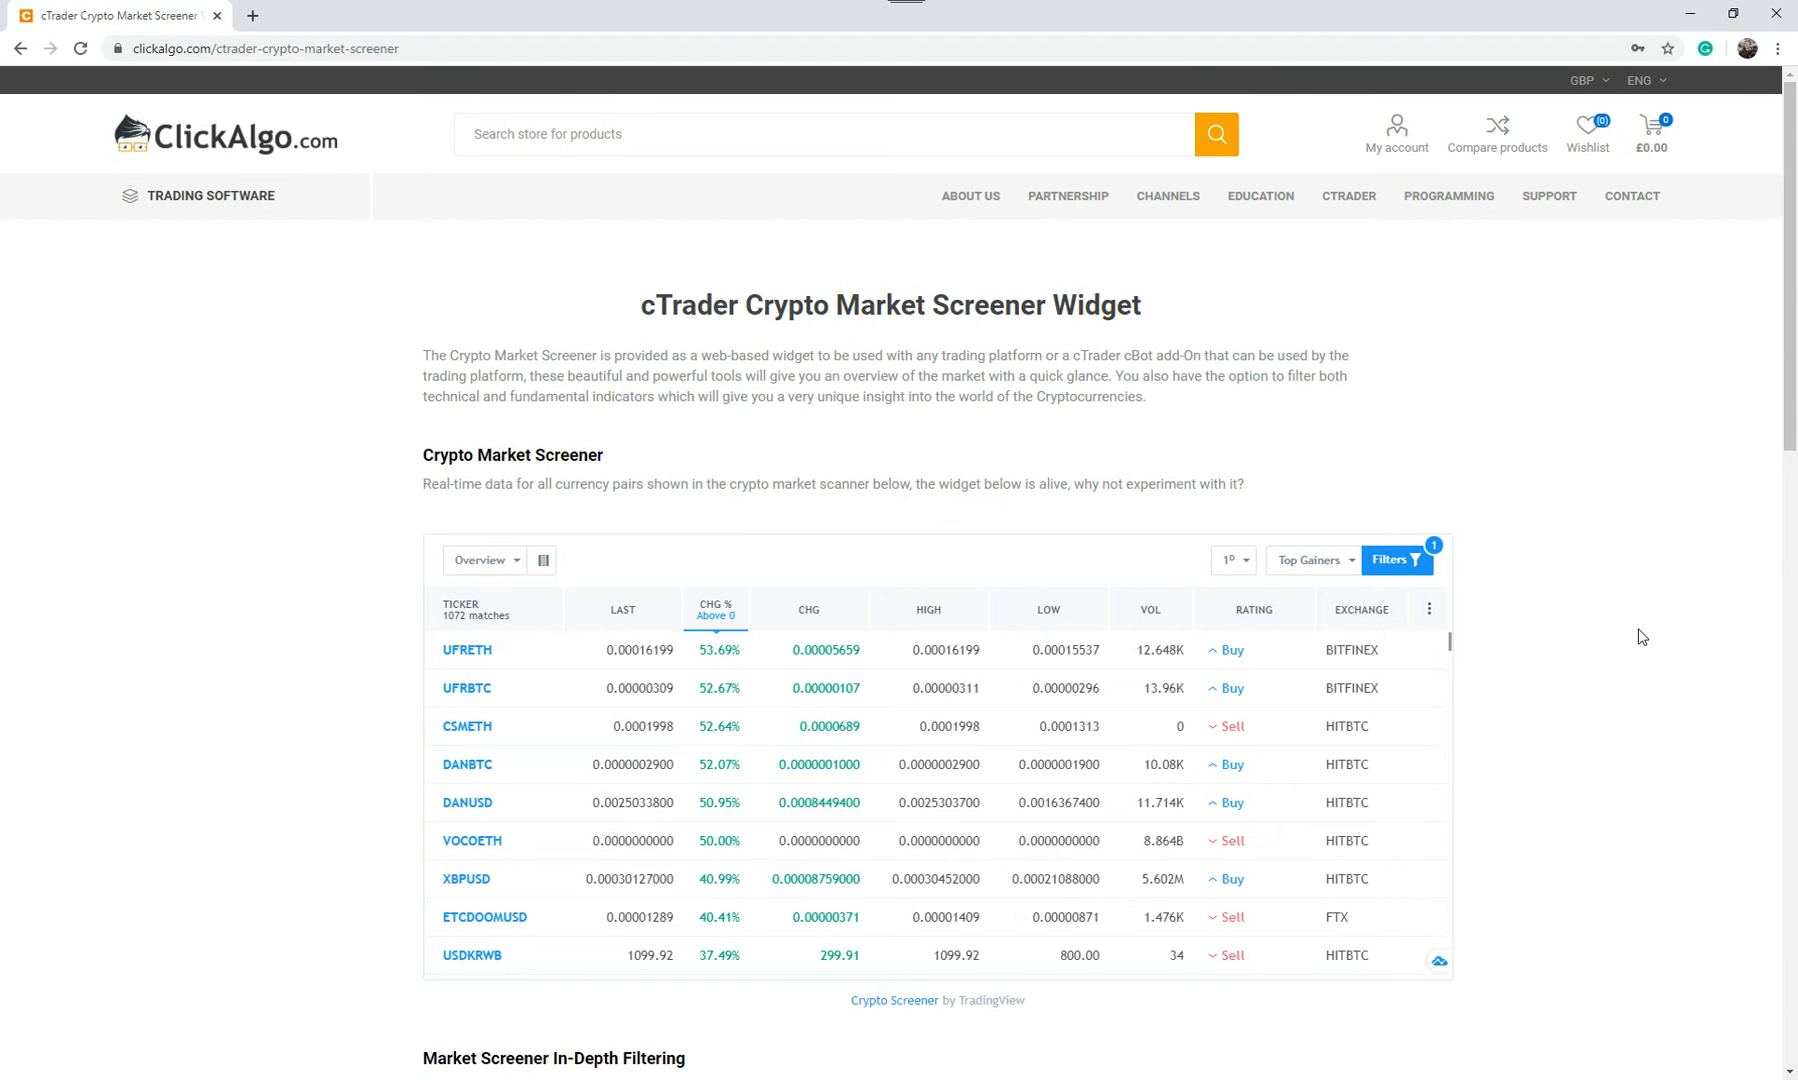
scroll(down, 3)
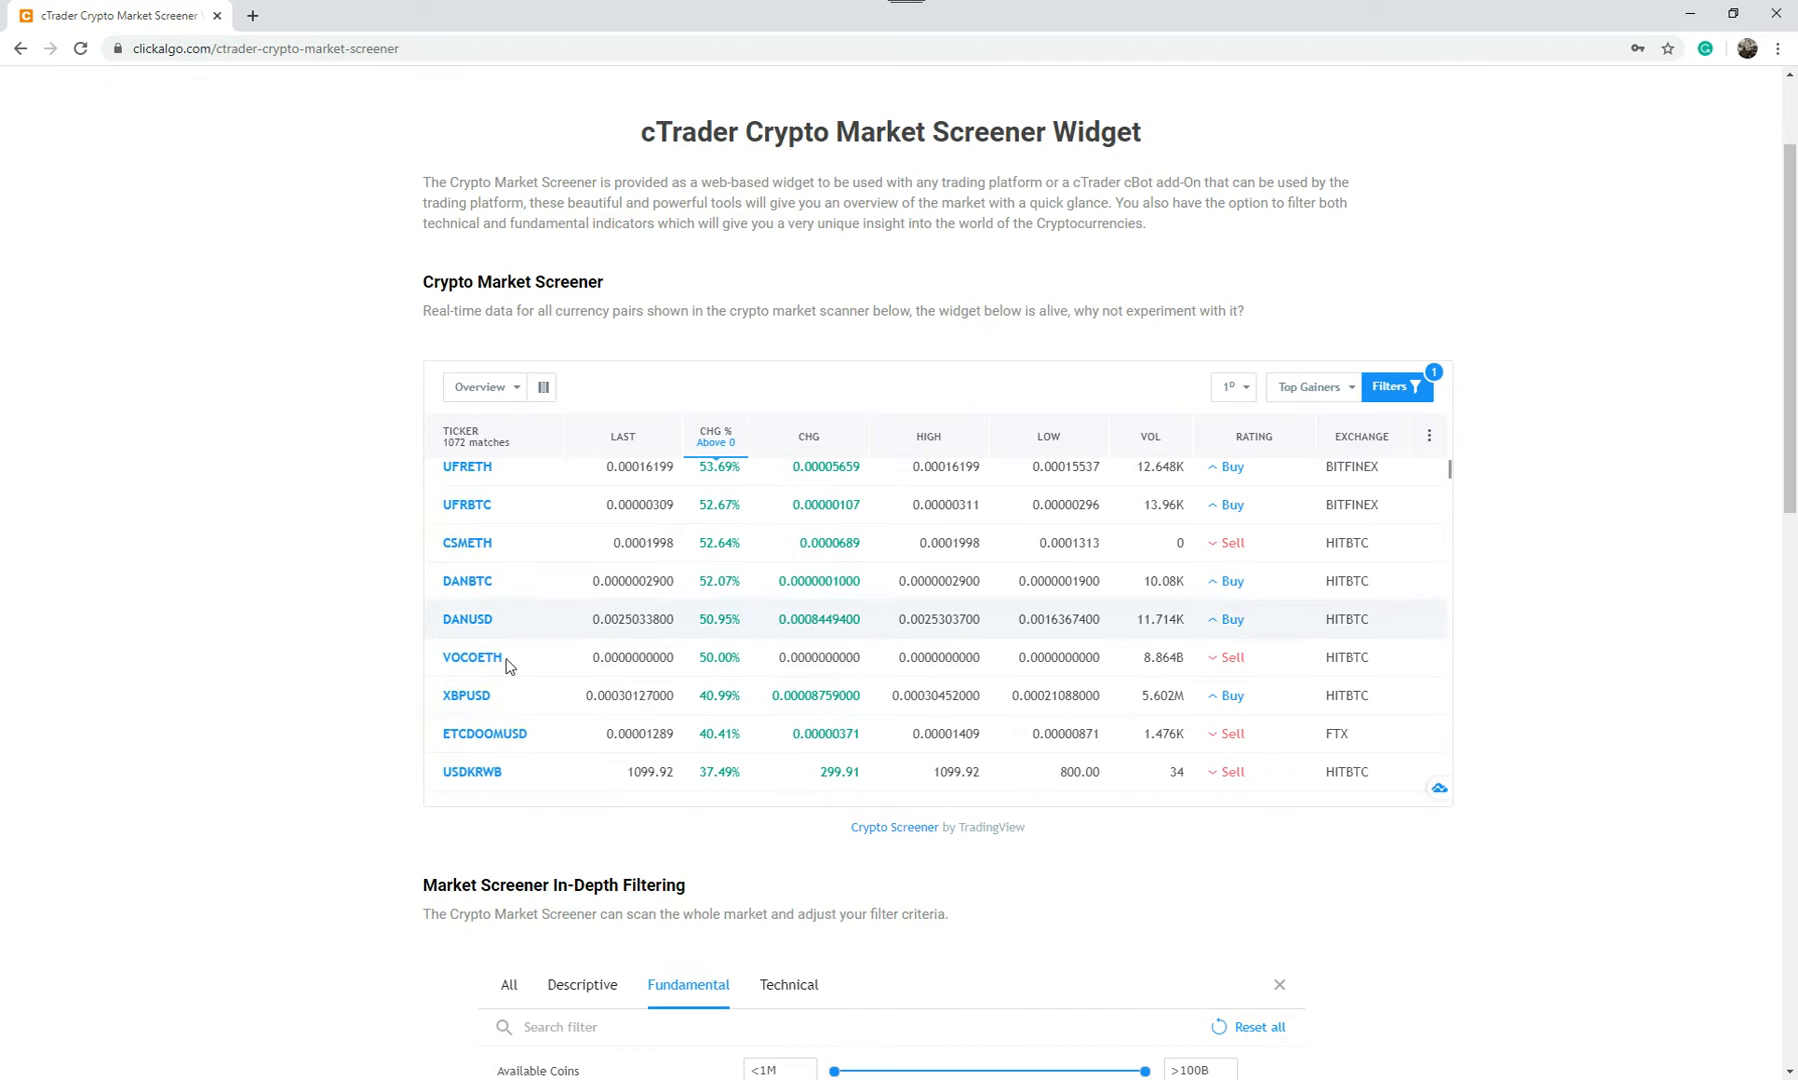
scroll(down, 3)
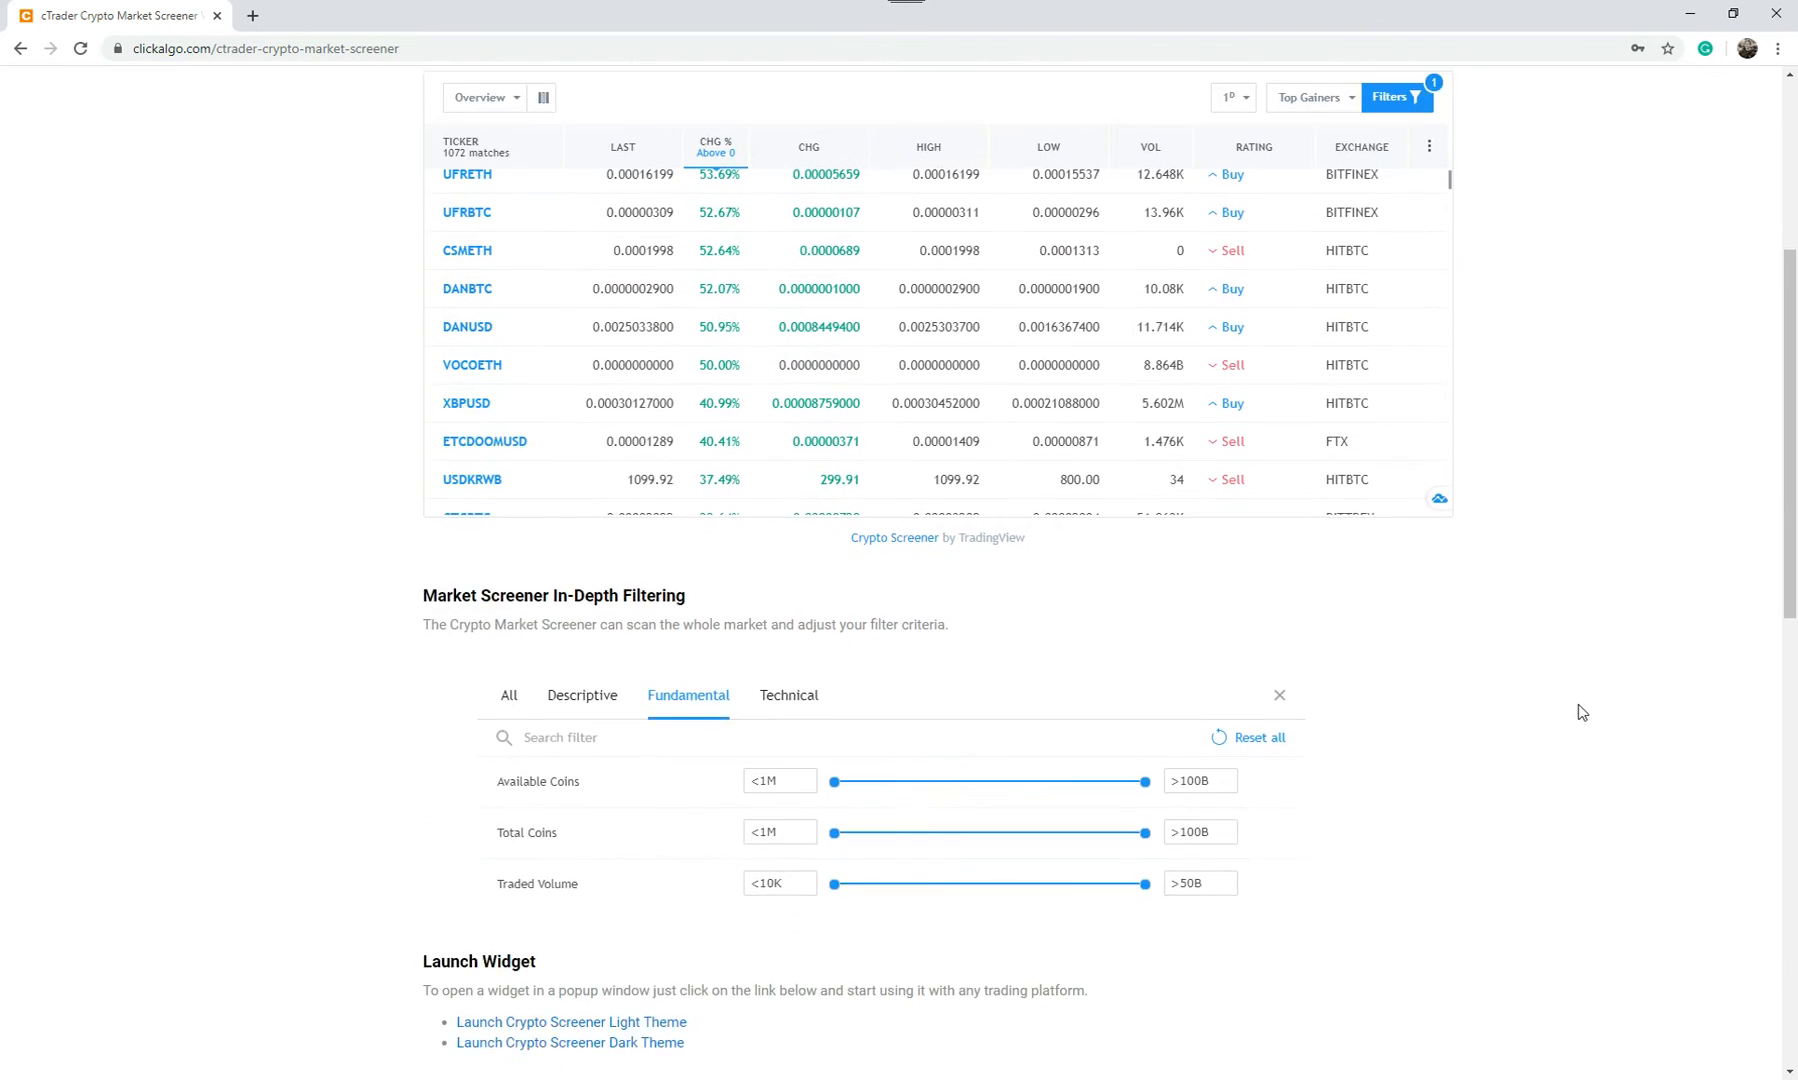
scroll(down, 3)
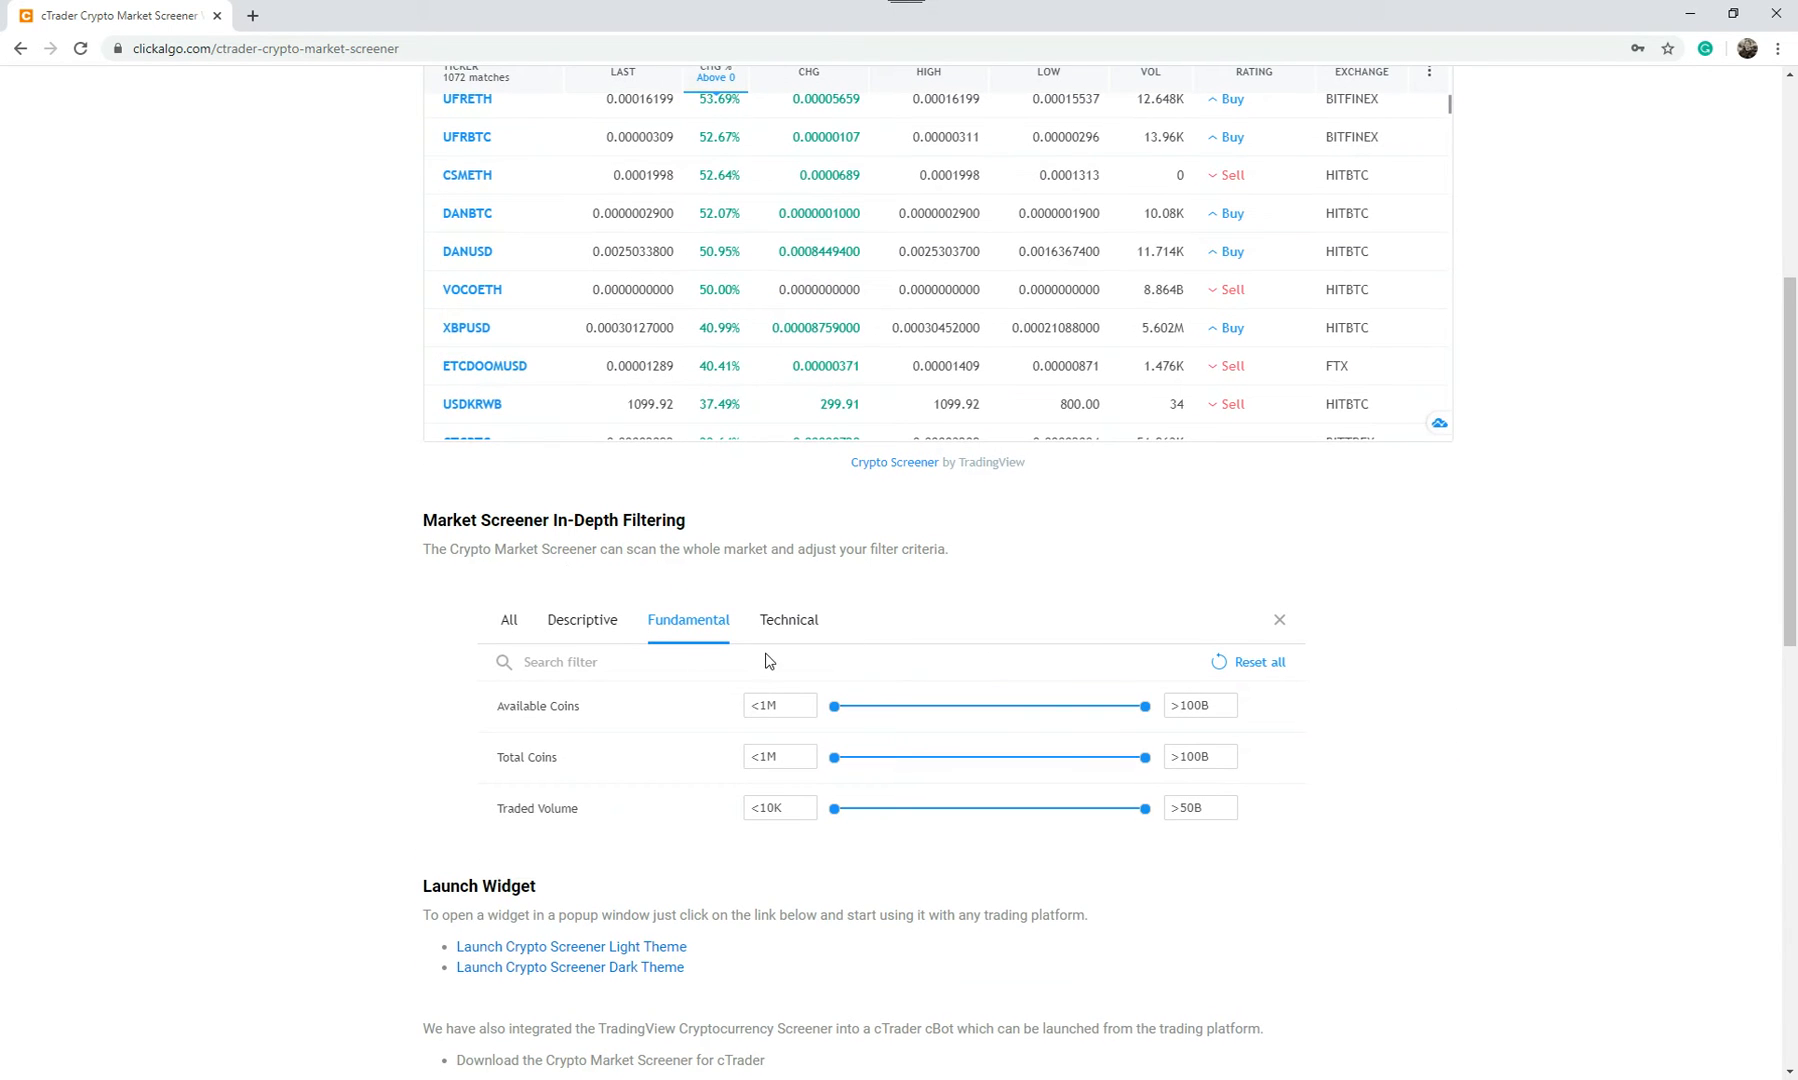
scroll(down, 3)
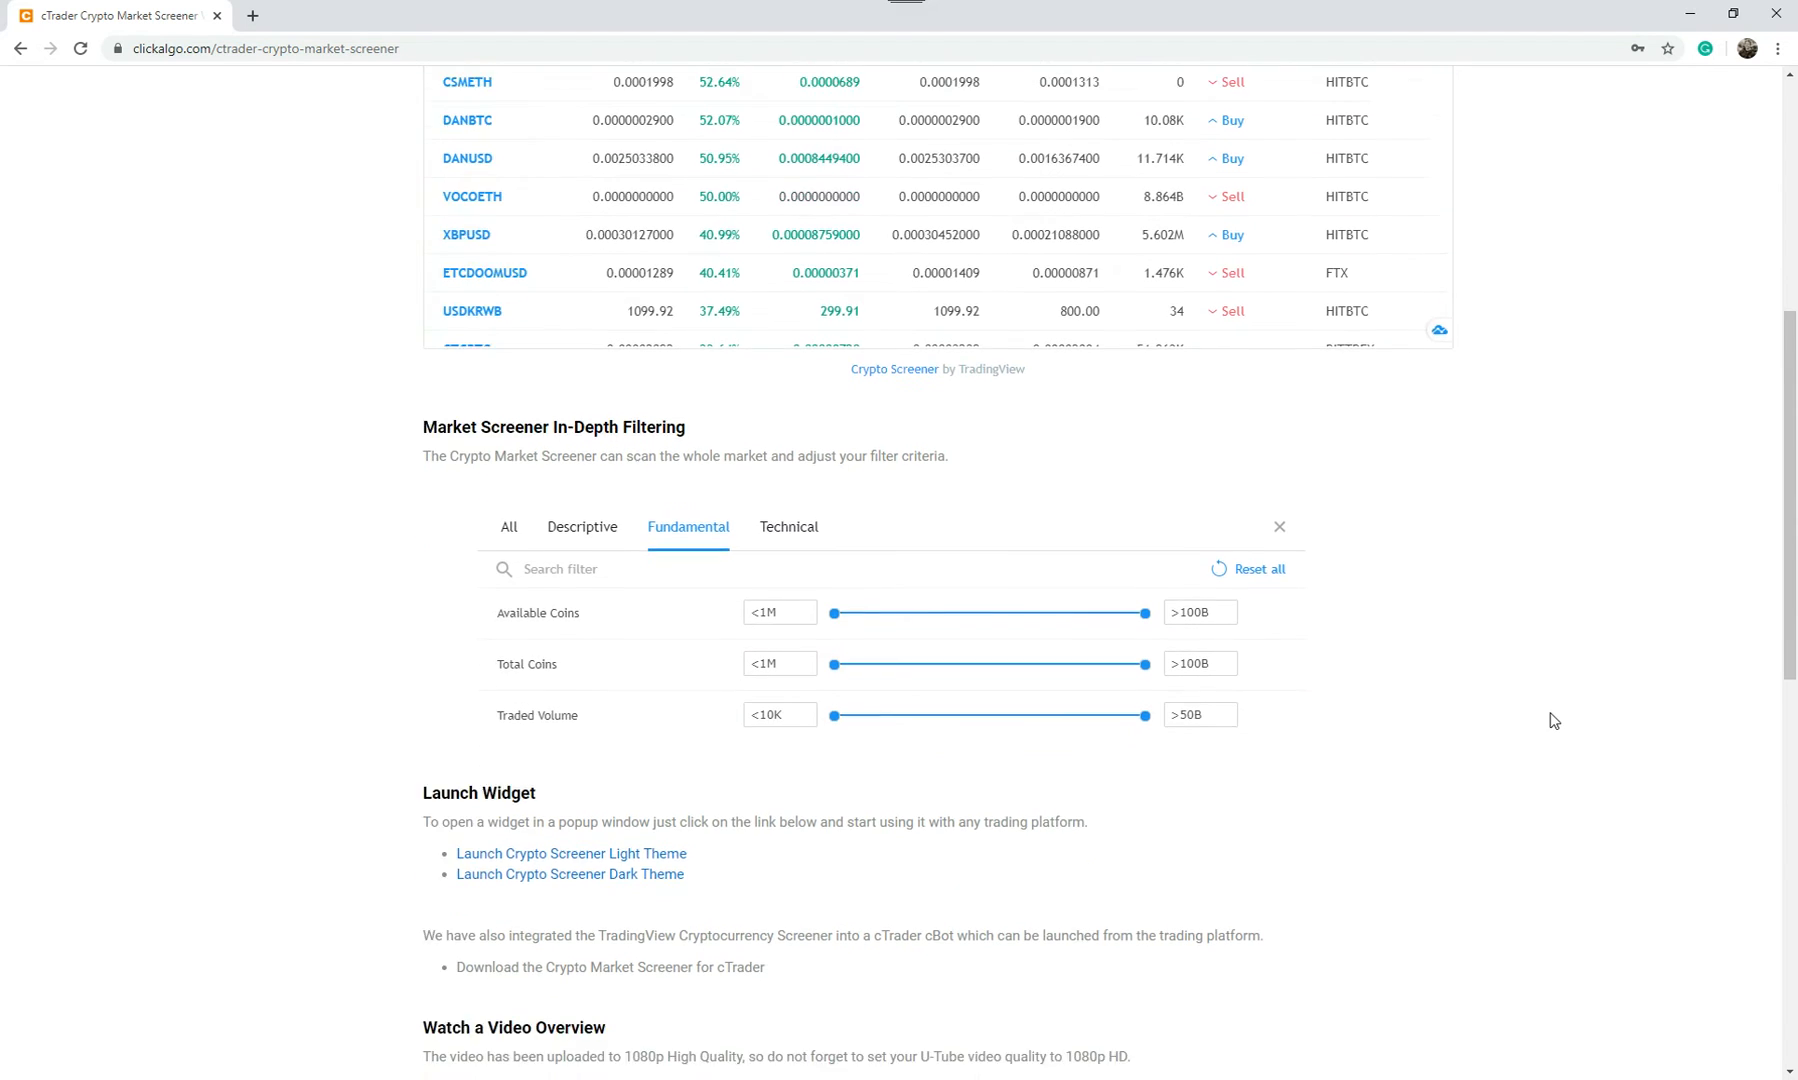
scroll(down, 3)
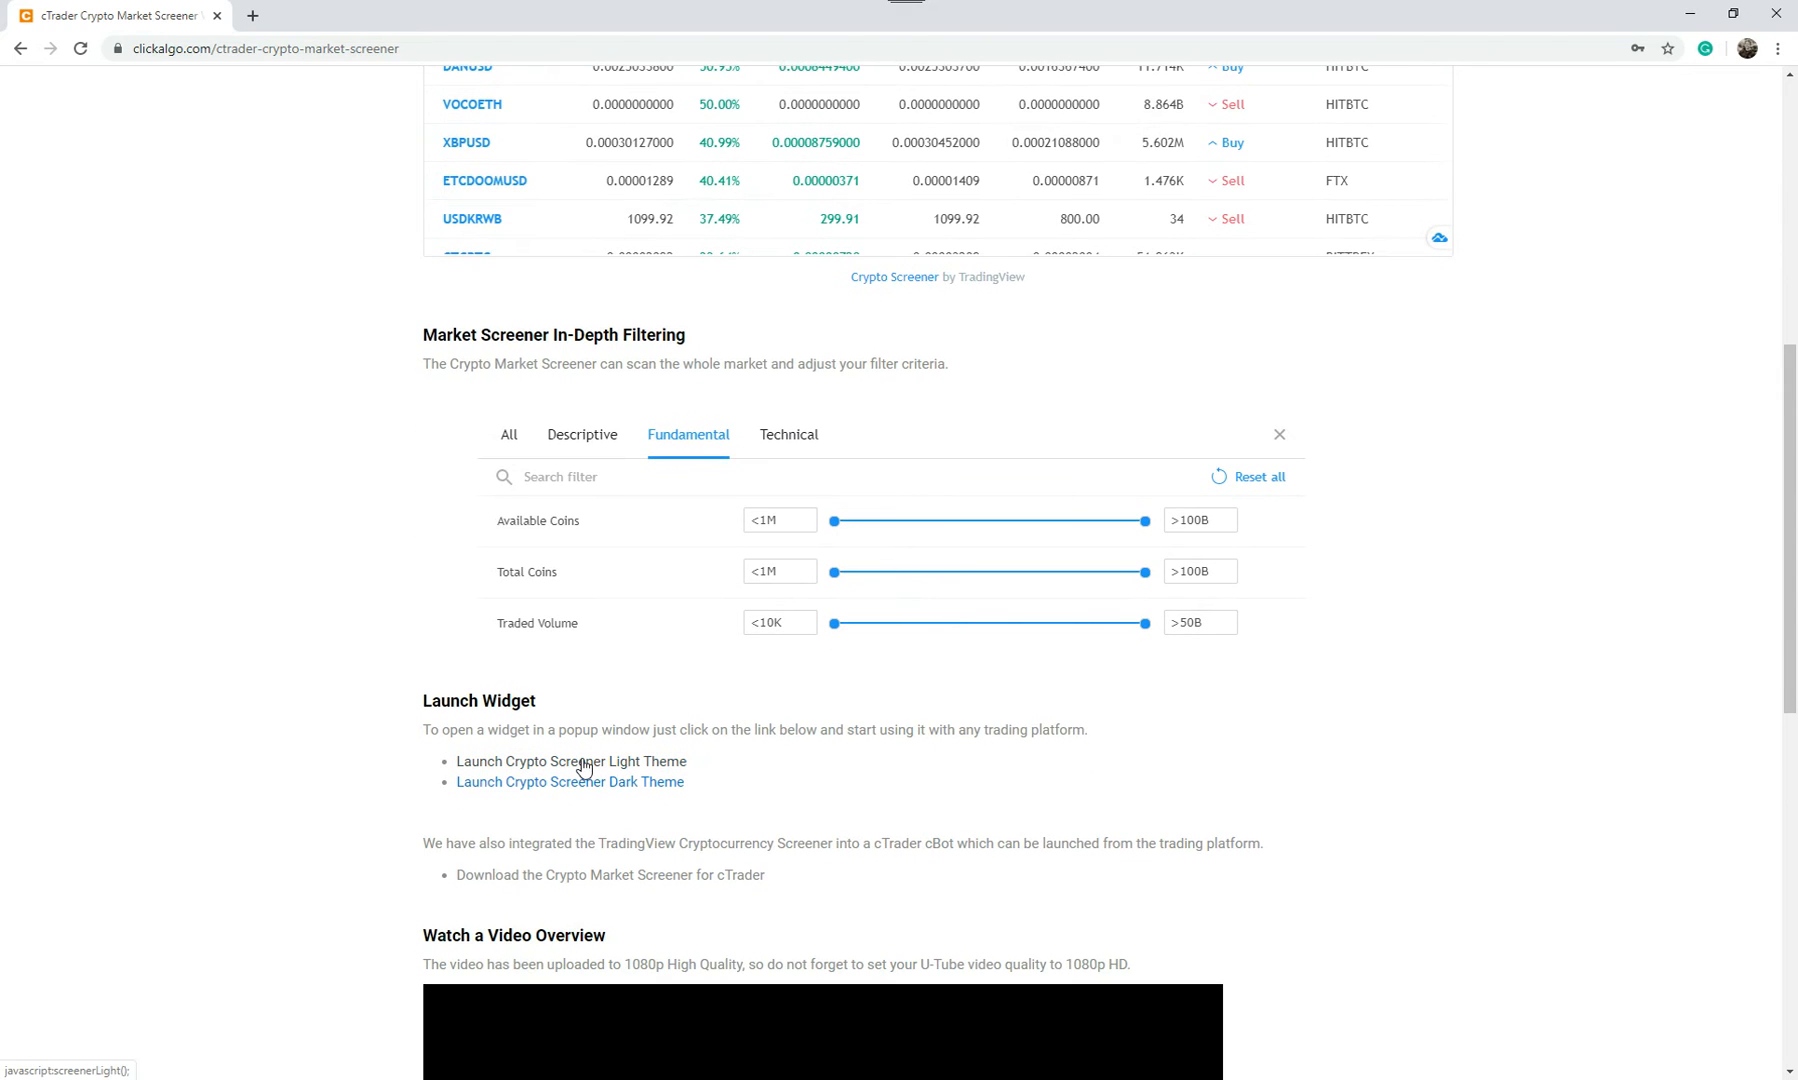
Launch and maximize the light-theme screener popup, then open and close the dark-theme one
click(572, 761)
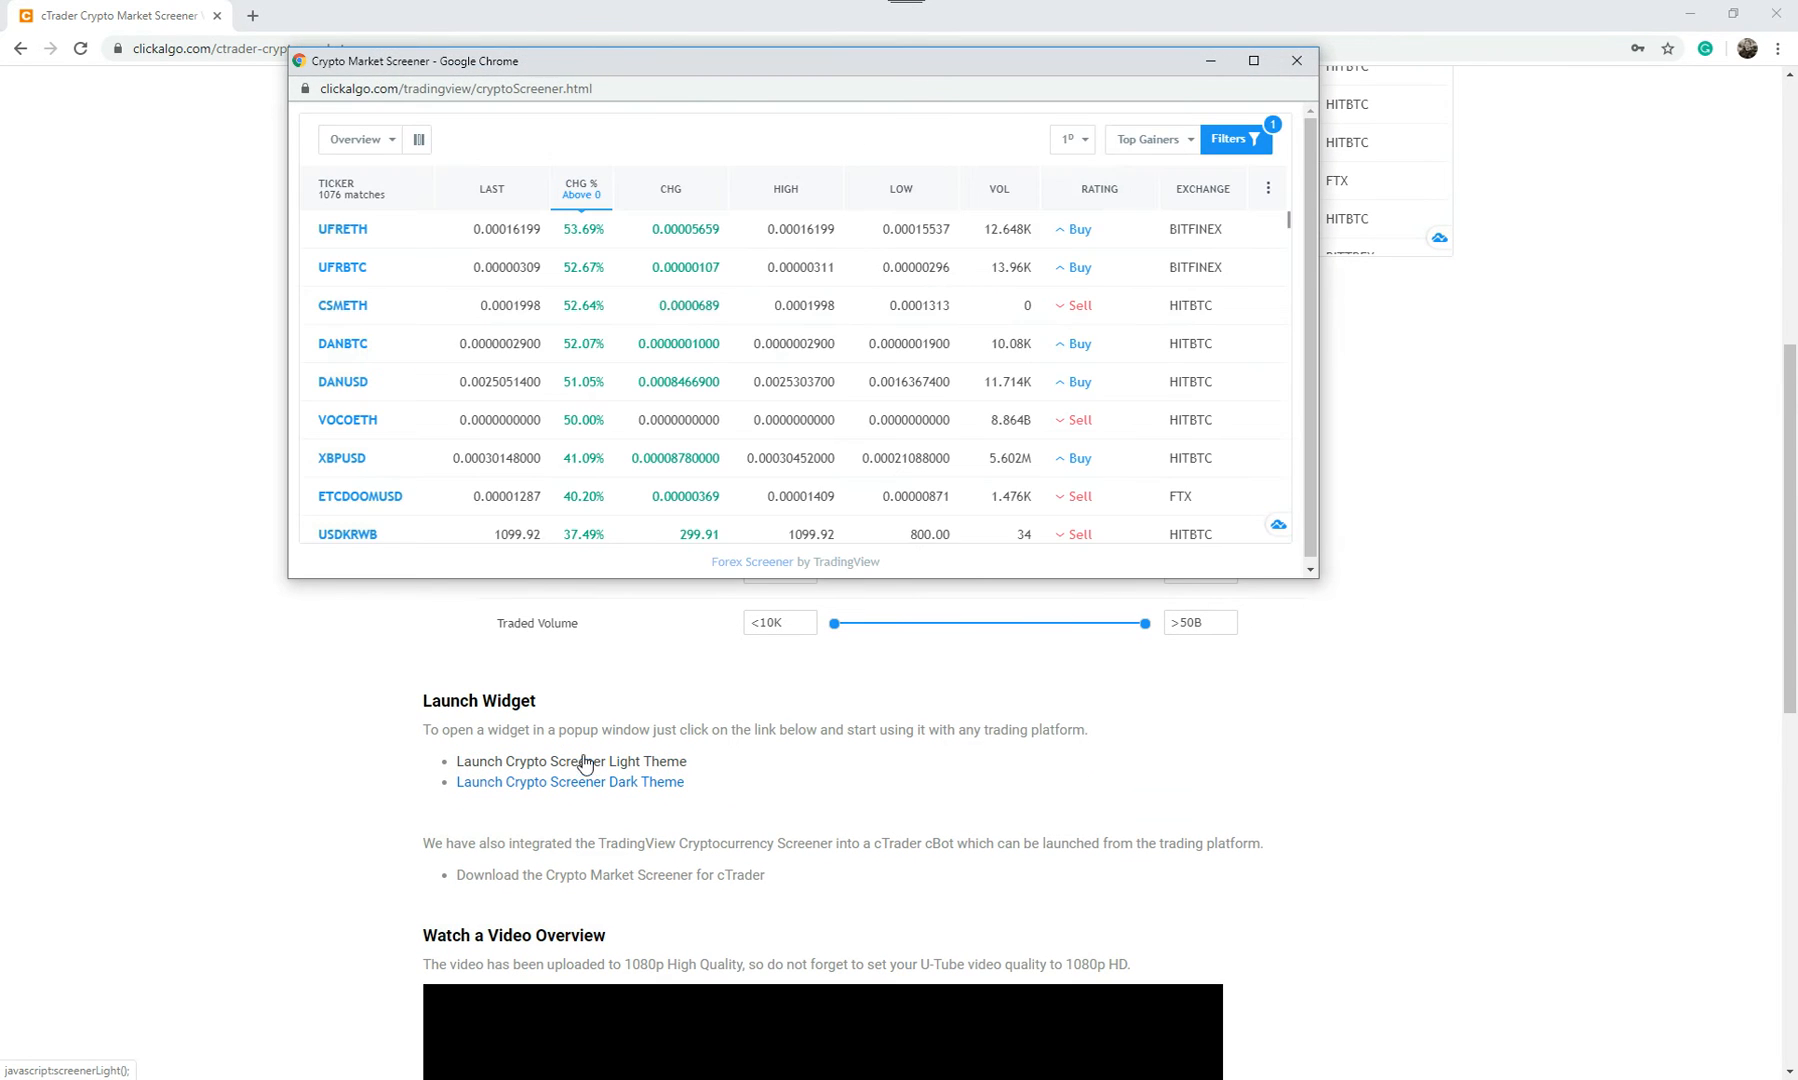
click(1253, 61)
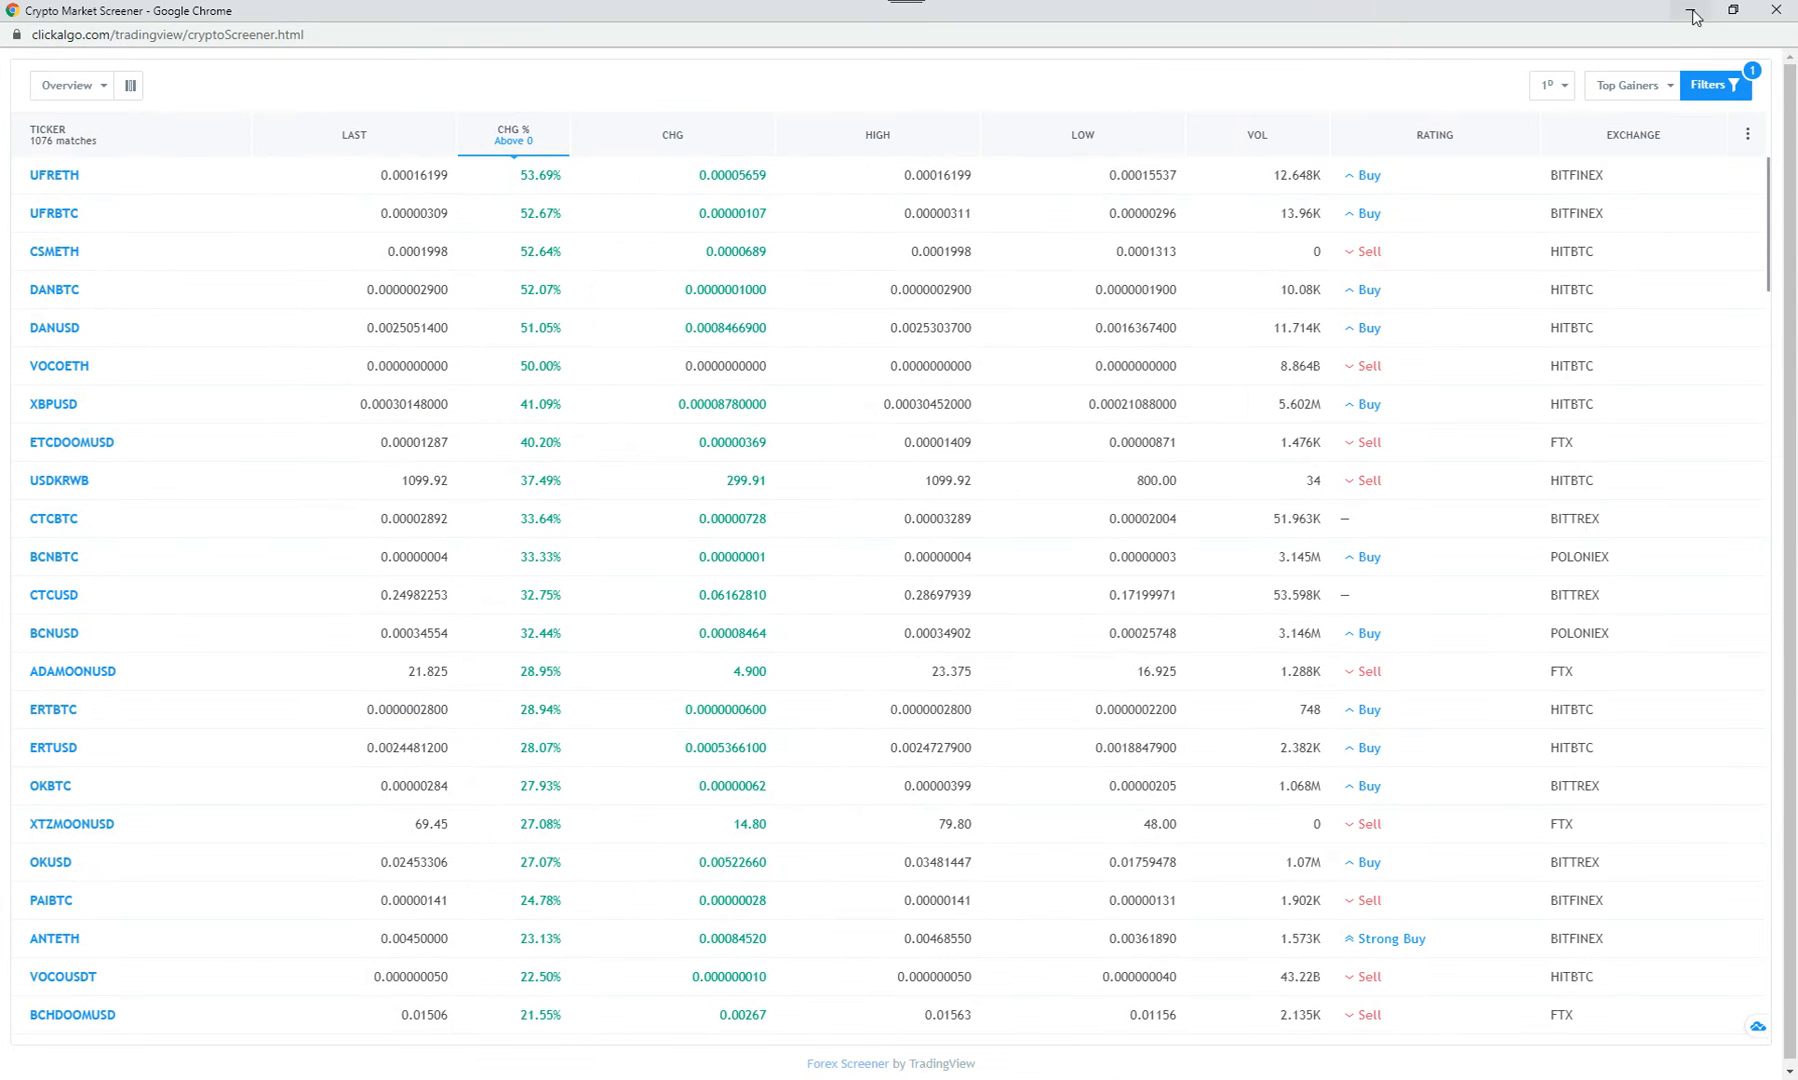
click(571, 782)
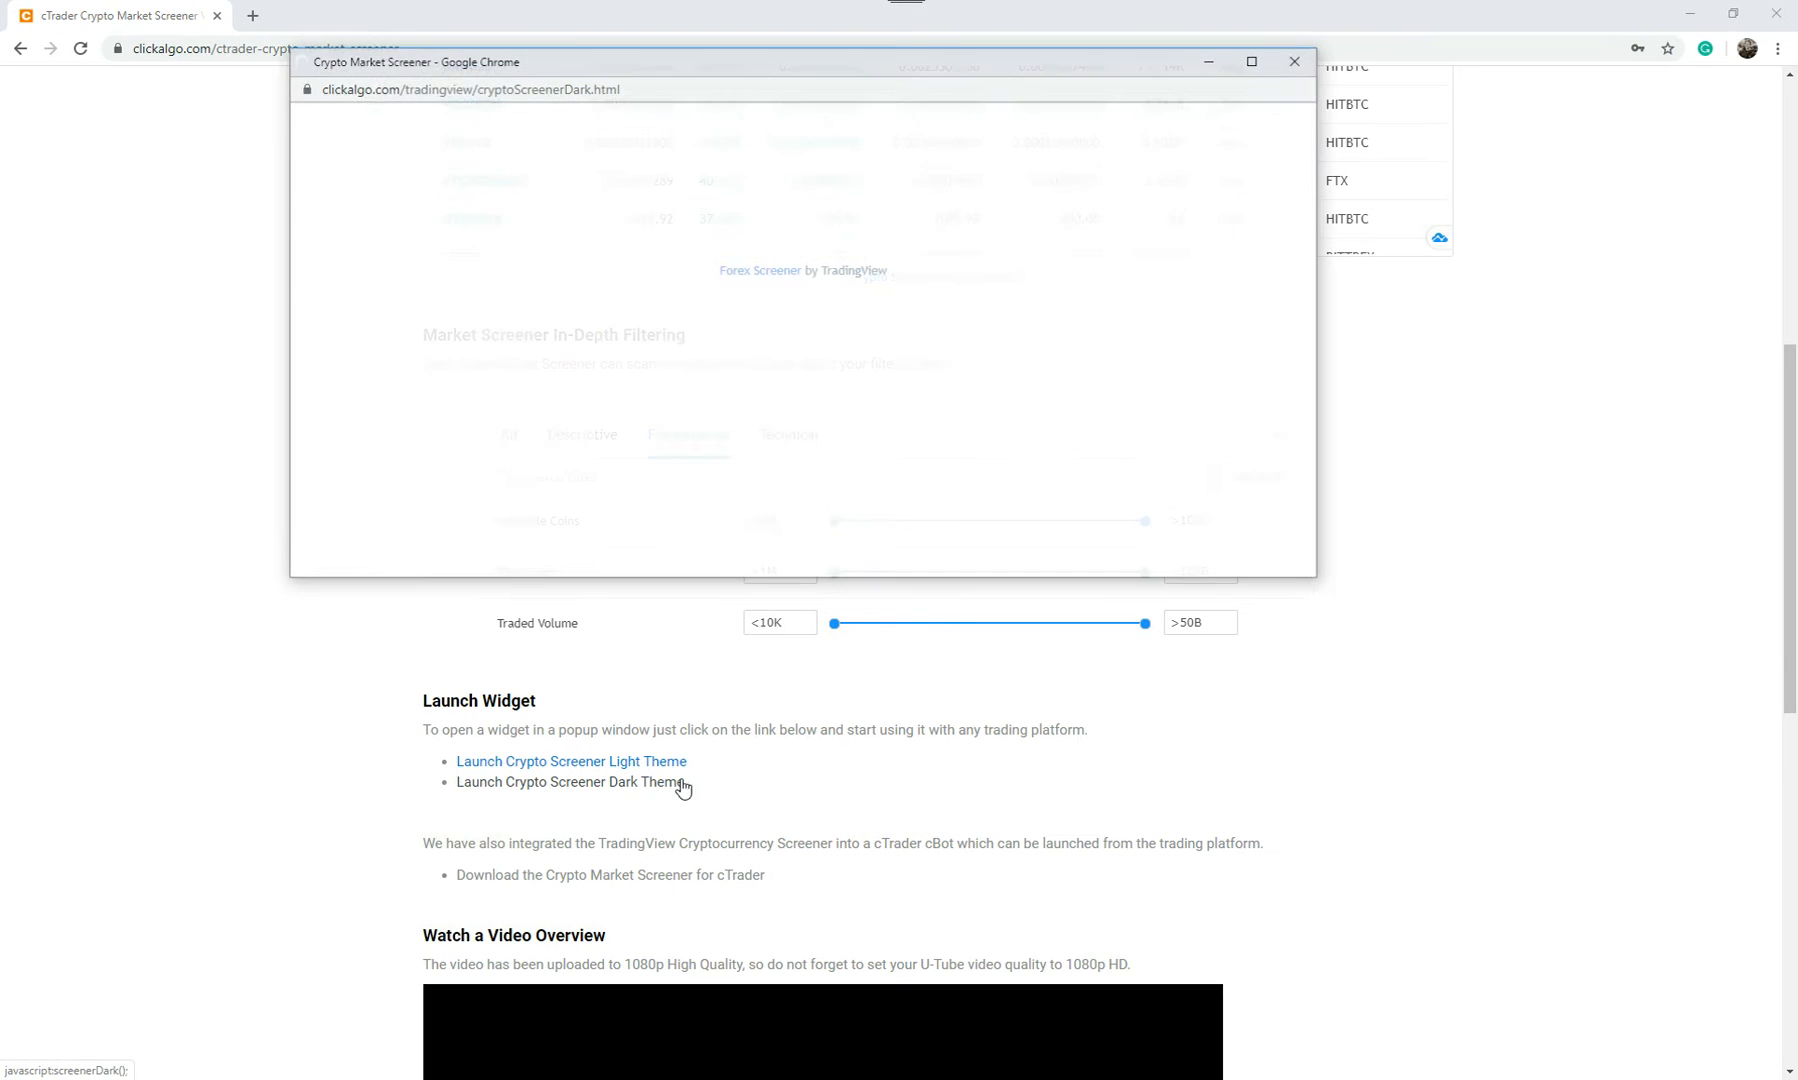
click(1251, 61)
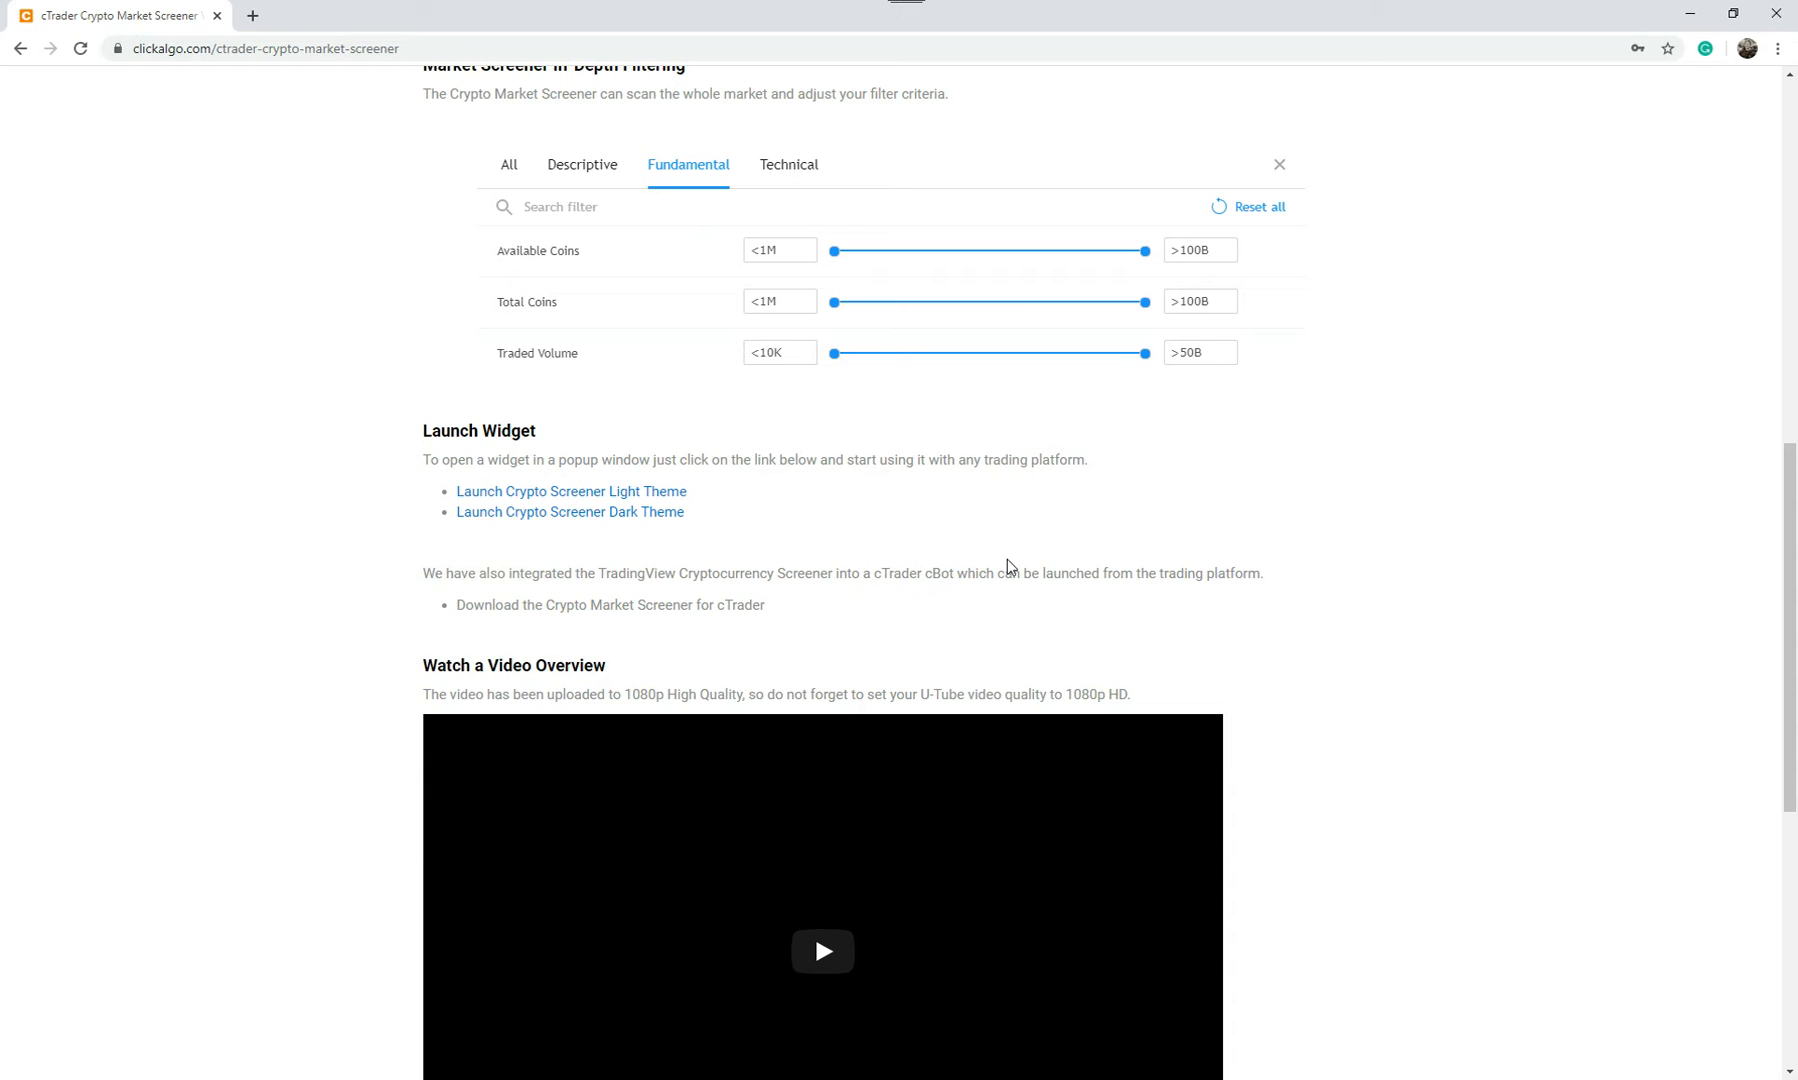
mouse_move(1323, 585)
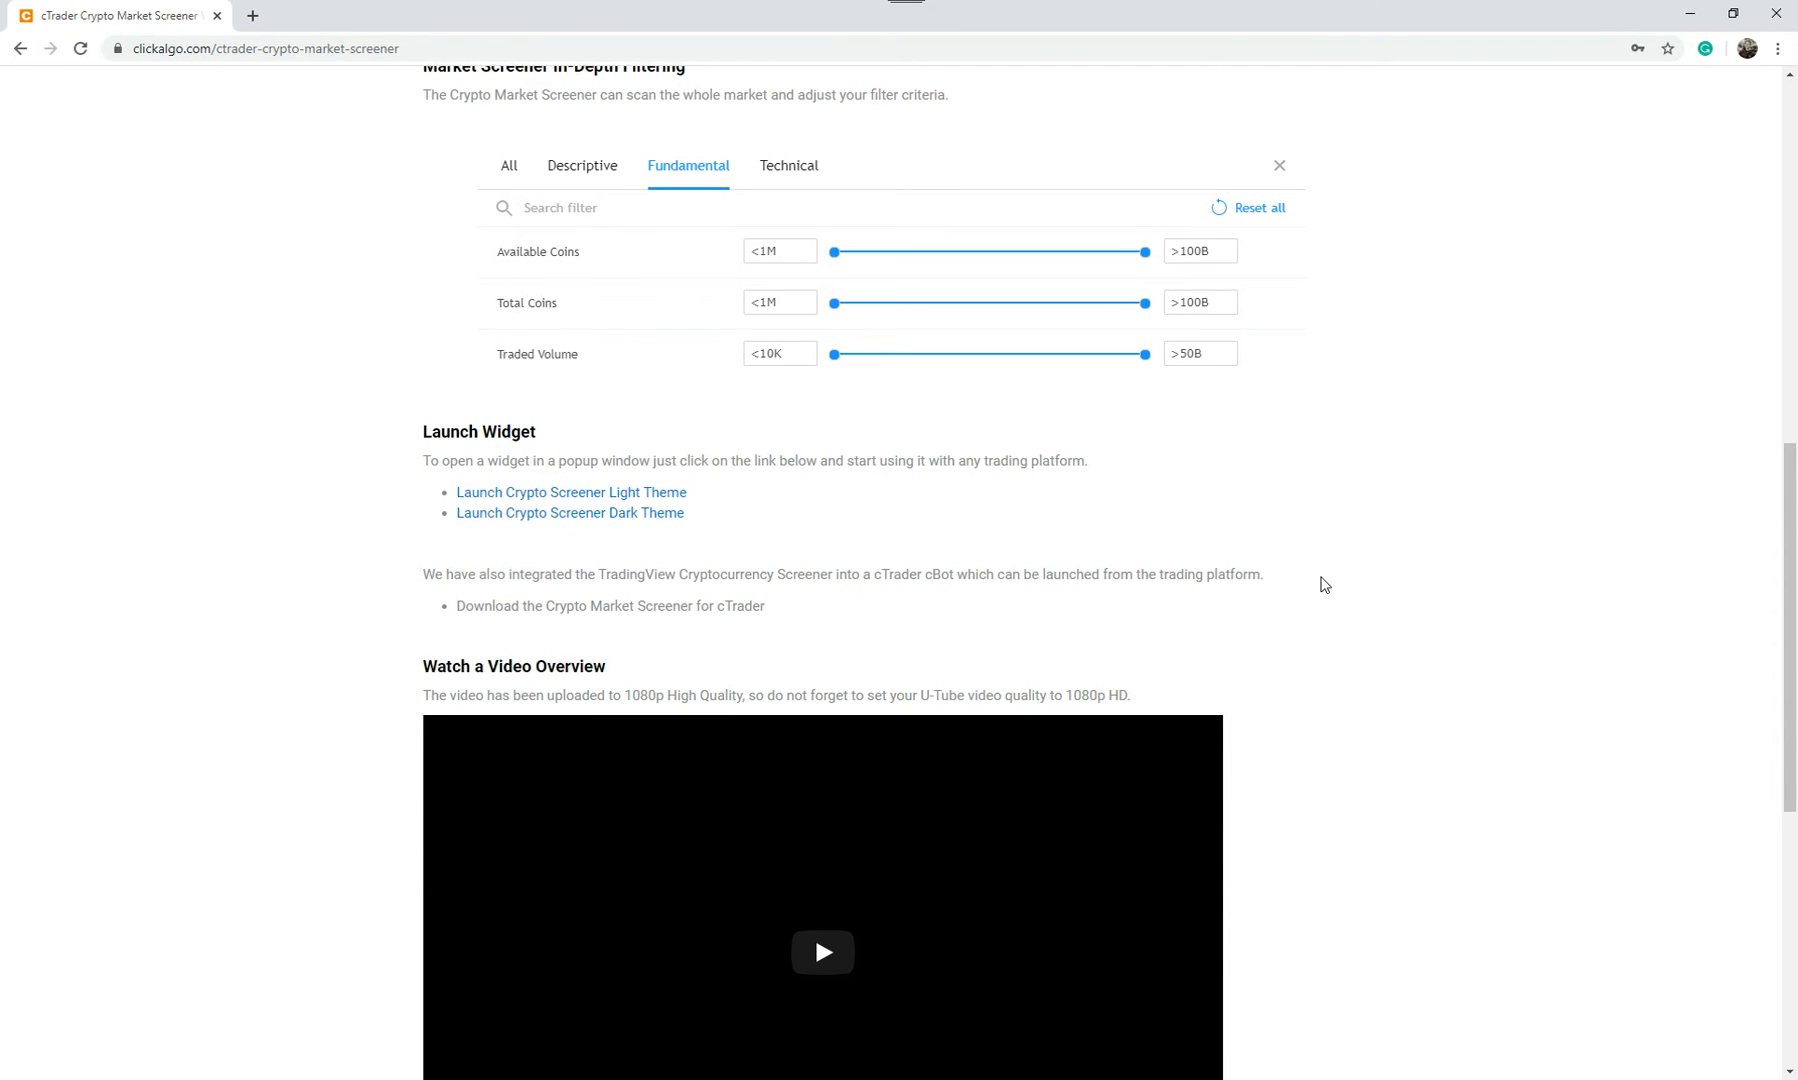
scroll(up, 3)
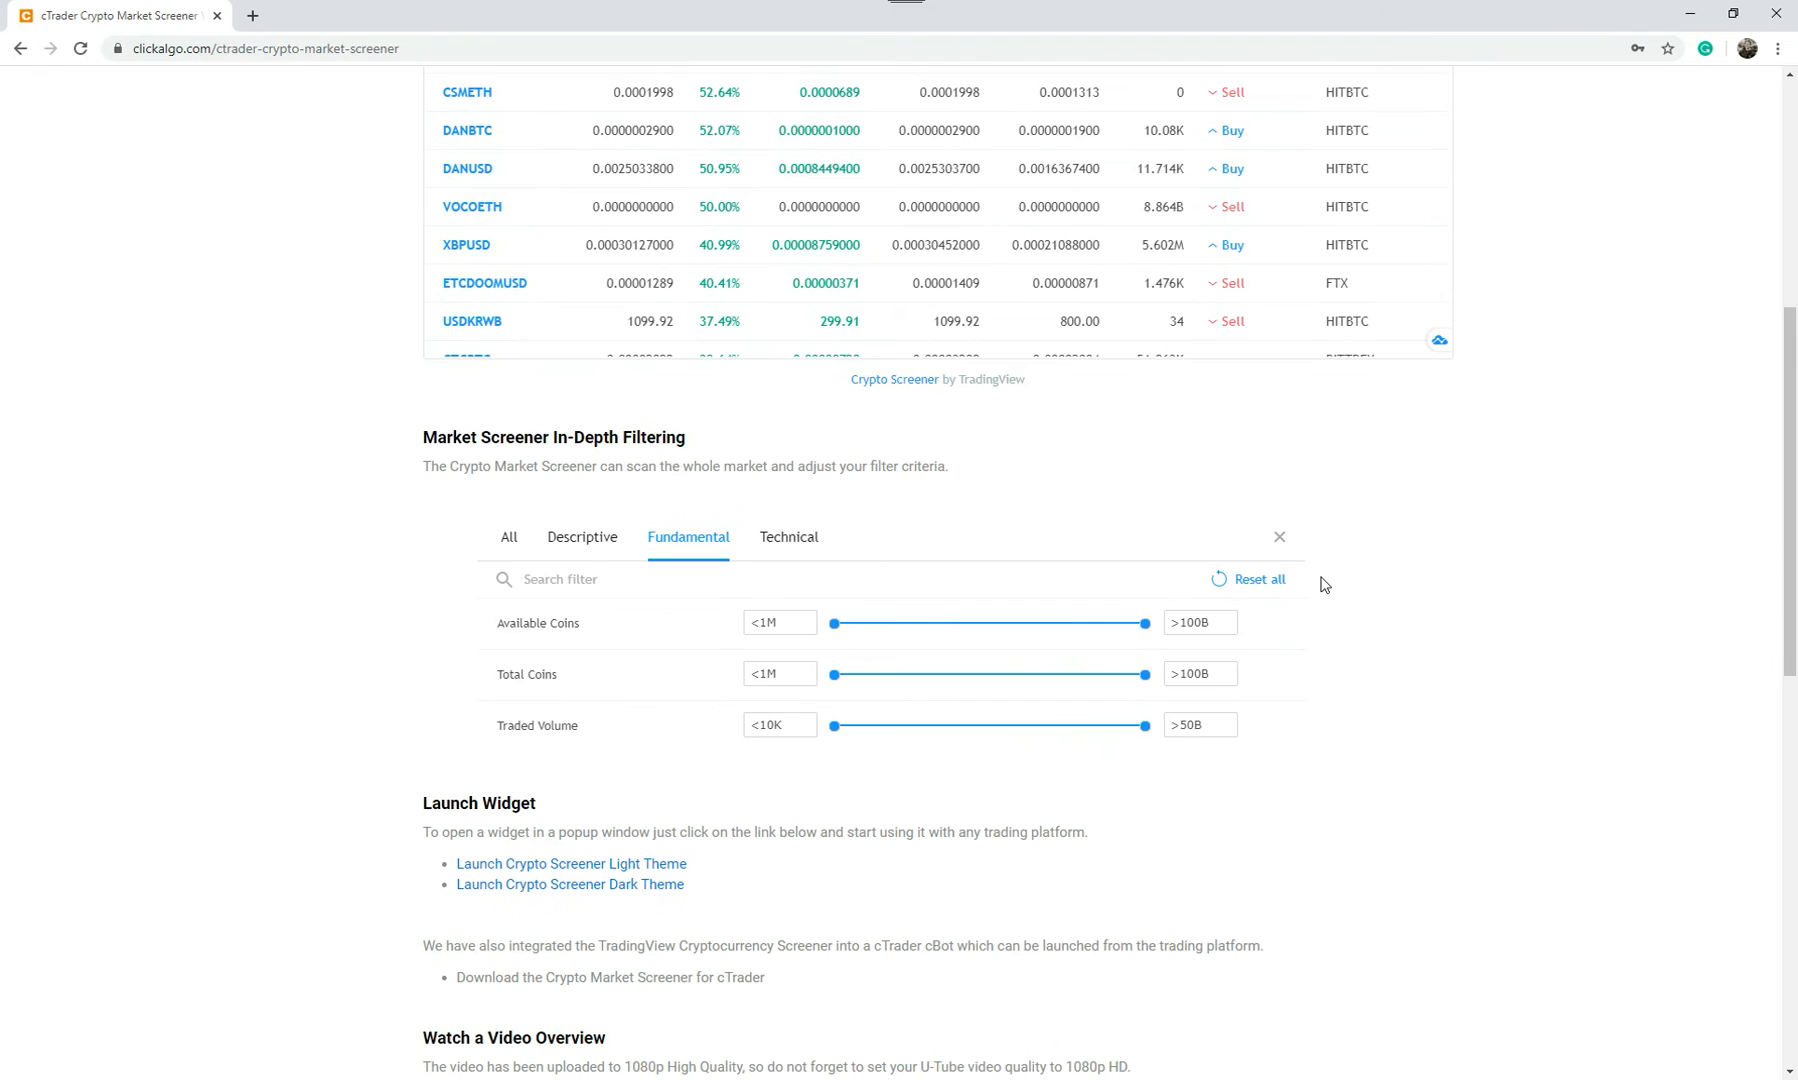
scroll(down, 3)
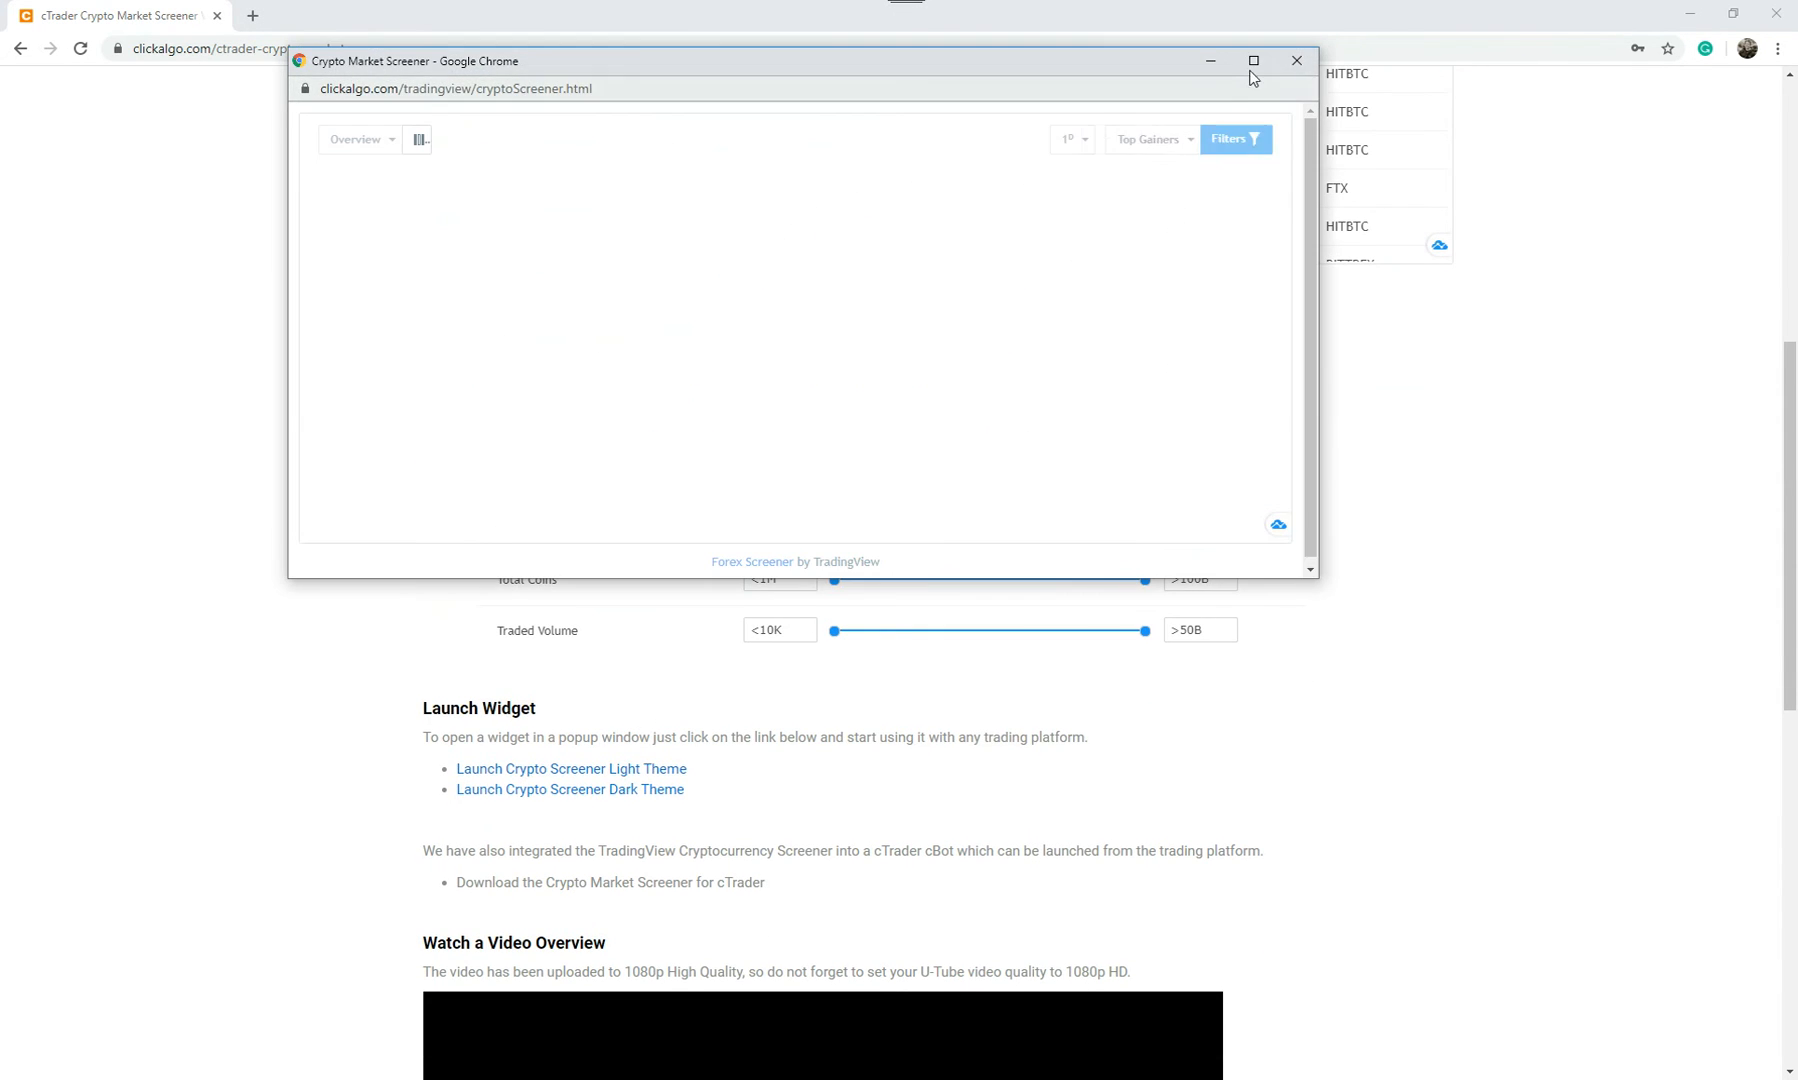
click(1252, 61)
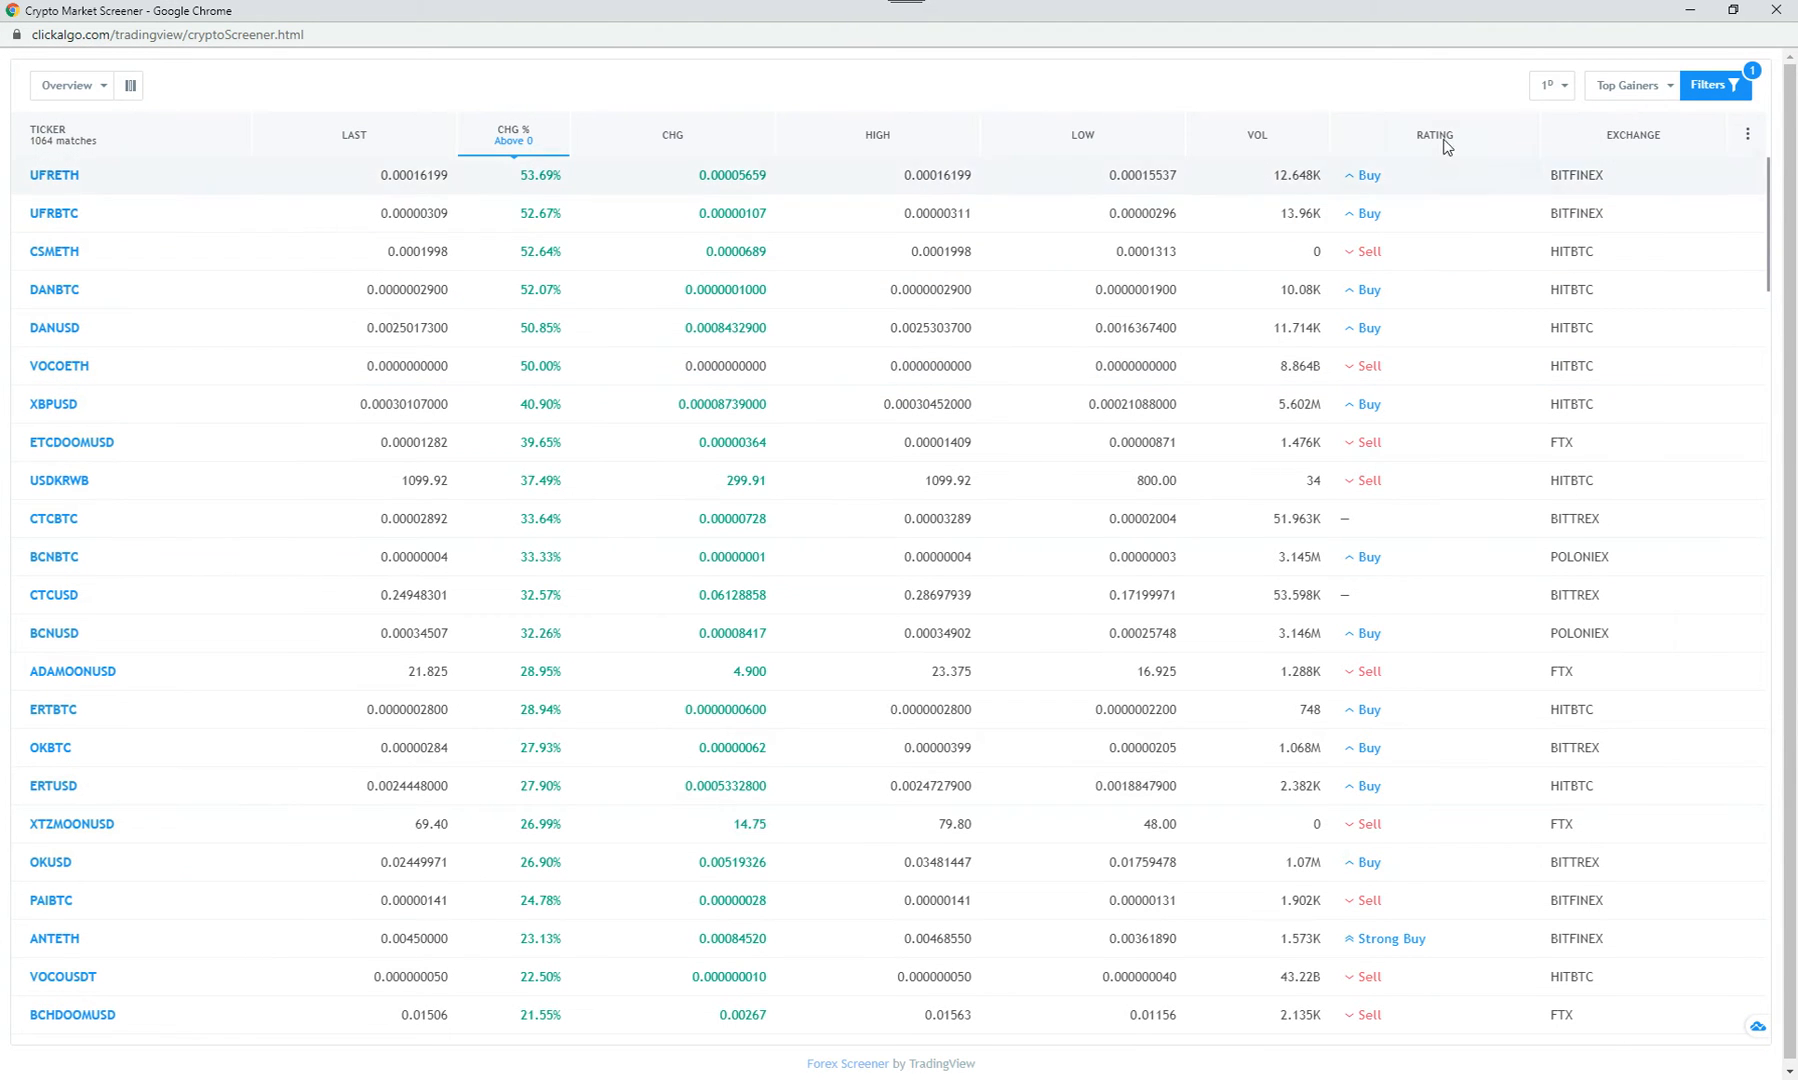
mouse_move(89, 177)
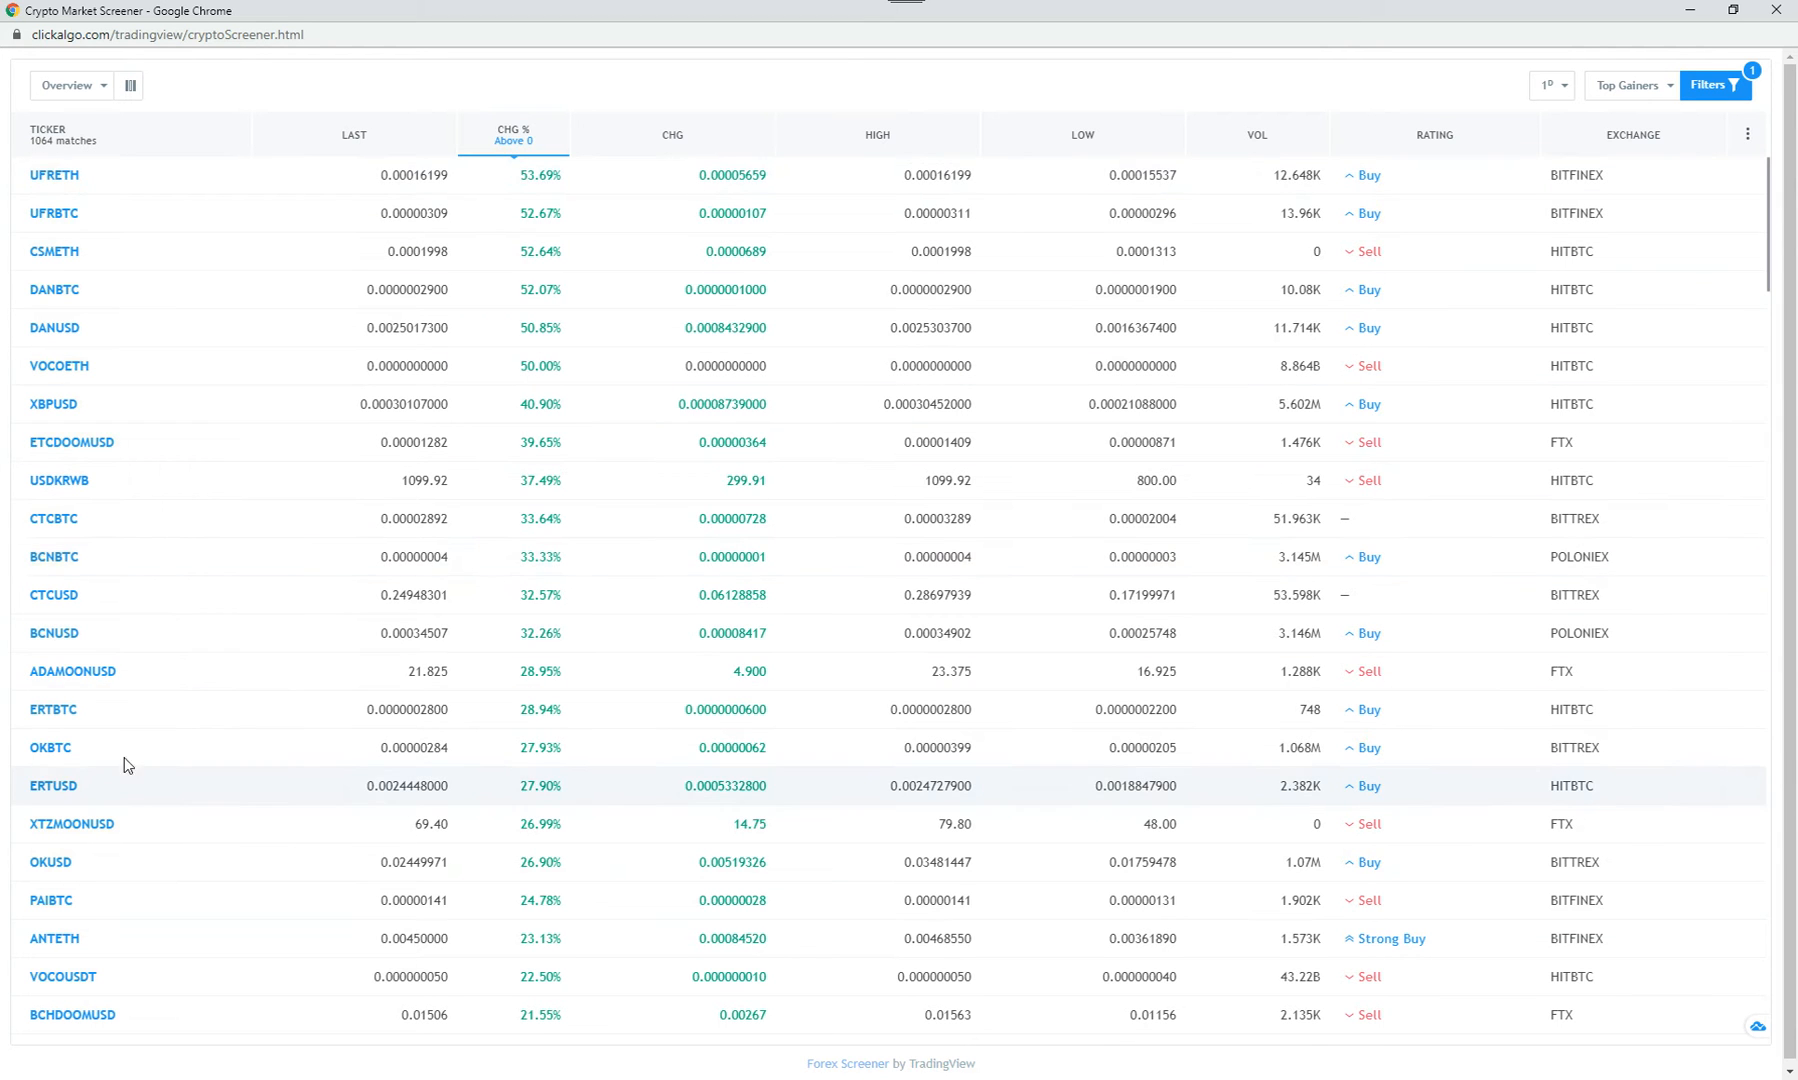
mouse_move(1296, 213)
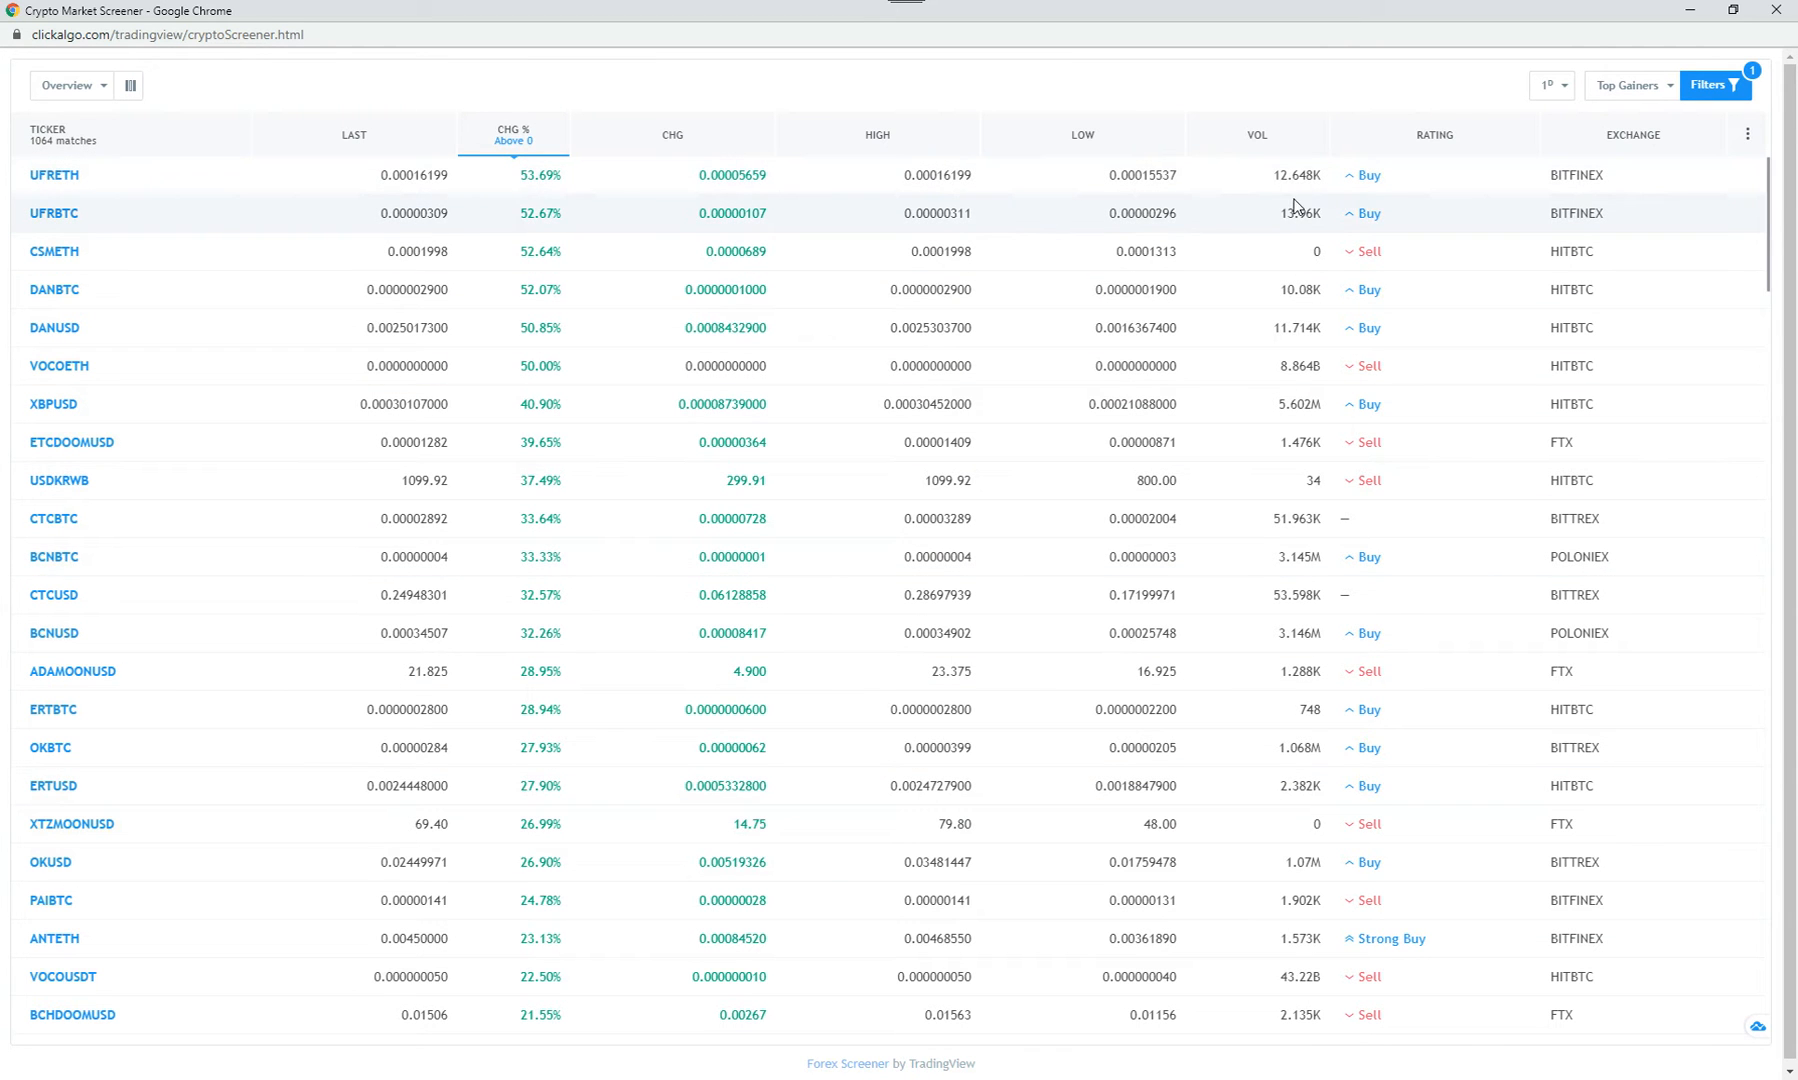
mouse_move(1456, 511)
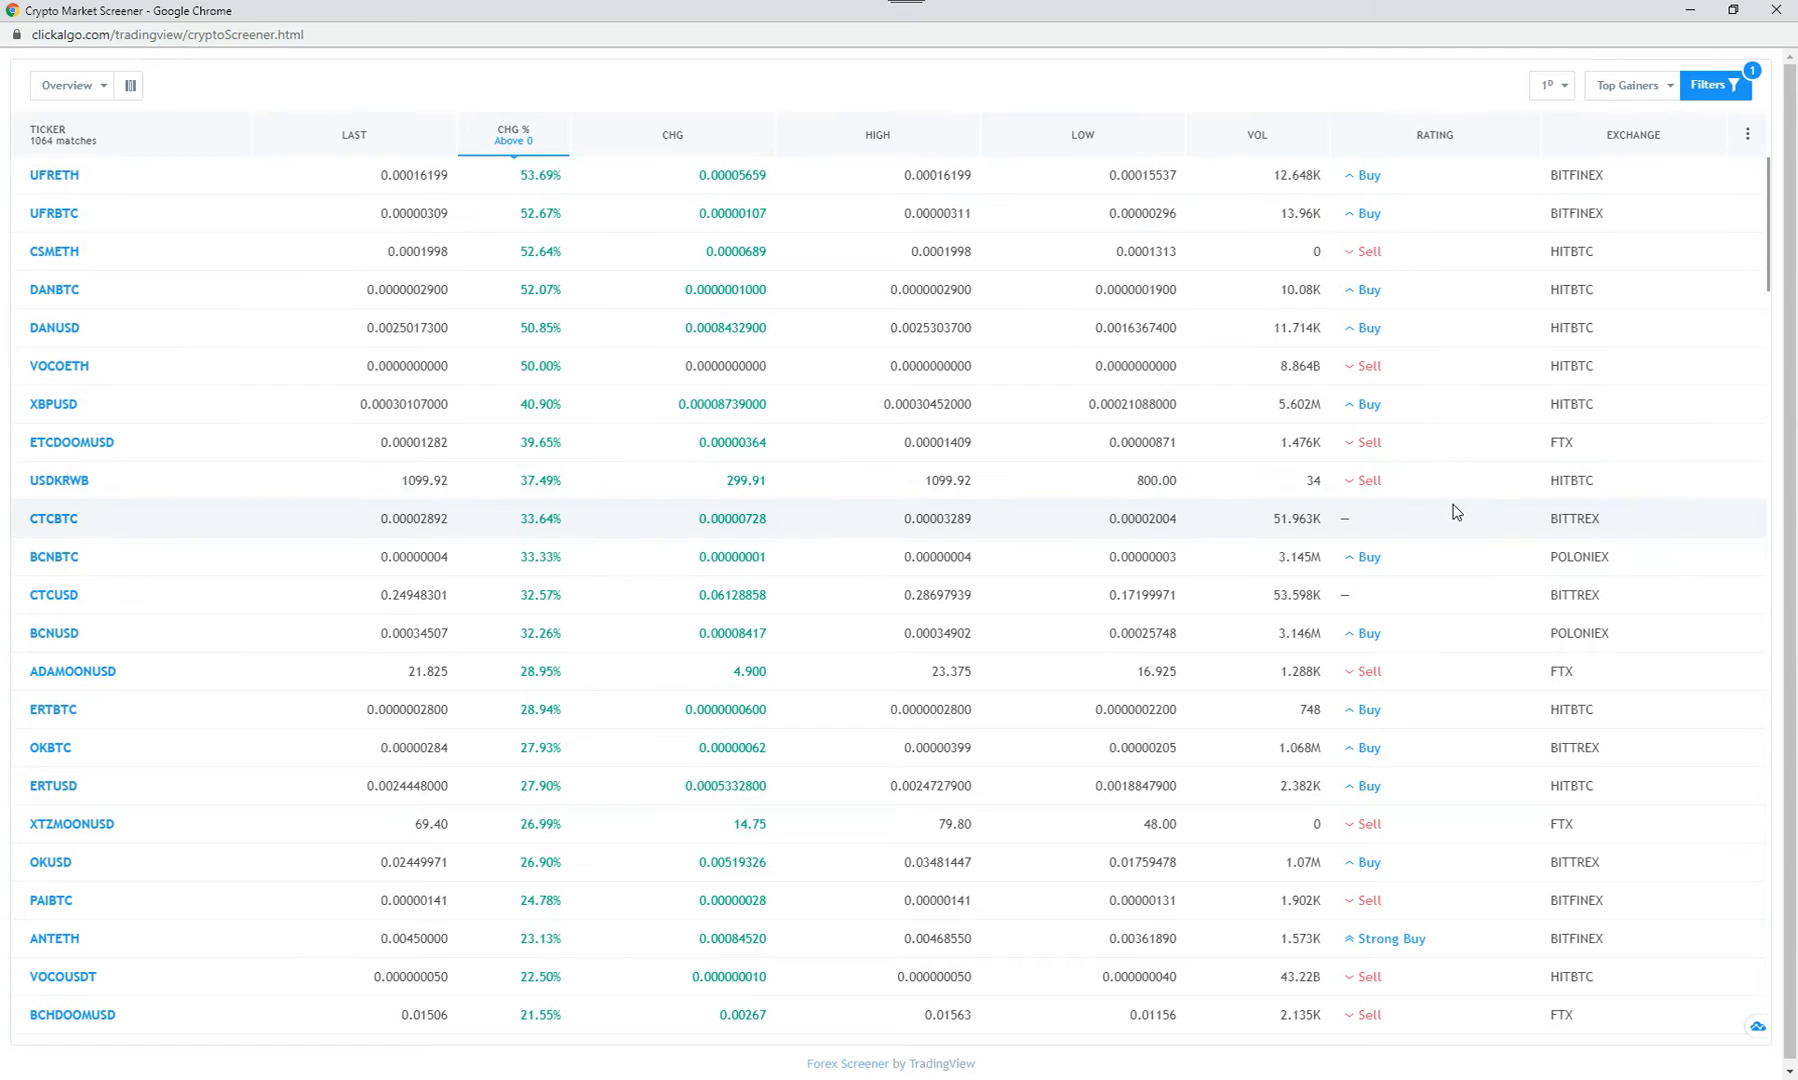
mouse_move(411, 175)
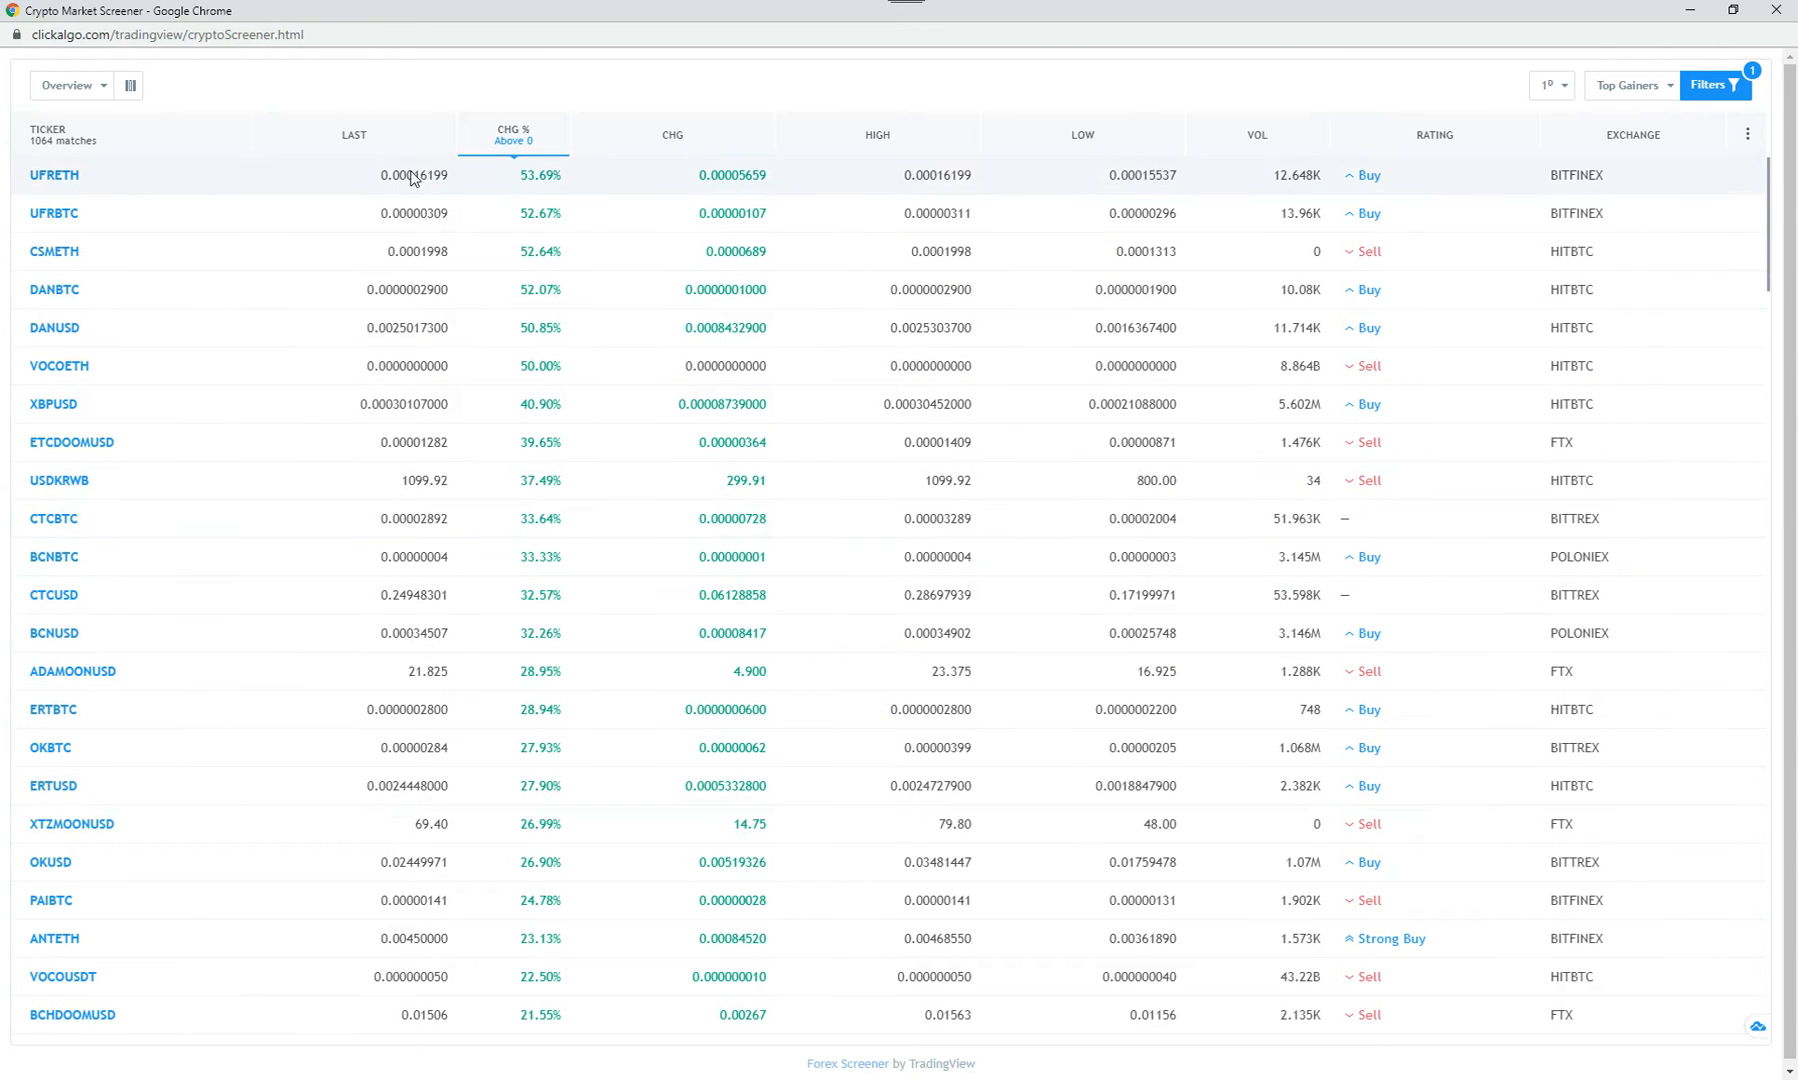
click(65, 85)
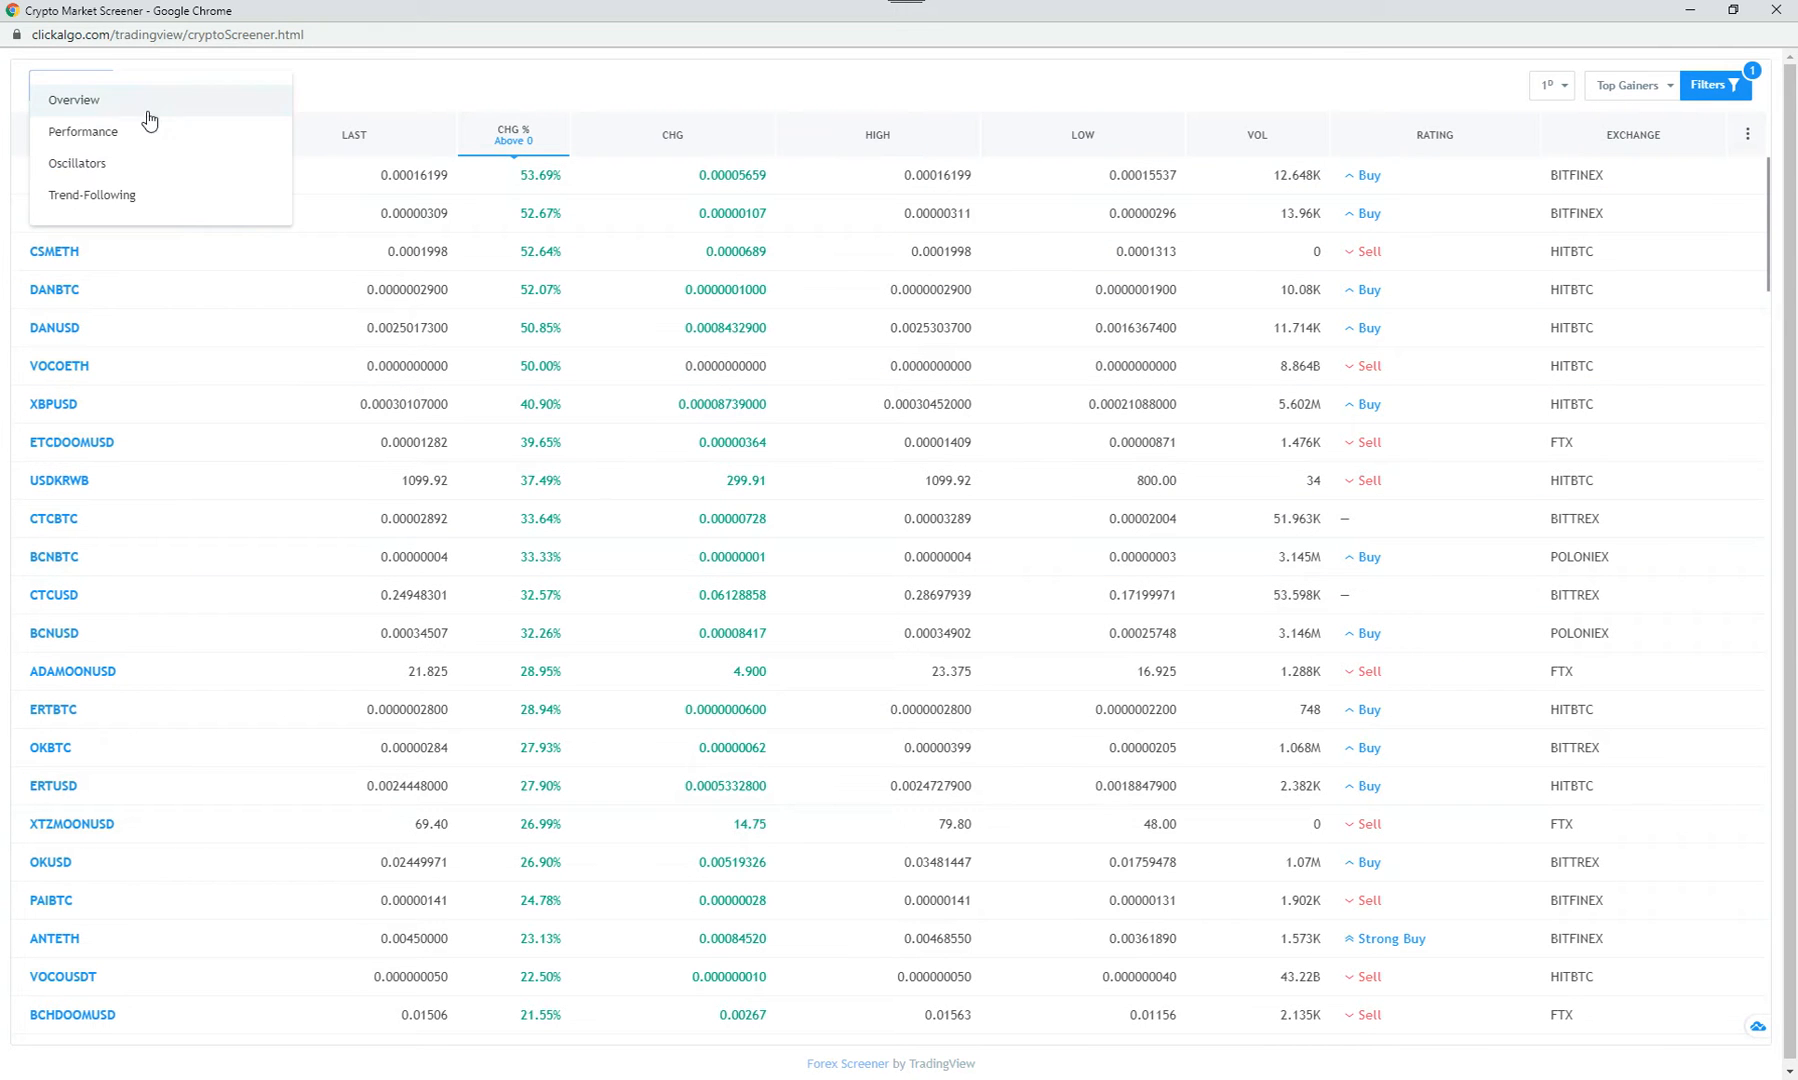
click(81, 131)
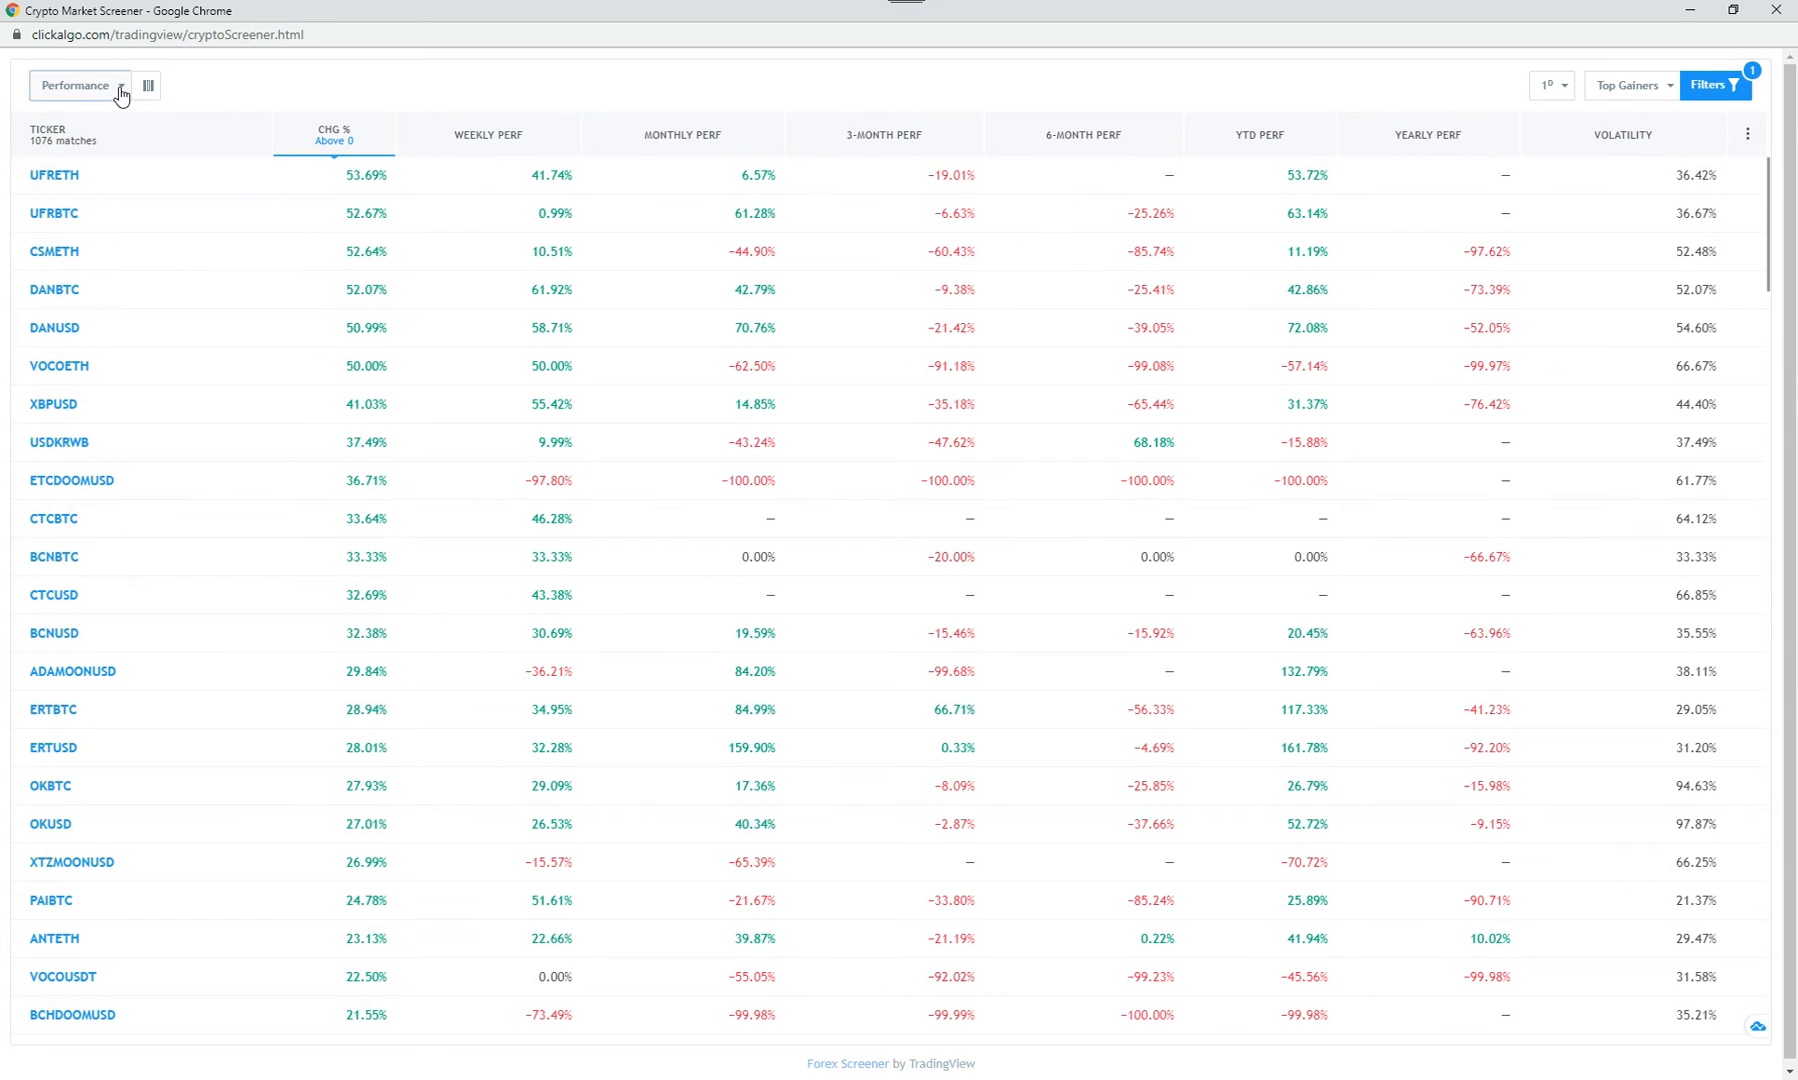
click(75, 85)
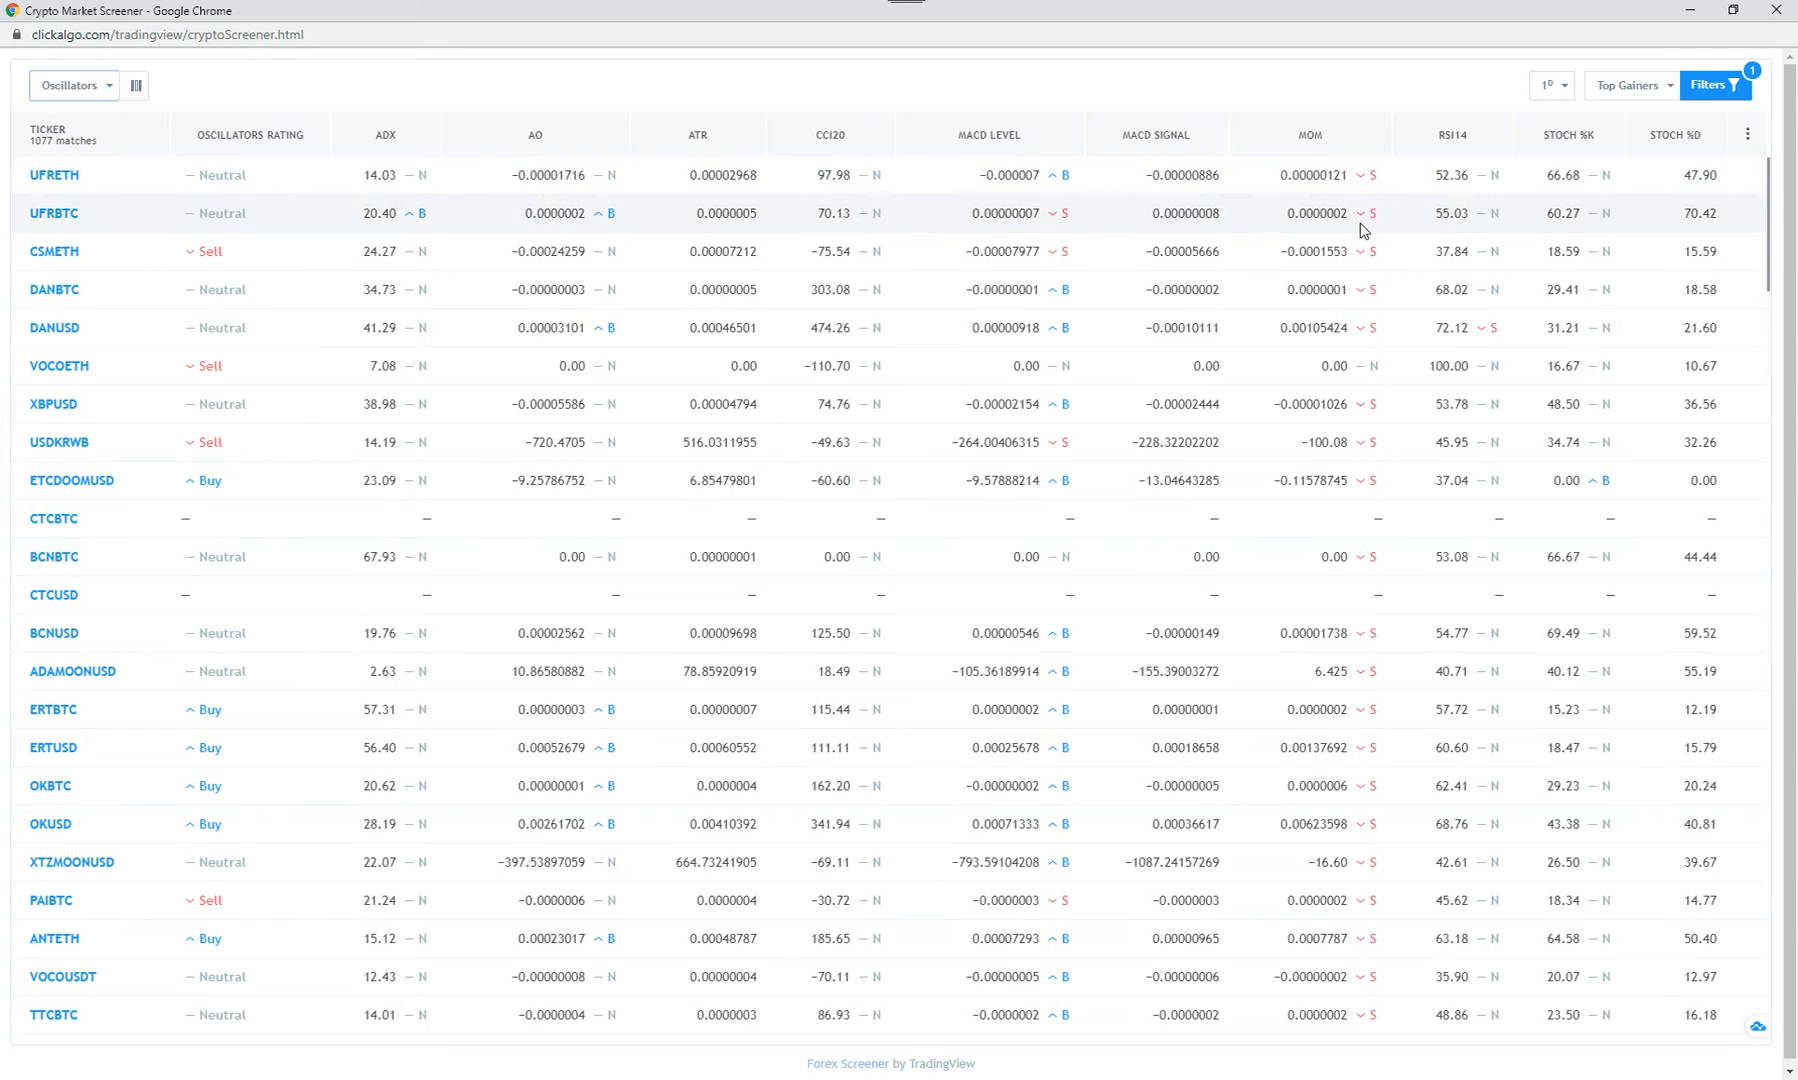
mouse_move(1354, 345)
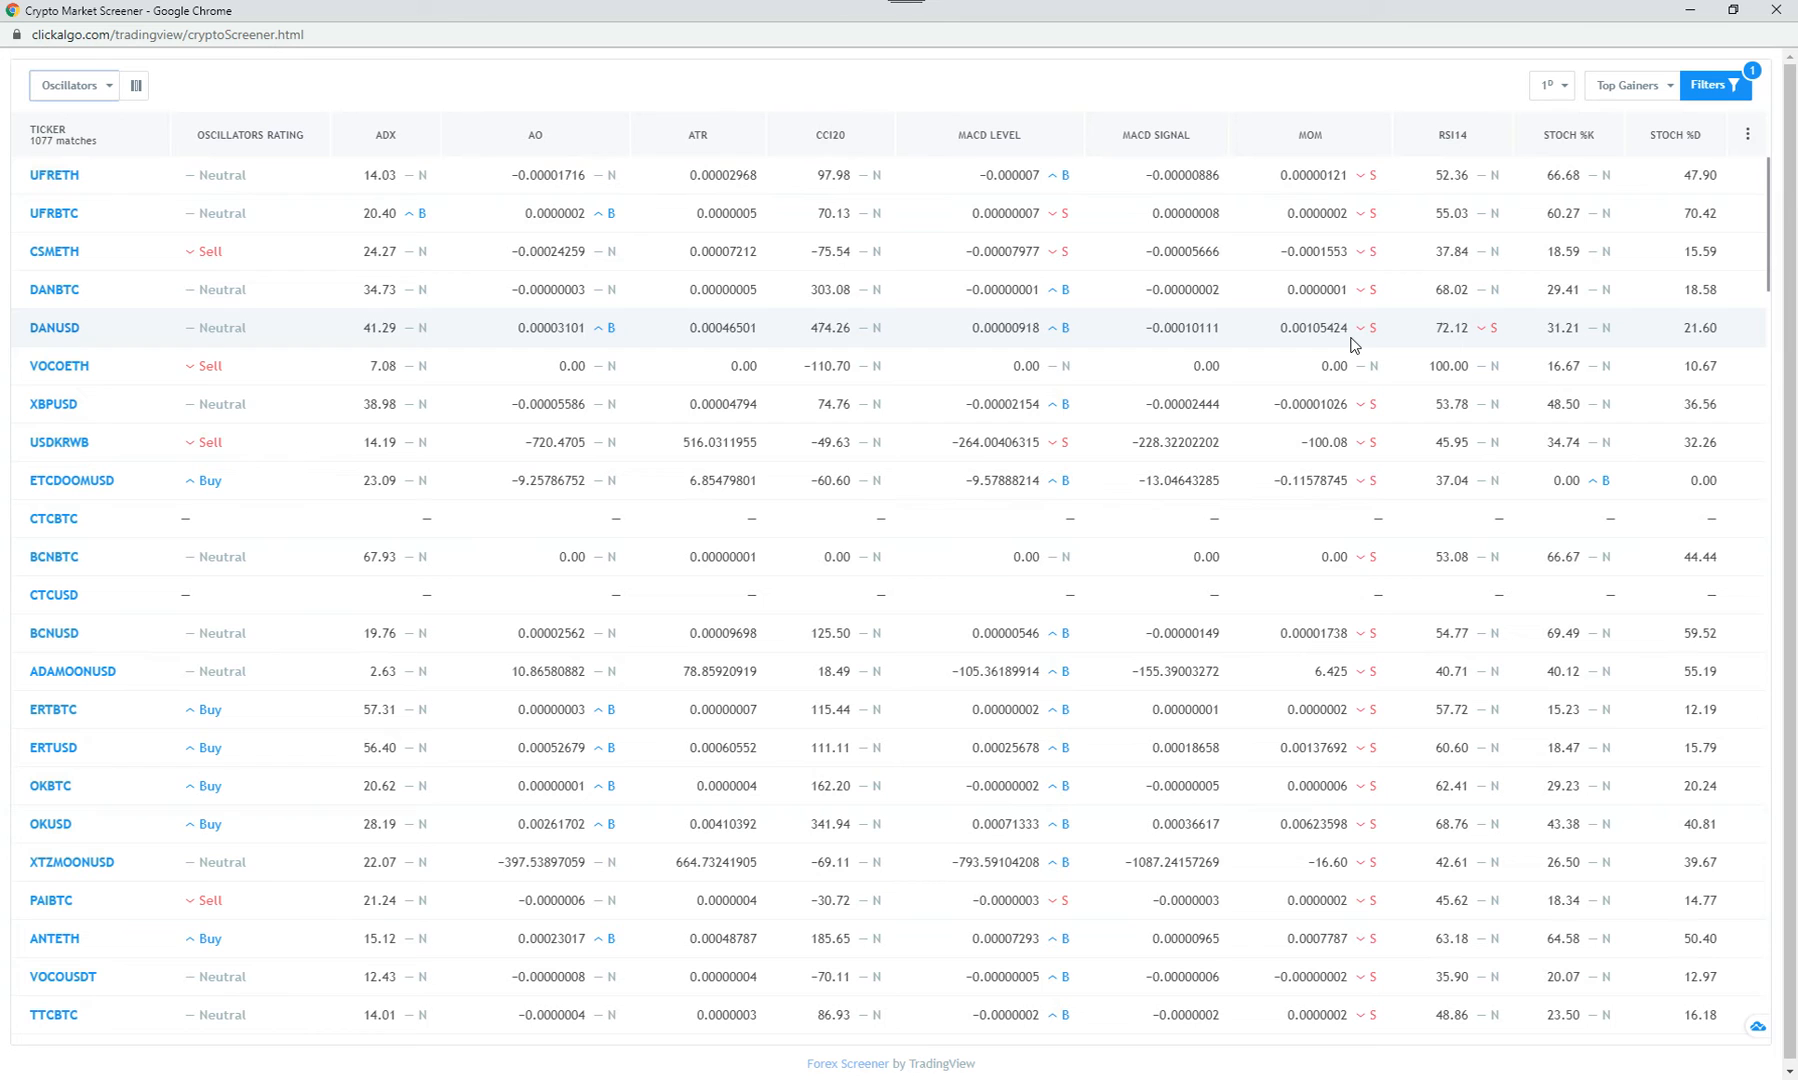
mouse_move(1093, 246)
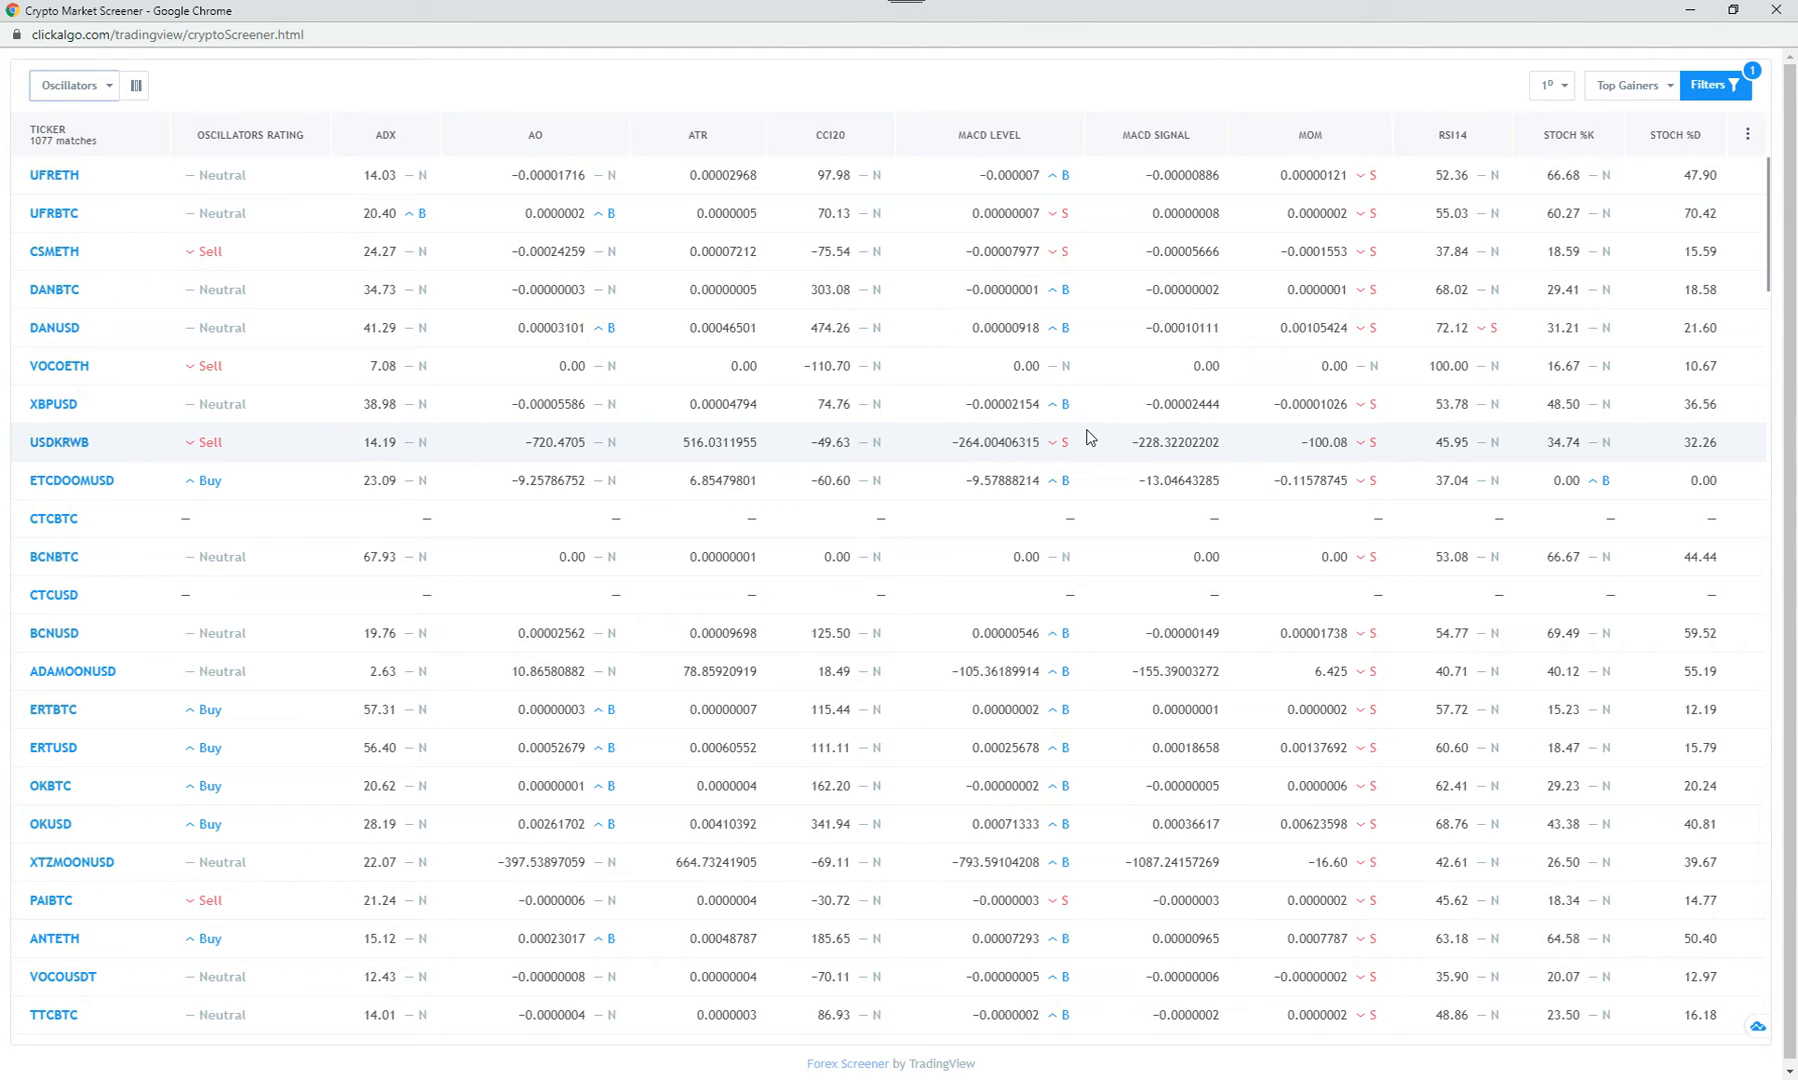
mouse_move(142, 105)
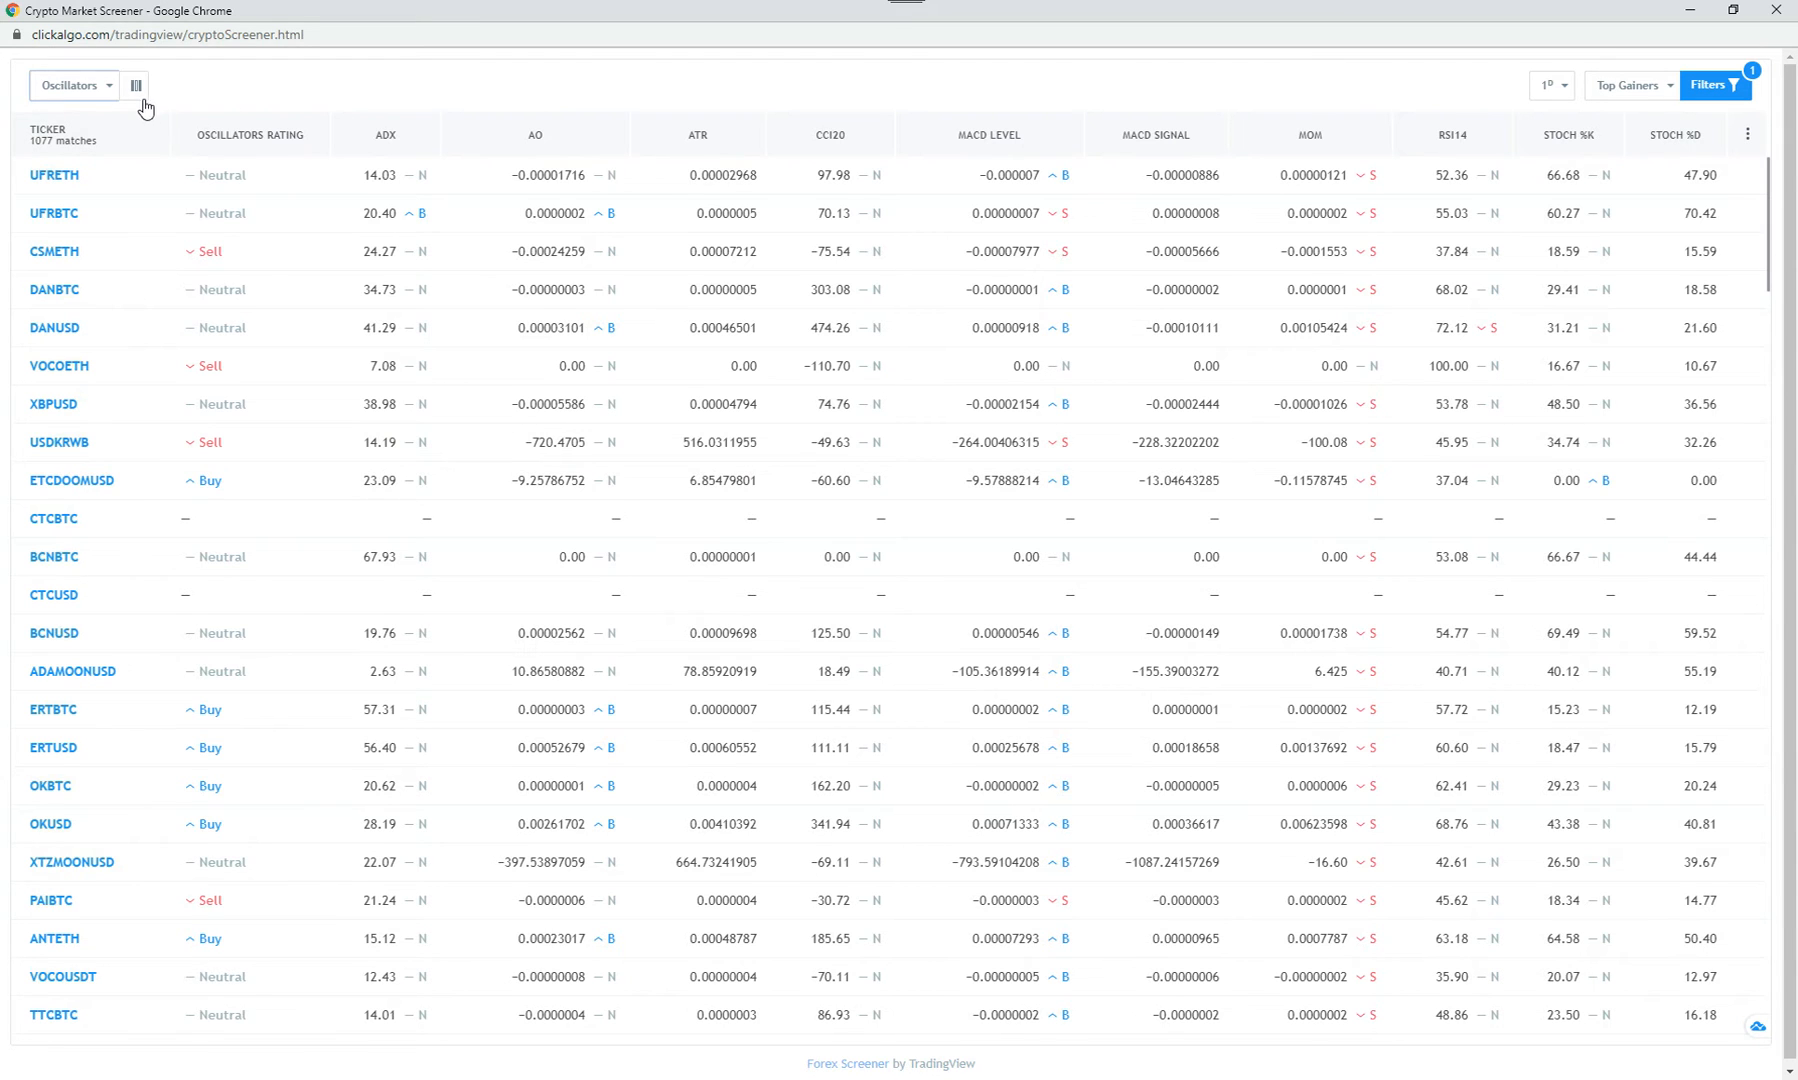
Browse the available columns list, then open the Awesome Oscillator column filter's comparison options
click(134, 84)
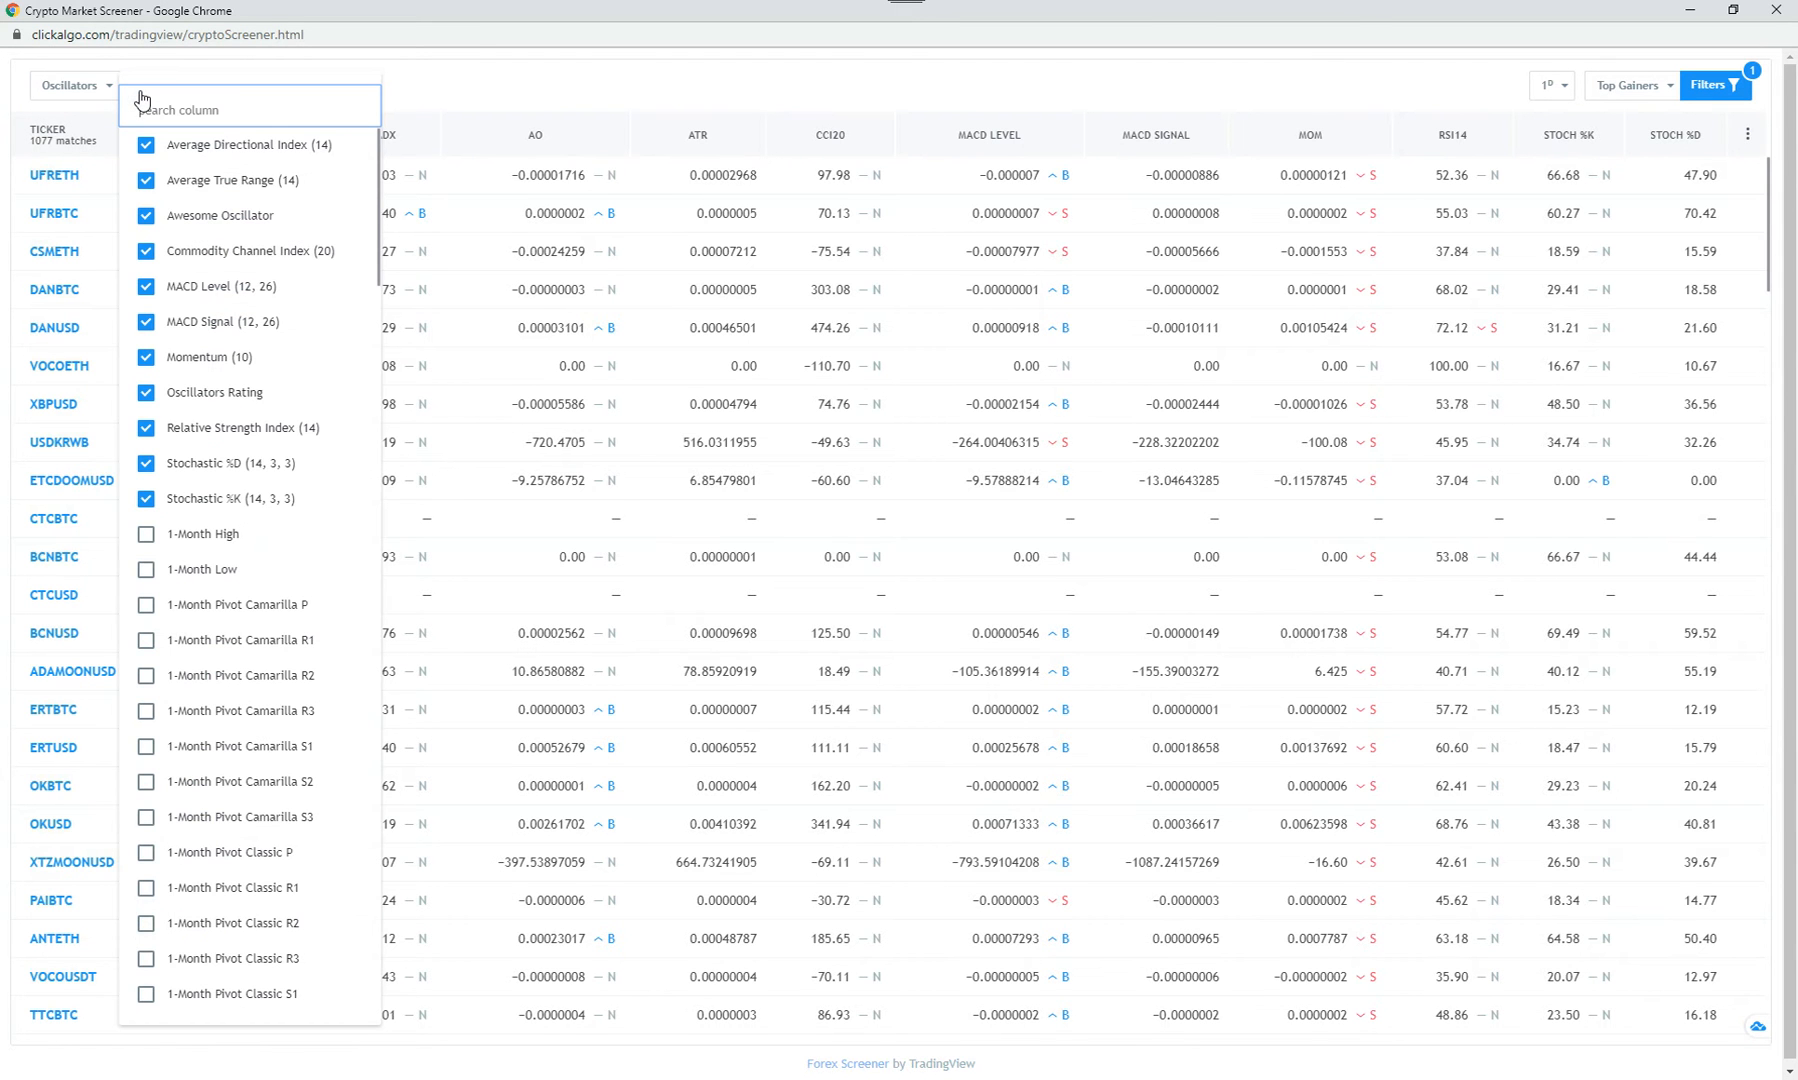
mouse_move(191, 510)
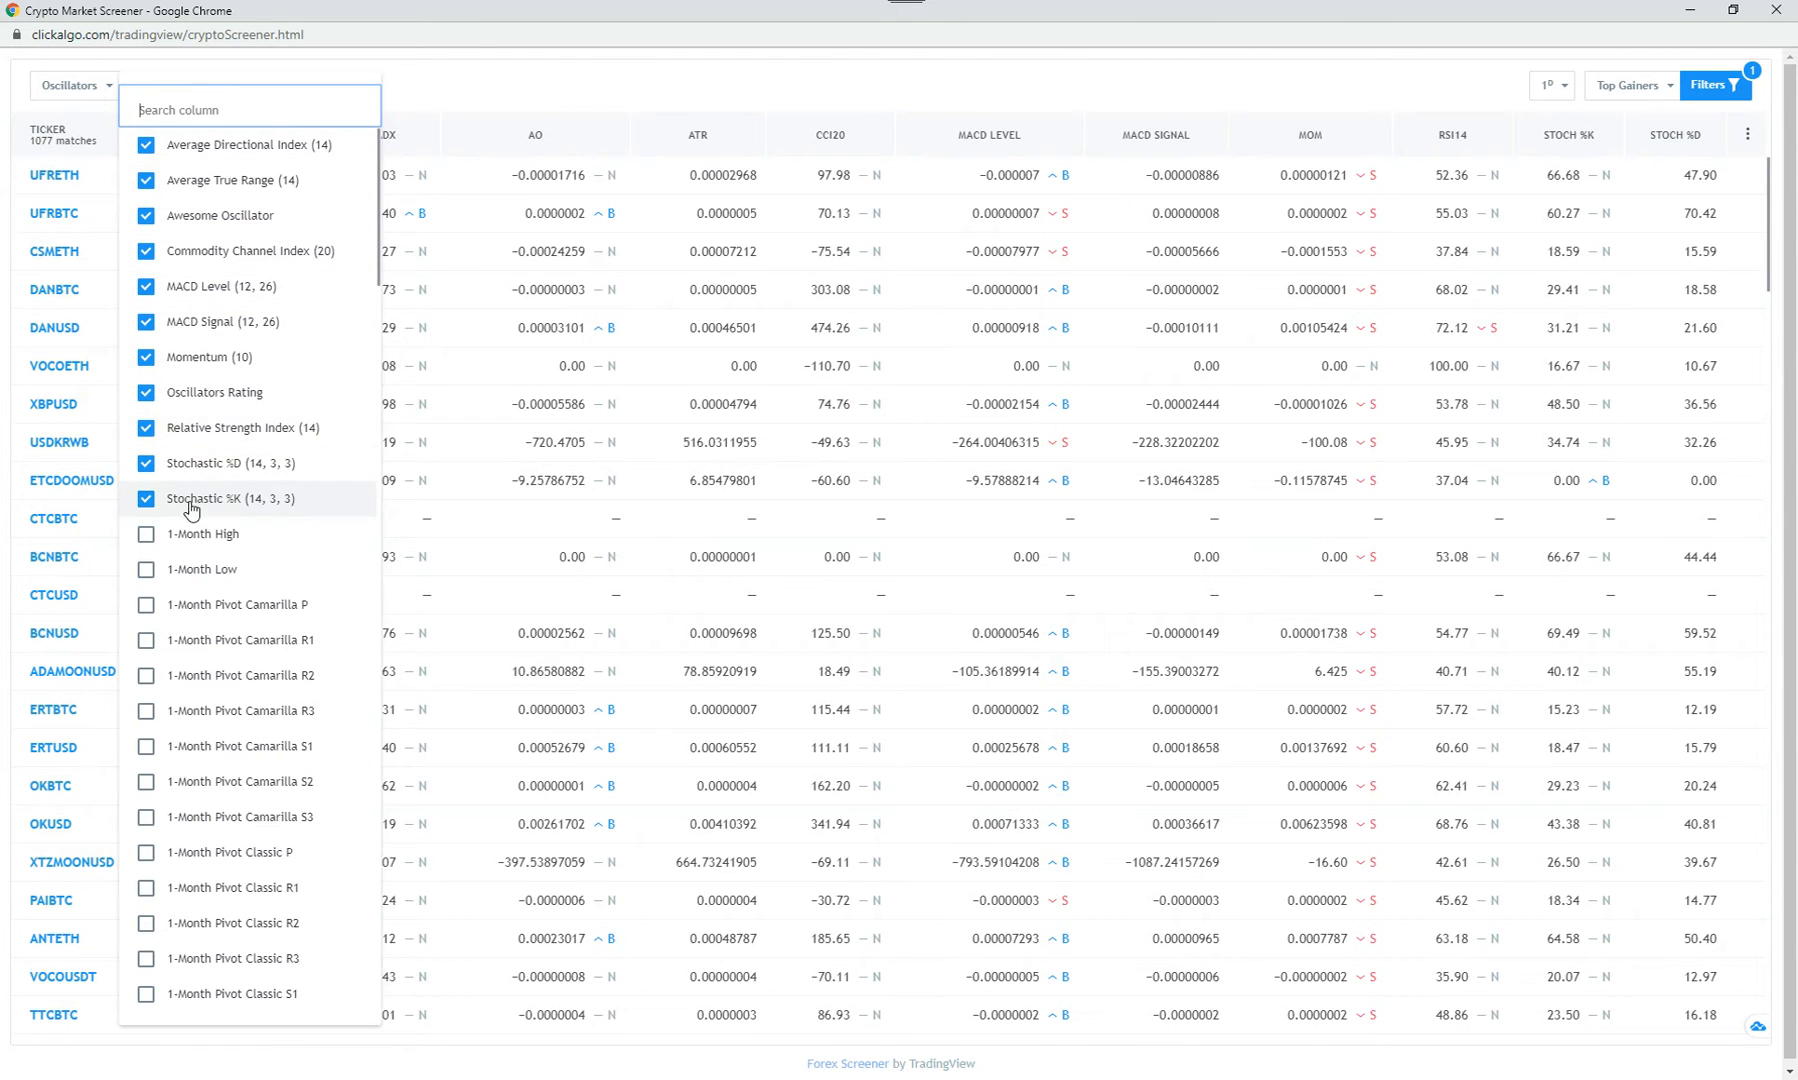
scroll(down, 3)
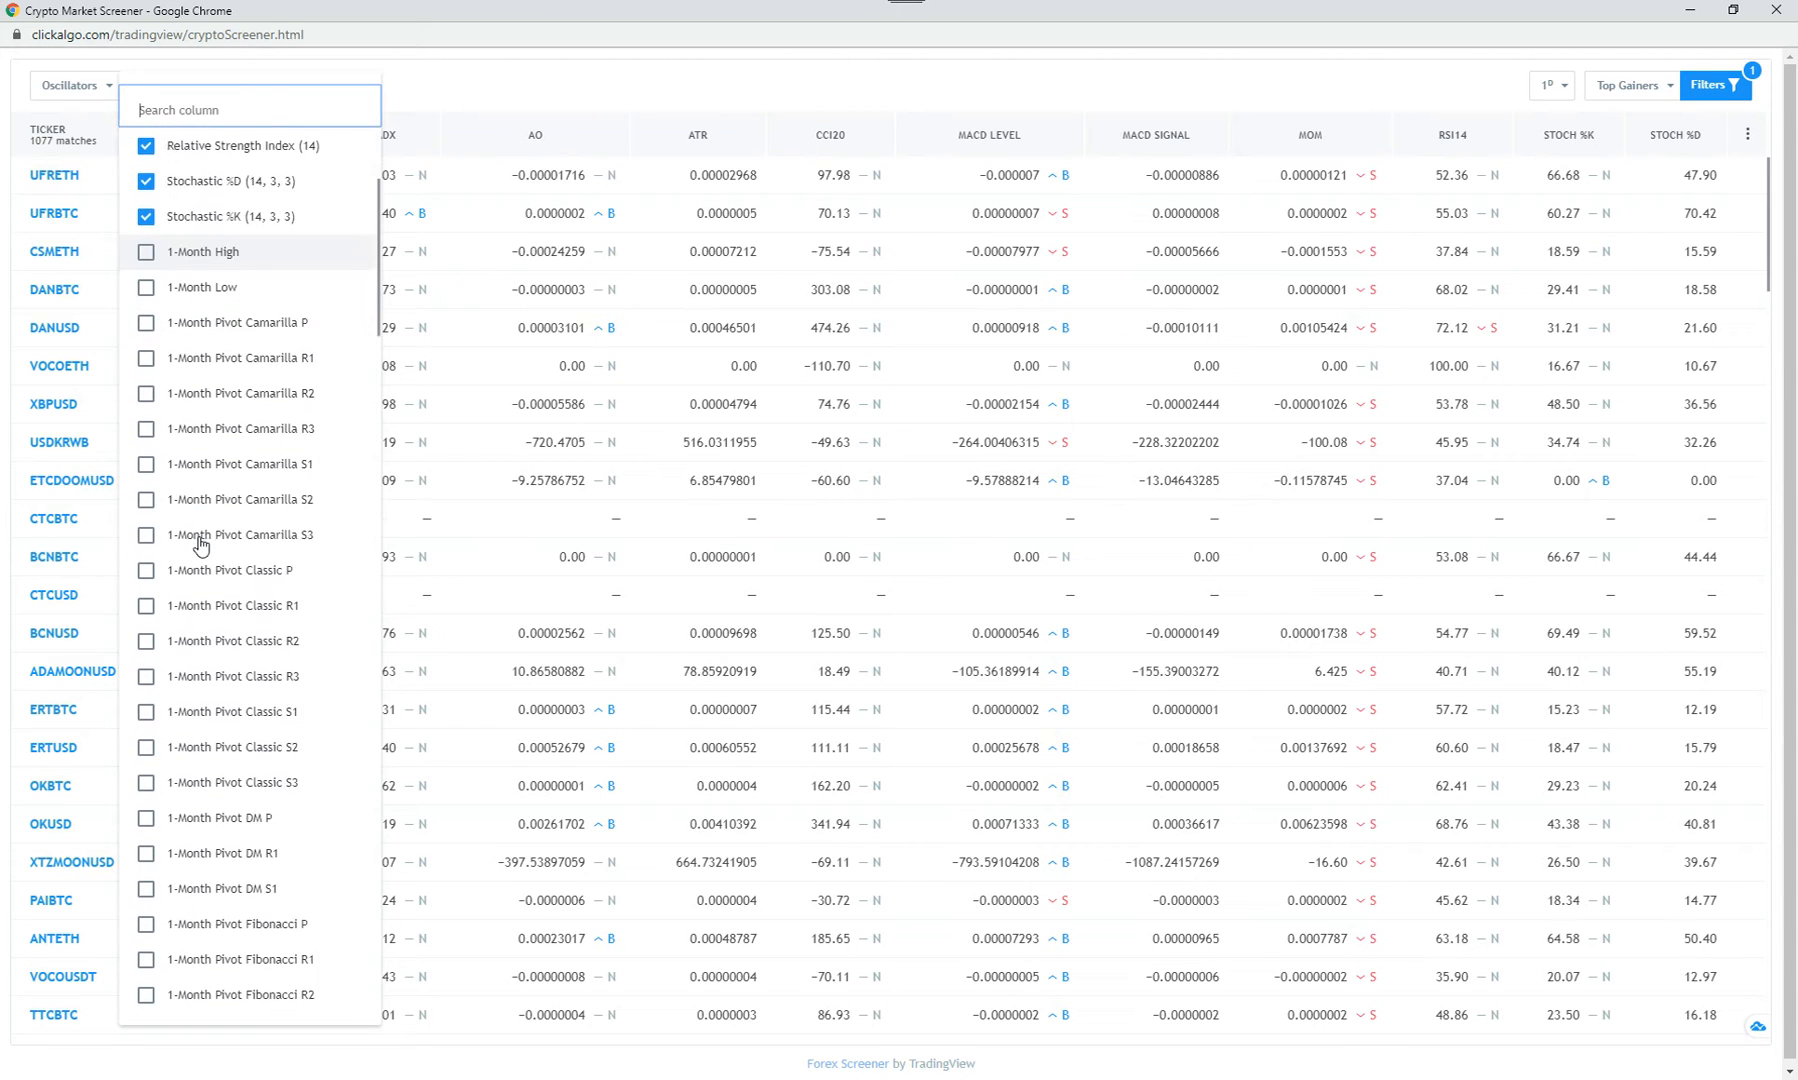
scroll(down, 3)
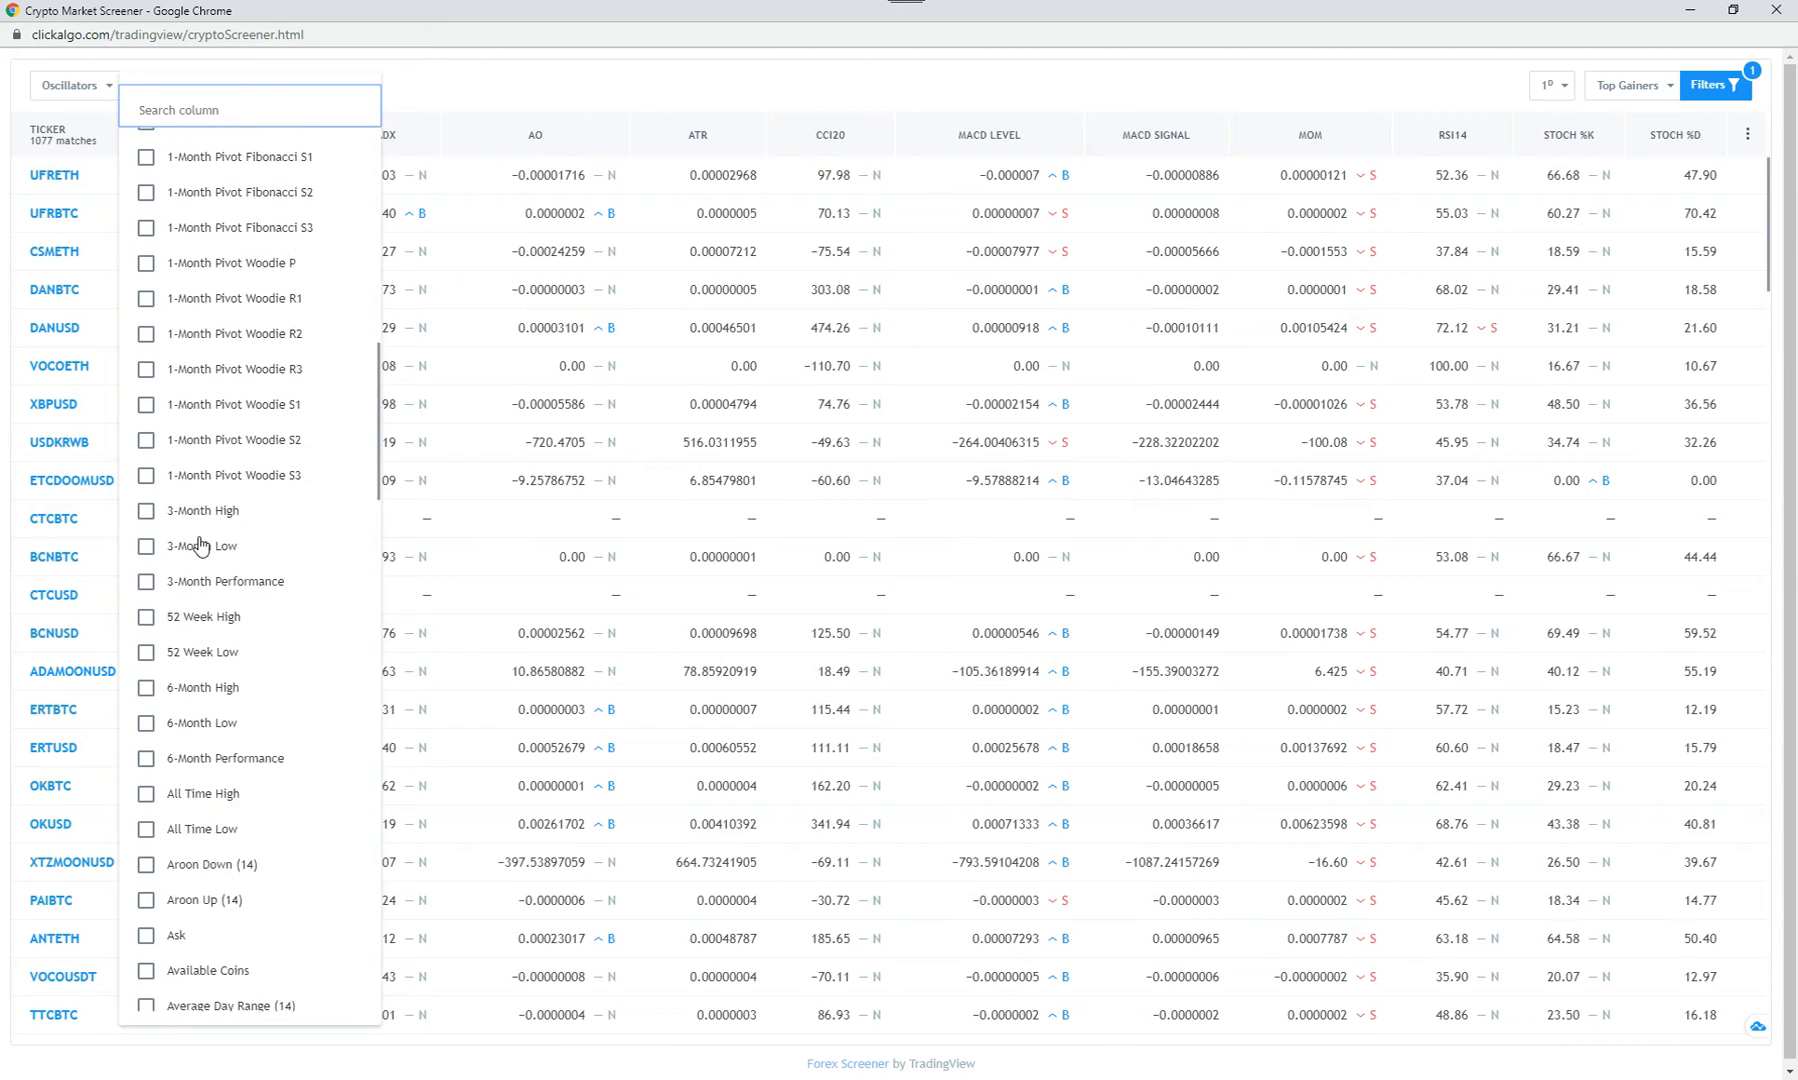
scroll(down, 3)
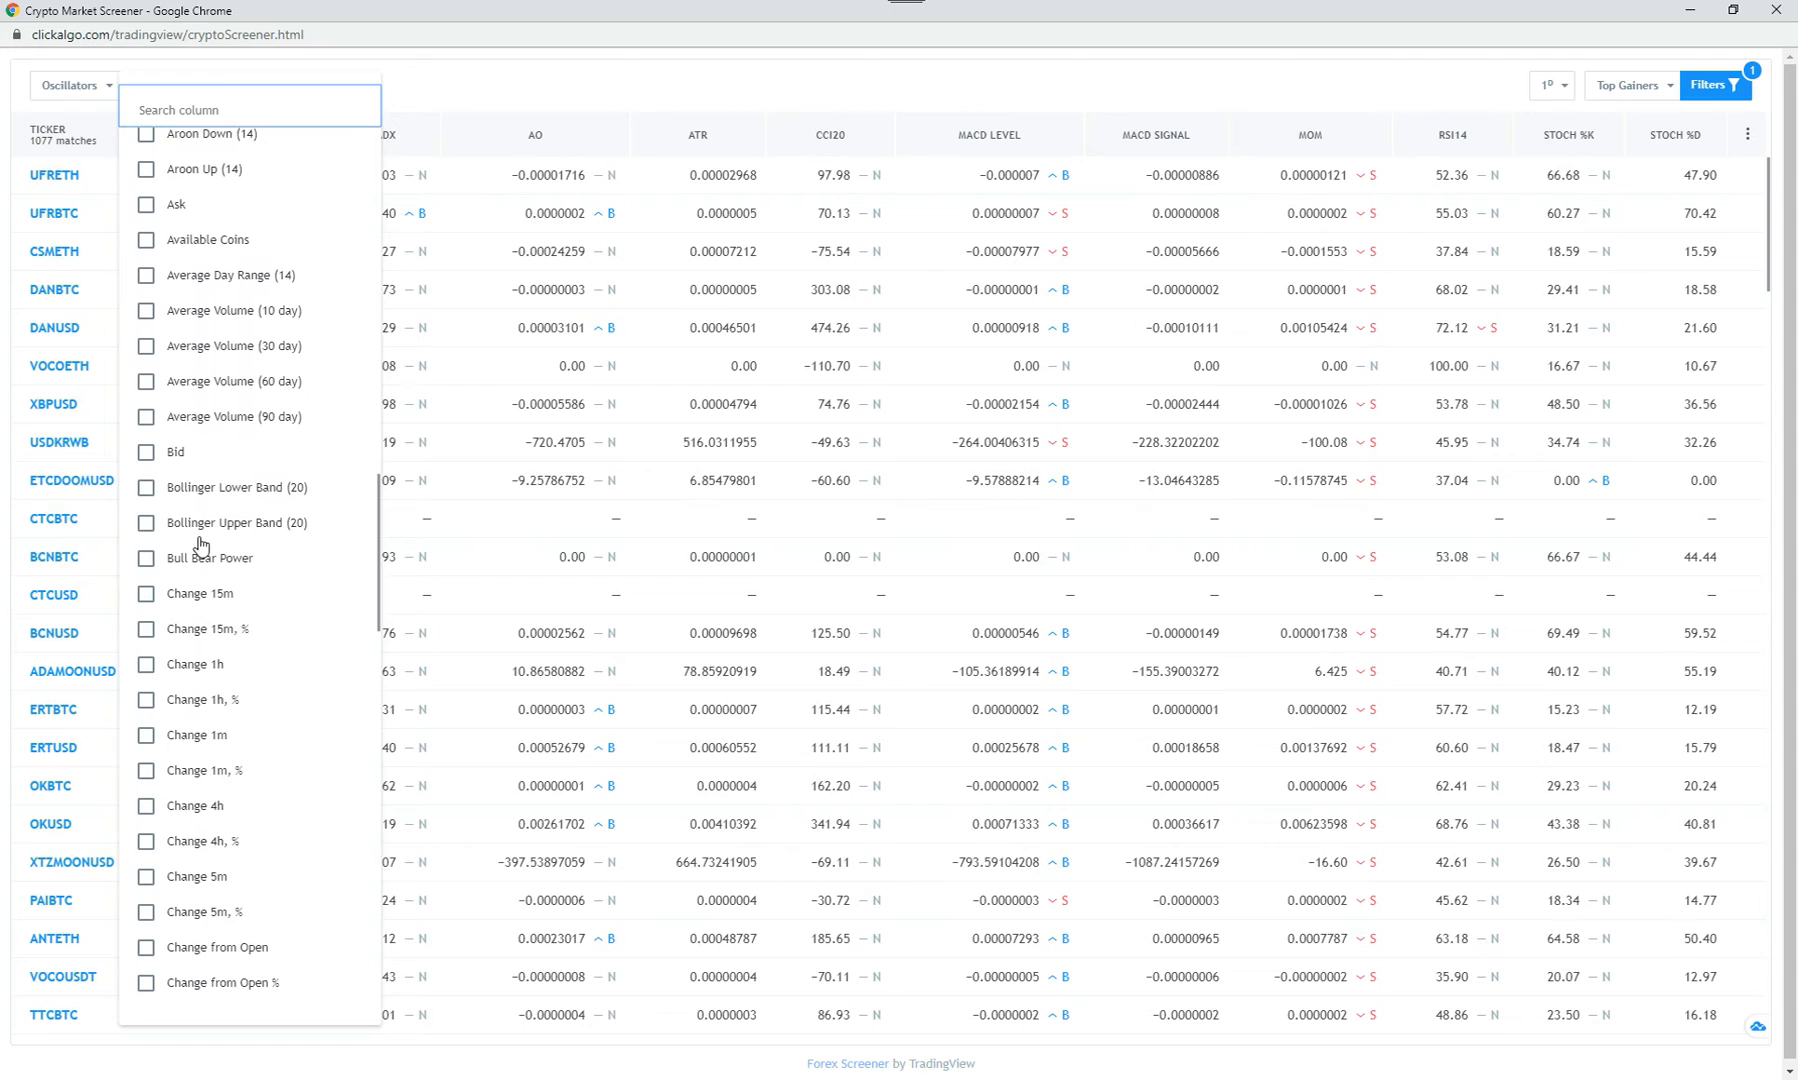
scroll(down, 3)
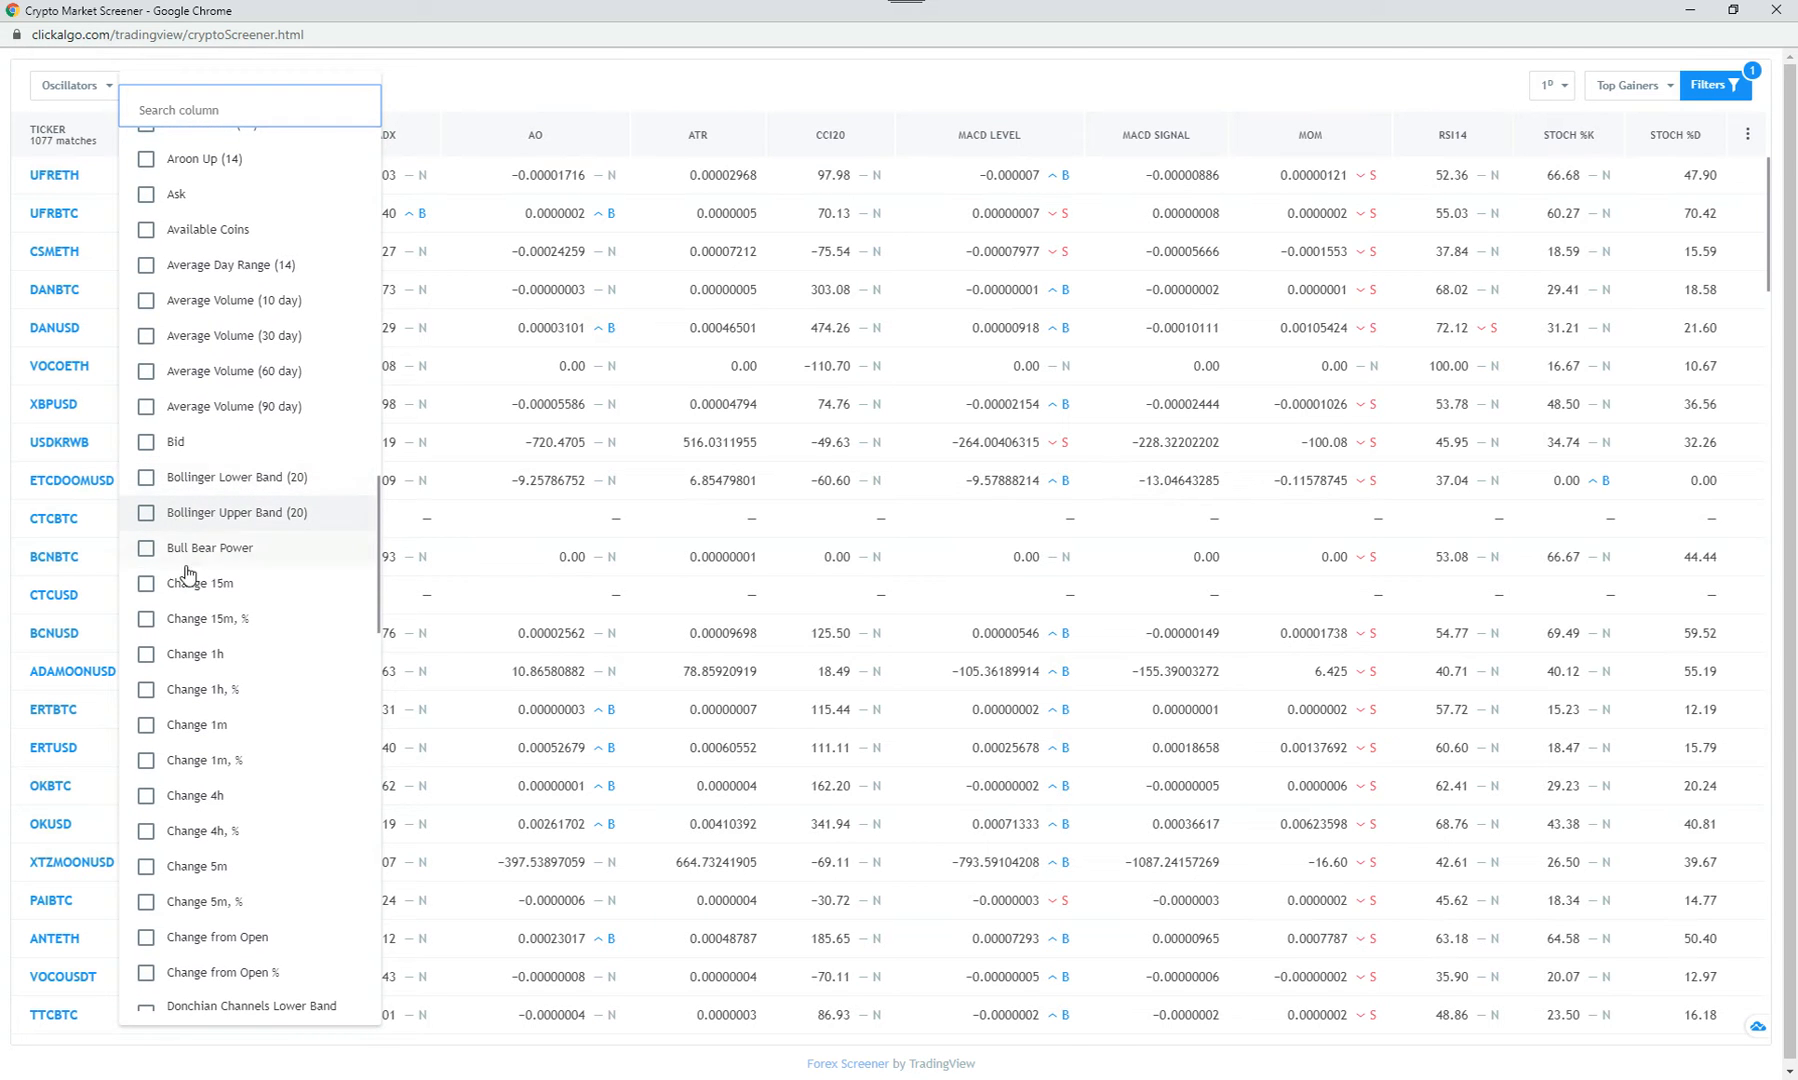
scroll(down, 3)
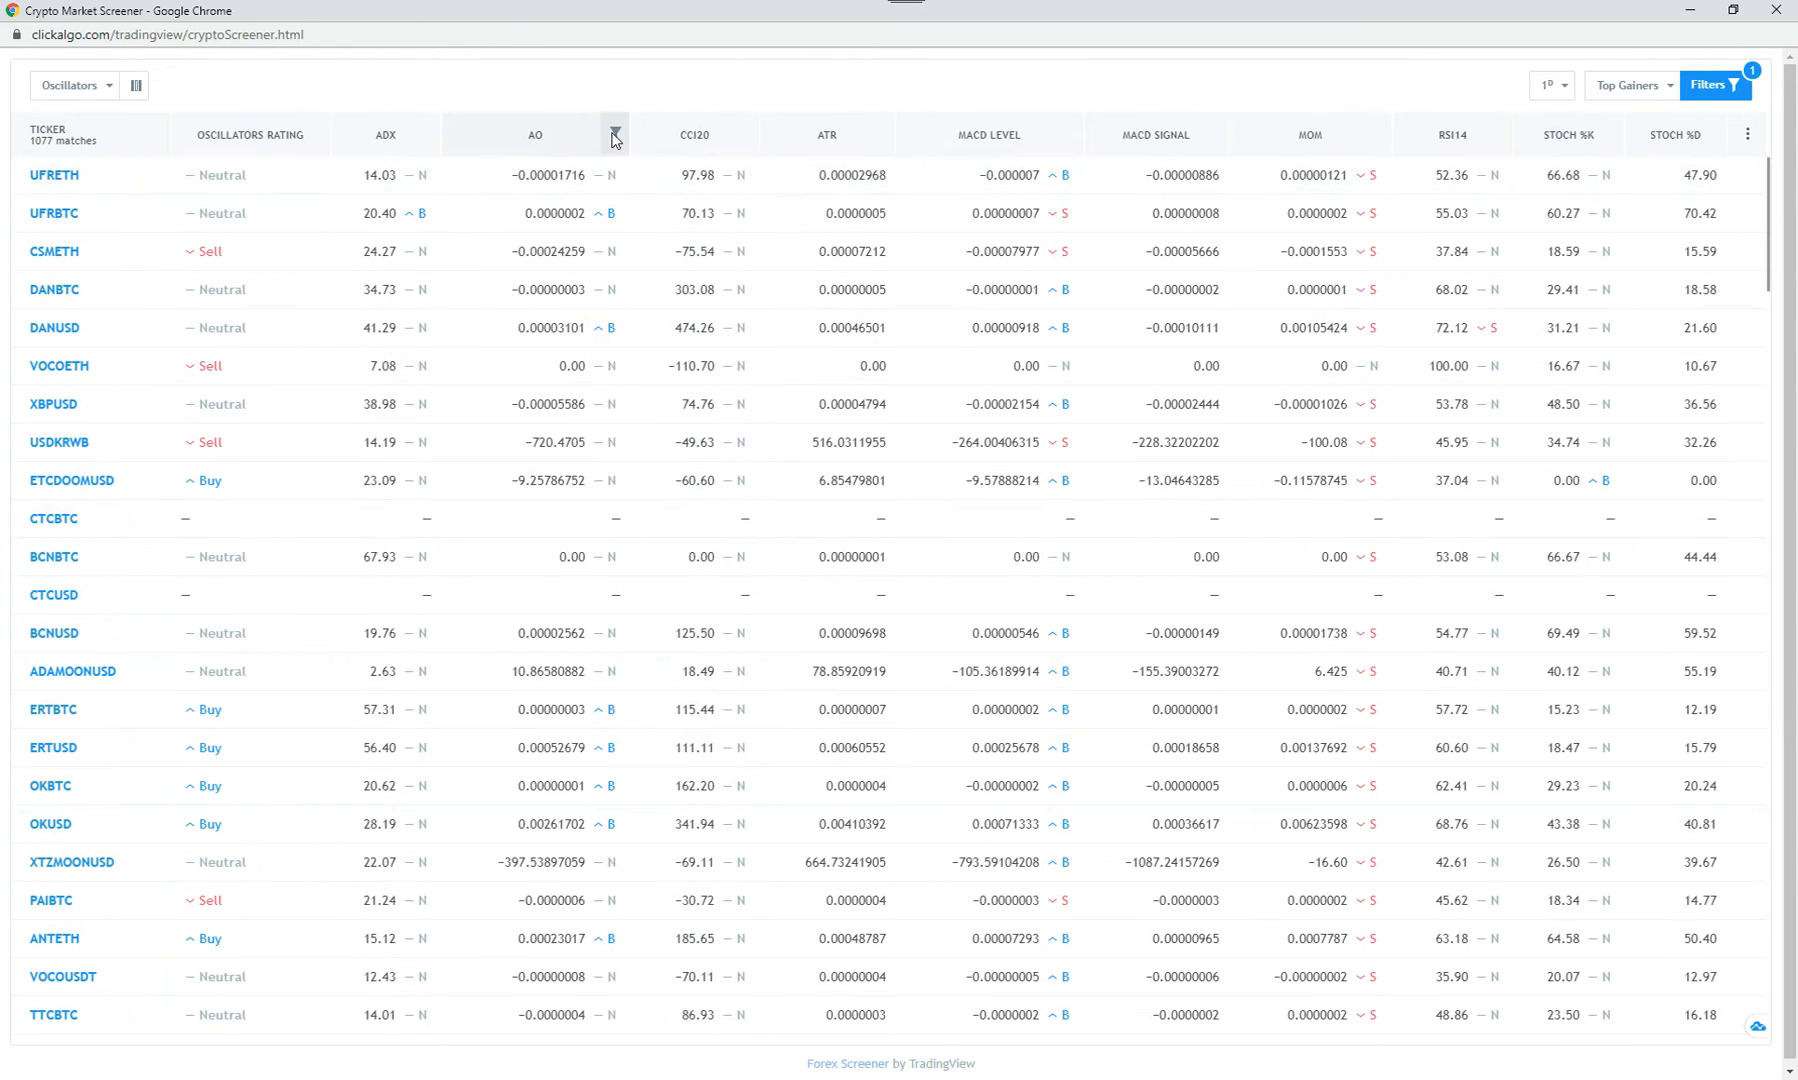
click(613, 134)
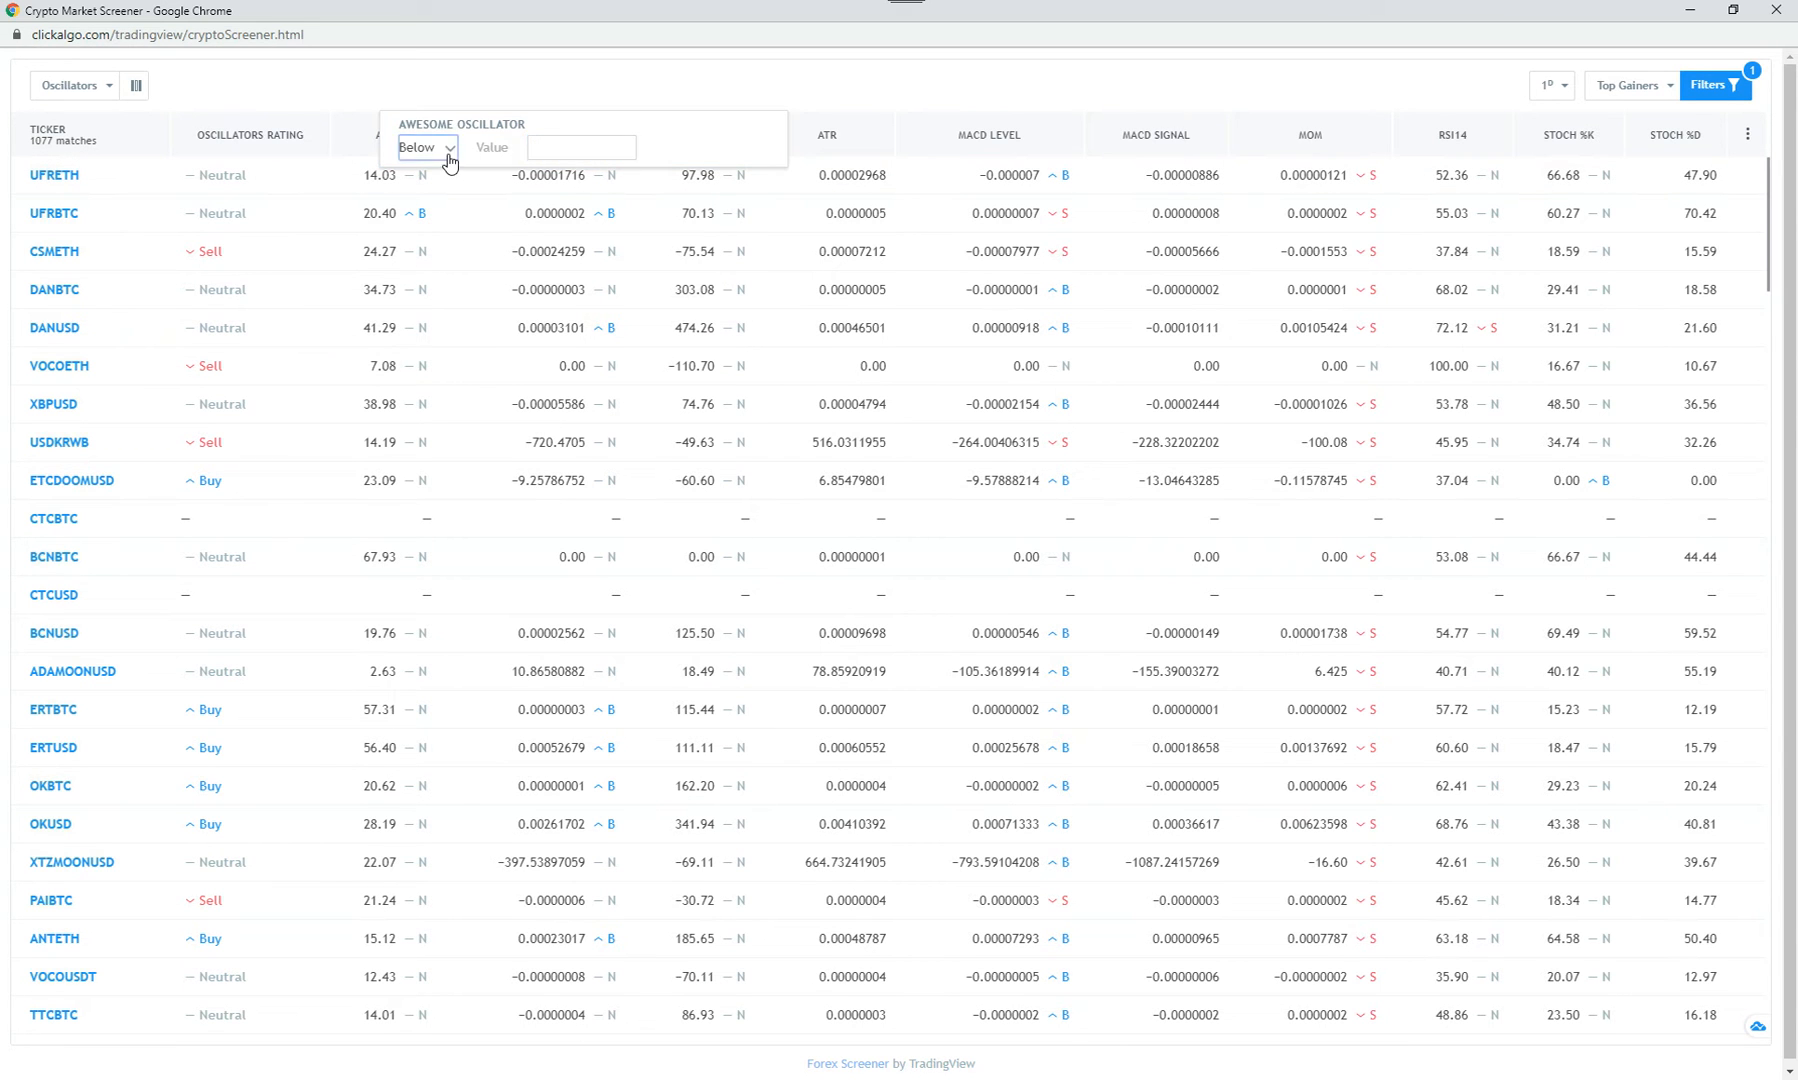
click(424, 147)
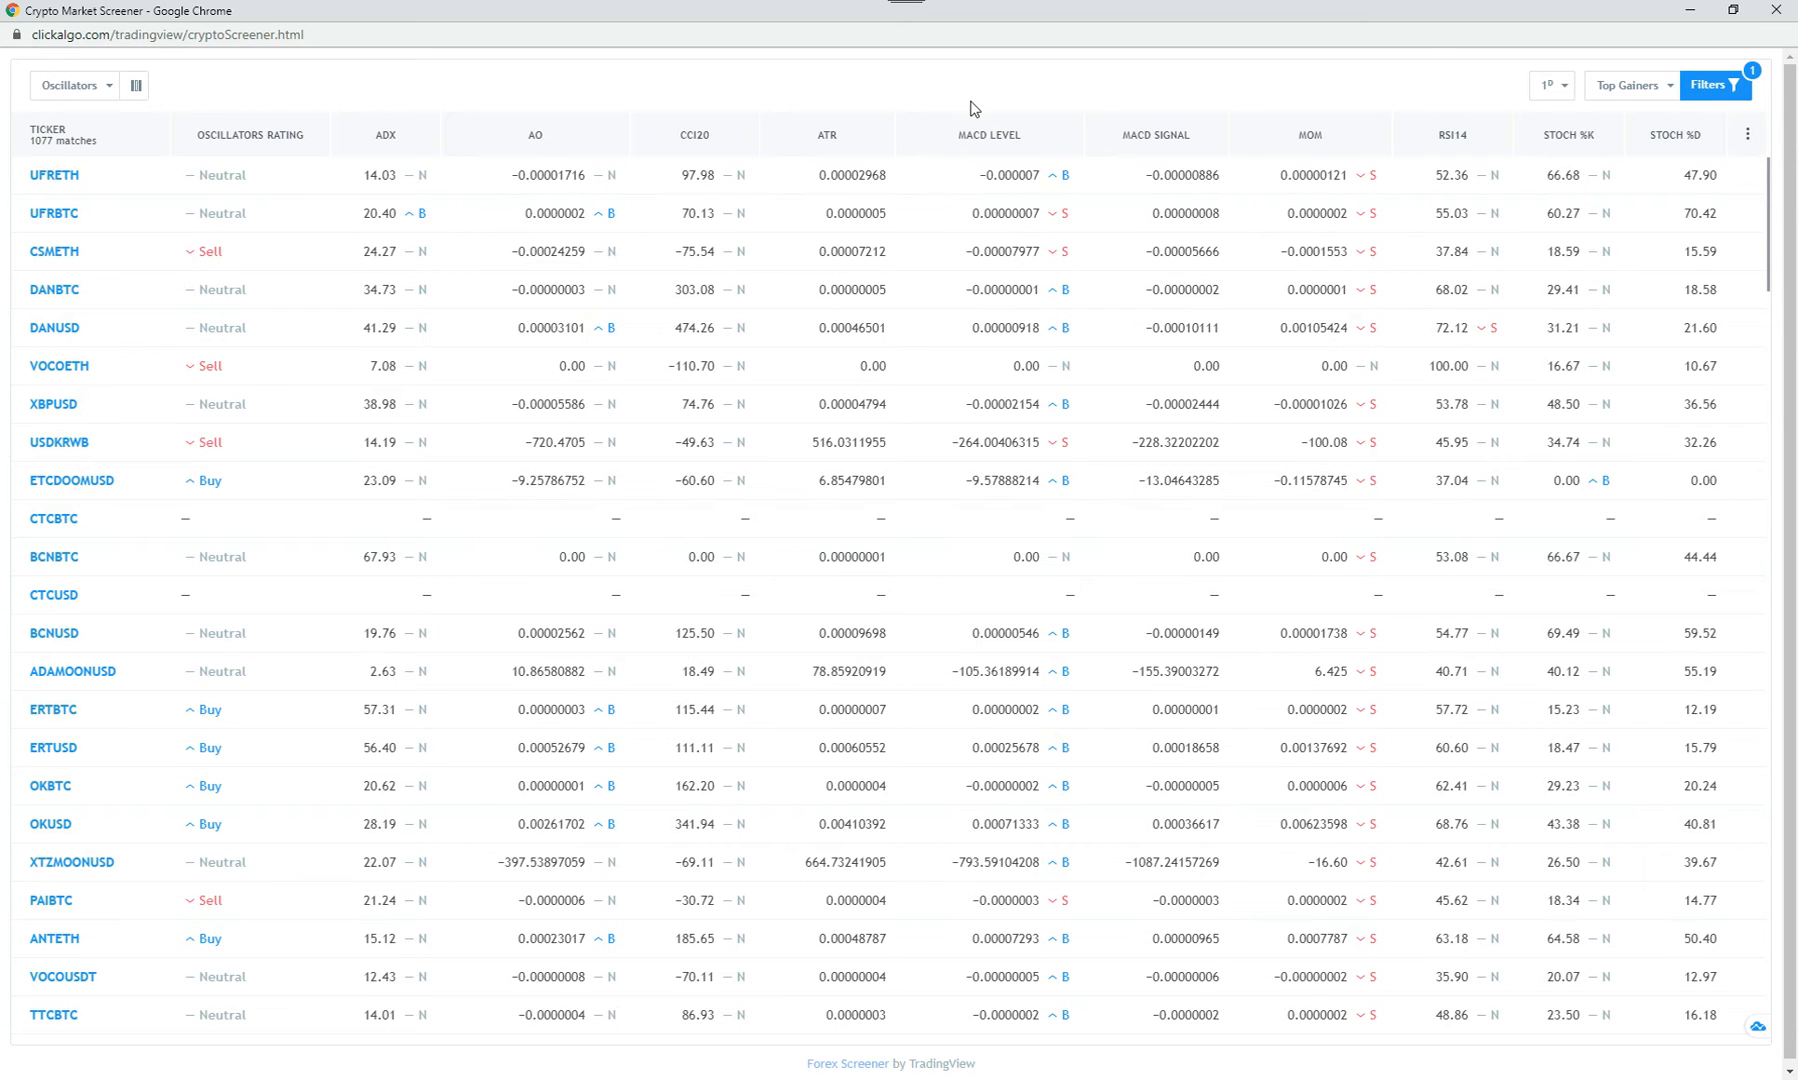
mouse_move(1632, 332)
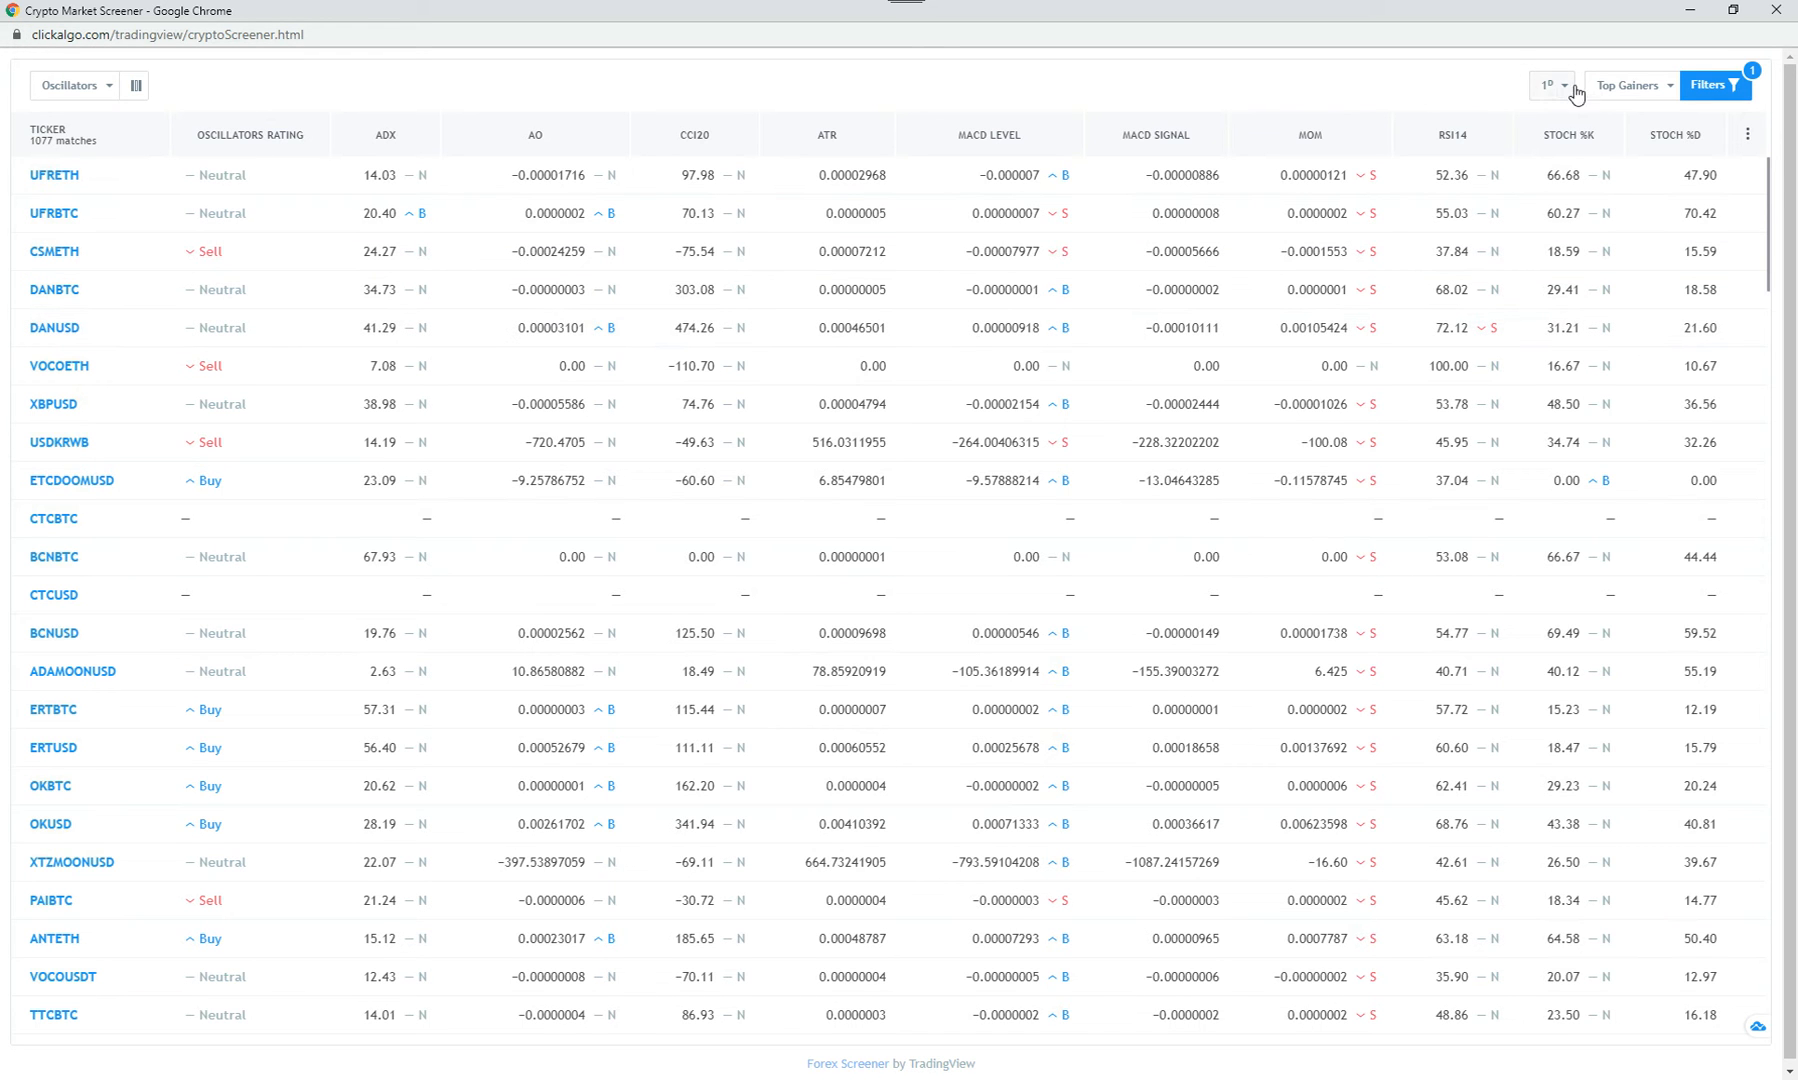
mouse_move(1675, 95)
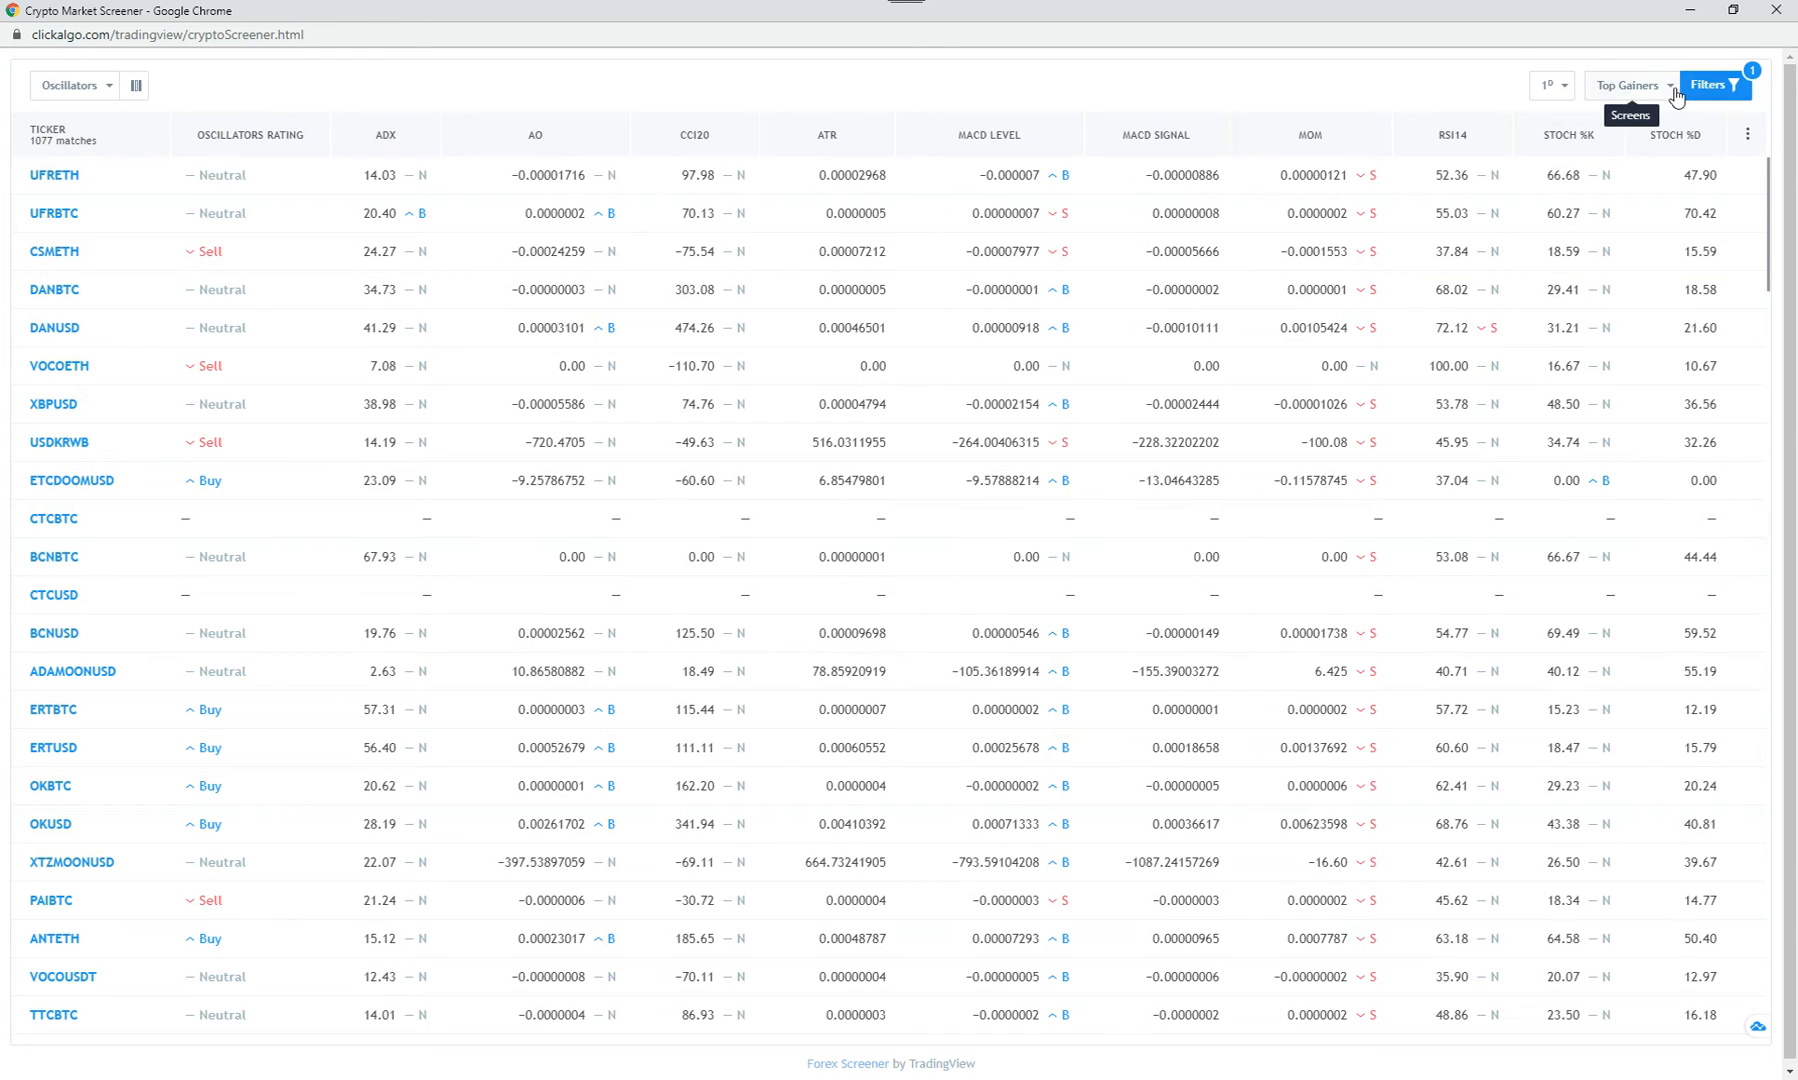
click(1629, 85)
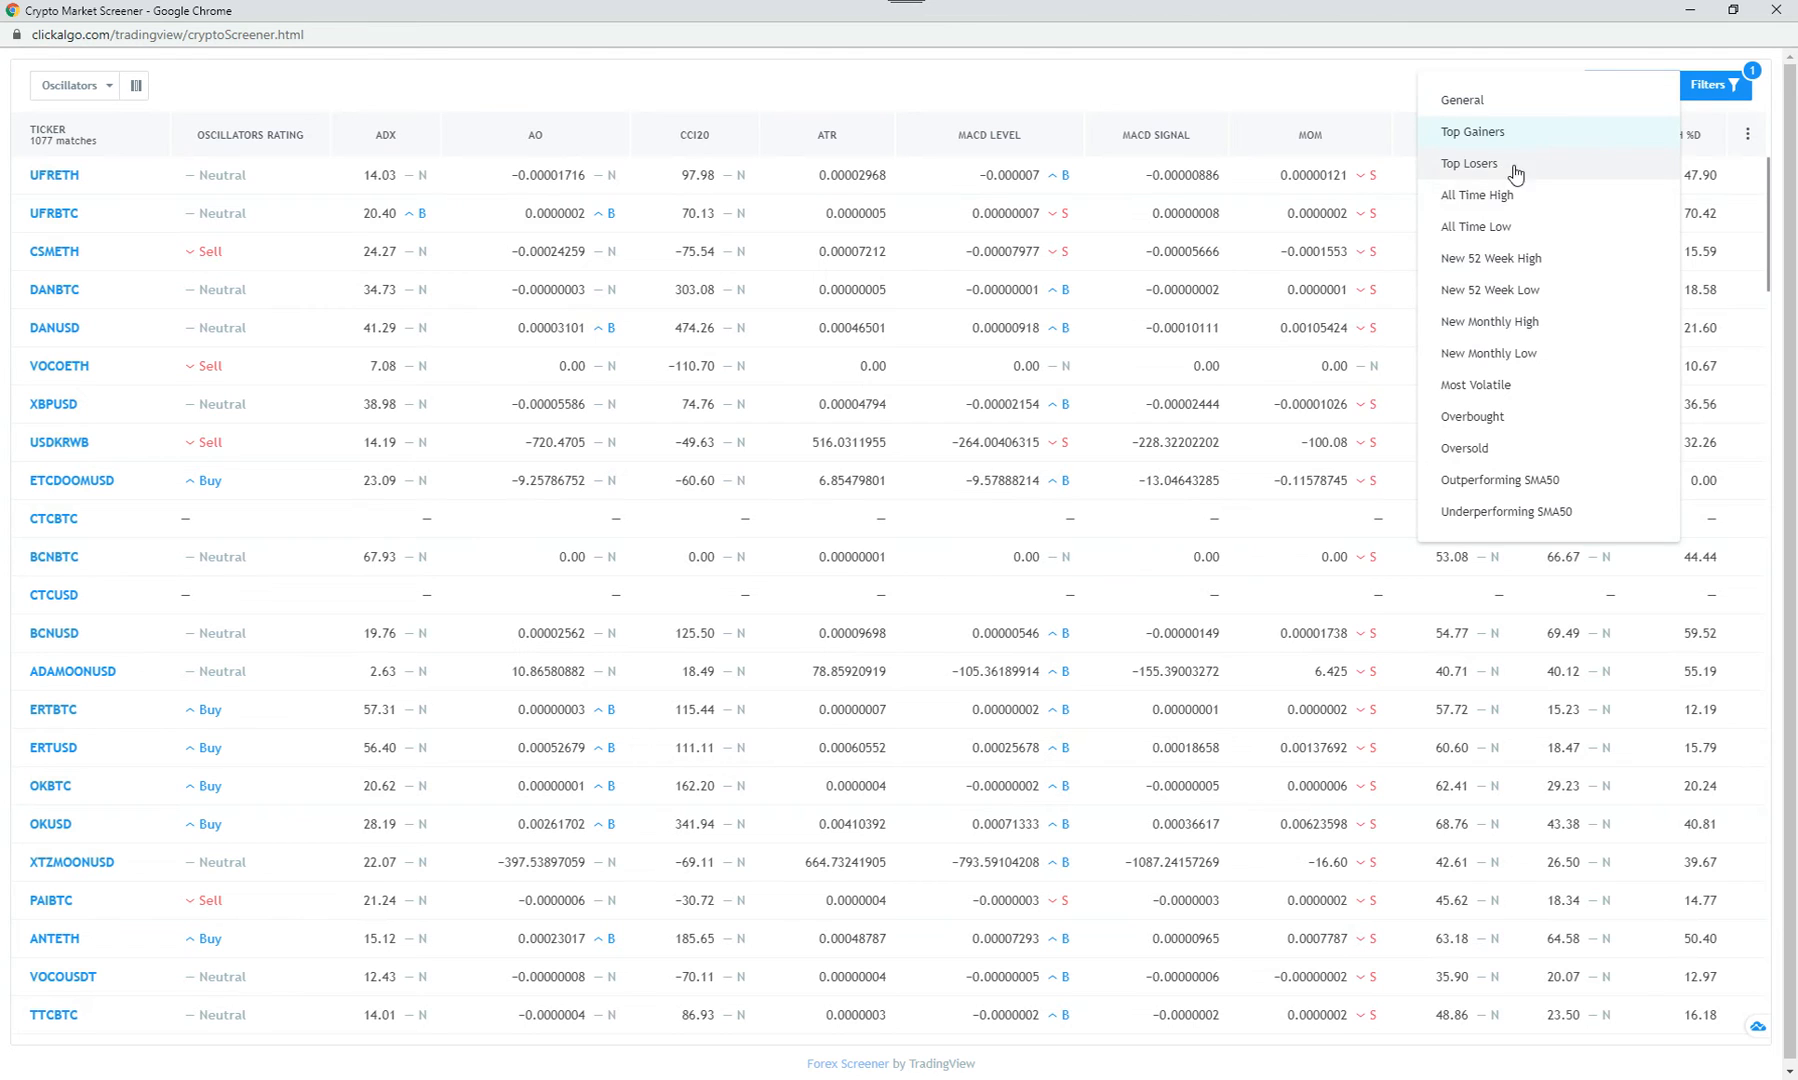
mouse_move(1511, 310)
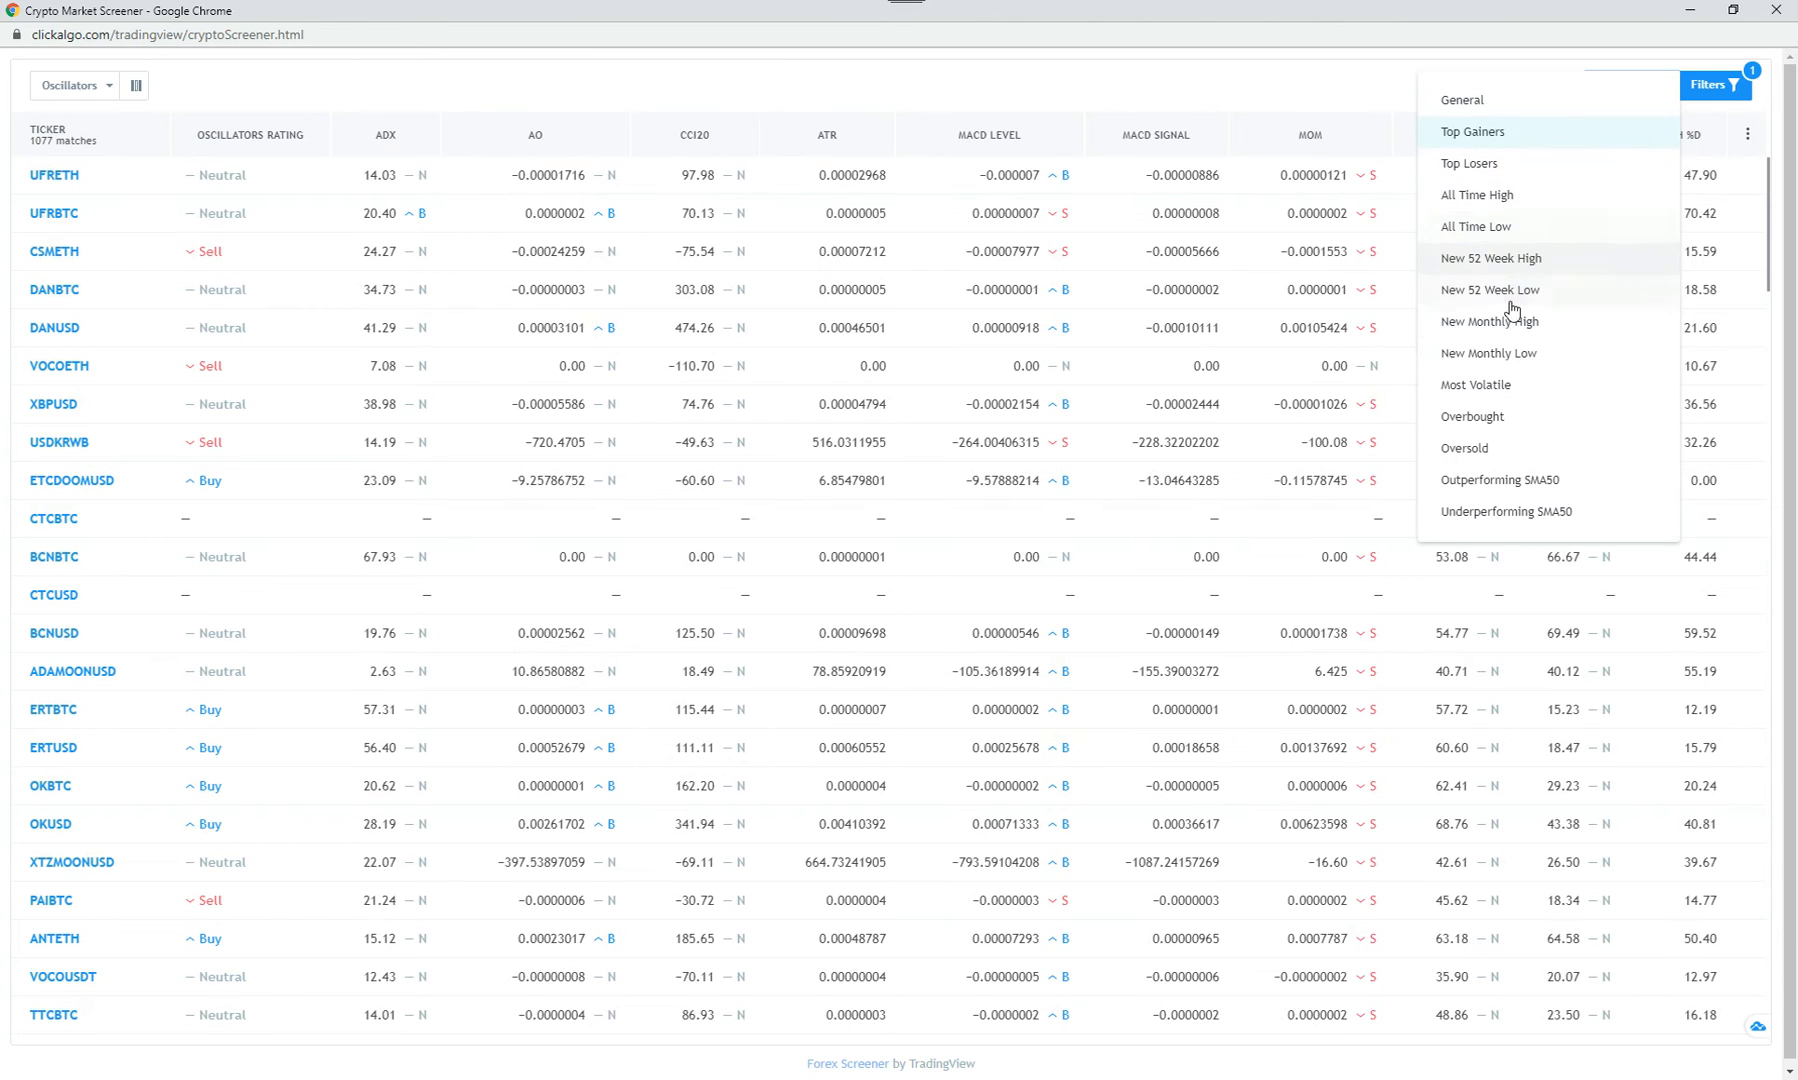
mouse_move(1507, 519)
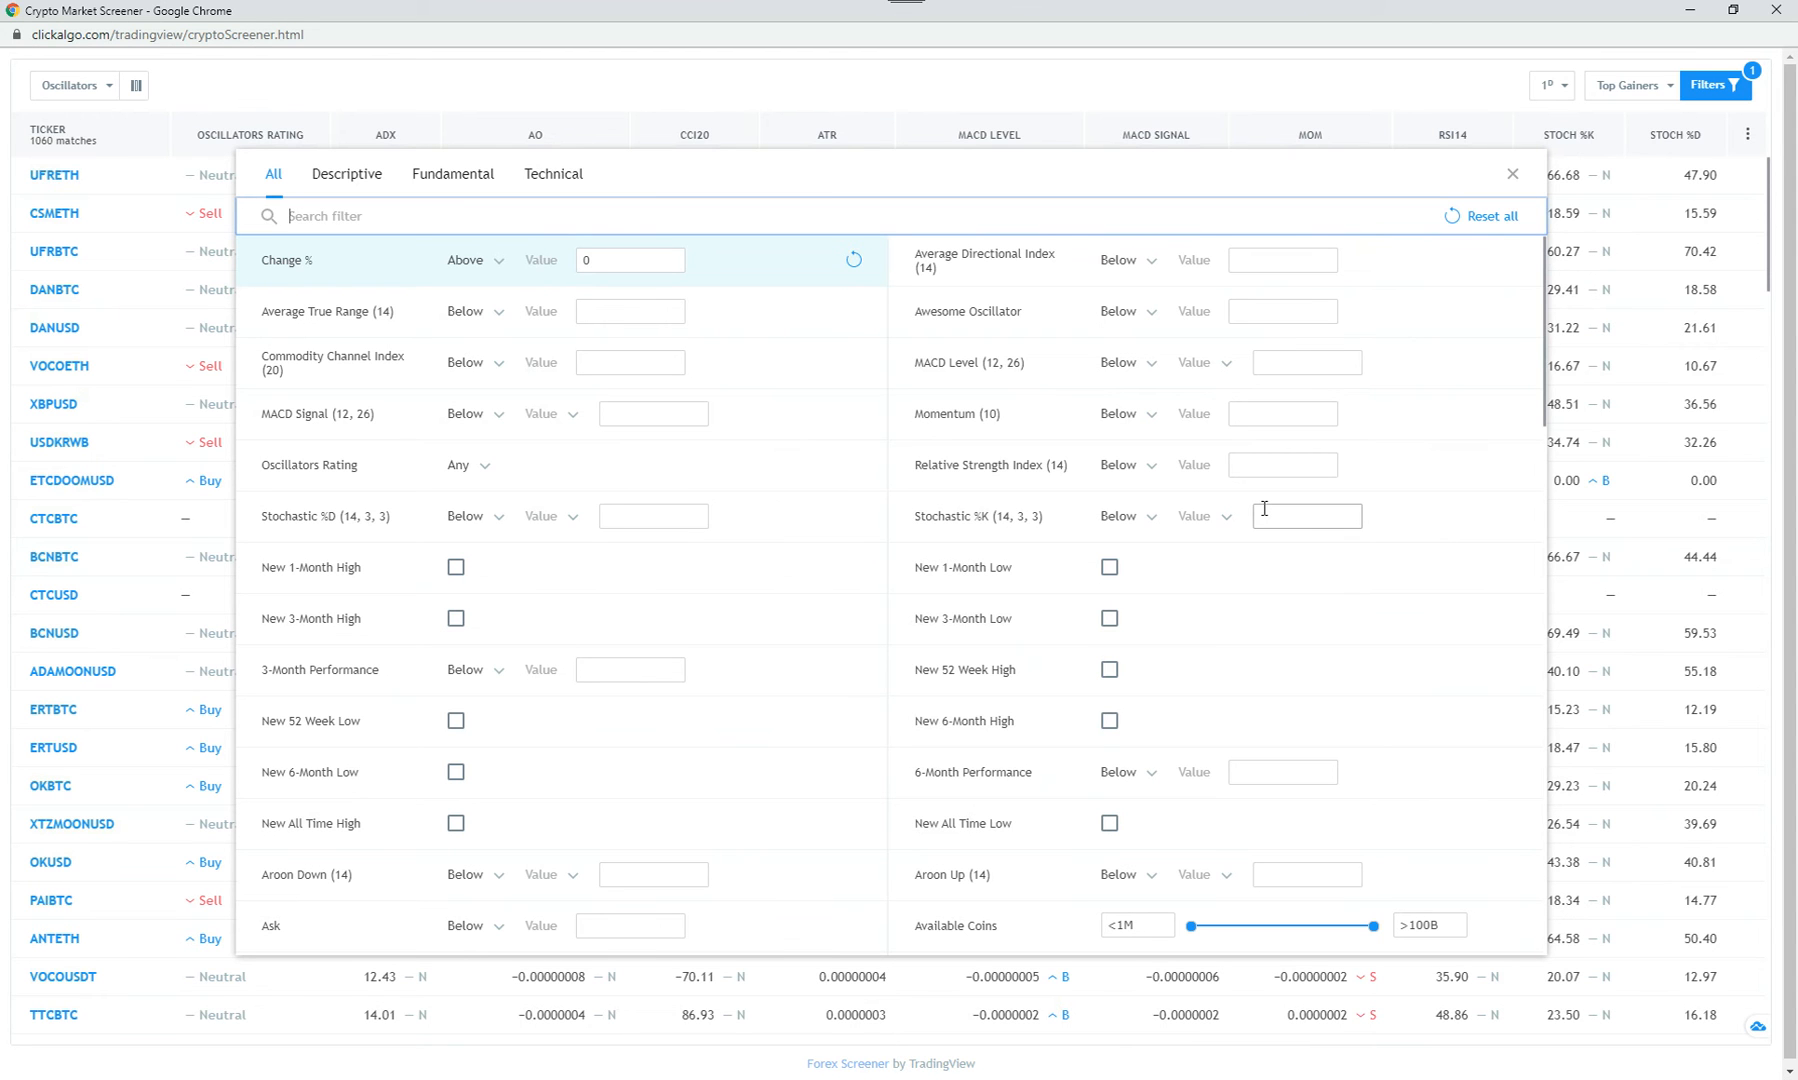
mouse_move(365, 357)
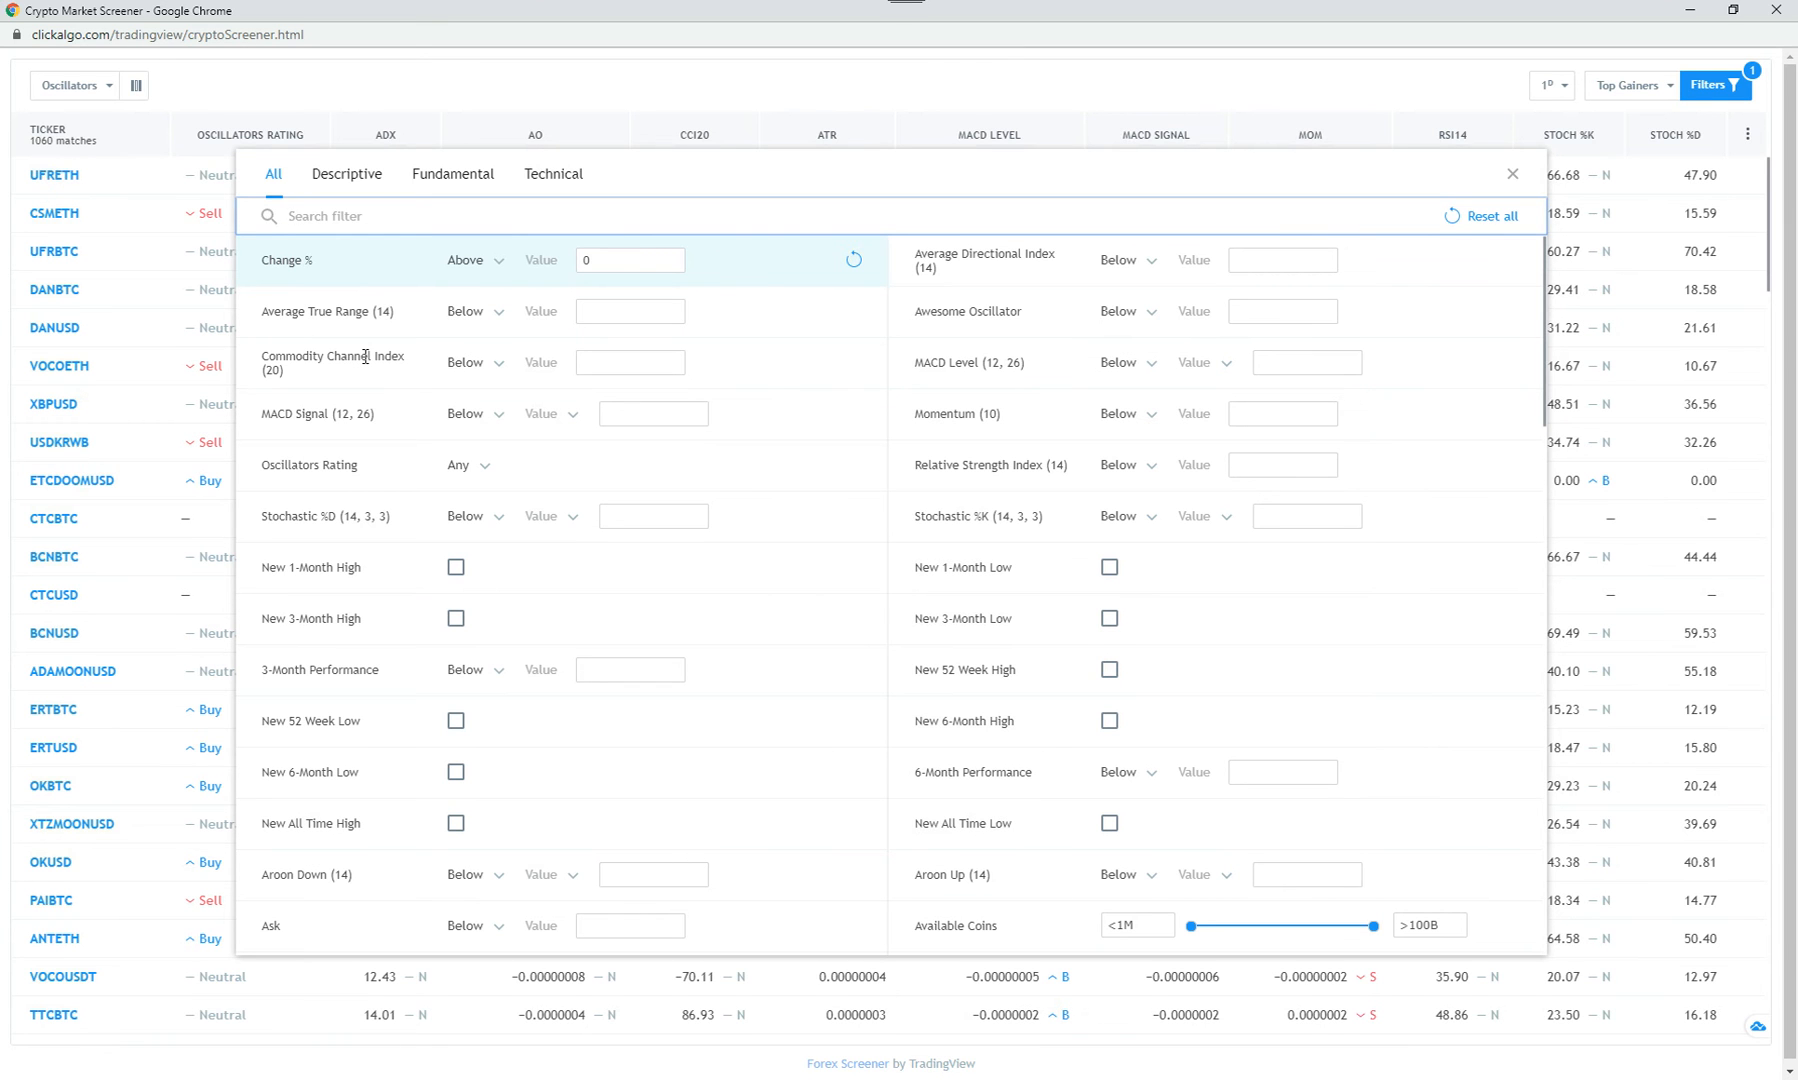
Check the Descriptive and Fundamental filter tabs, then tick New 52 Week Low under Technical
click(346, 174)
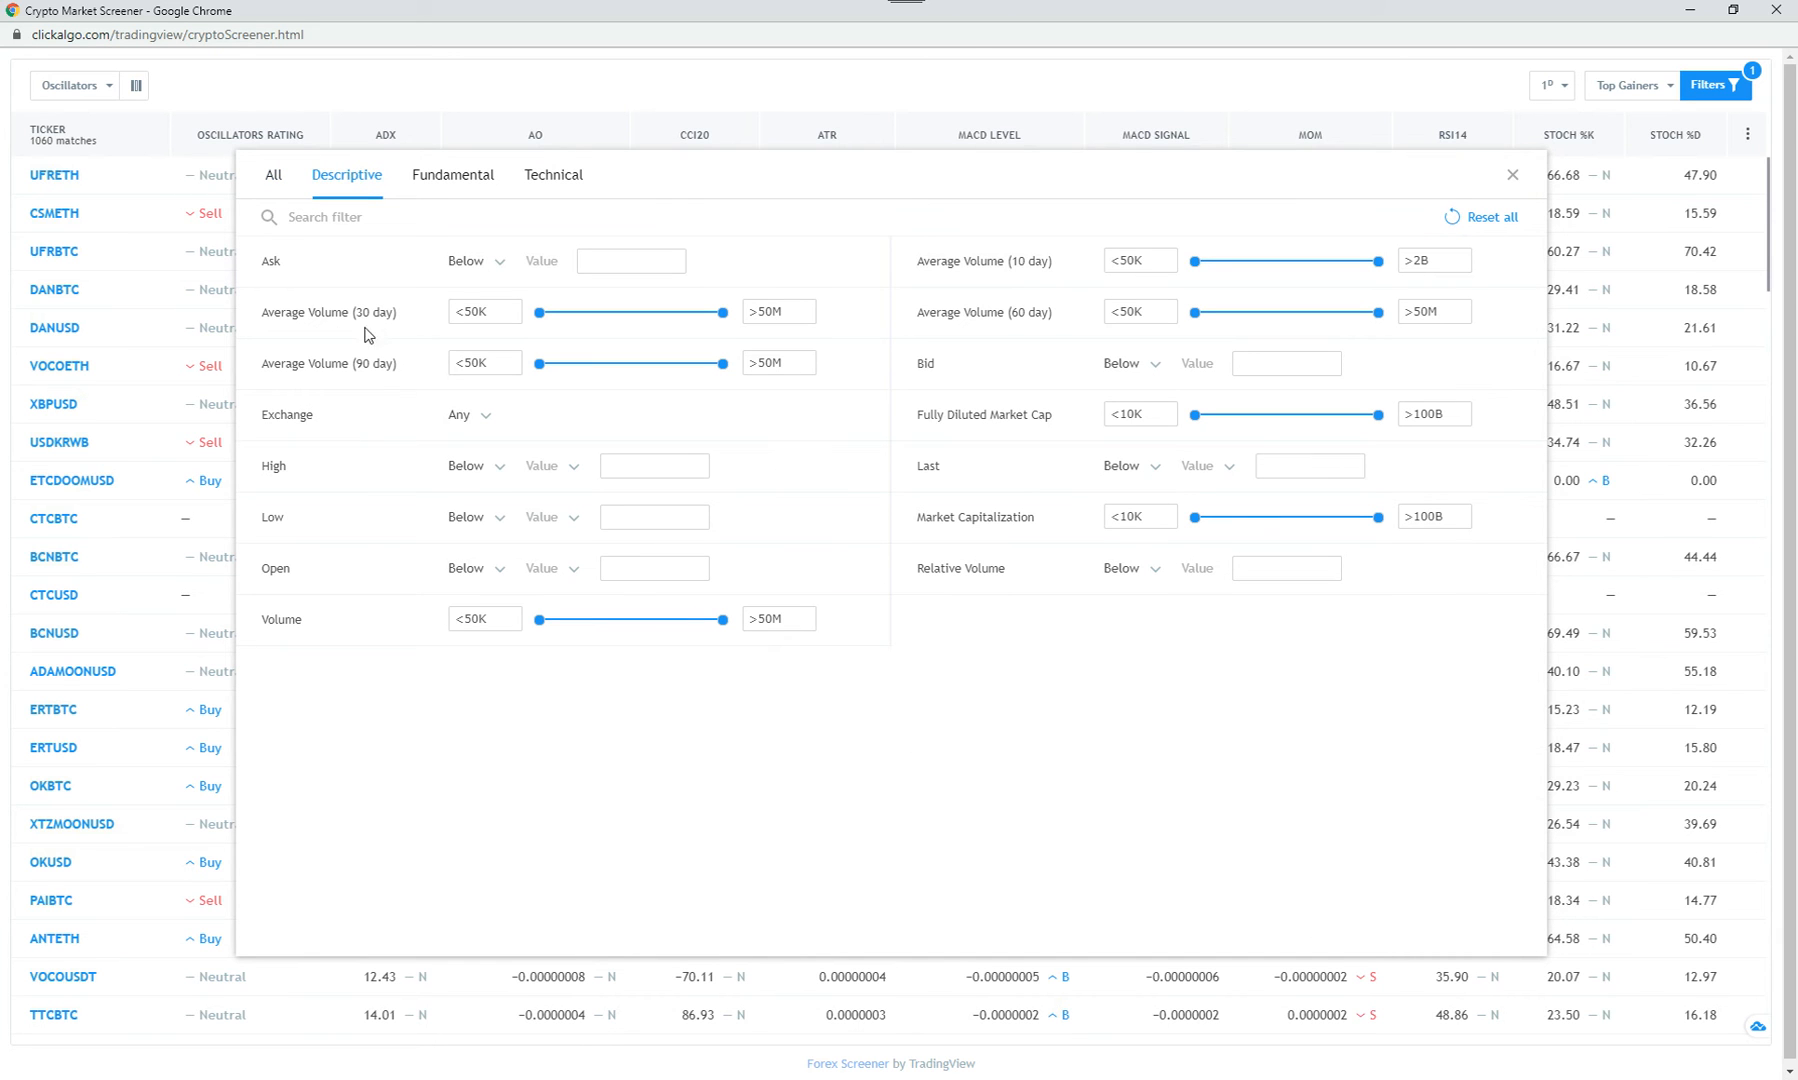
mouse_move(1054, 564)
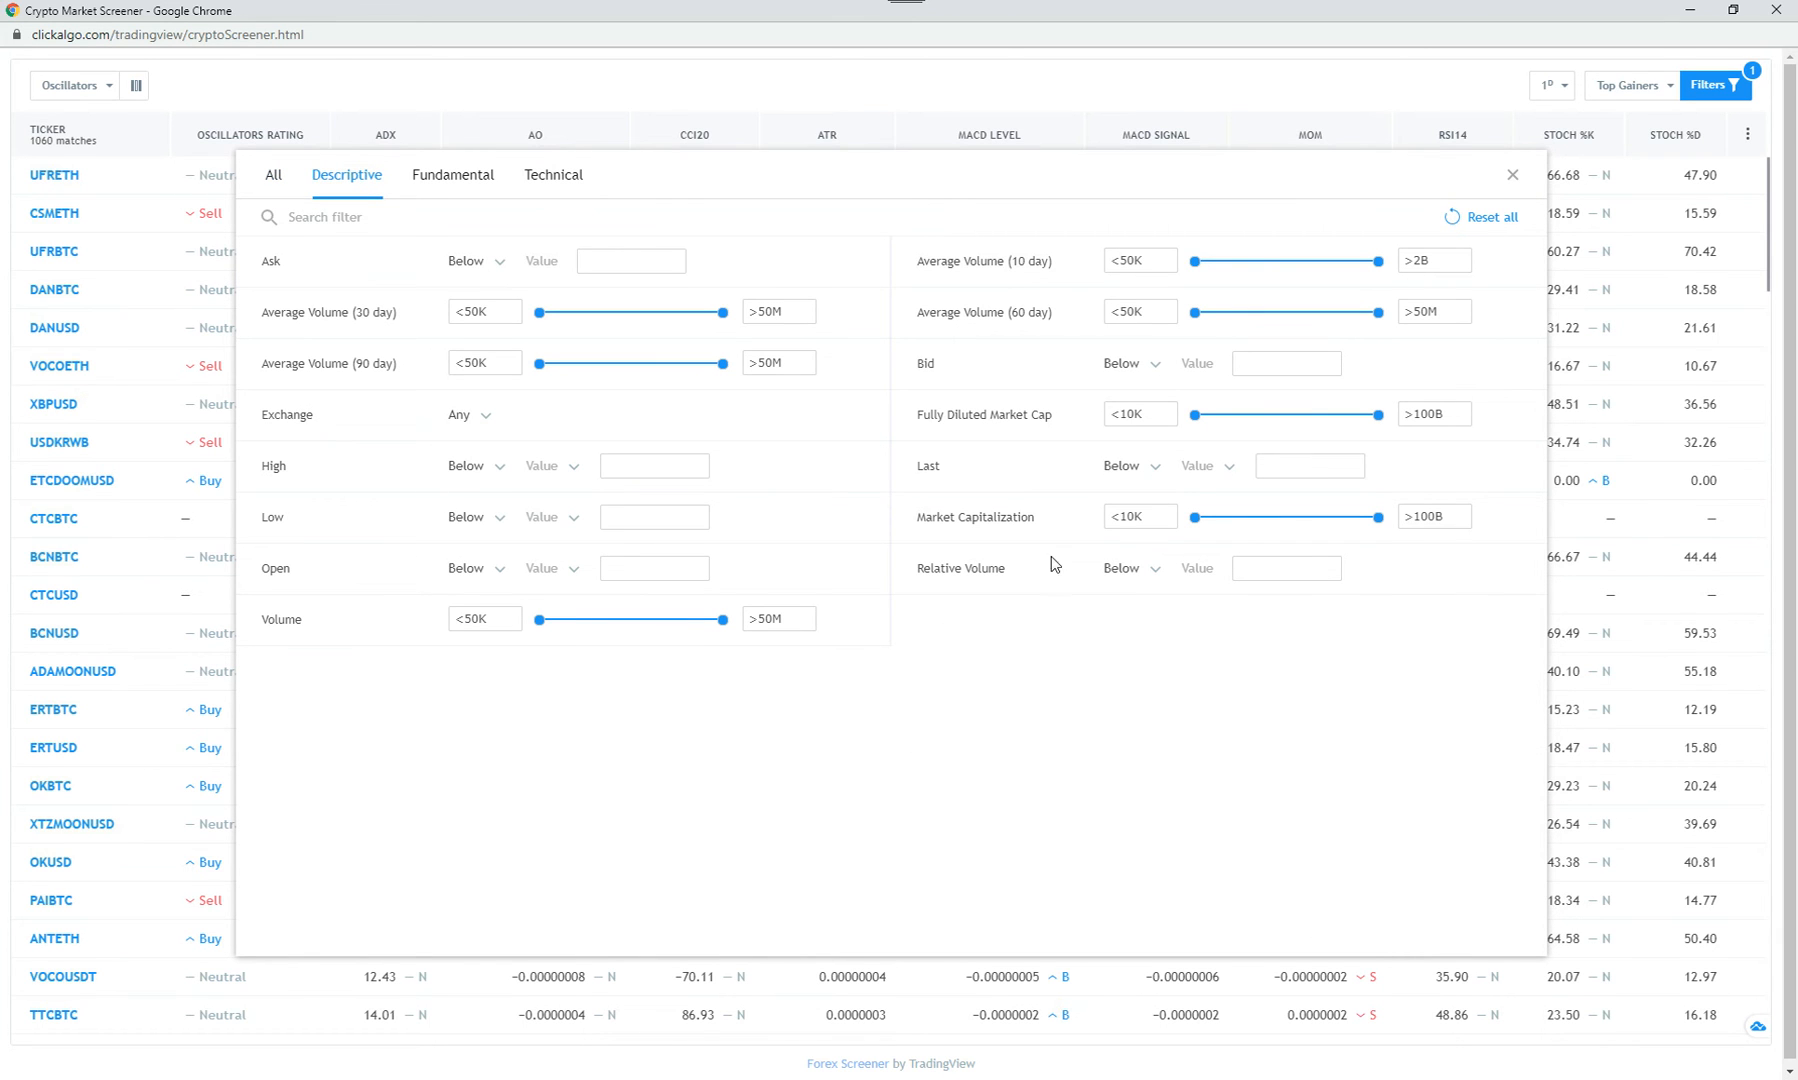
mouse_move(1015, 655)
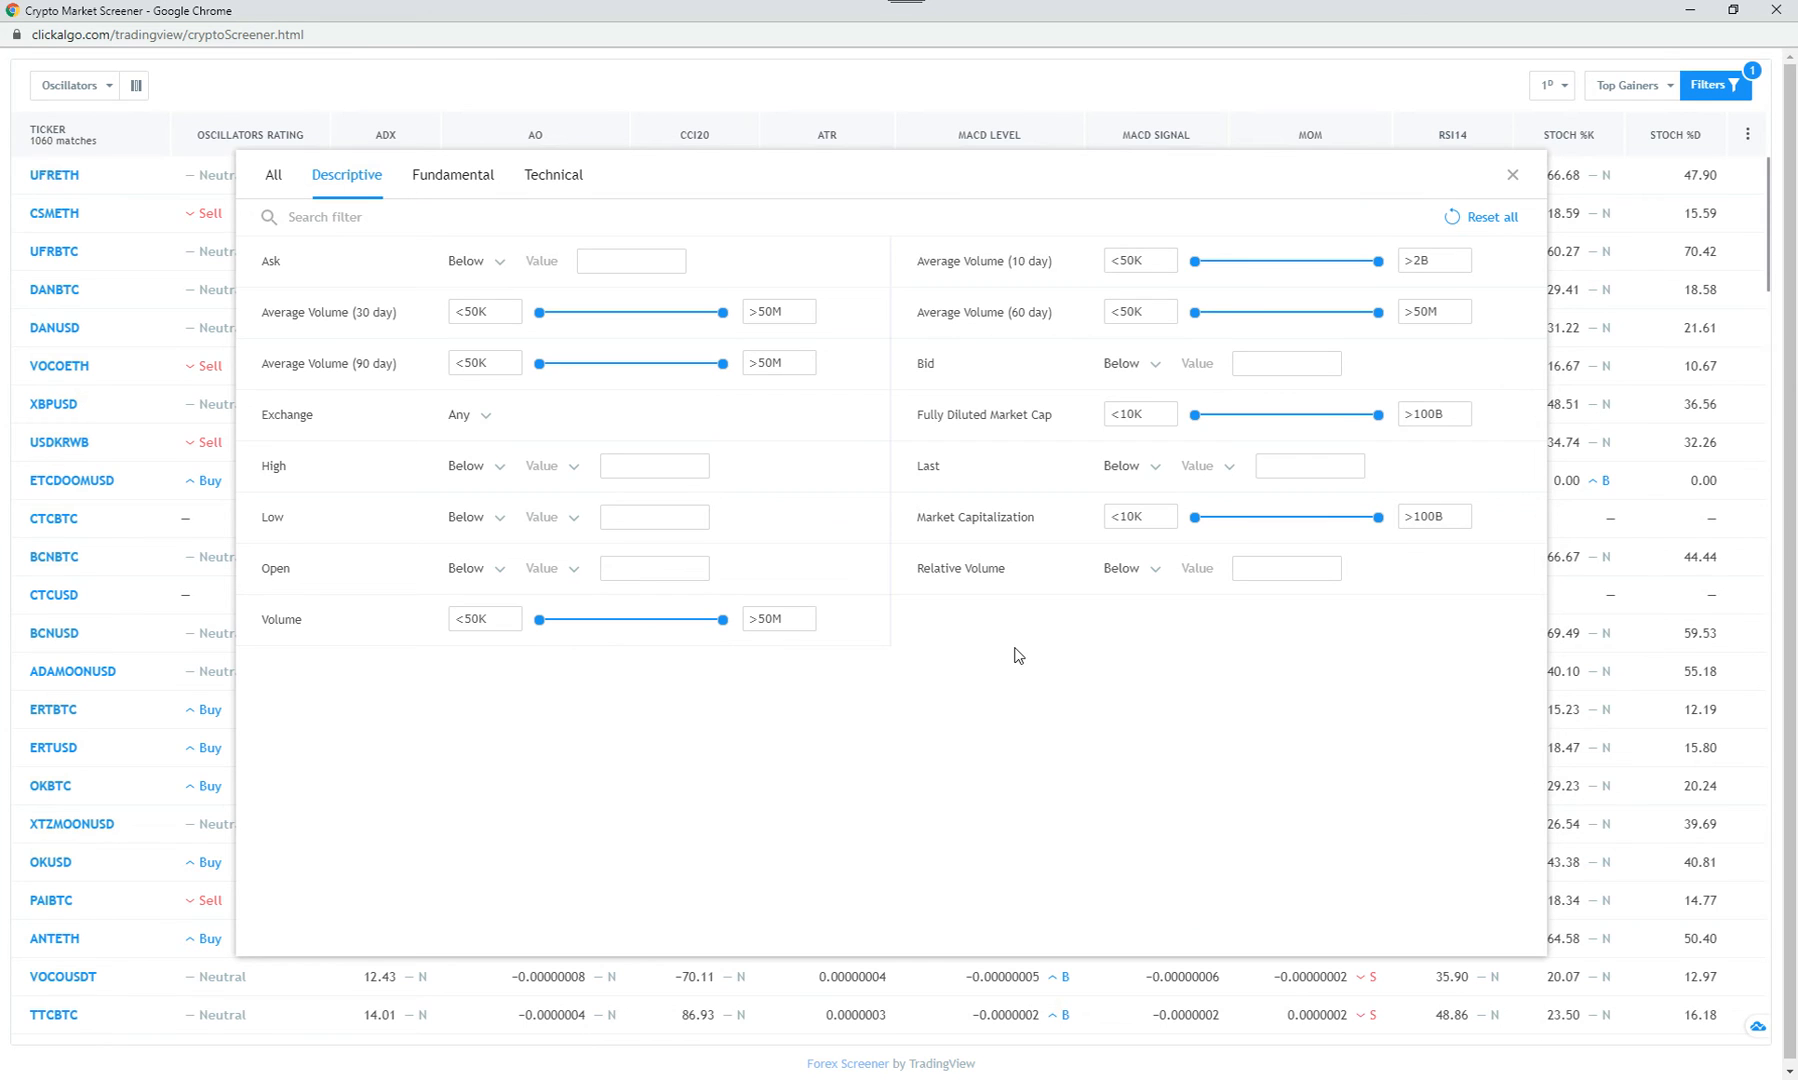
mouse_move(945, 627)
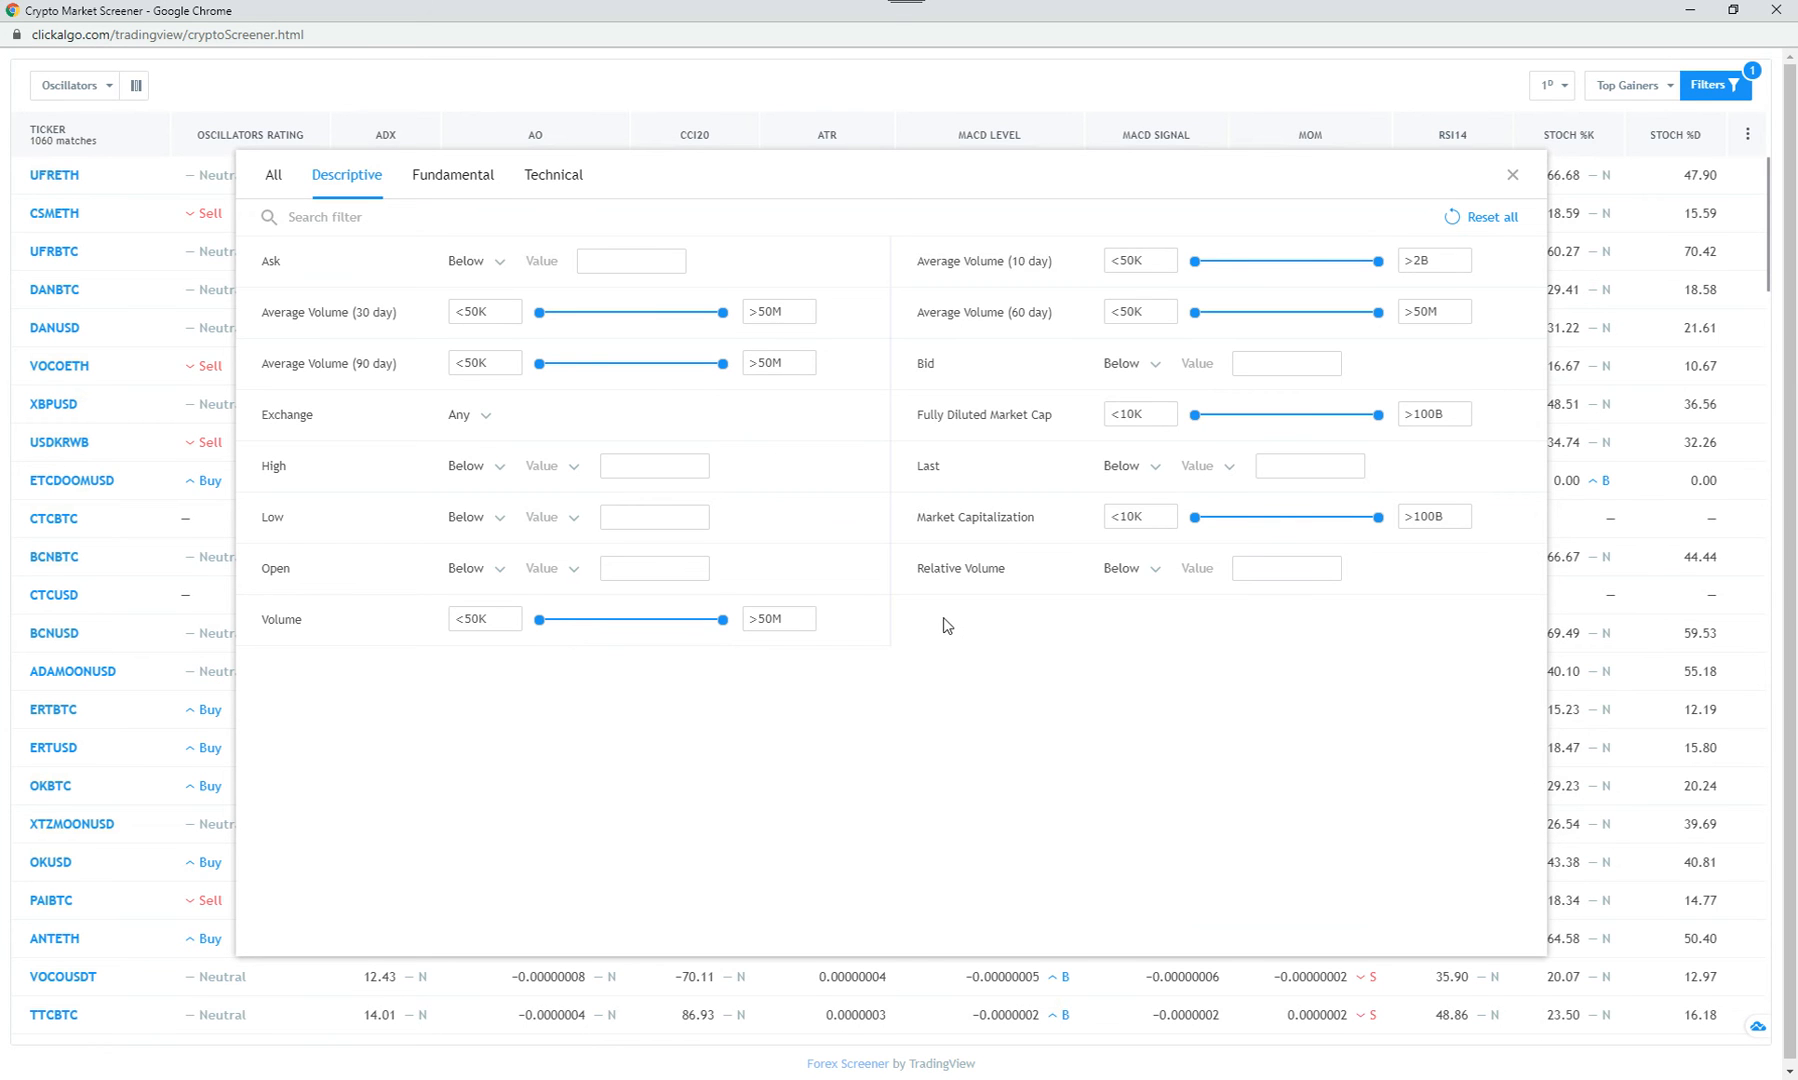
click(452, 175)
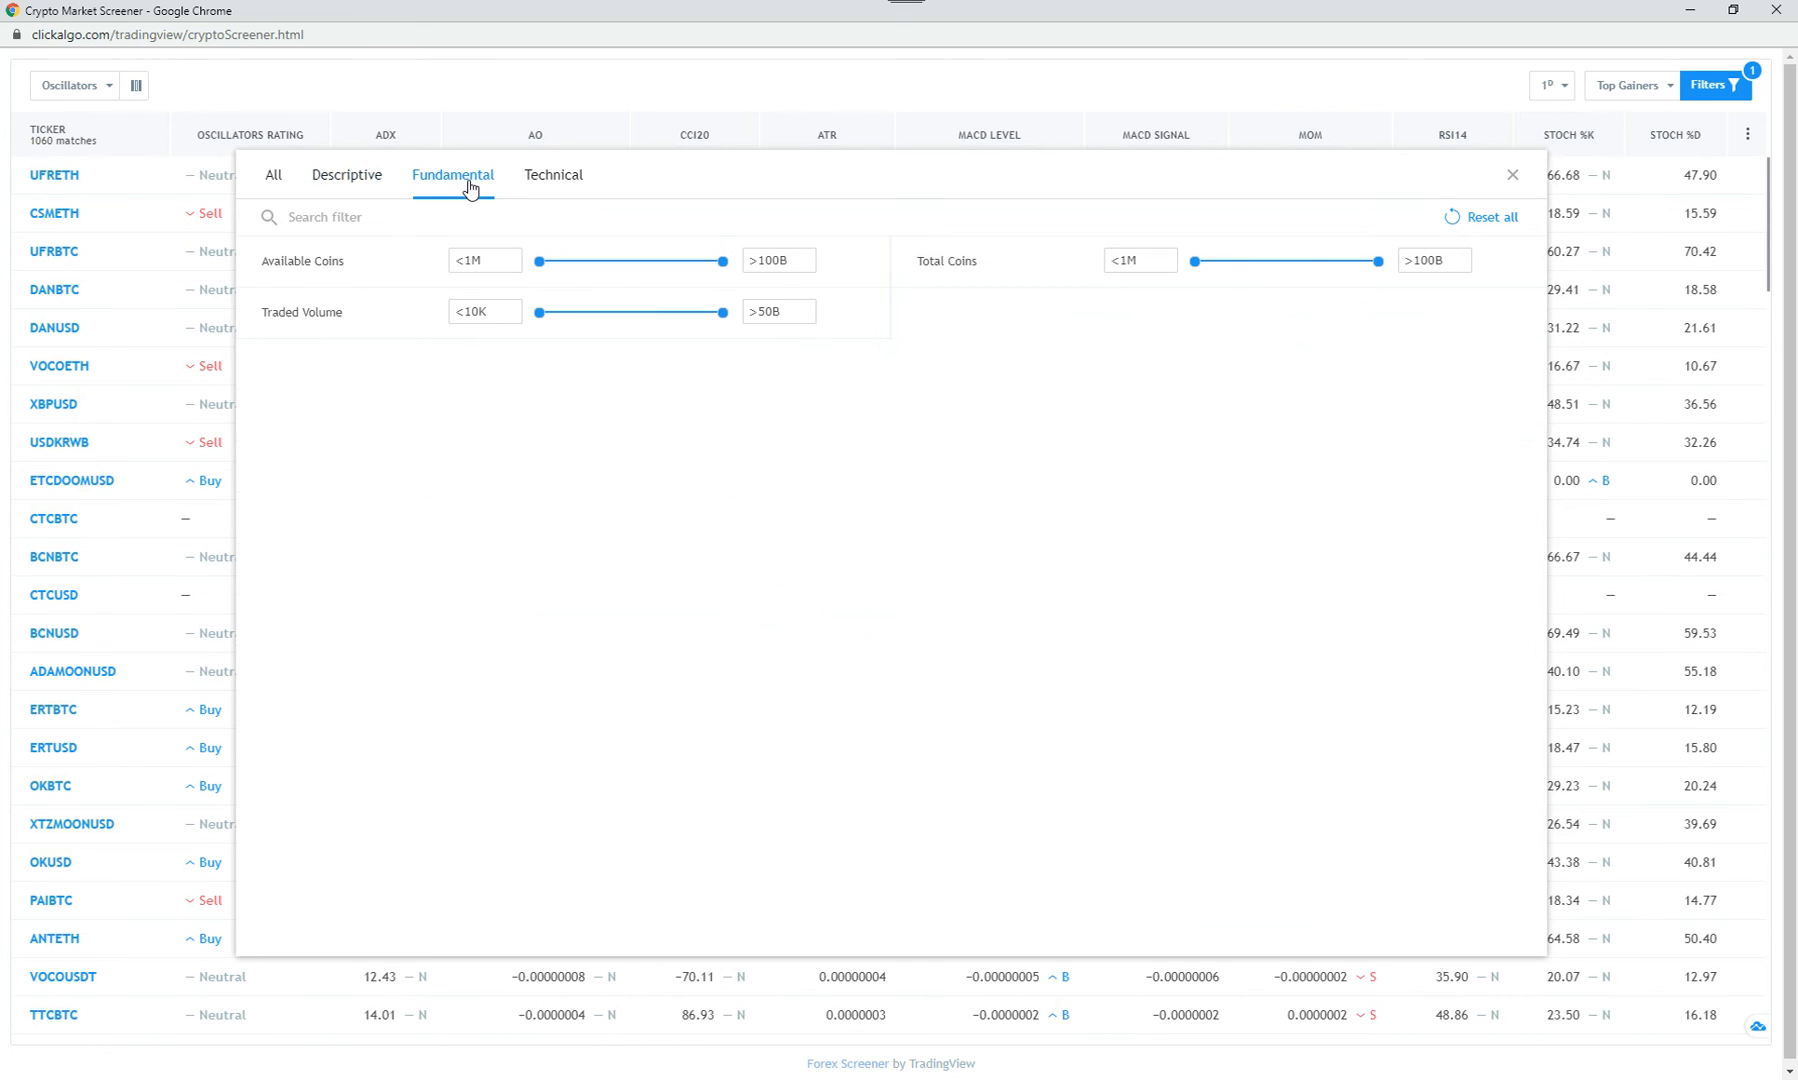
mouse_move(554, 174)
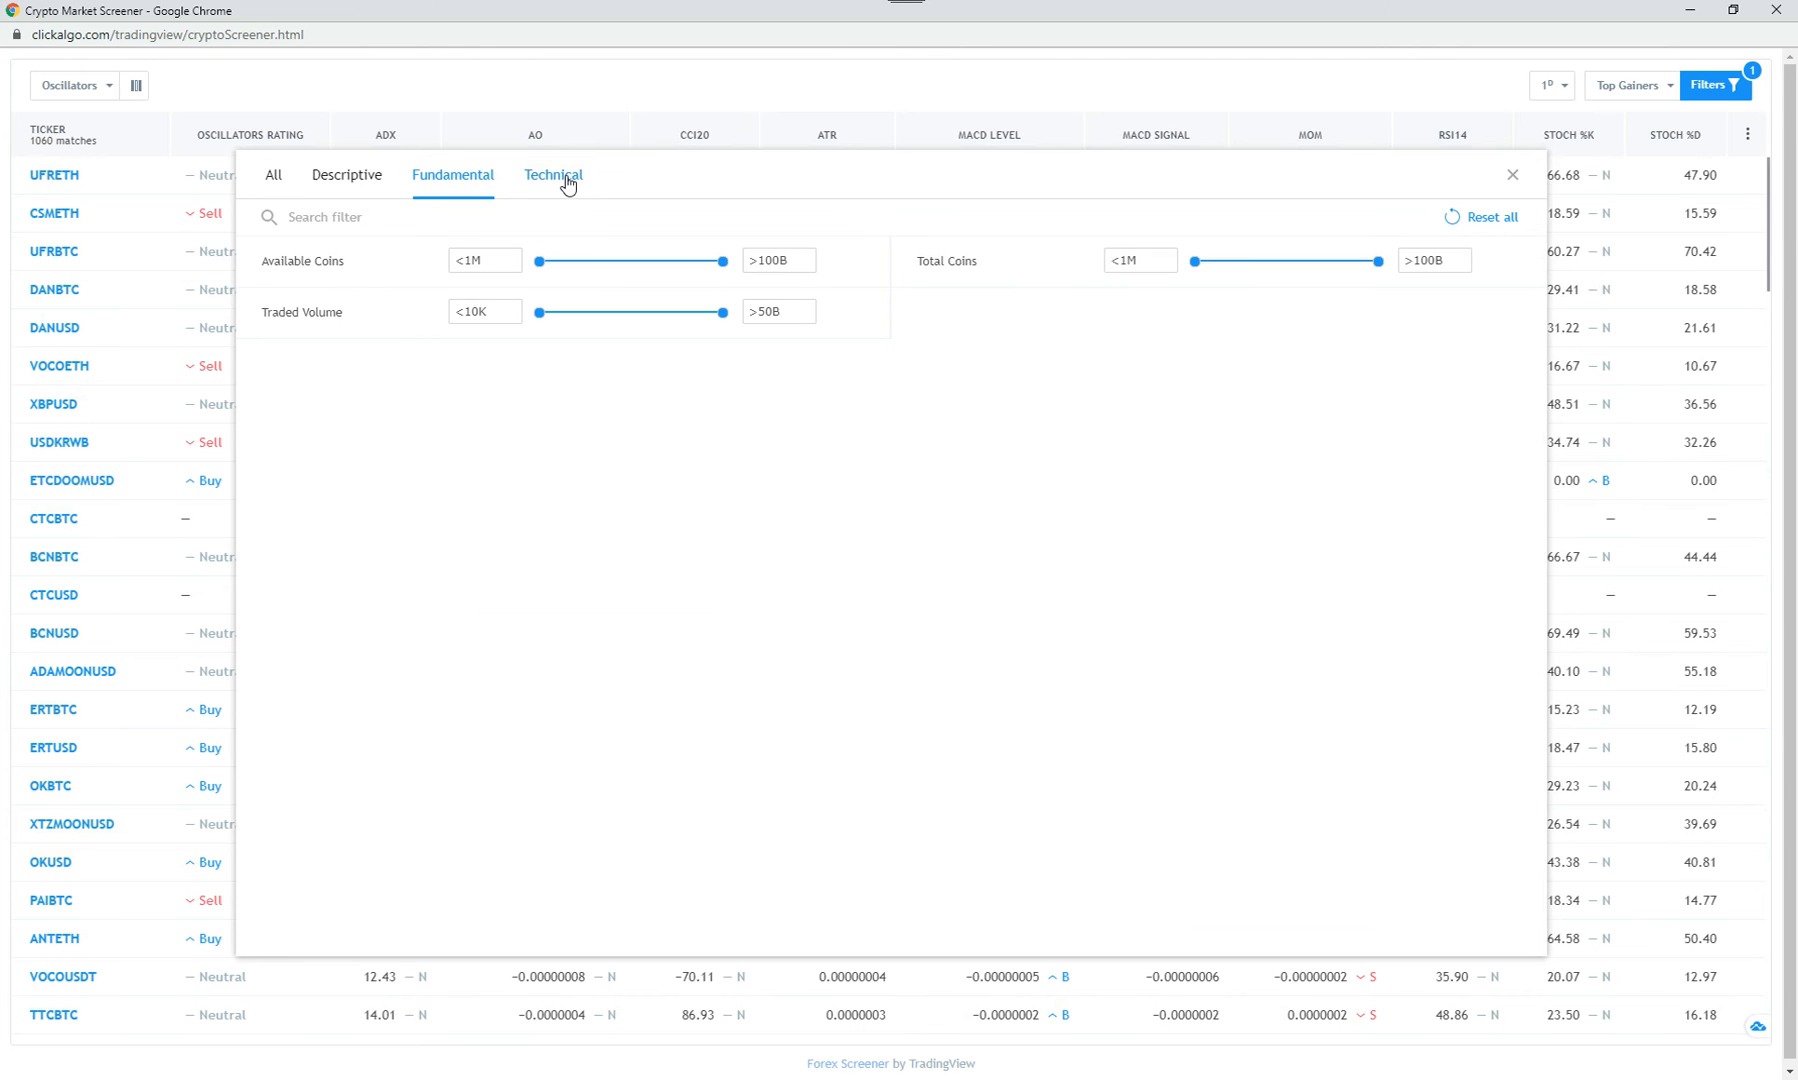
click(553, 175)
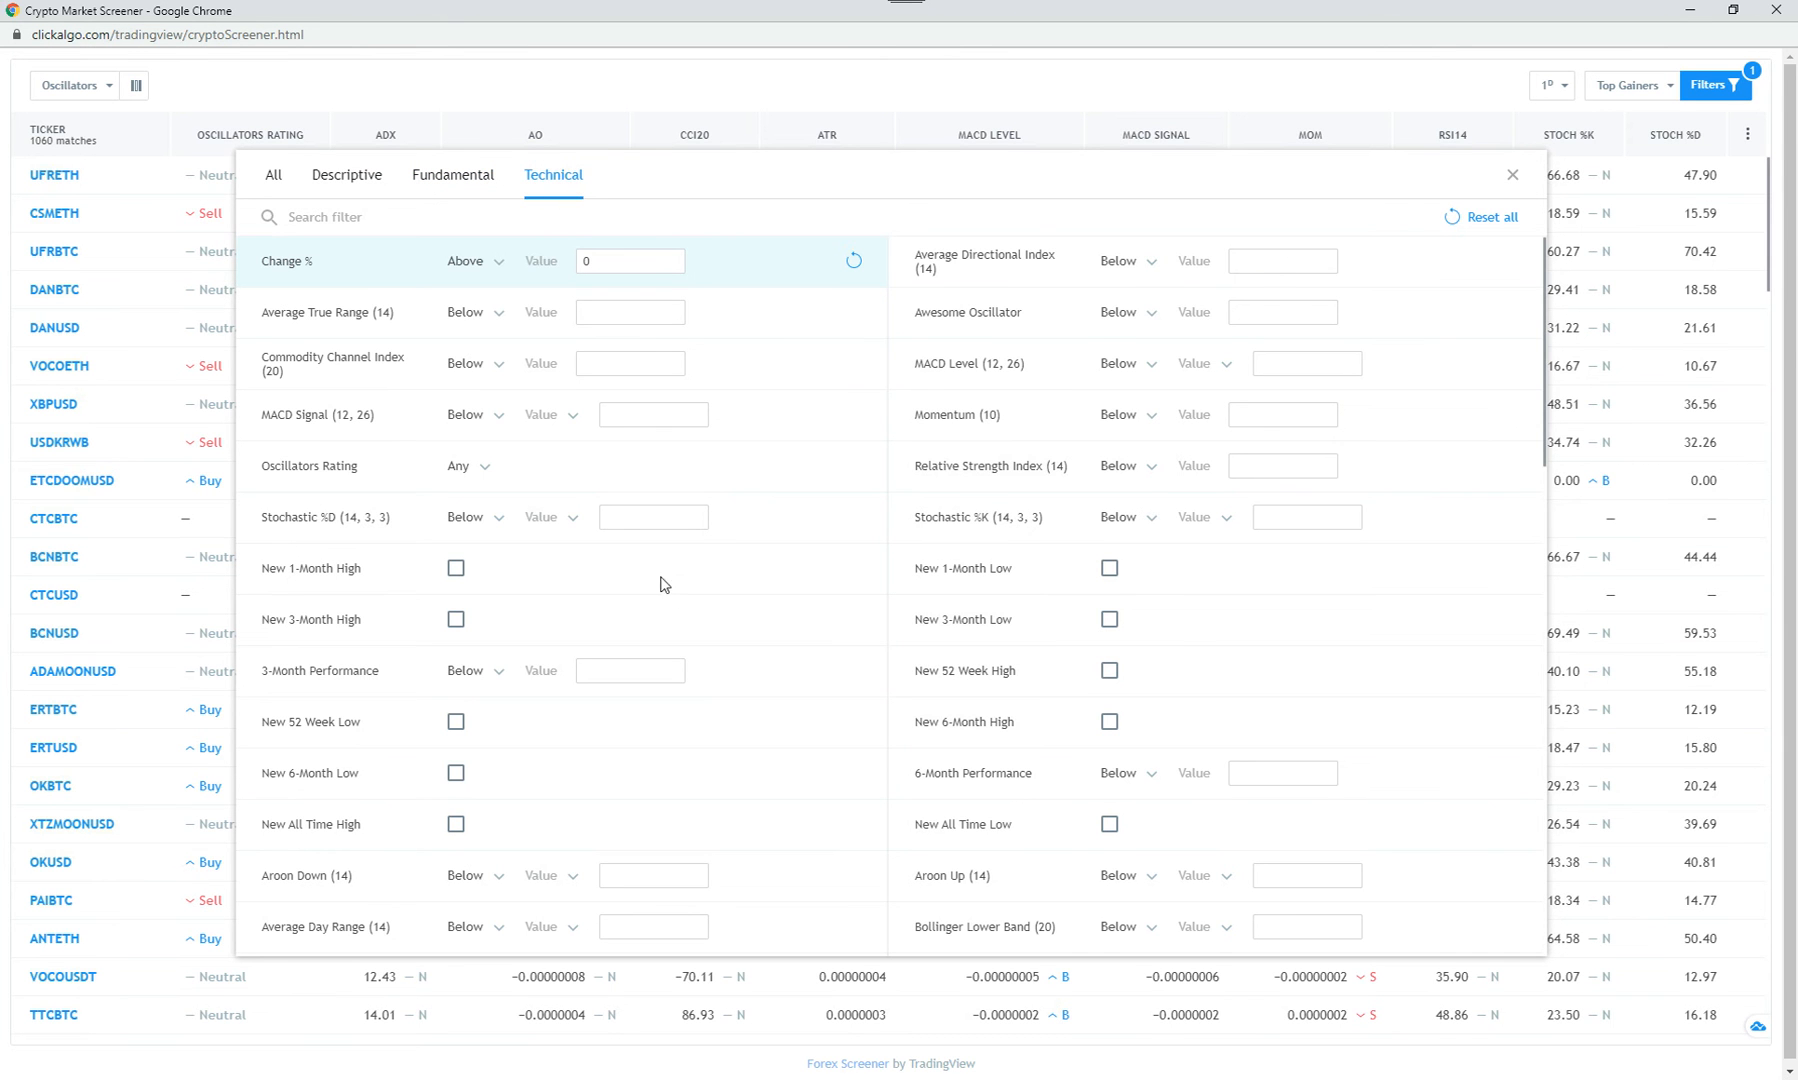
click(456, 721)
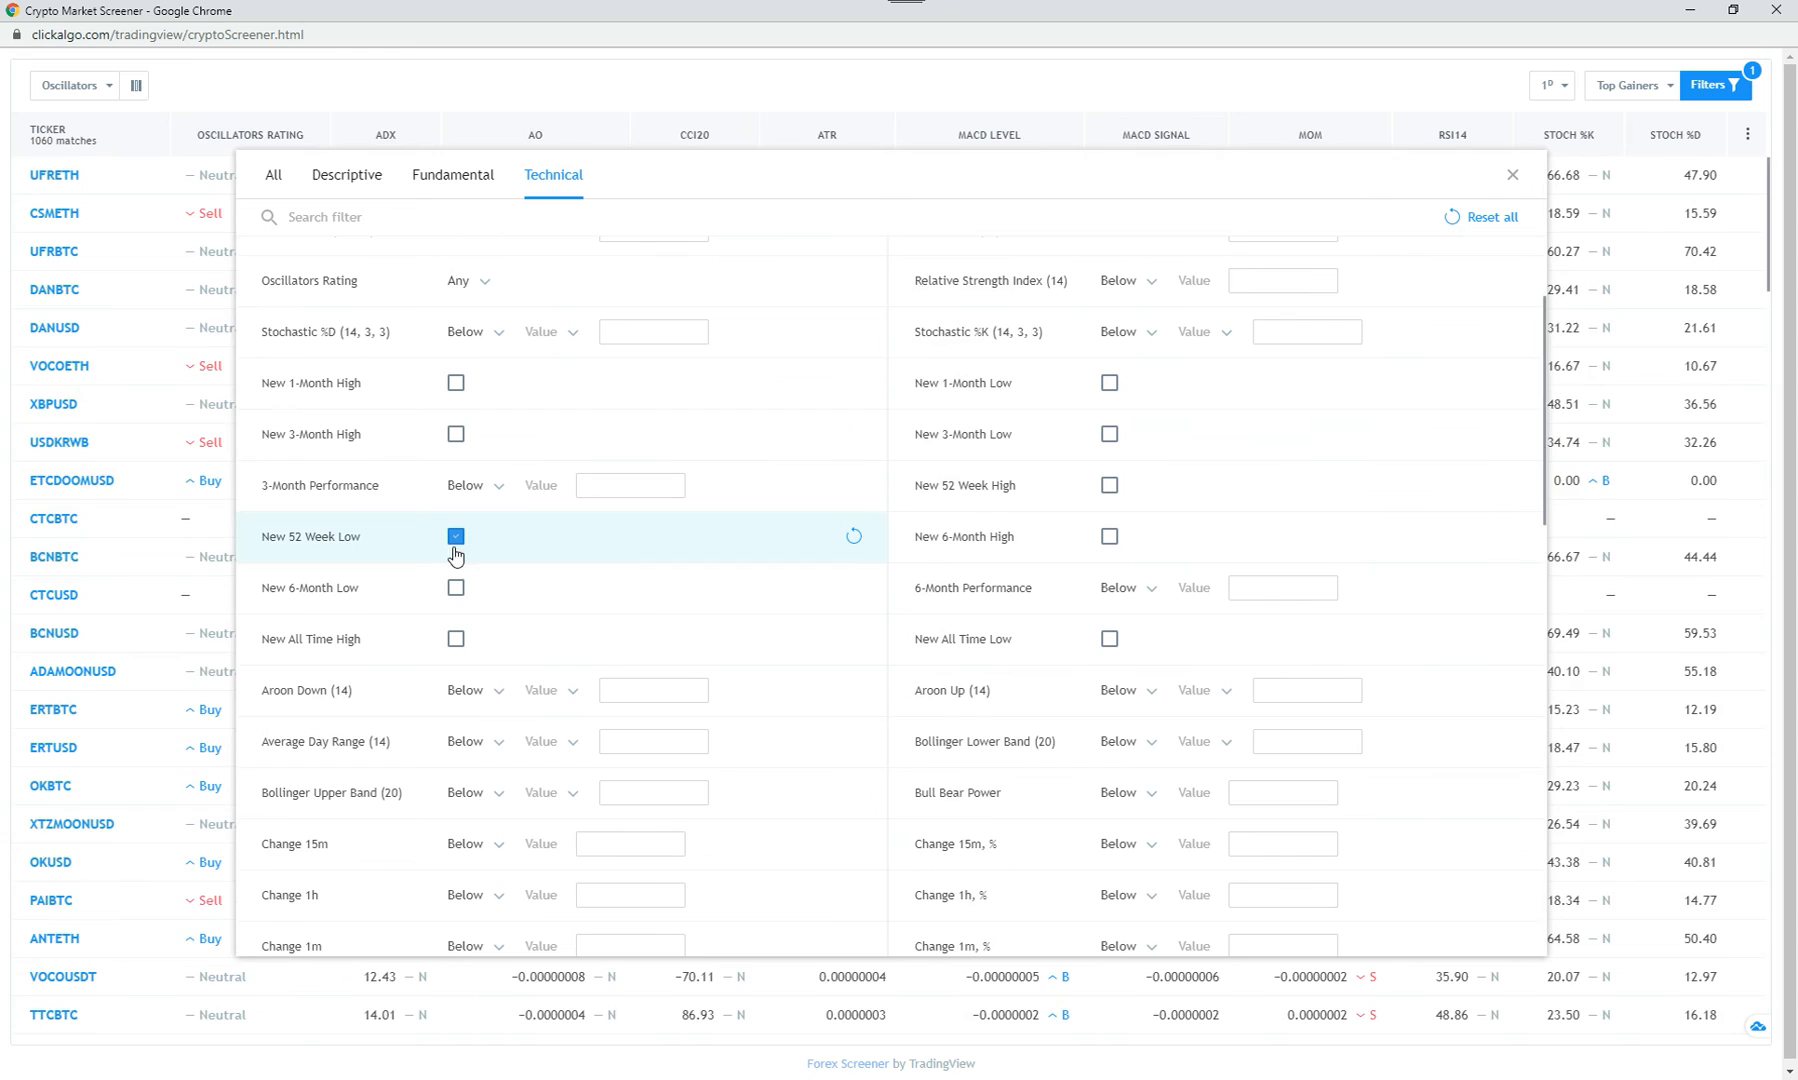
click(455, 537)
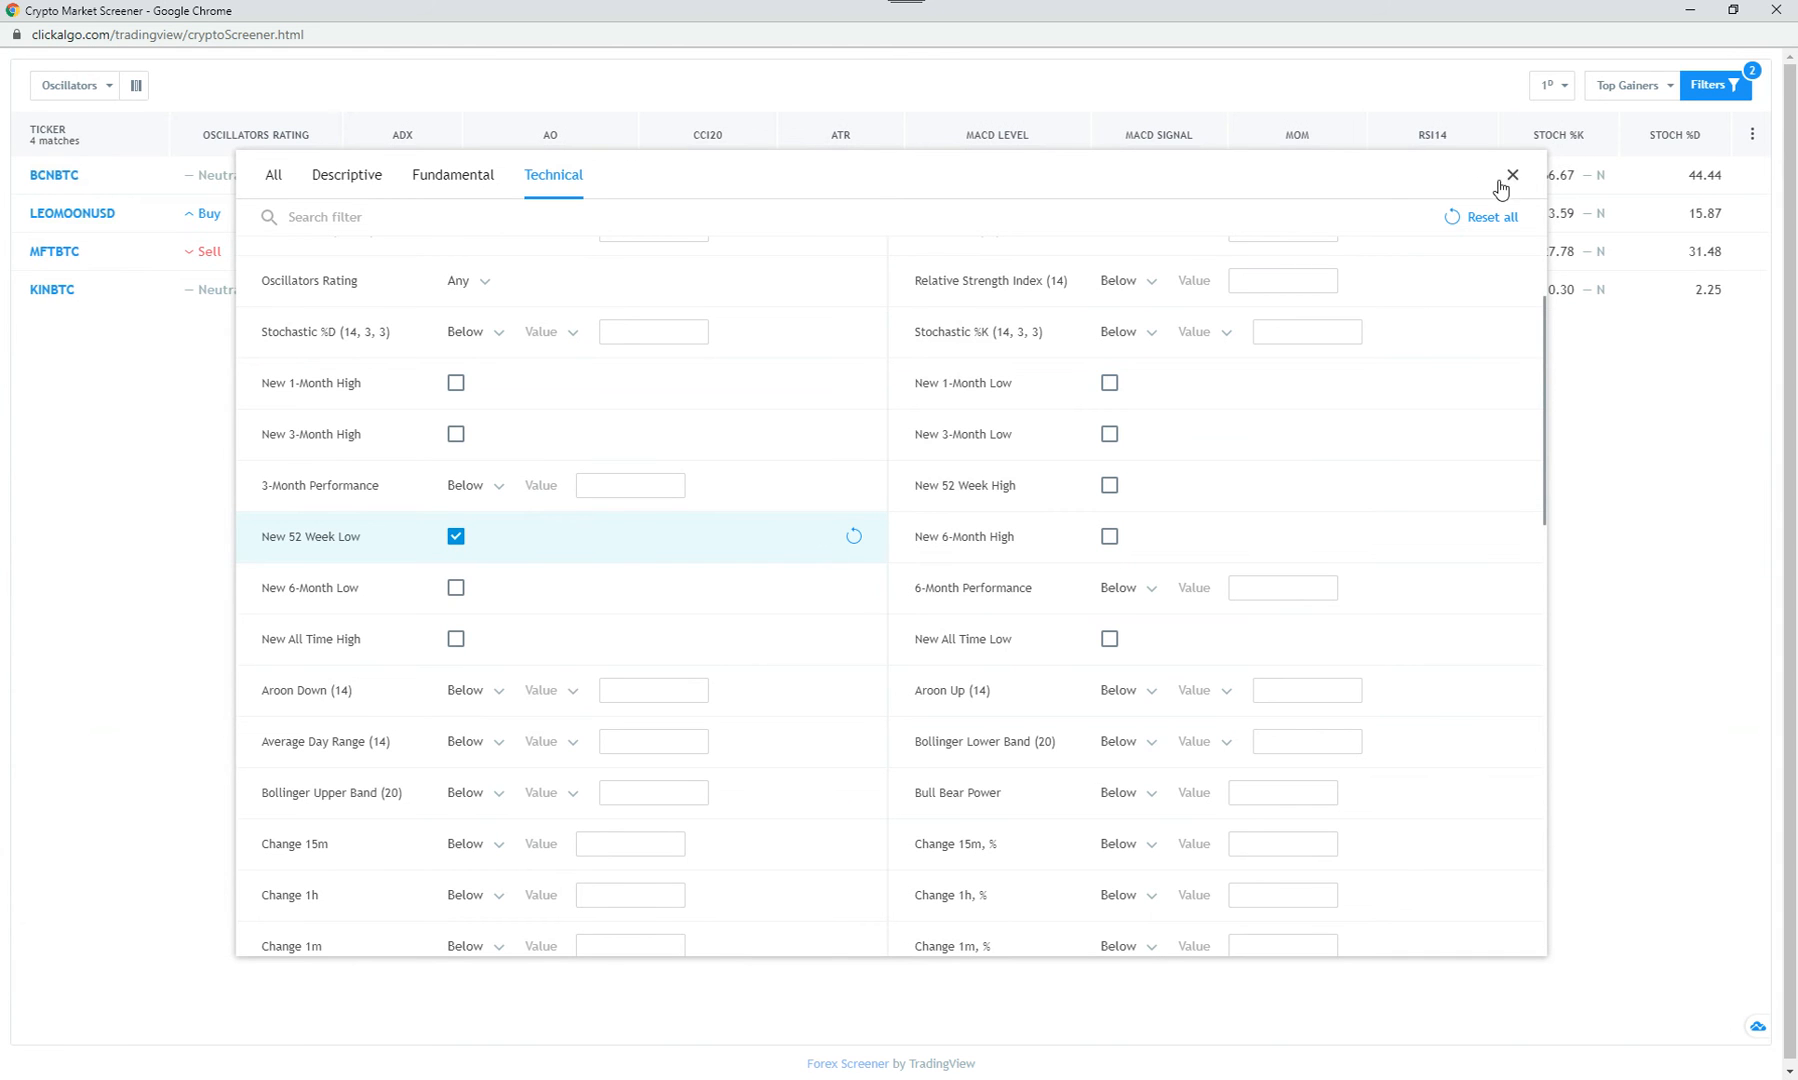
Close and reopen the Filters panel, then Reset all filters to restore 1012 matches
click(1511, 175)
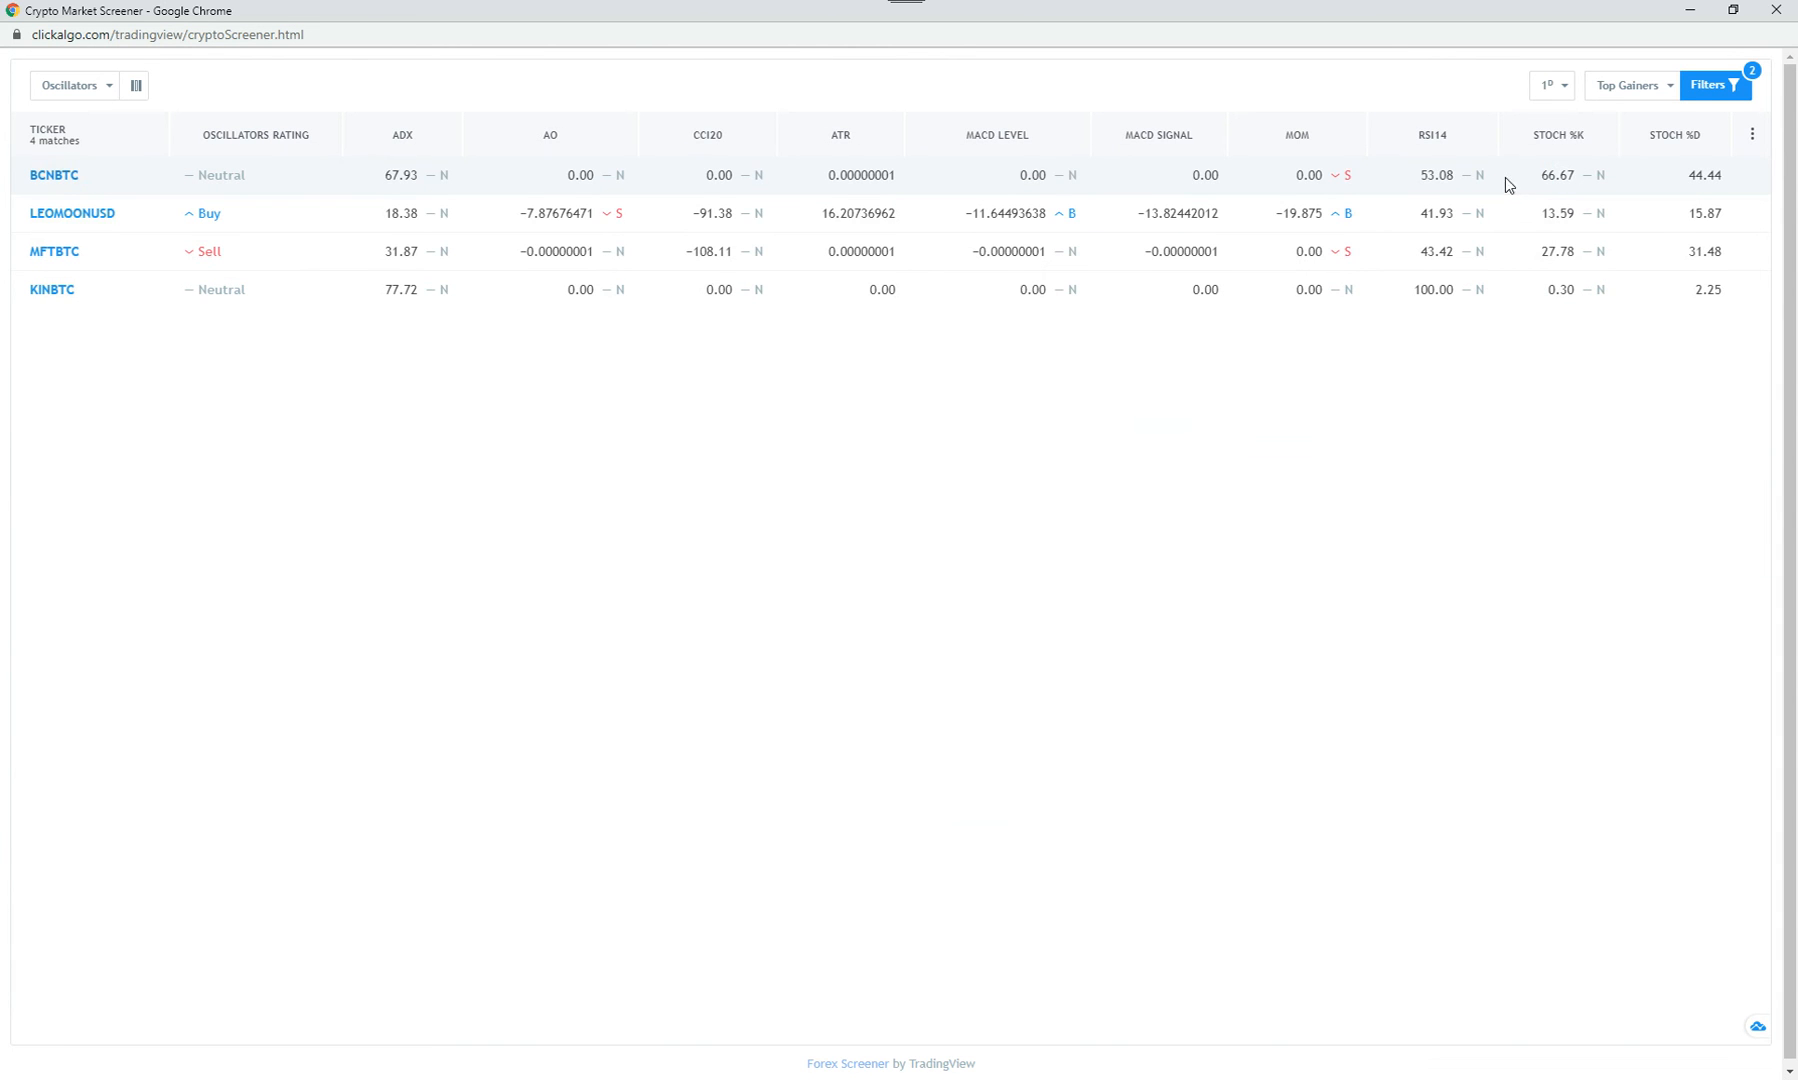
mouse_move(1750, 85)
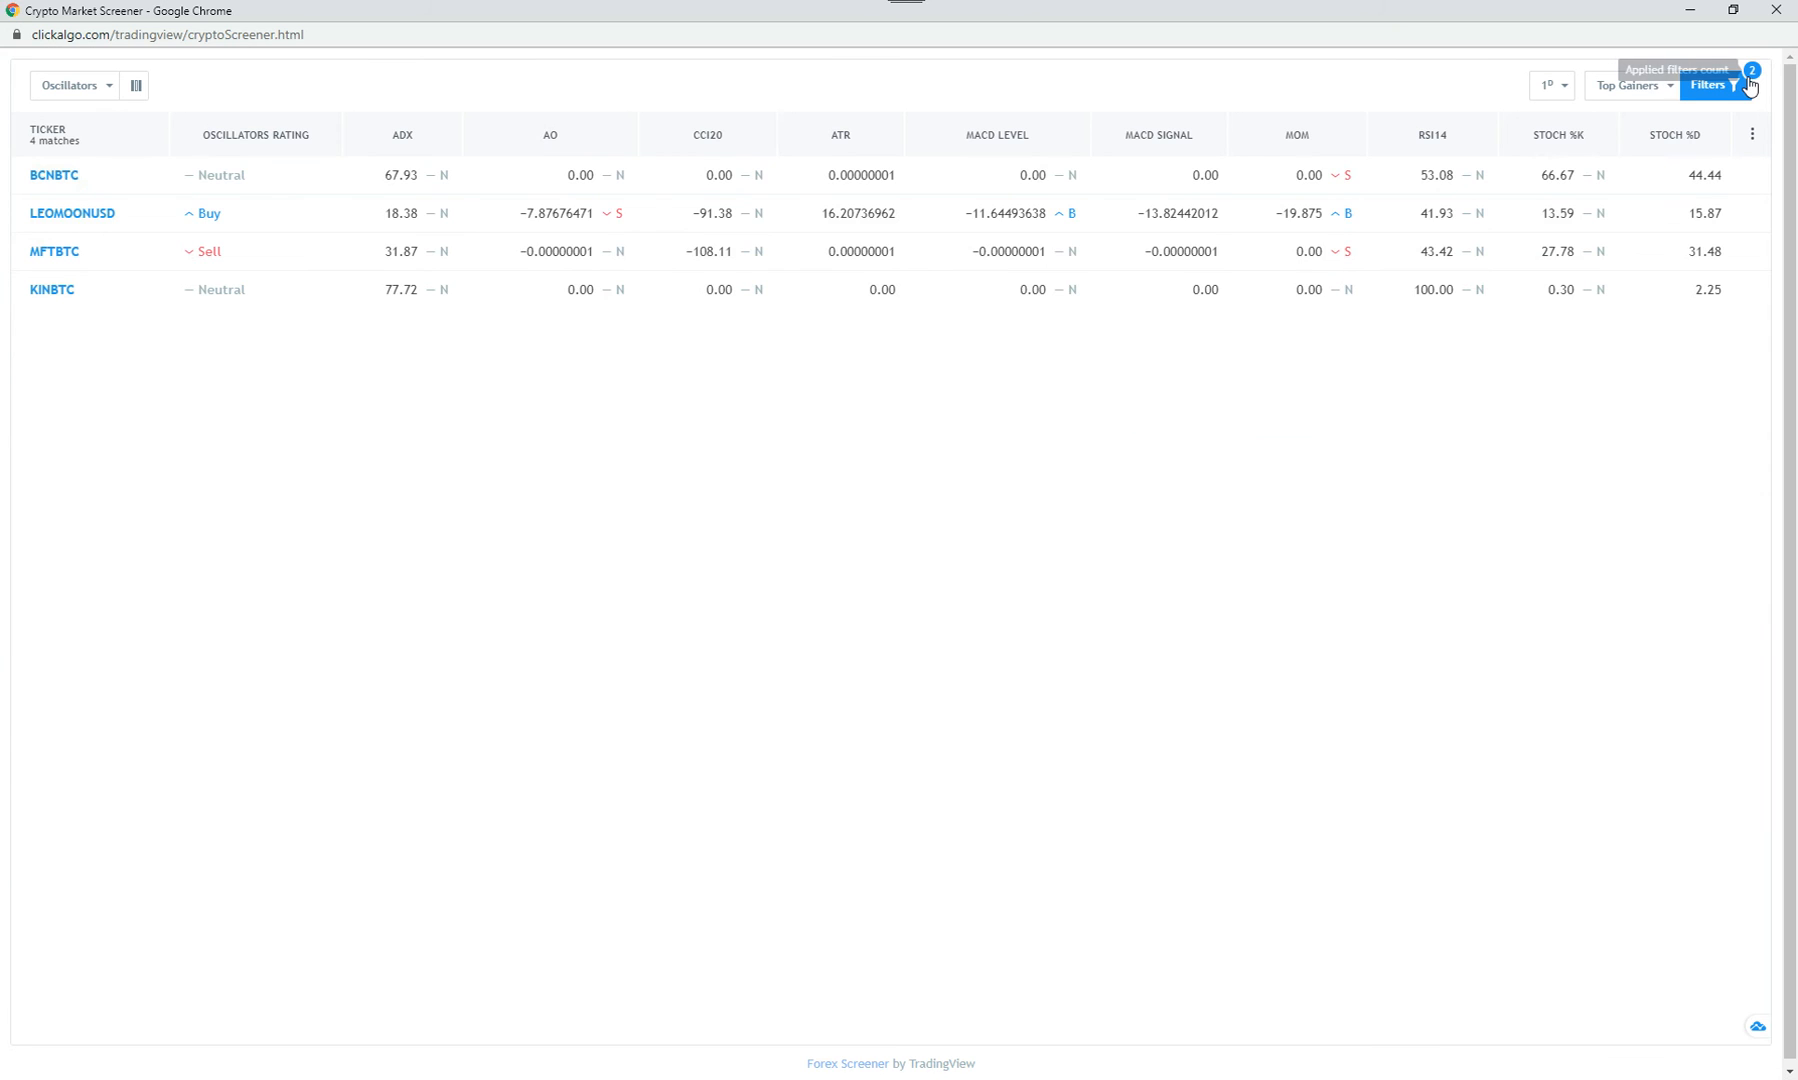
click(1713, 85)
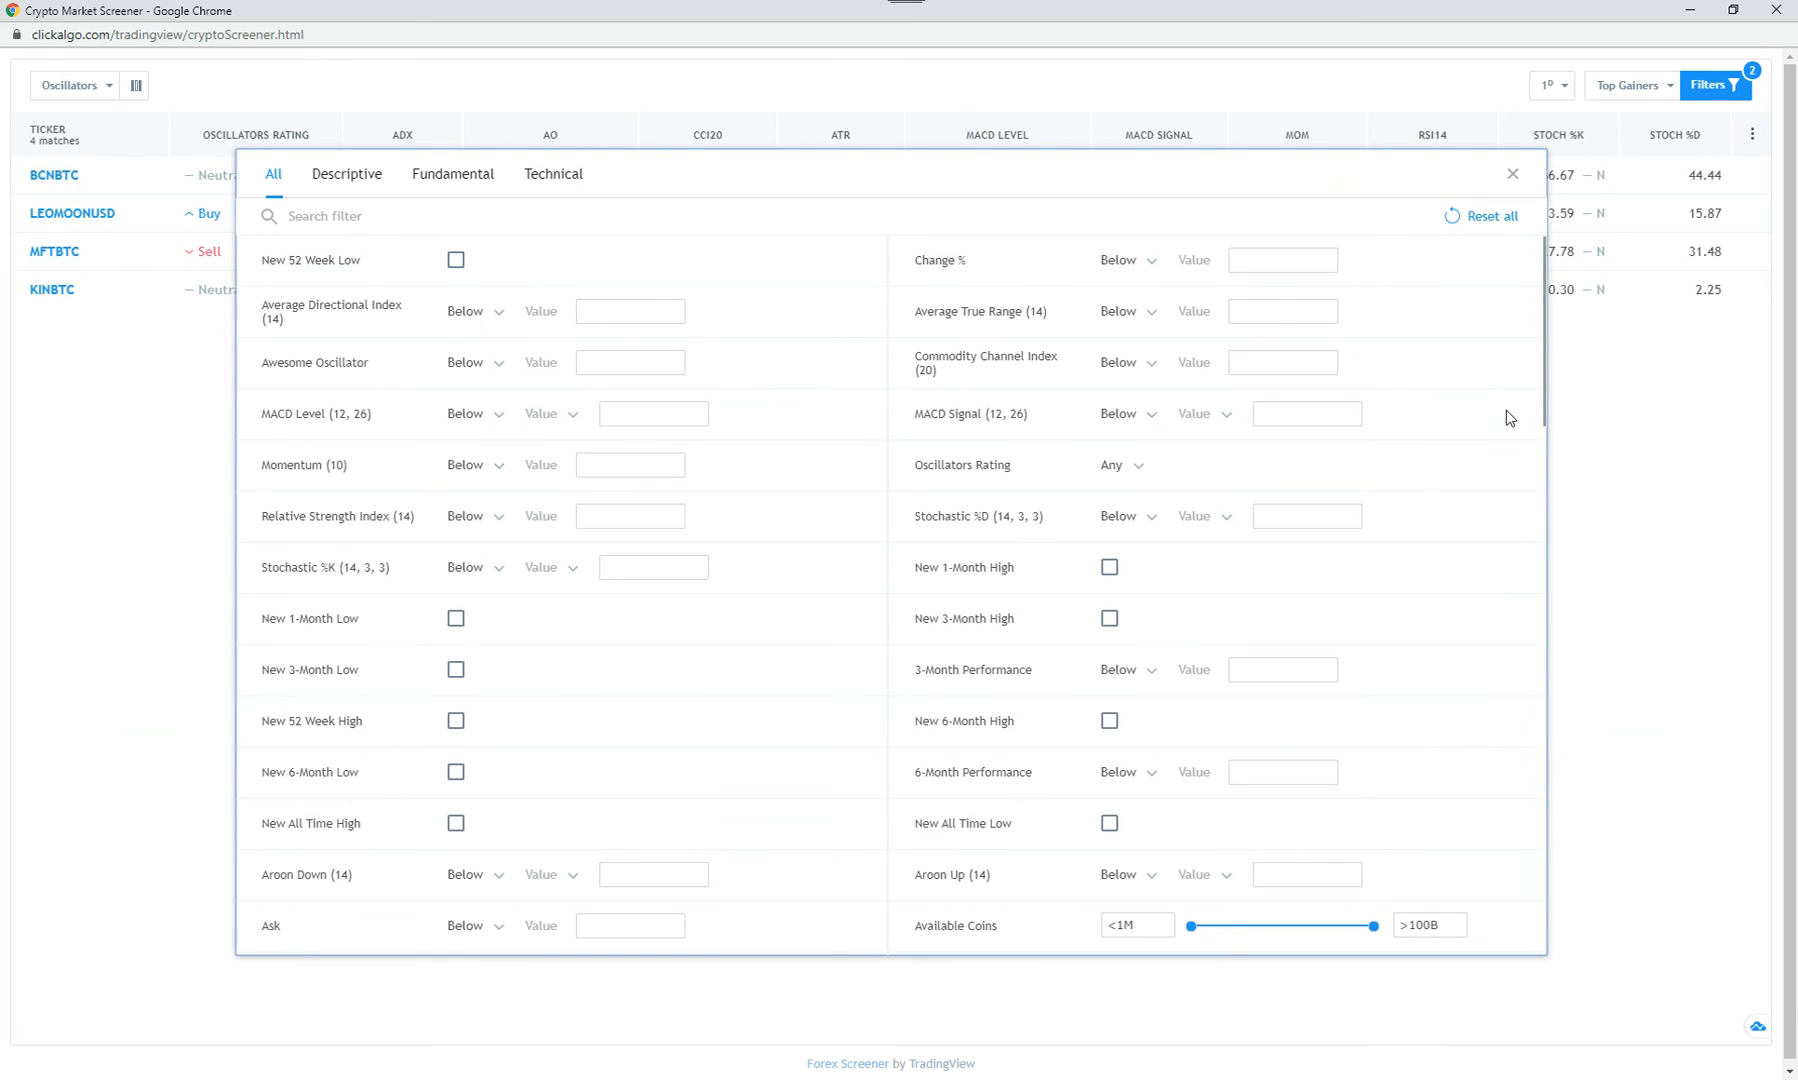
click(1511, 173)
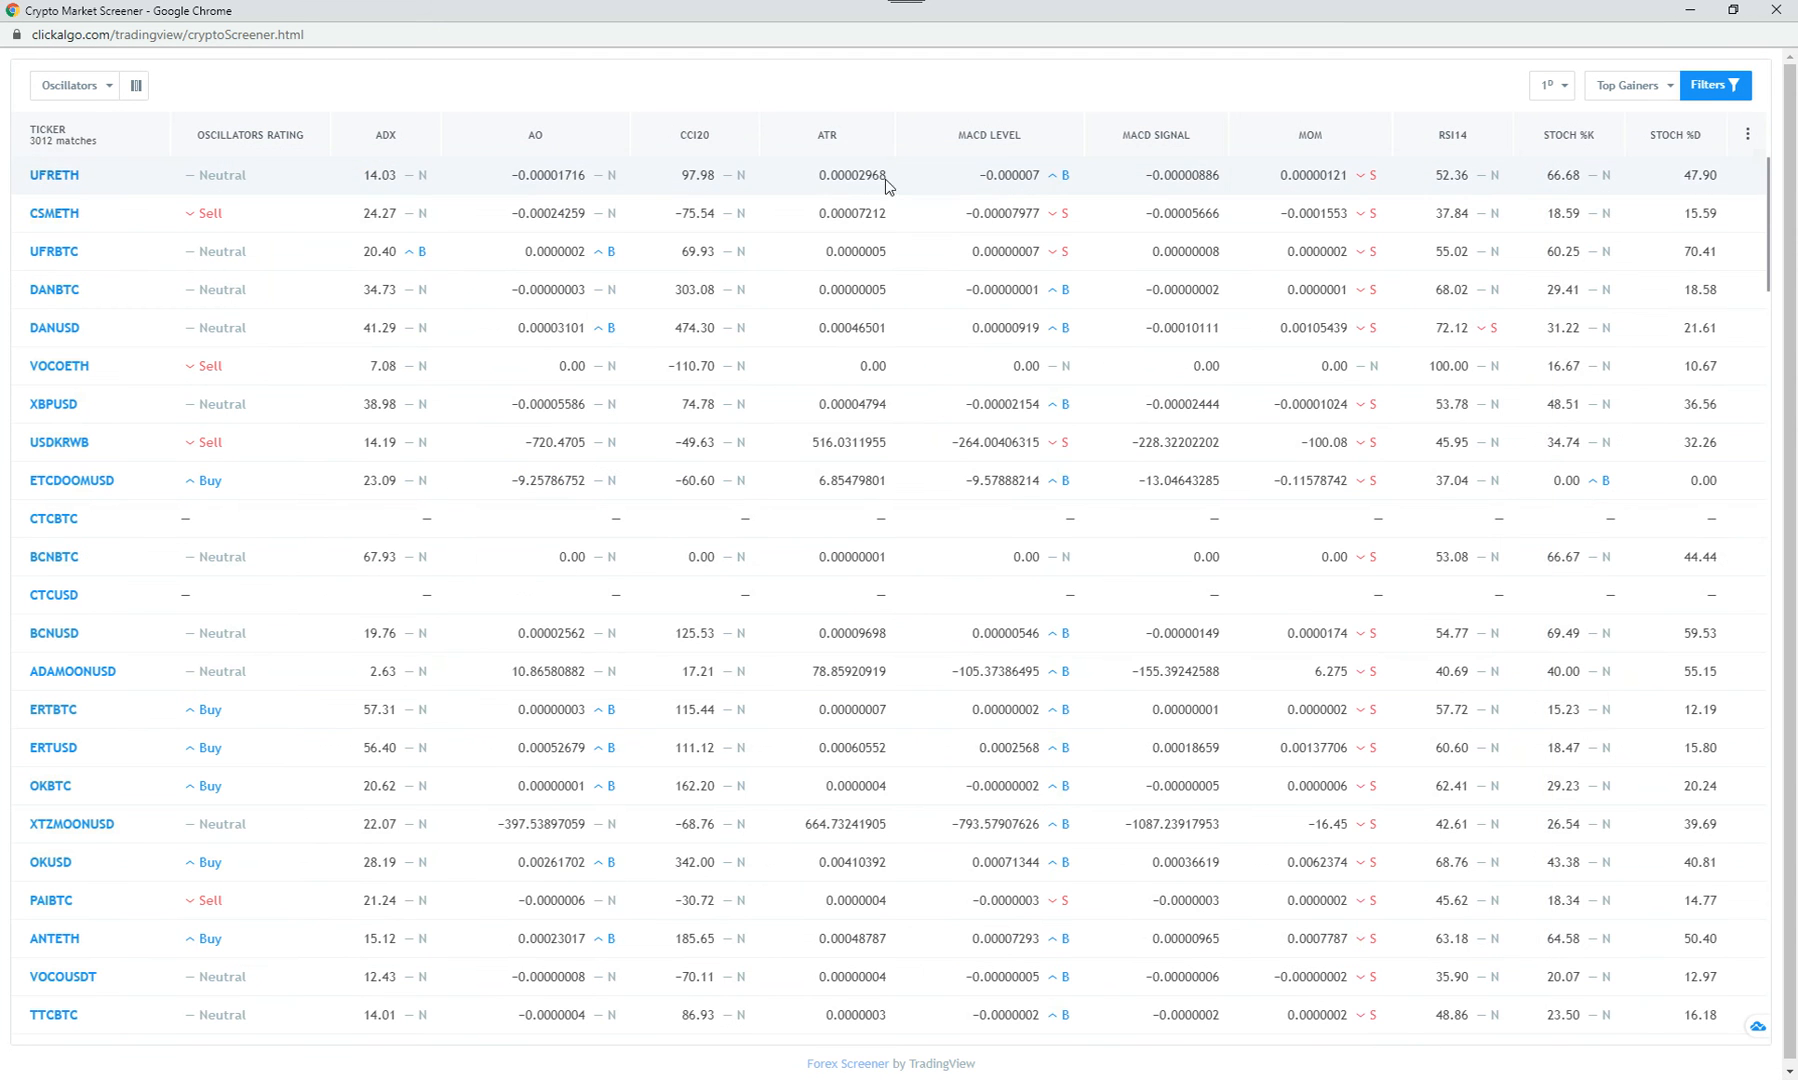
click(69, 85)
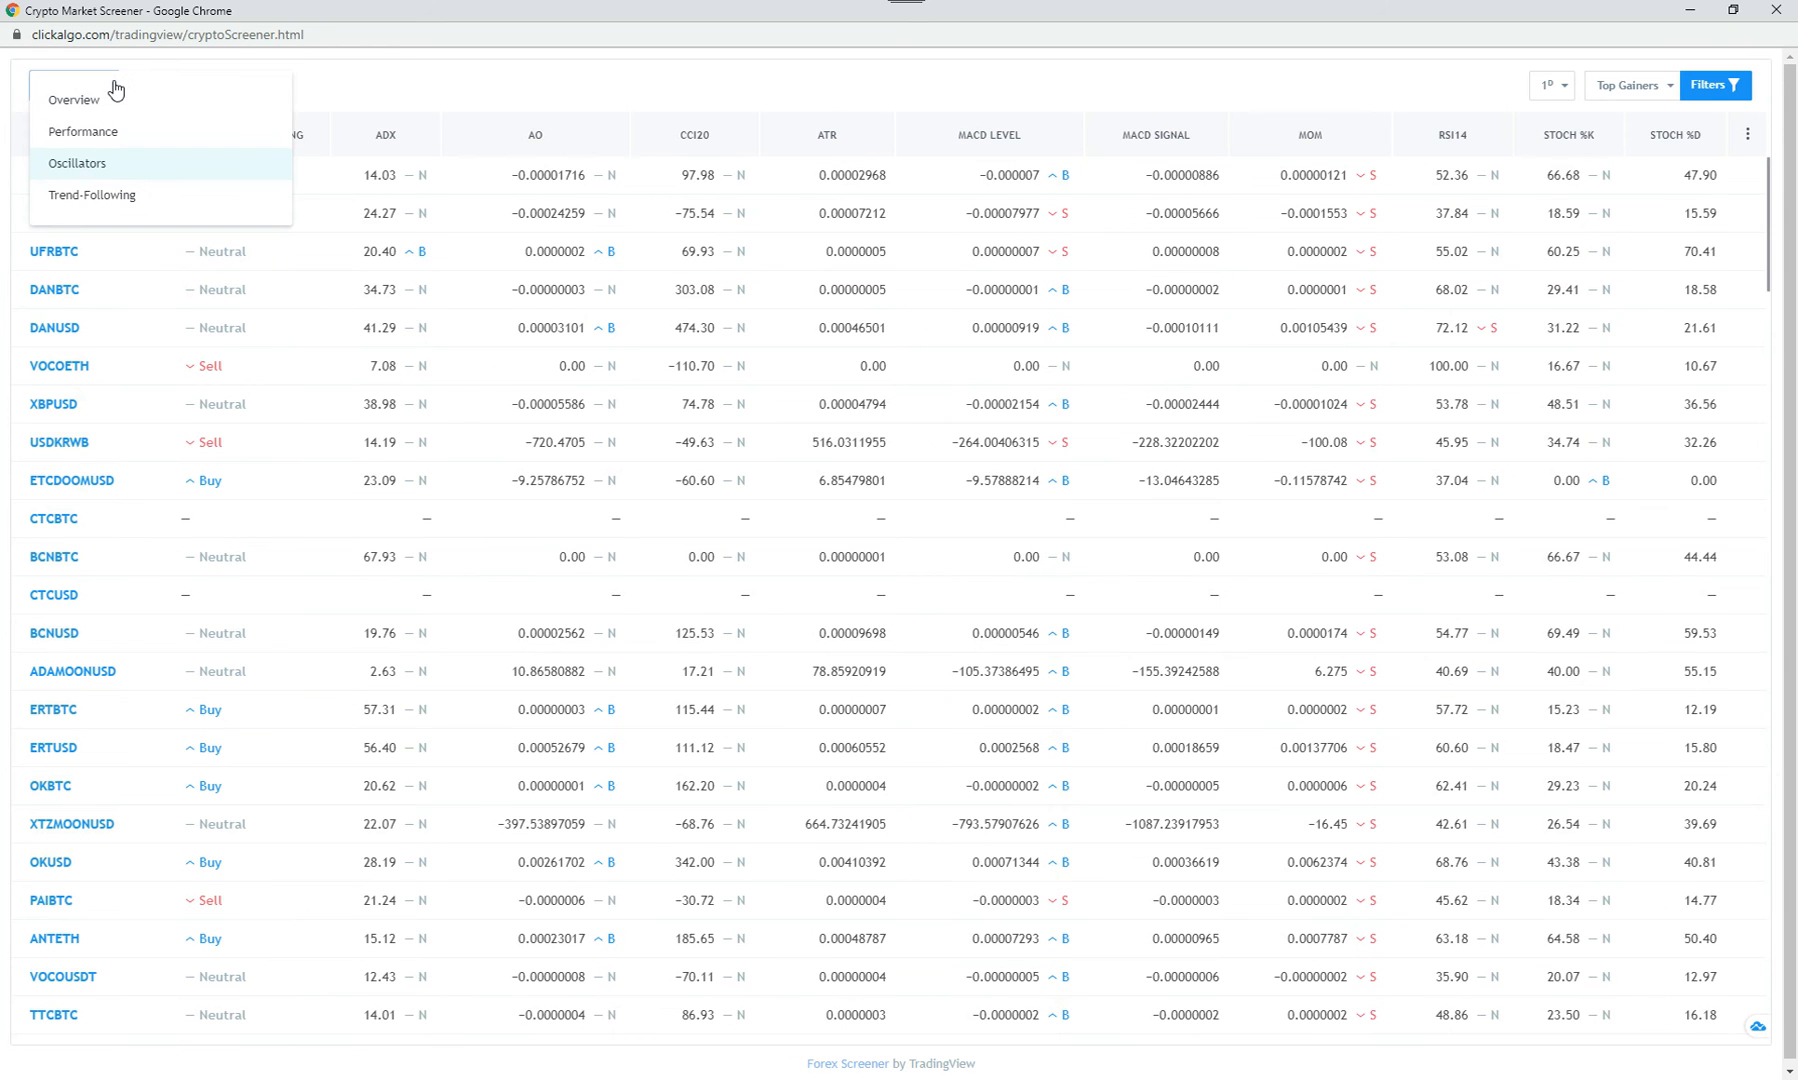
mouse_move(589, 224)
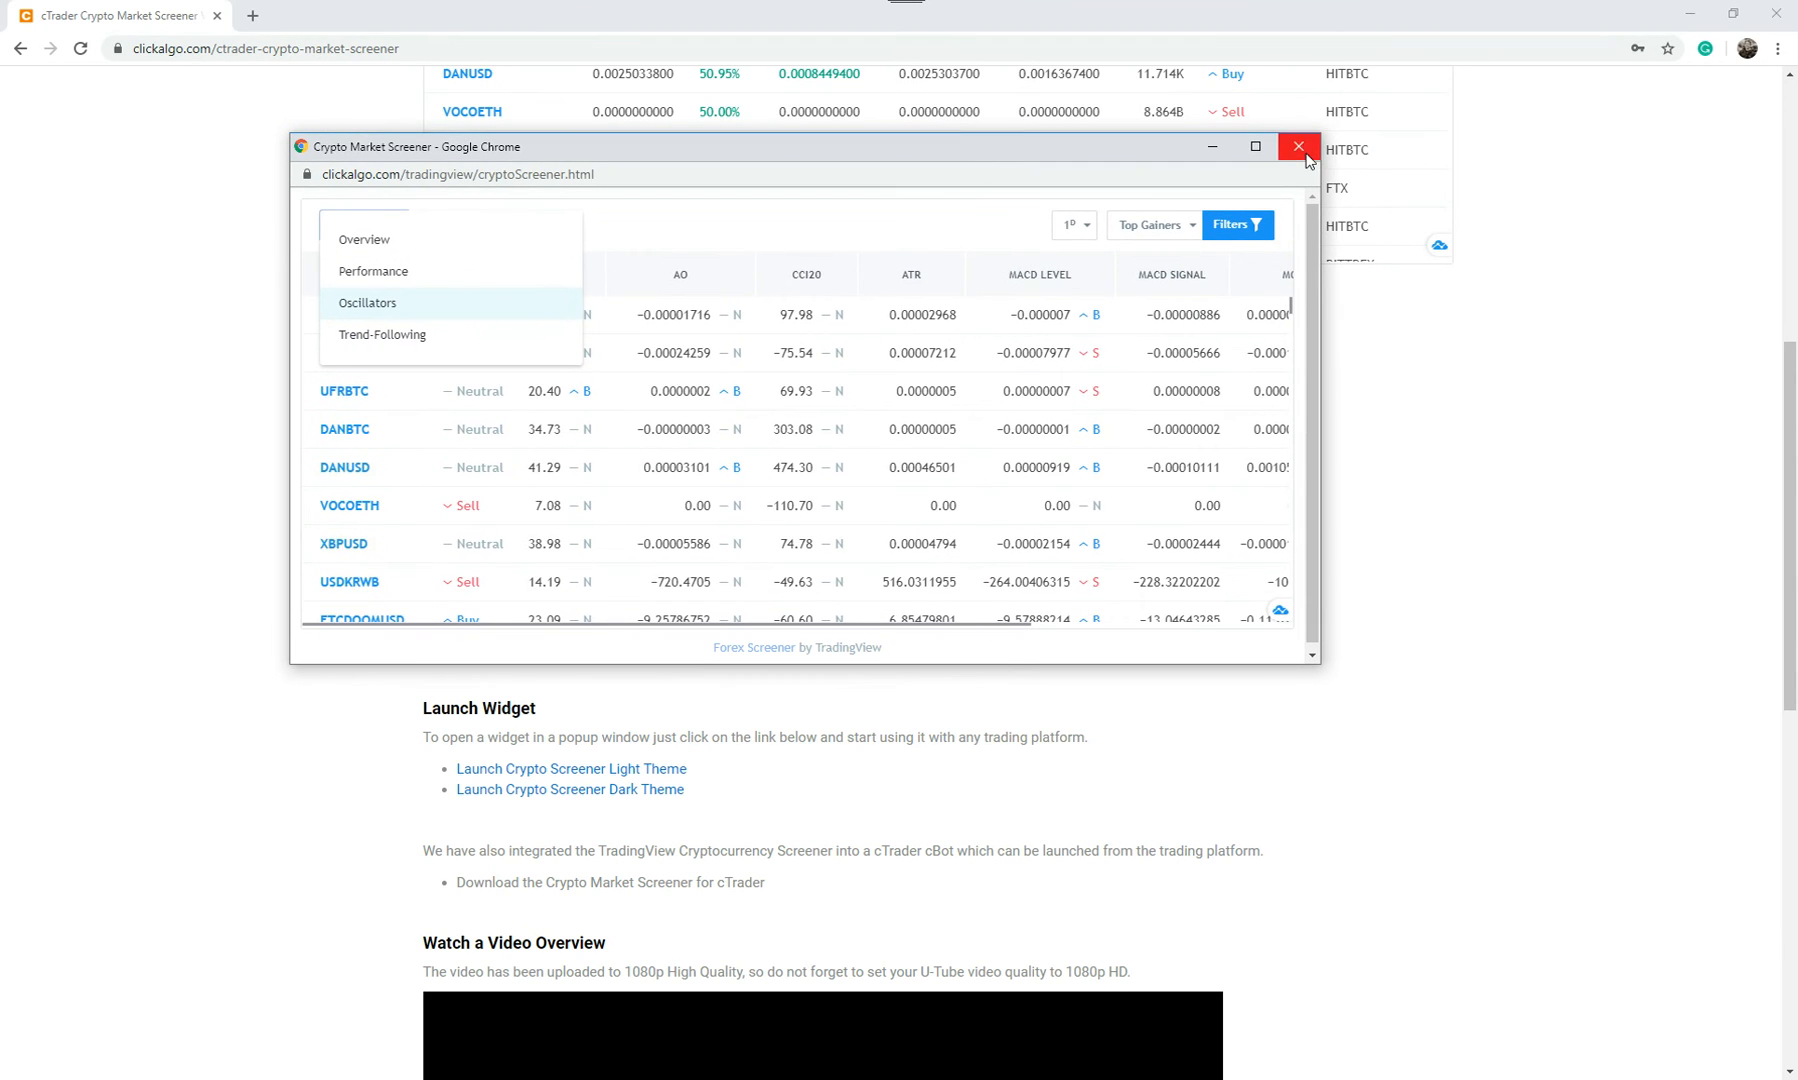
Close the Crypto Market Screener popup and switch to cTrader from the taskbar
click(1296, 148)
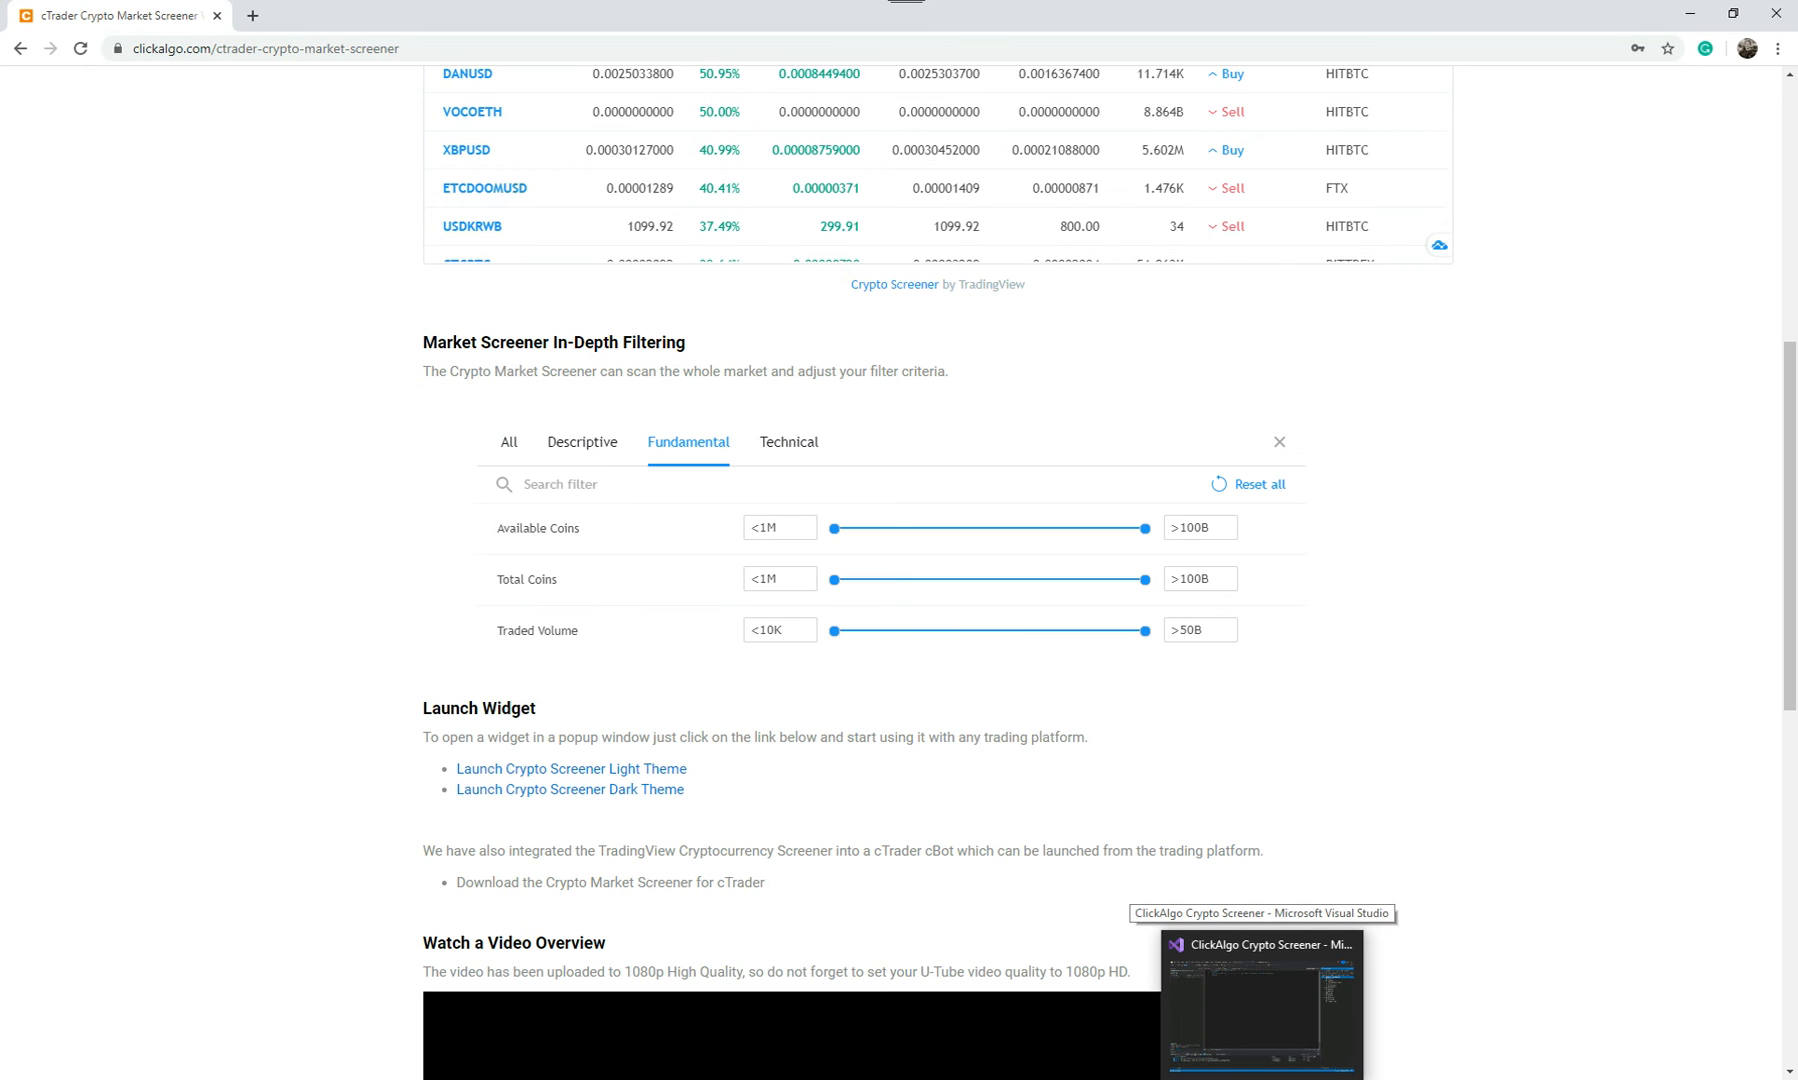
mouse_move(1386, 938)
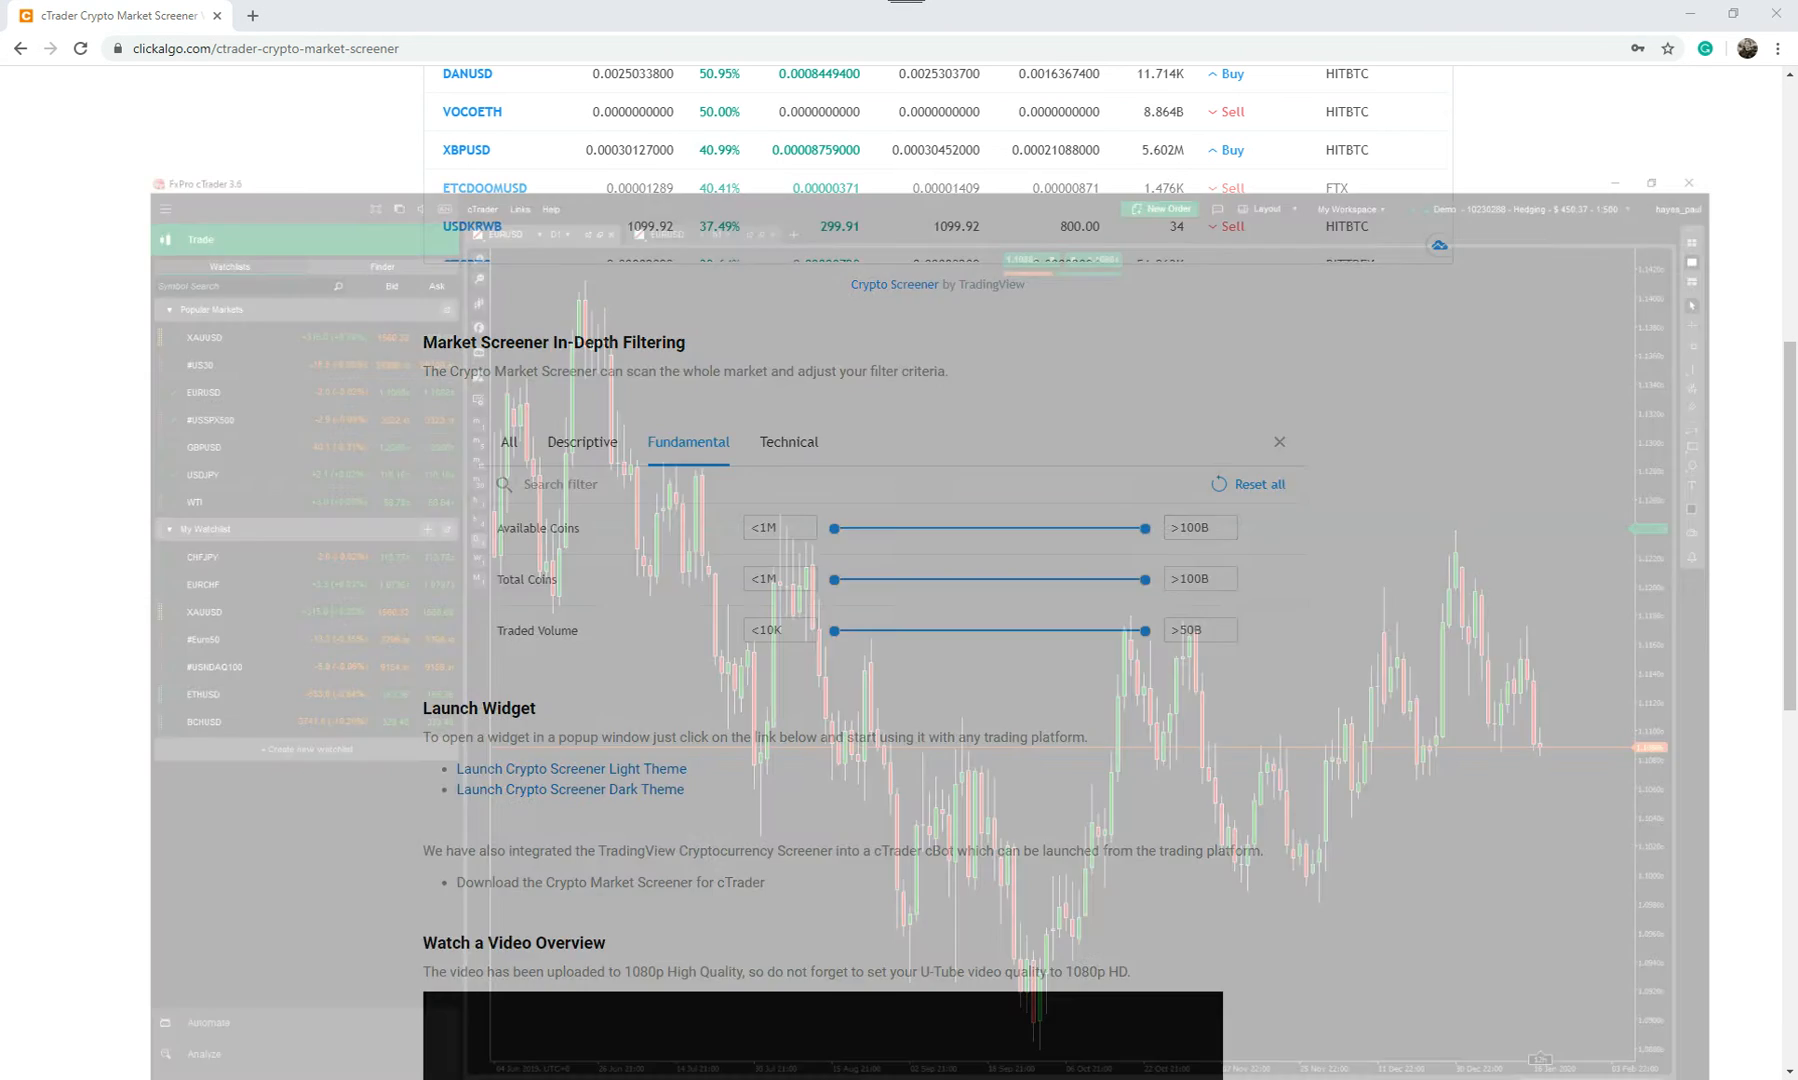
click(1280, 441)
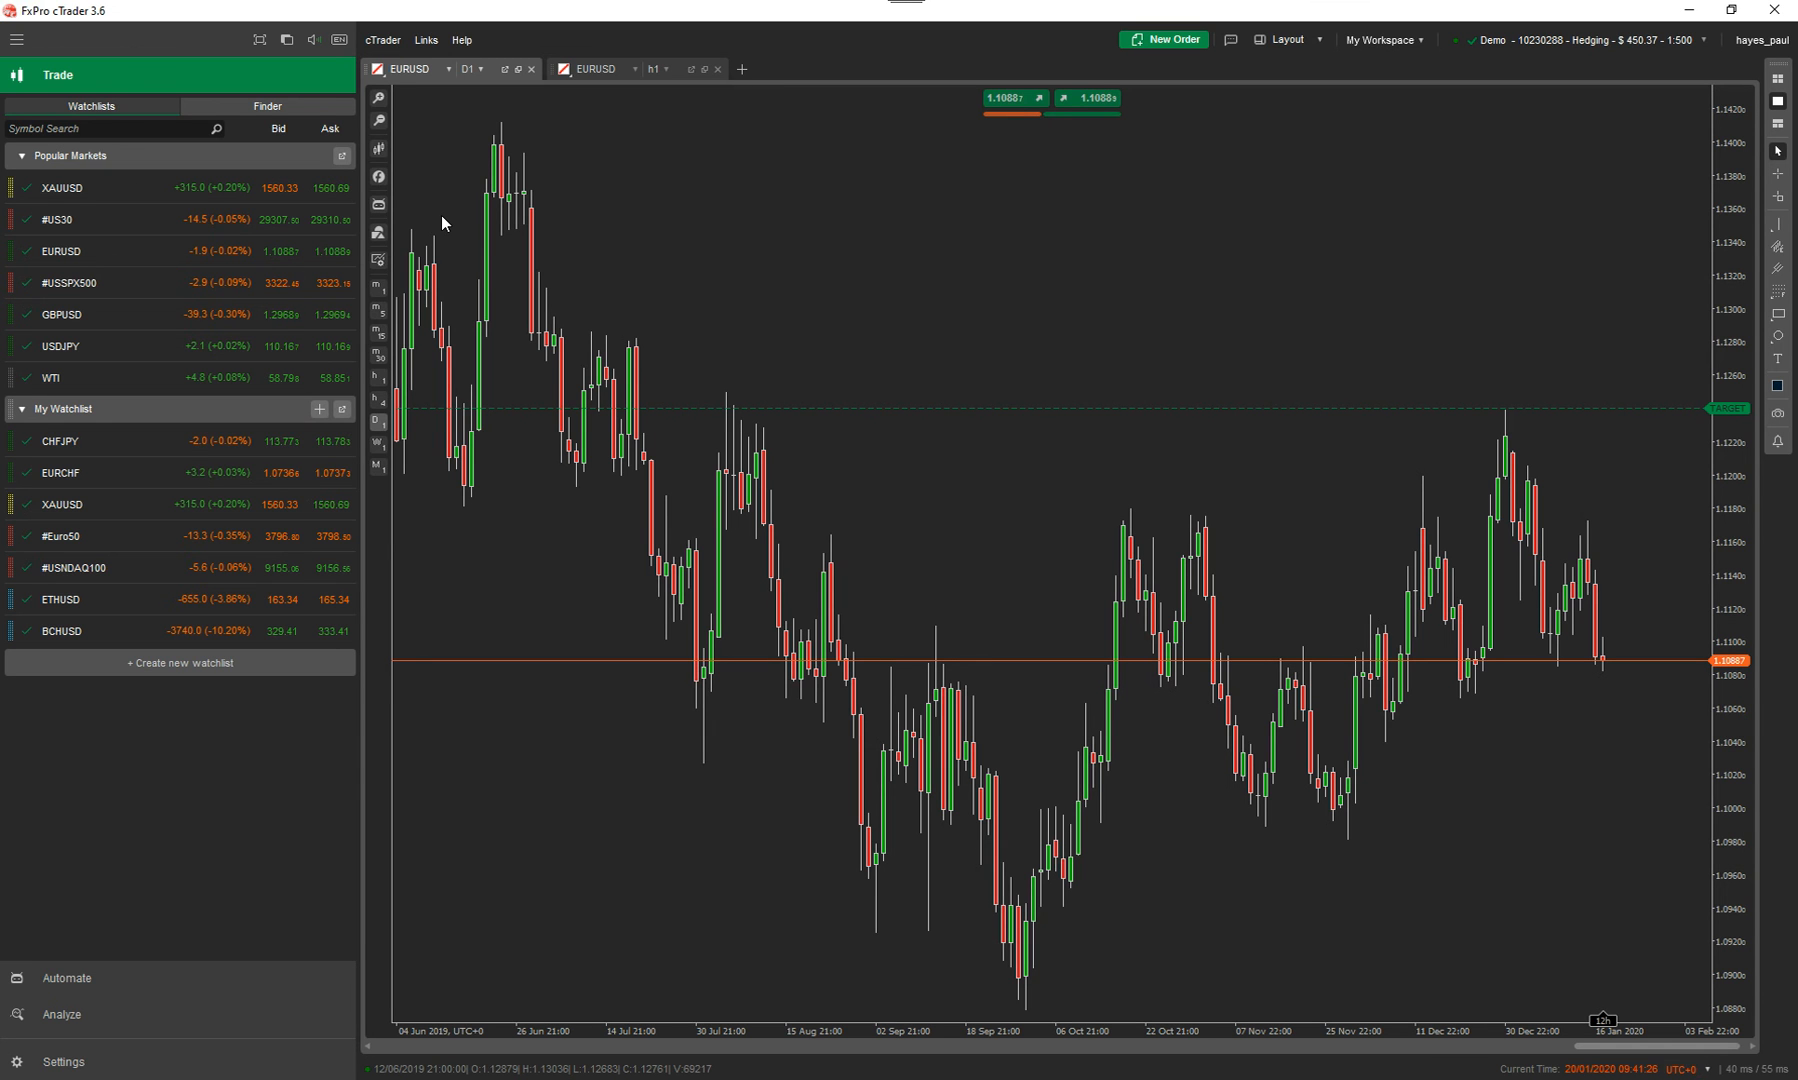
mouse_move(445, 172)
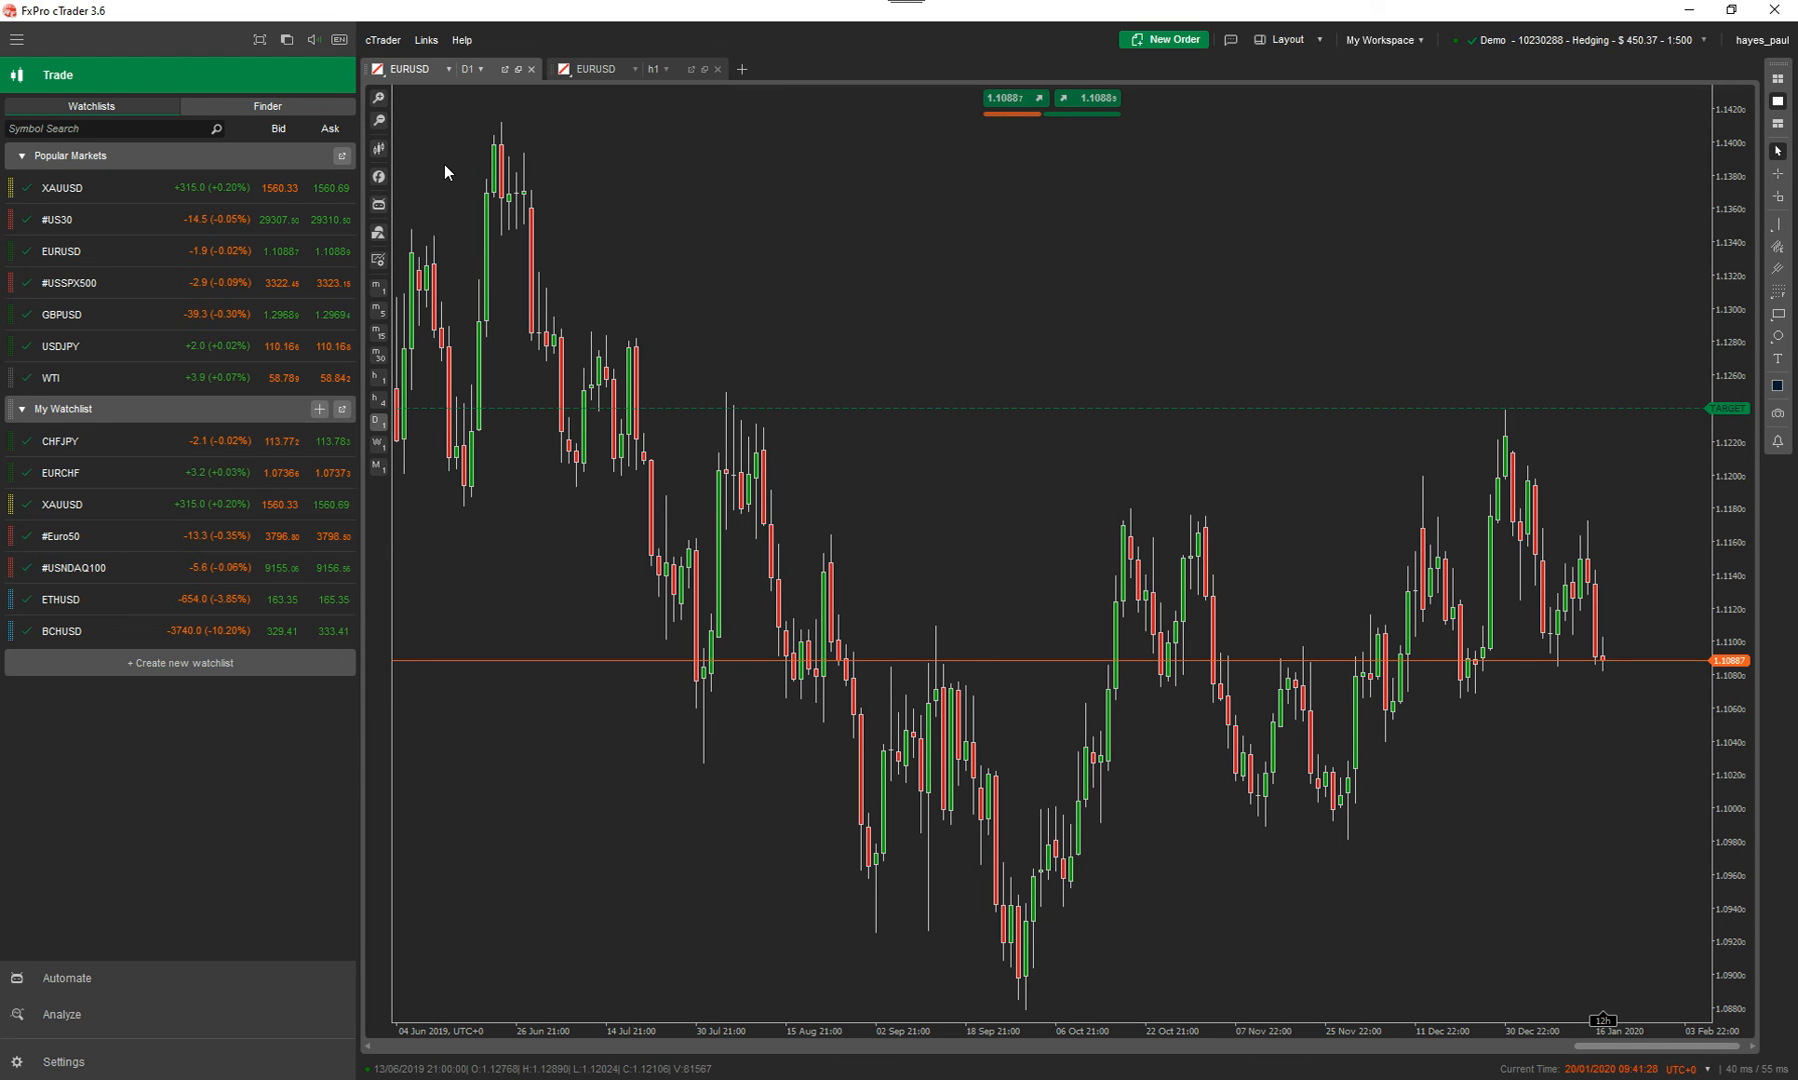
Search cBots for 'crypto', add ClickAlgo Crypto Screener, start it and continue past the splash
click(377, 208)
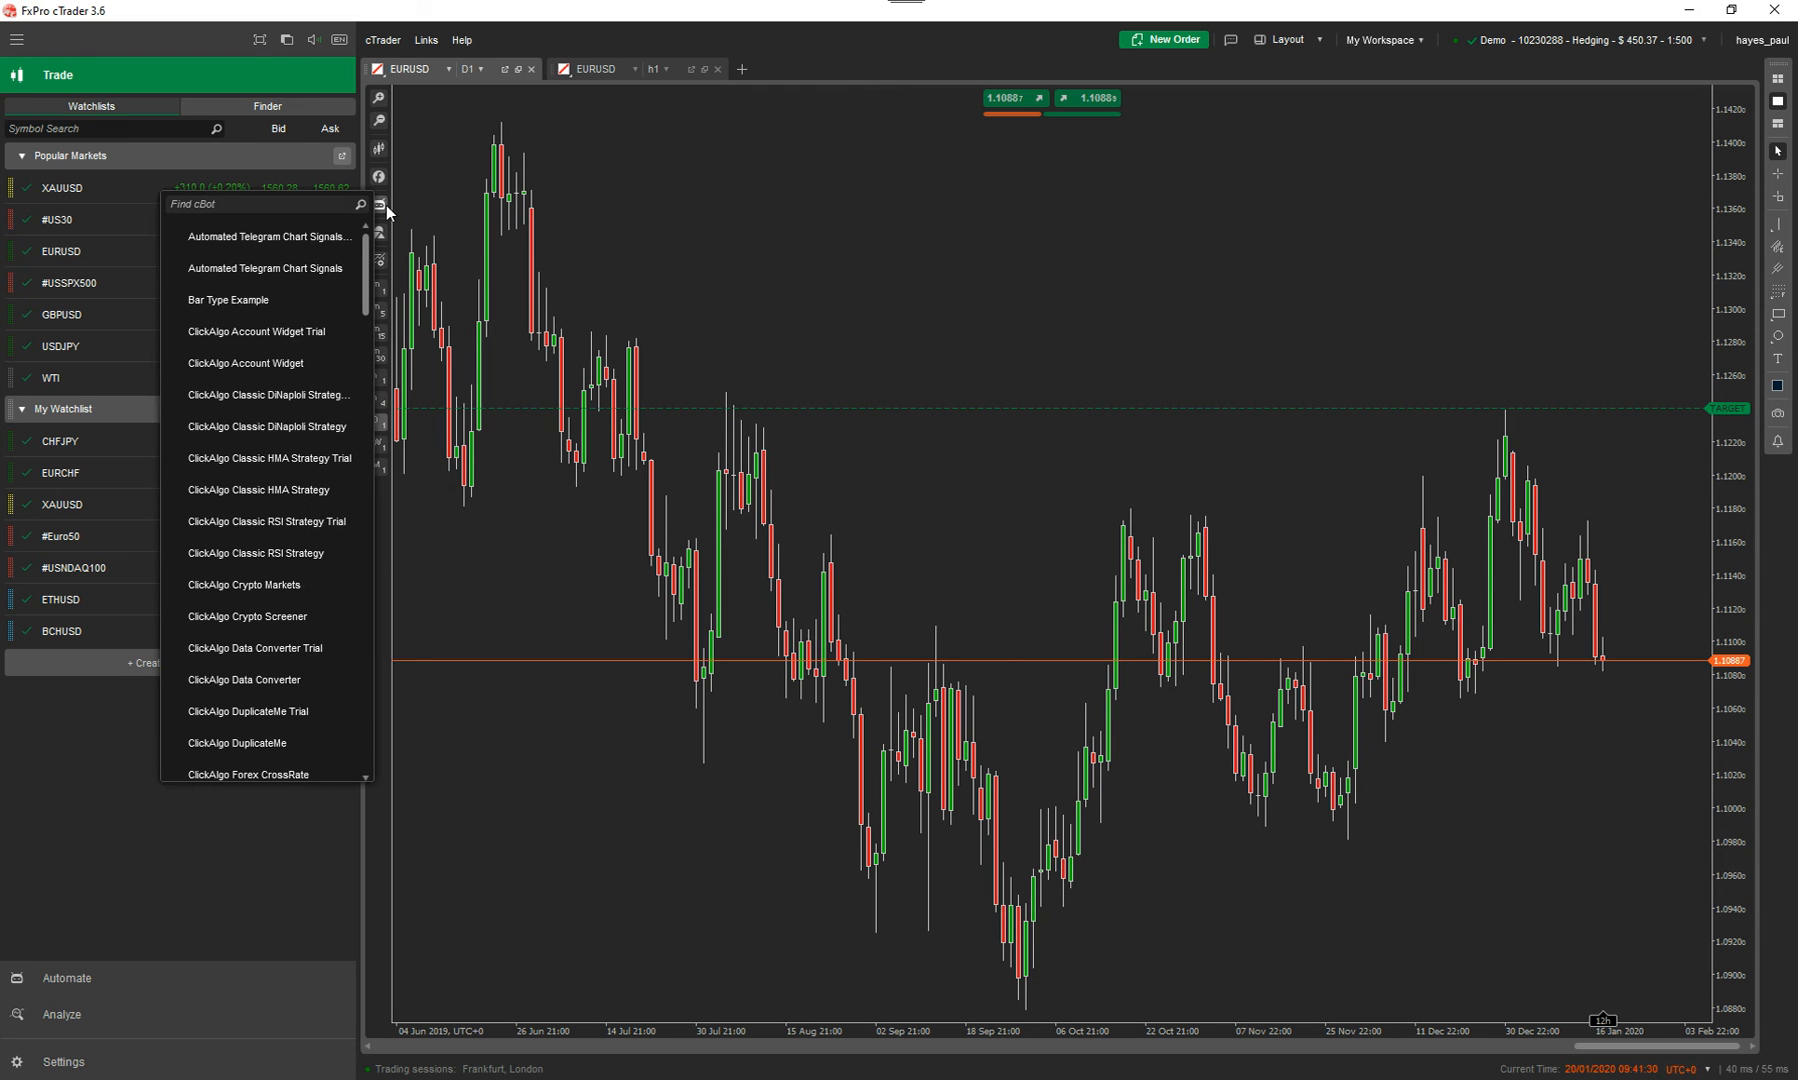
click(264, 204)
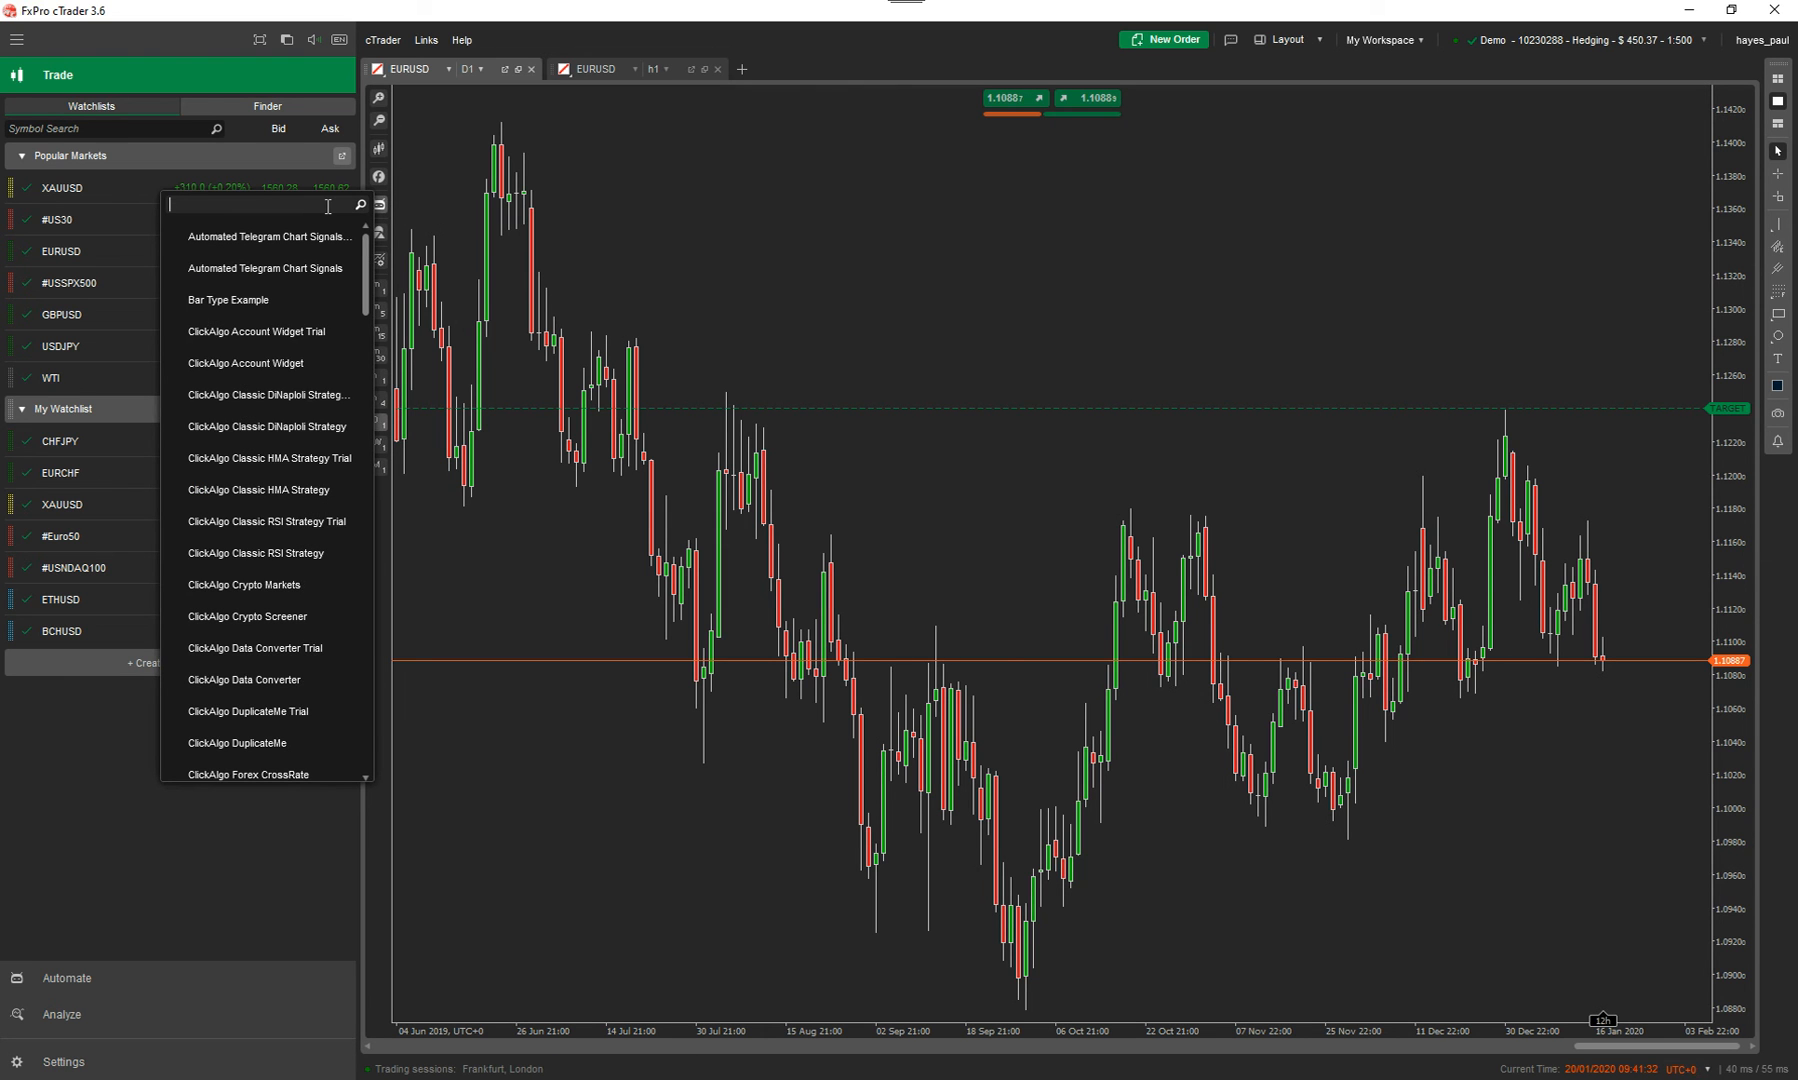
text(crypto)
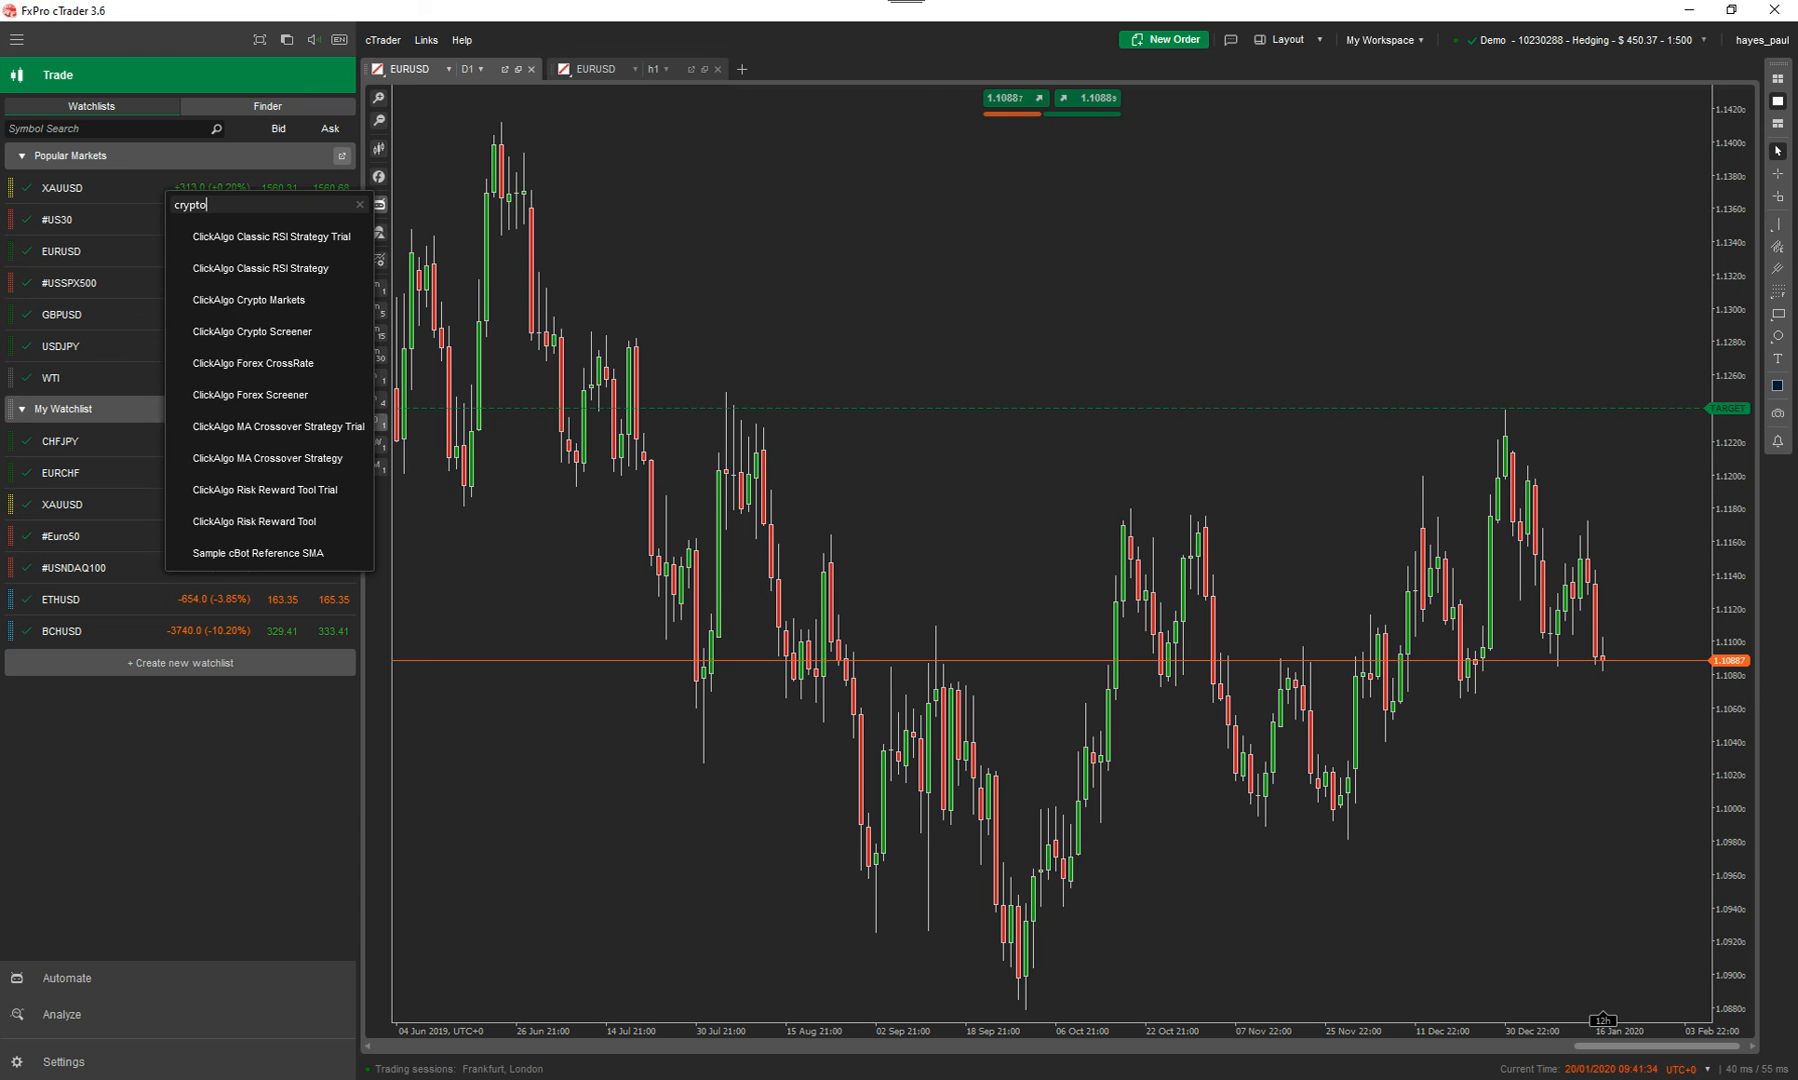
click(249, 299)
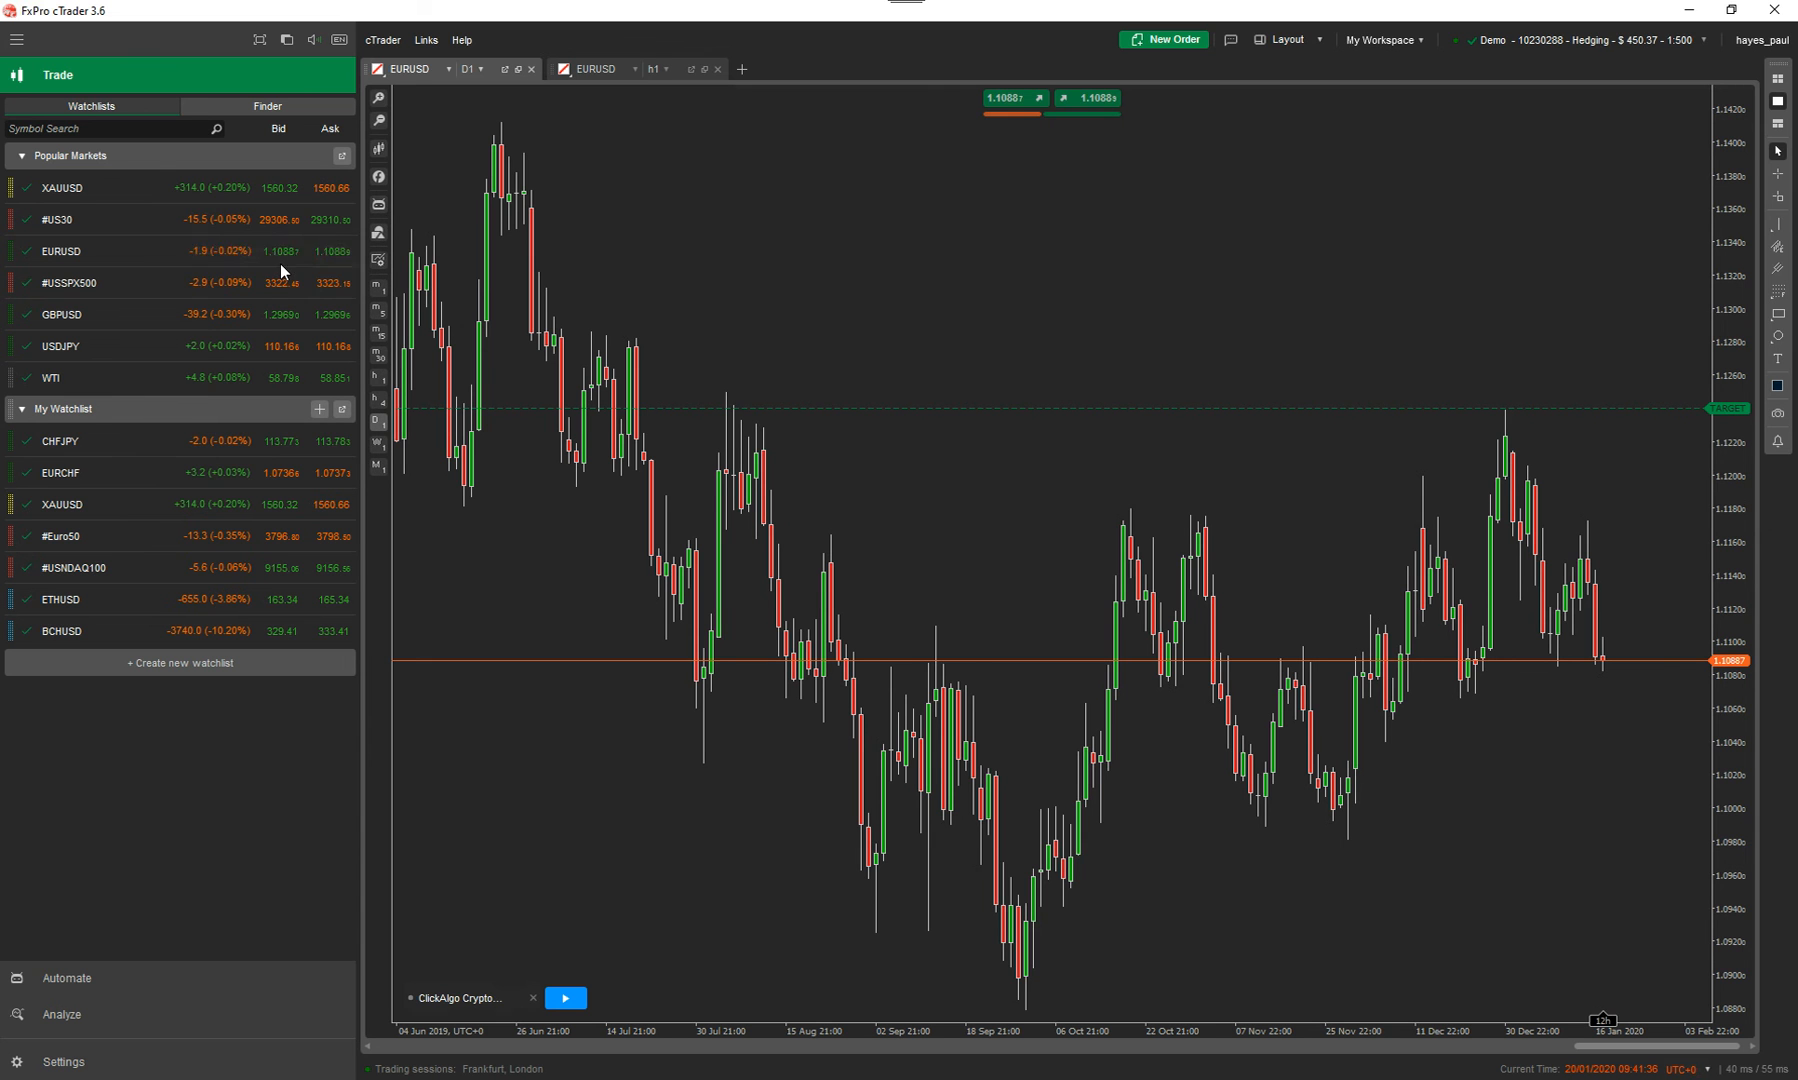
click(564, 997)
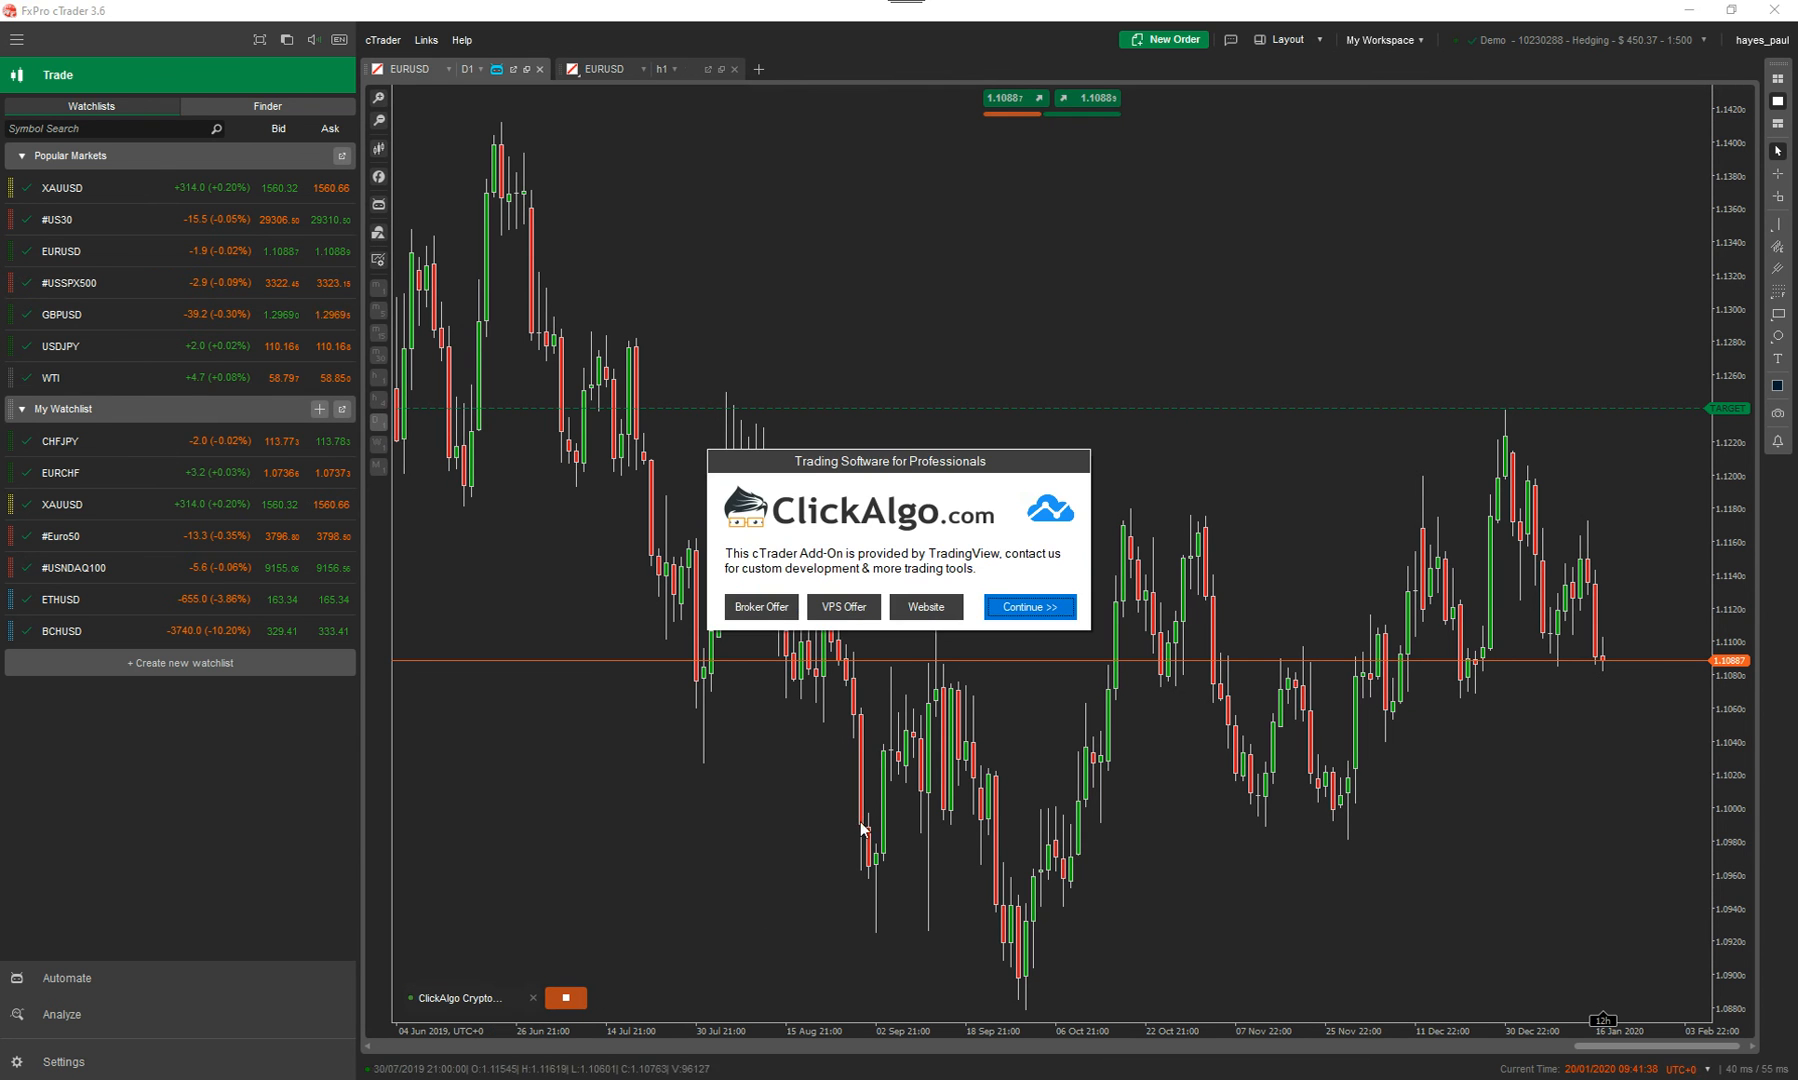
click(1027, 606)
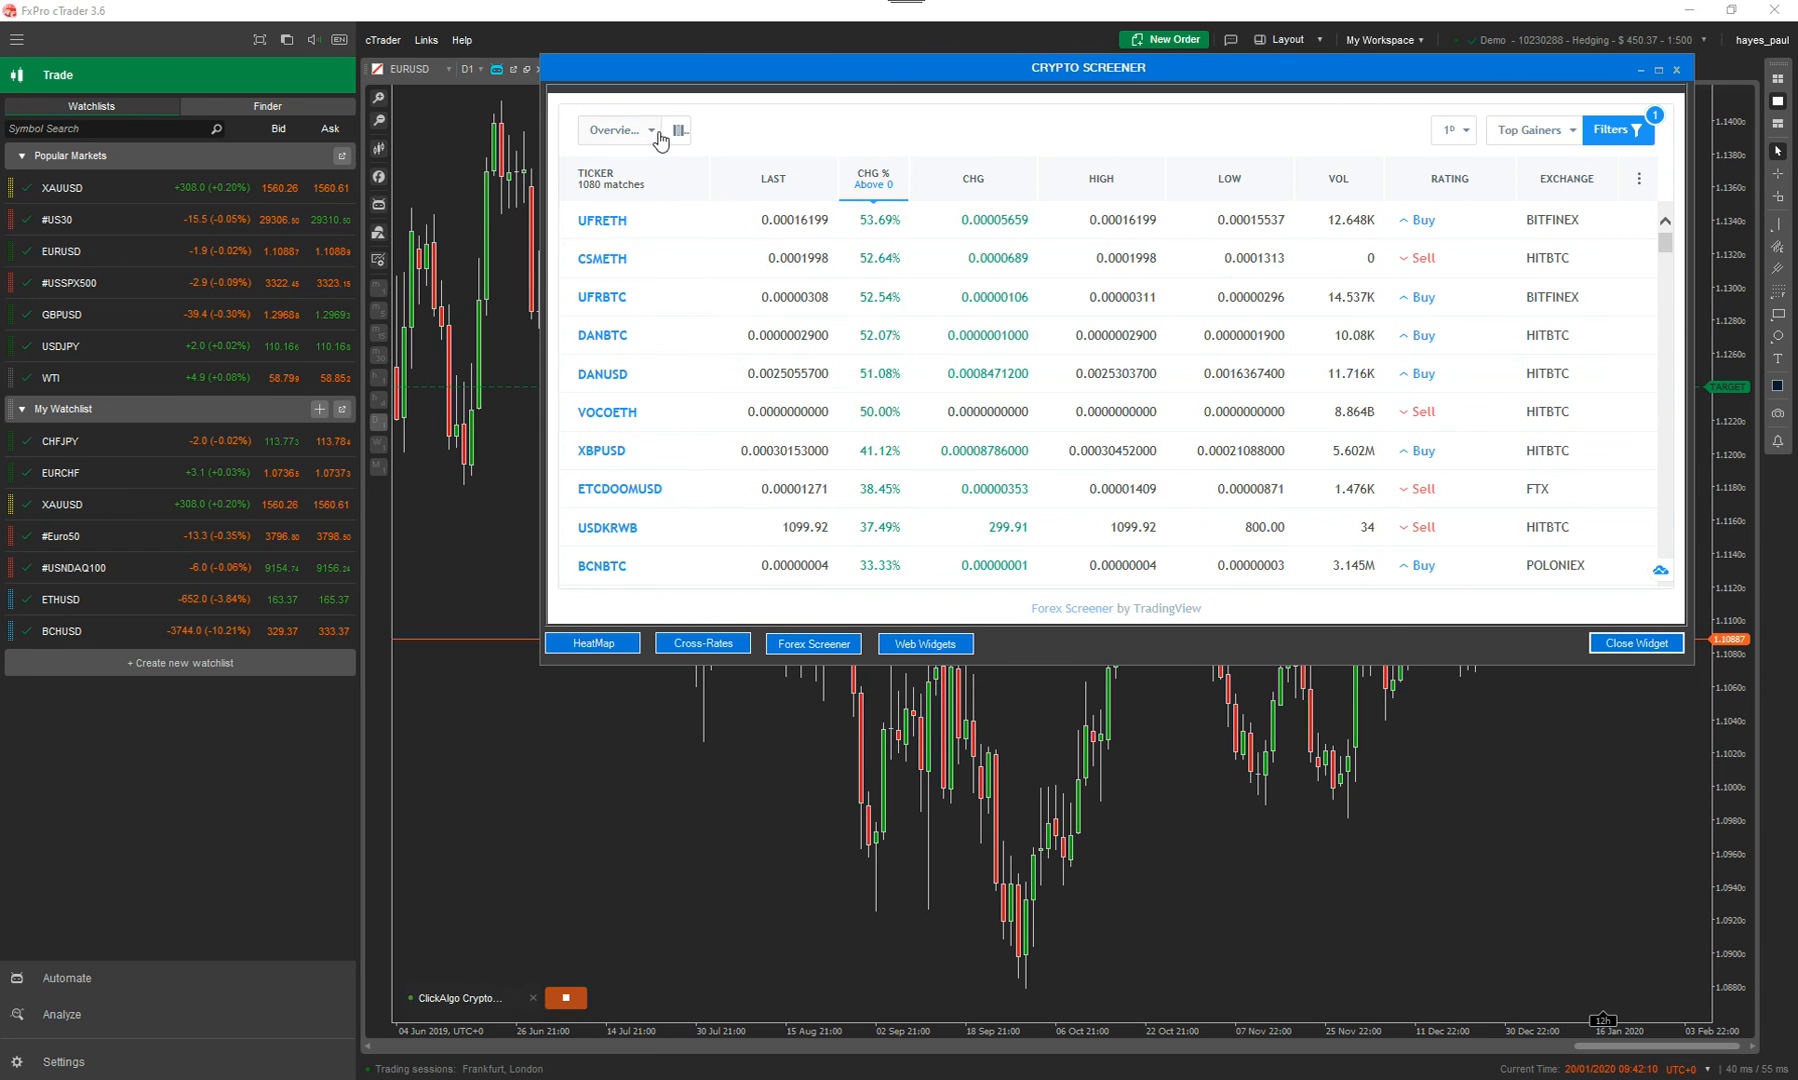
Choose Oscillators from the screener view dropdown, then maximize and restore the Crypto Screener window
click(617, 130)
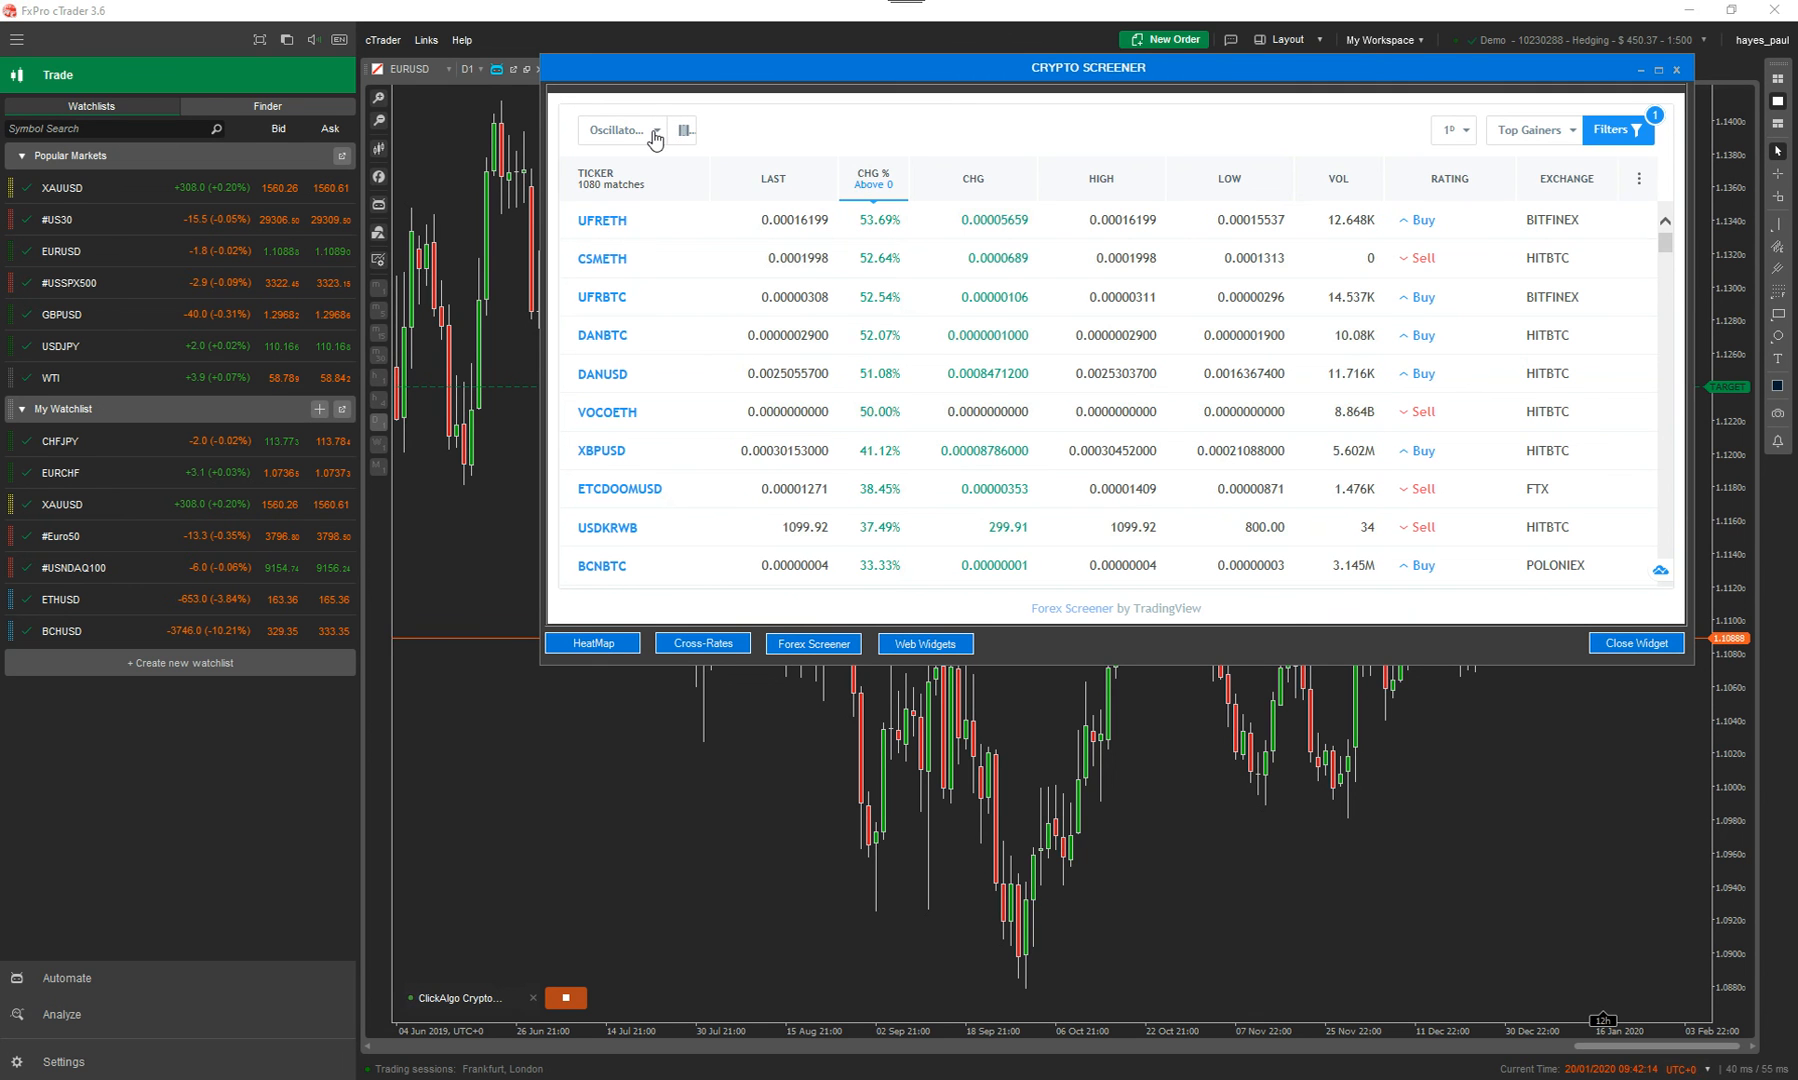
click(623, 130)
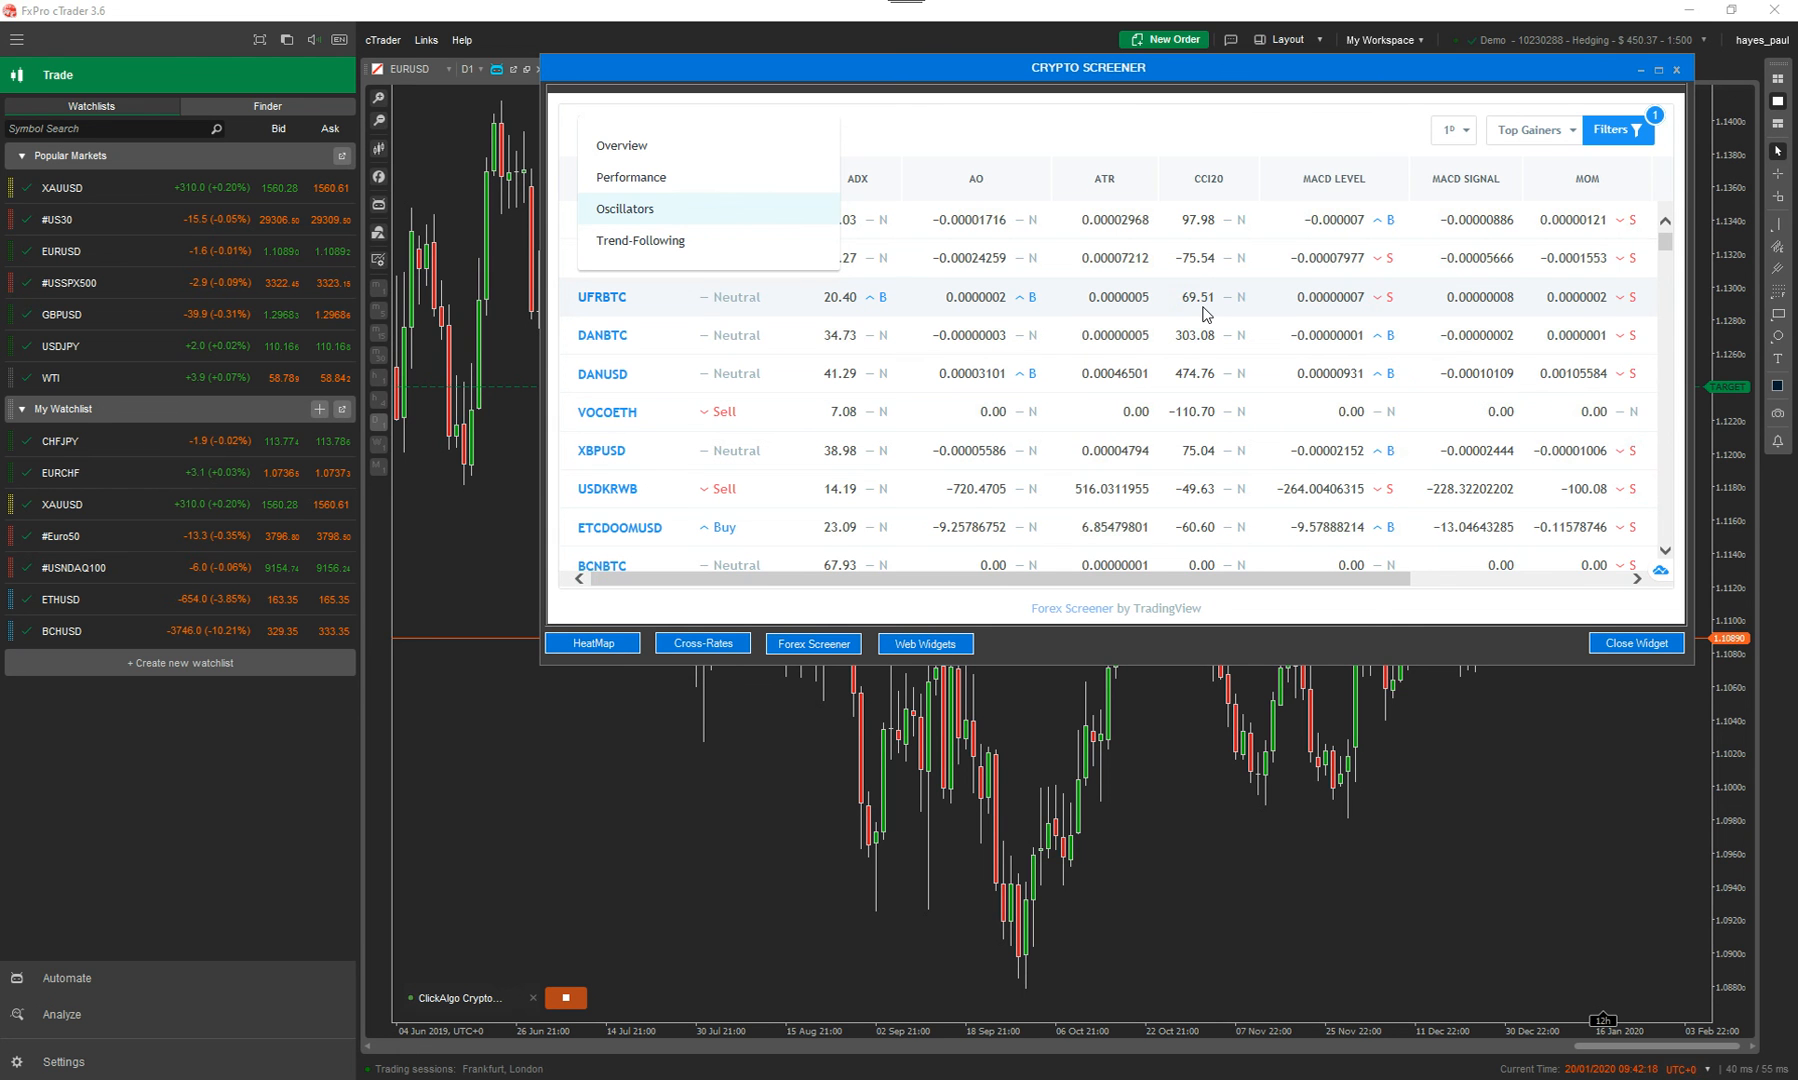
mouse_move(1658, 73)
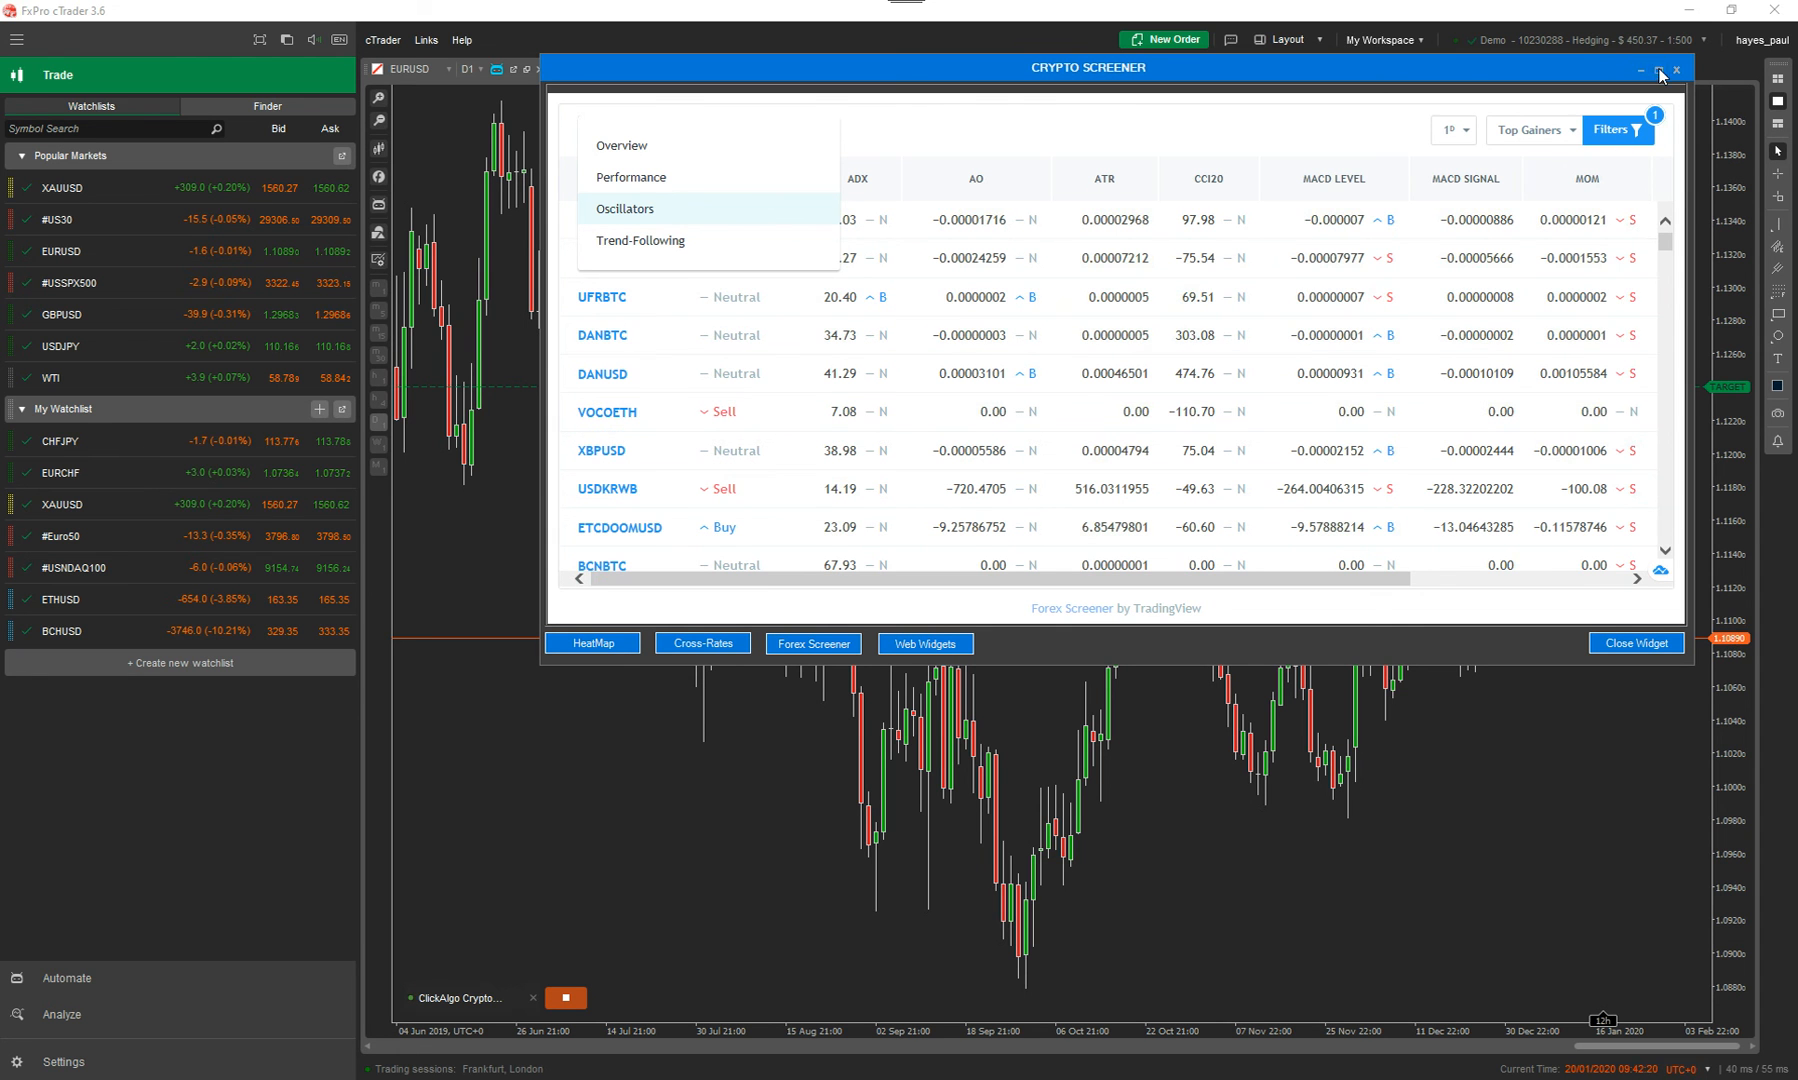
click(1658, 69)
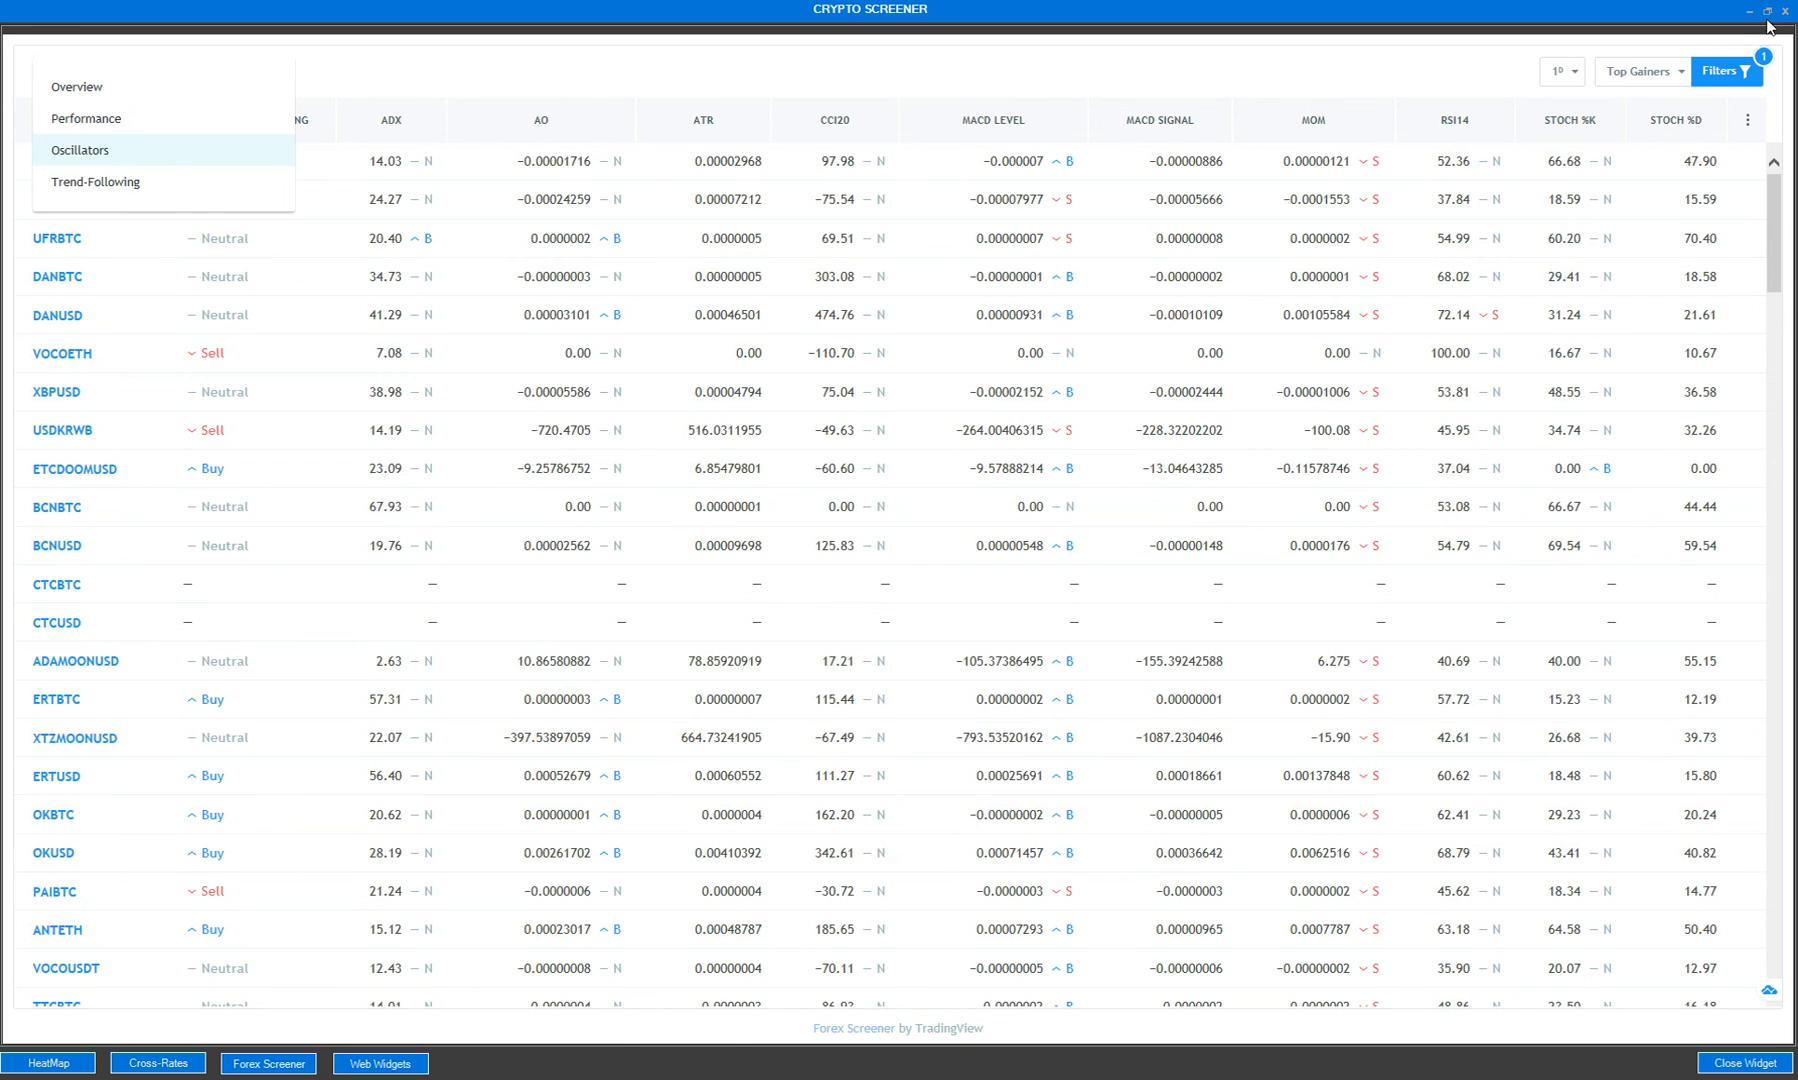
click(1769, 10)
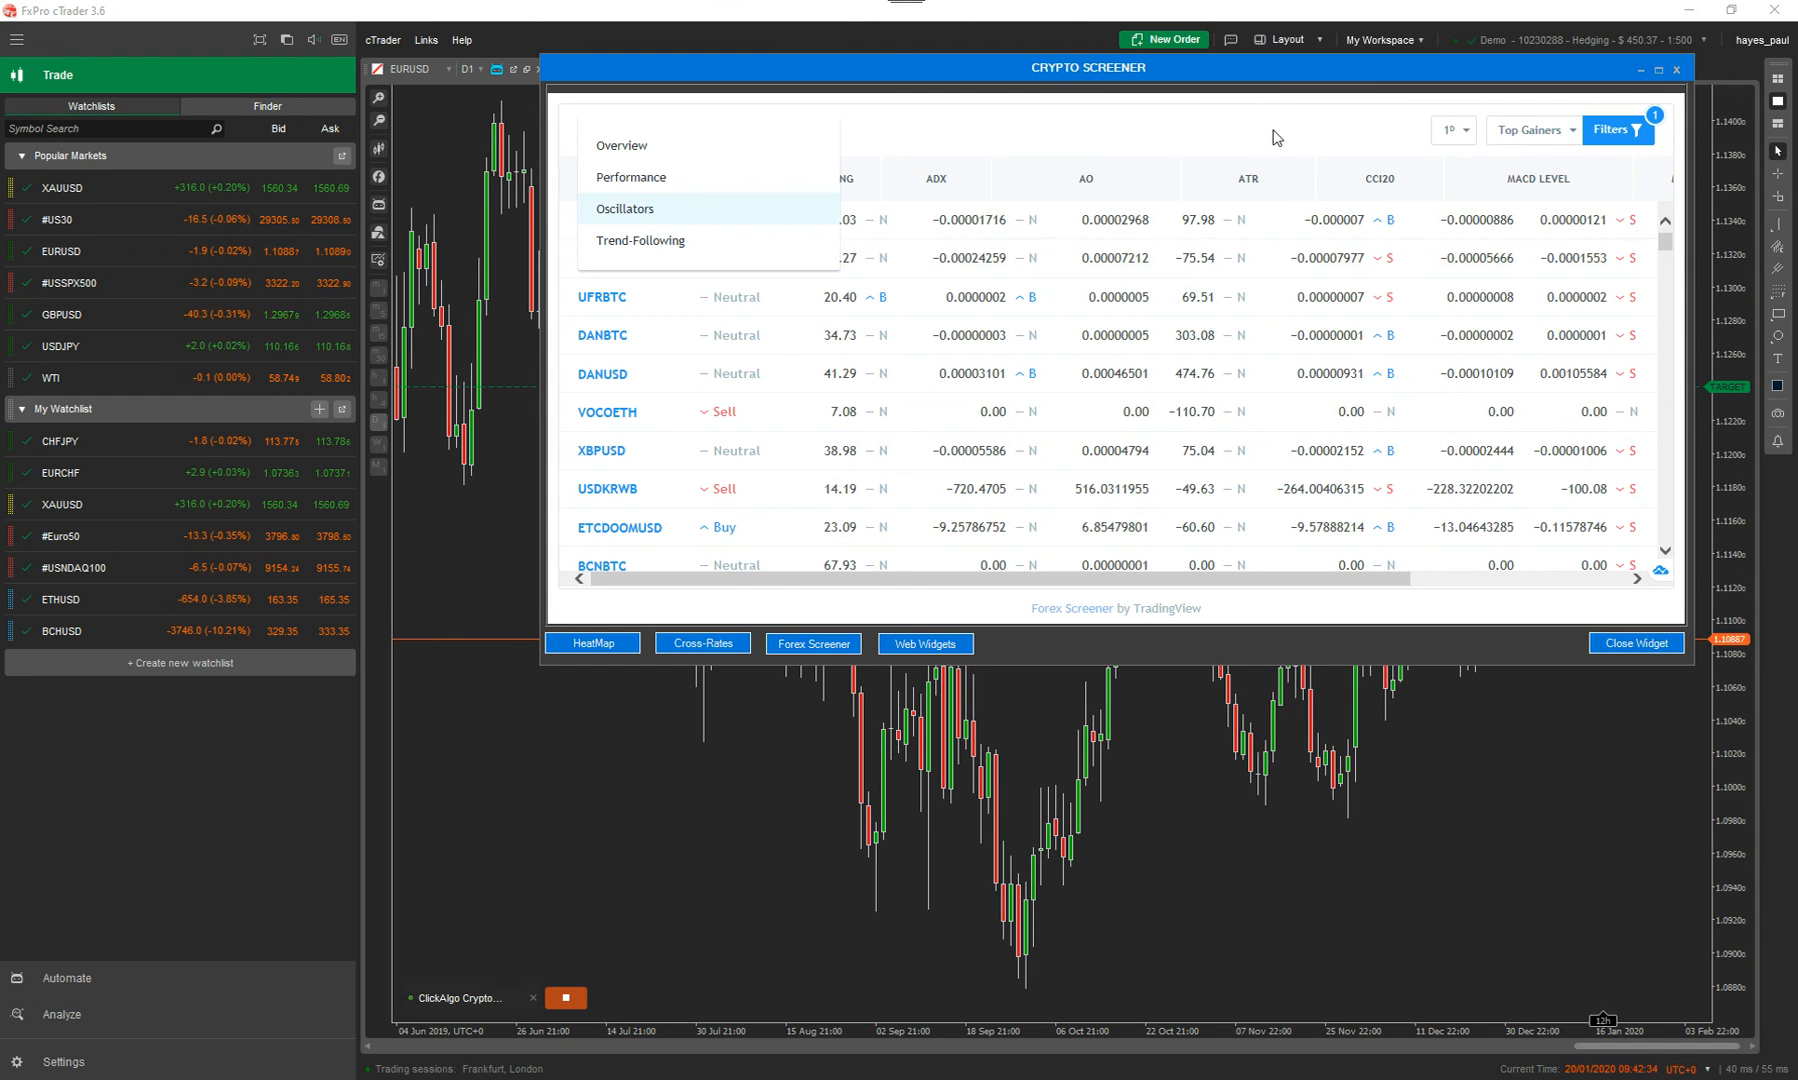